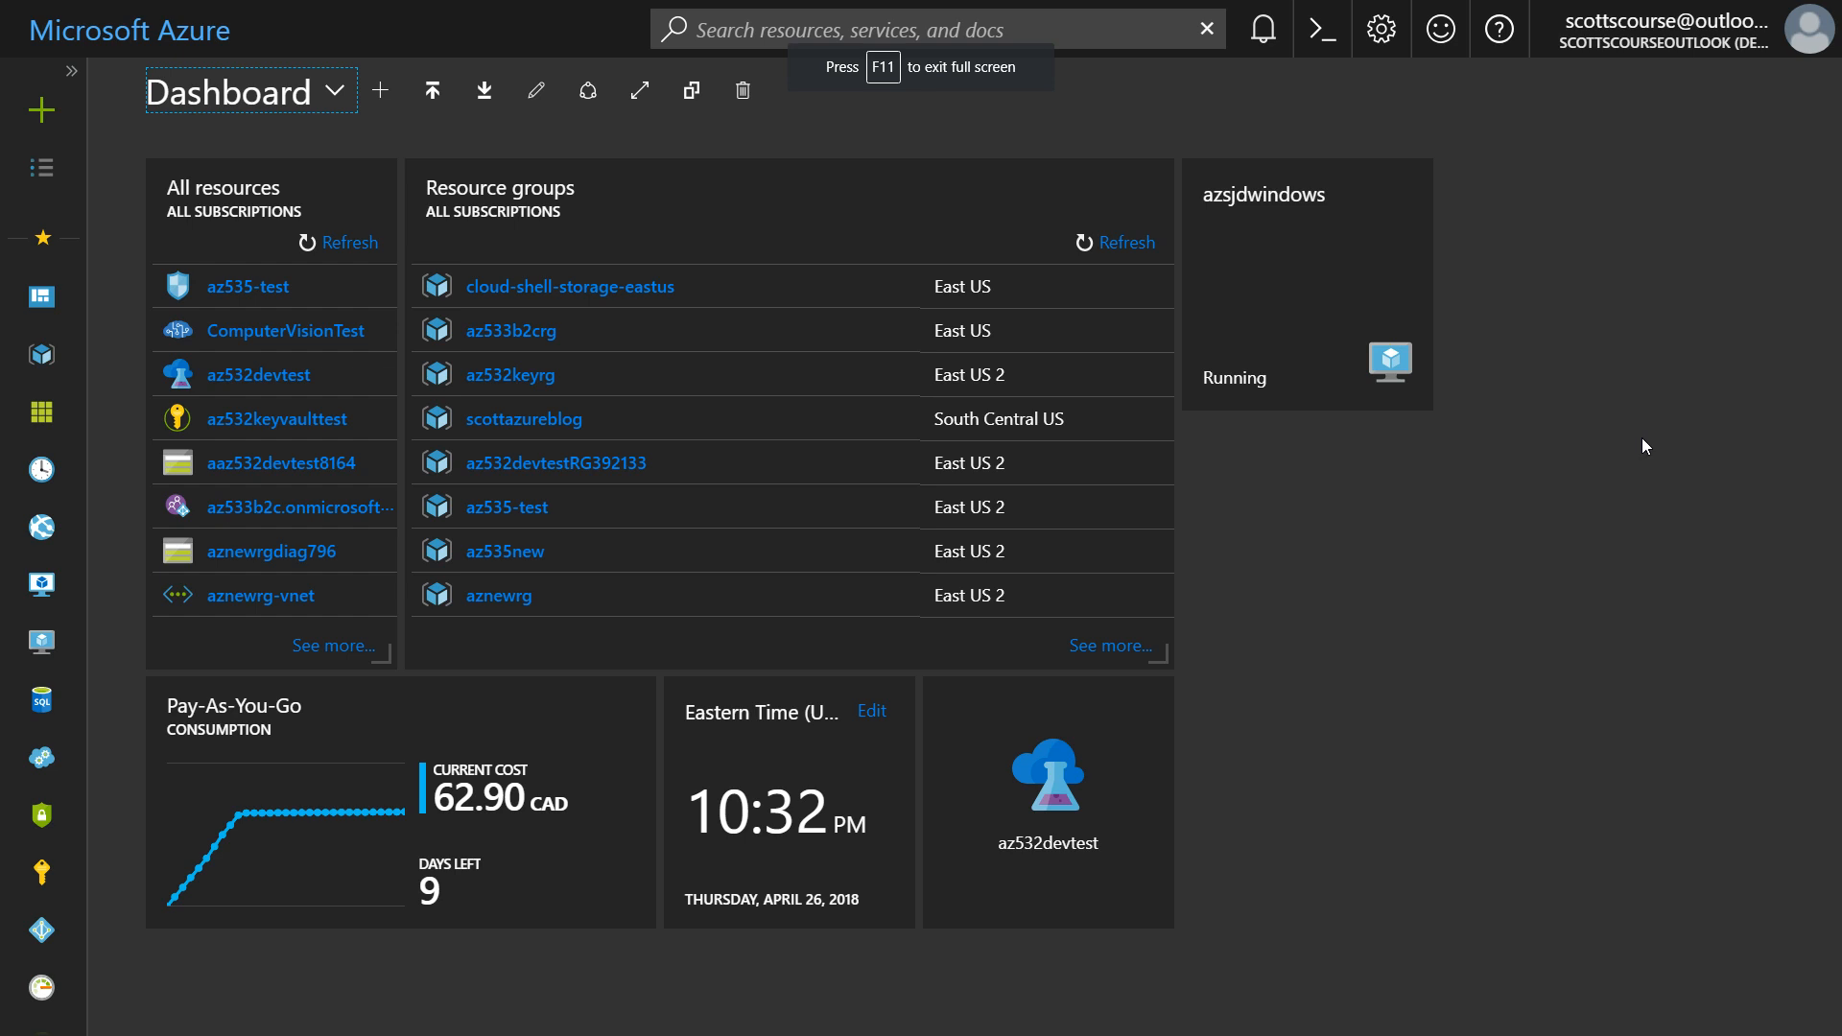
mouse_move(1713, 482)
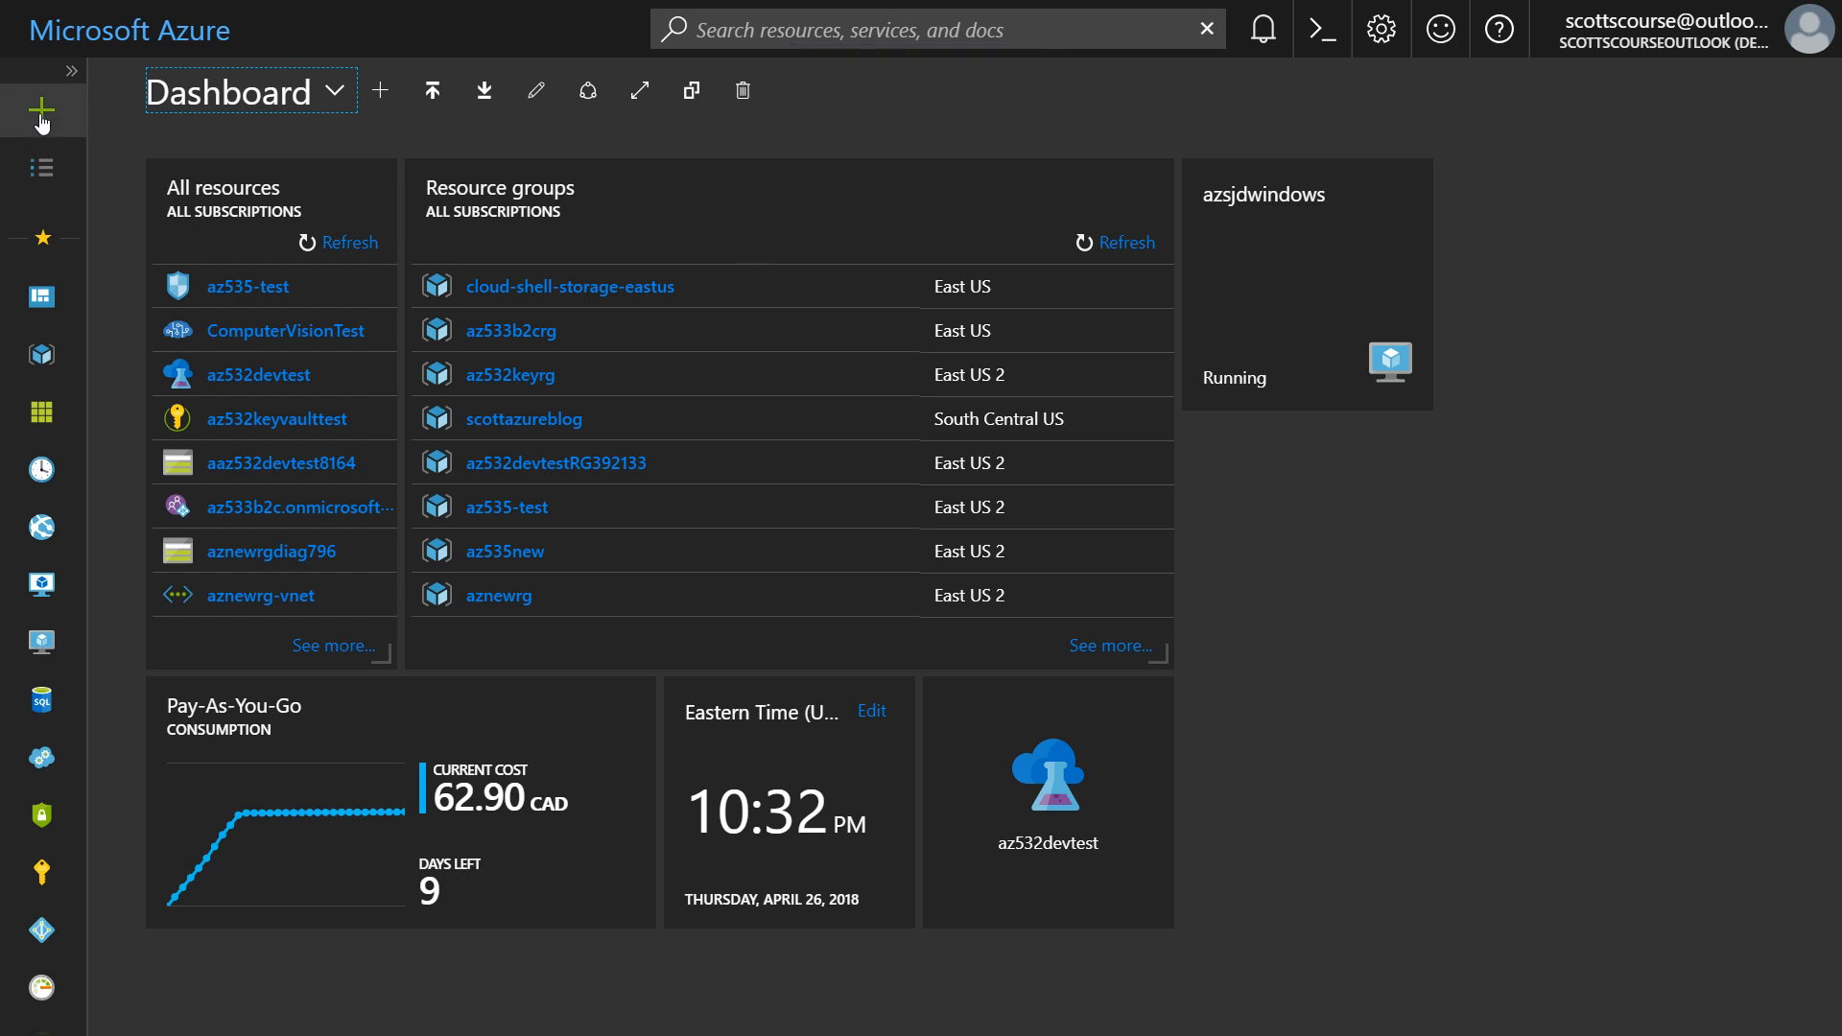
Step: Start a new resource, browse Compute offerings and search the Marketplace for 'ubuntu'
left_click(41, 109)
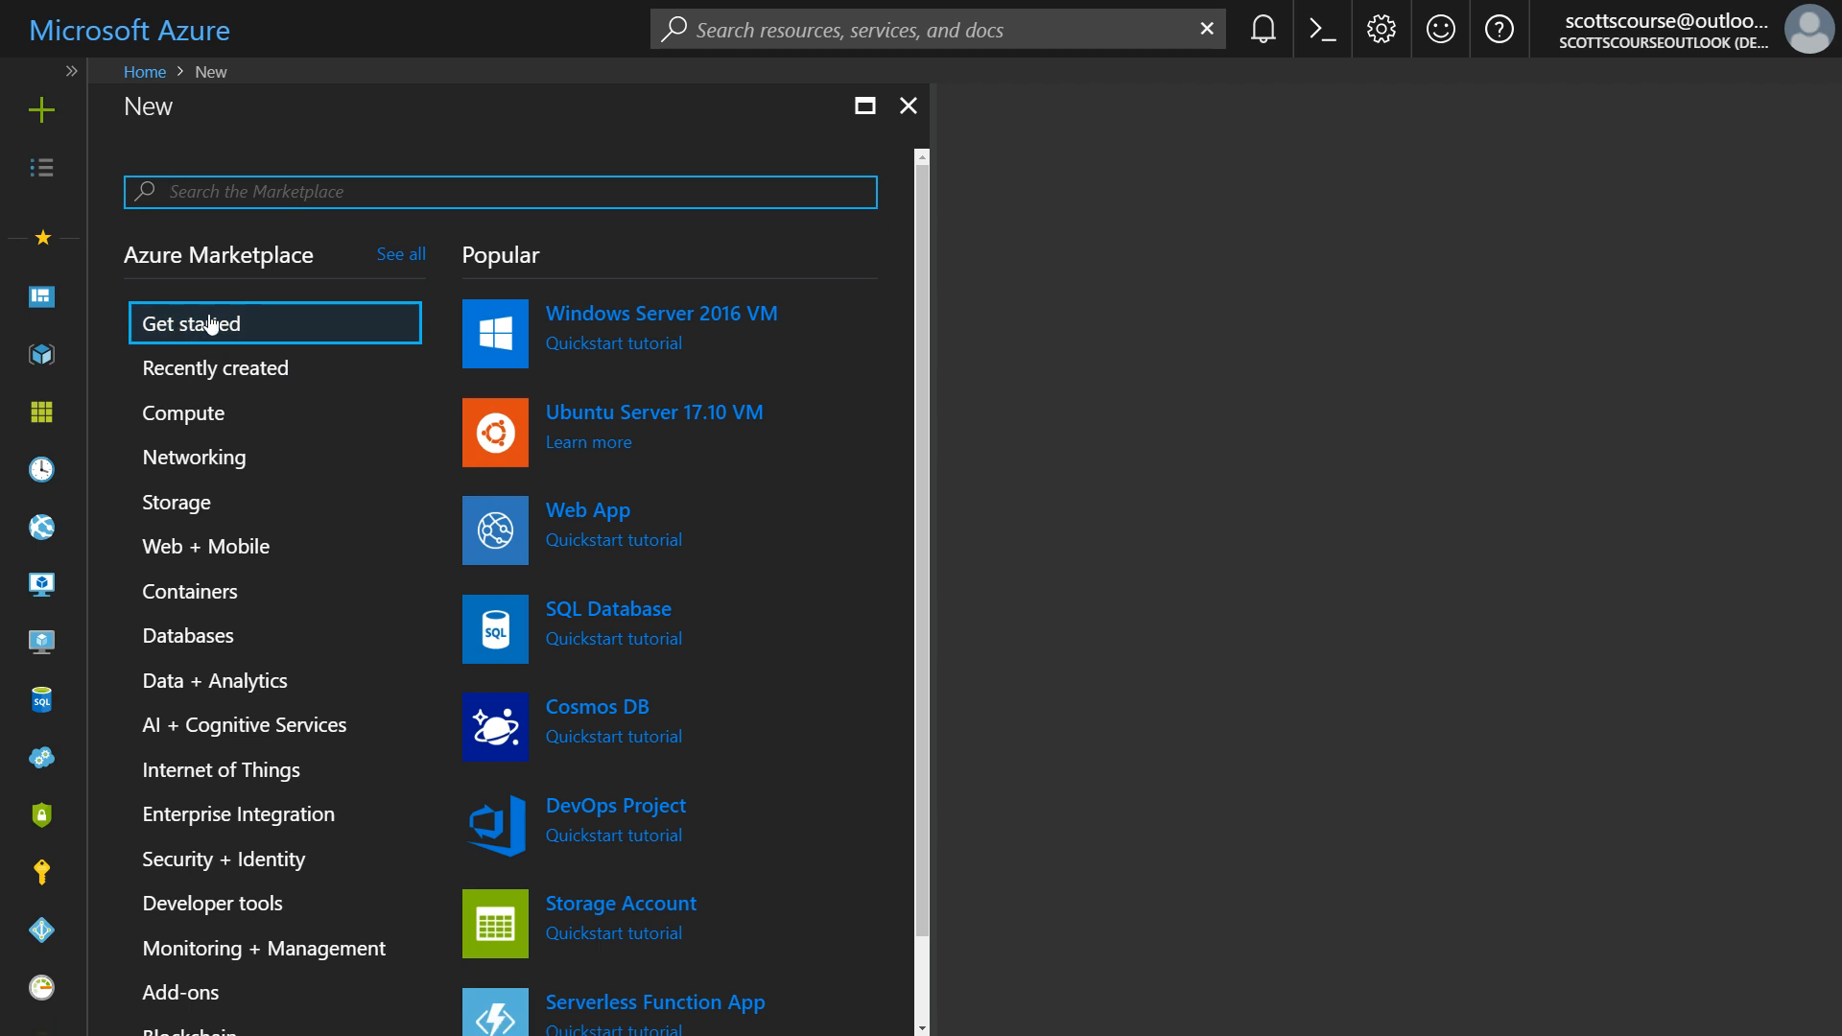
left_click(184, 412)
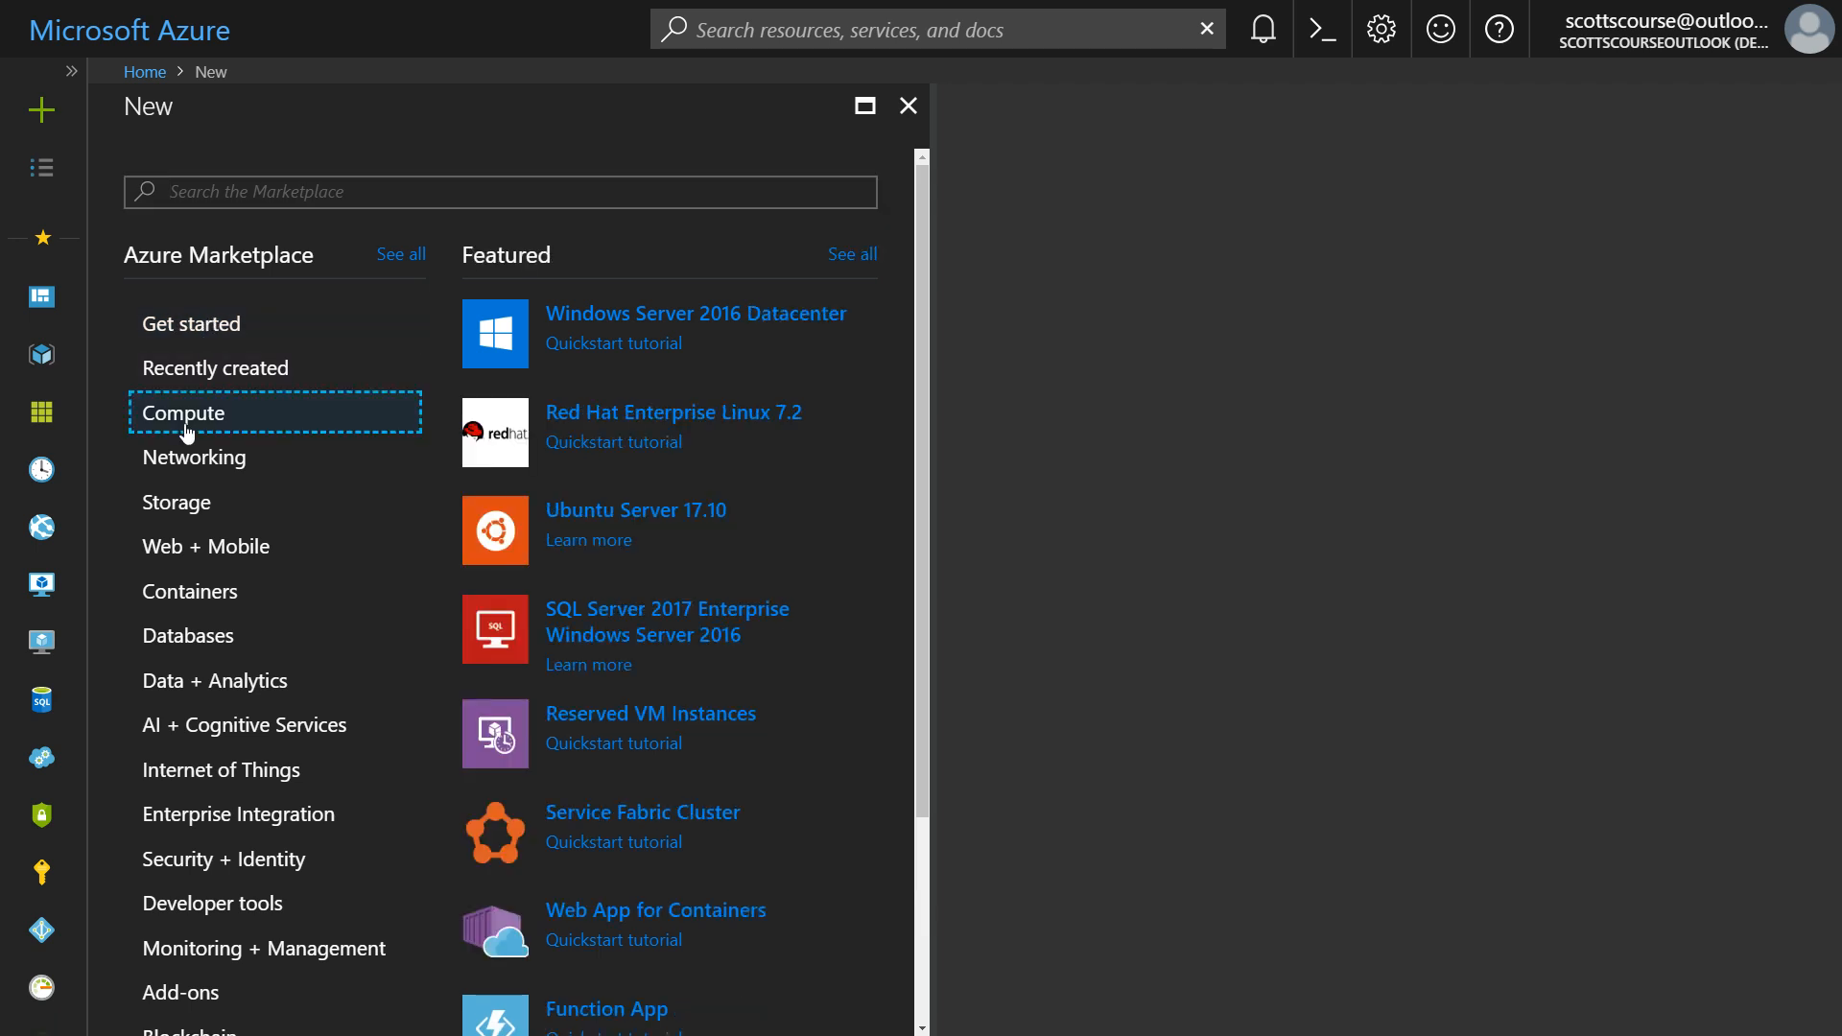
mouse_move(696, 516)
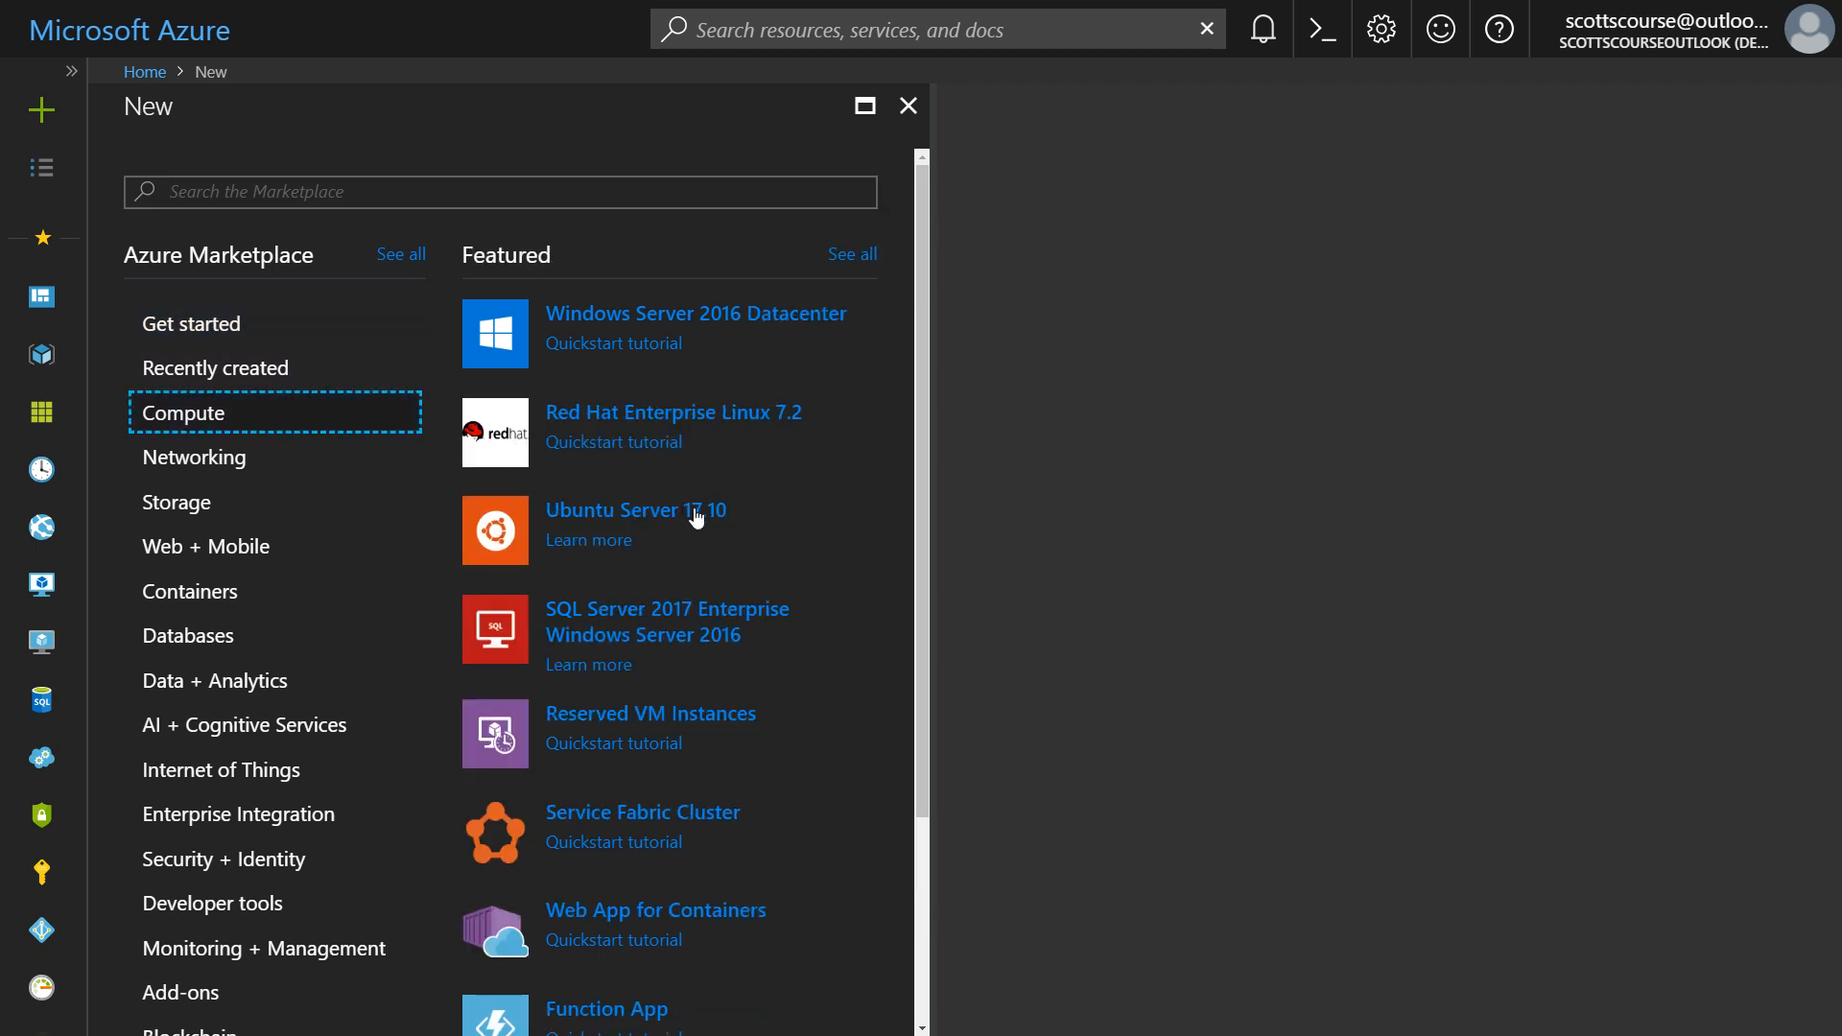
mouse_move(594, 315)
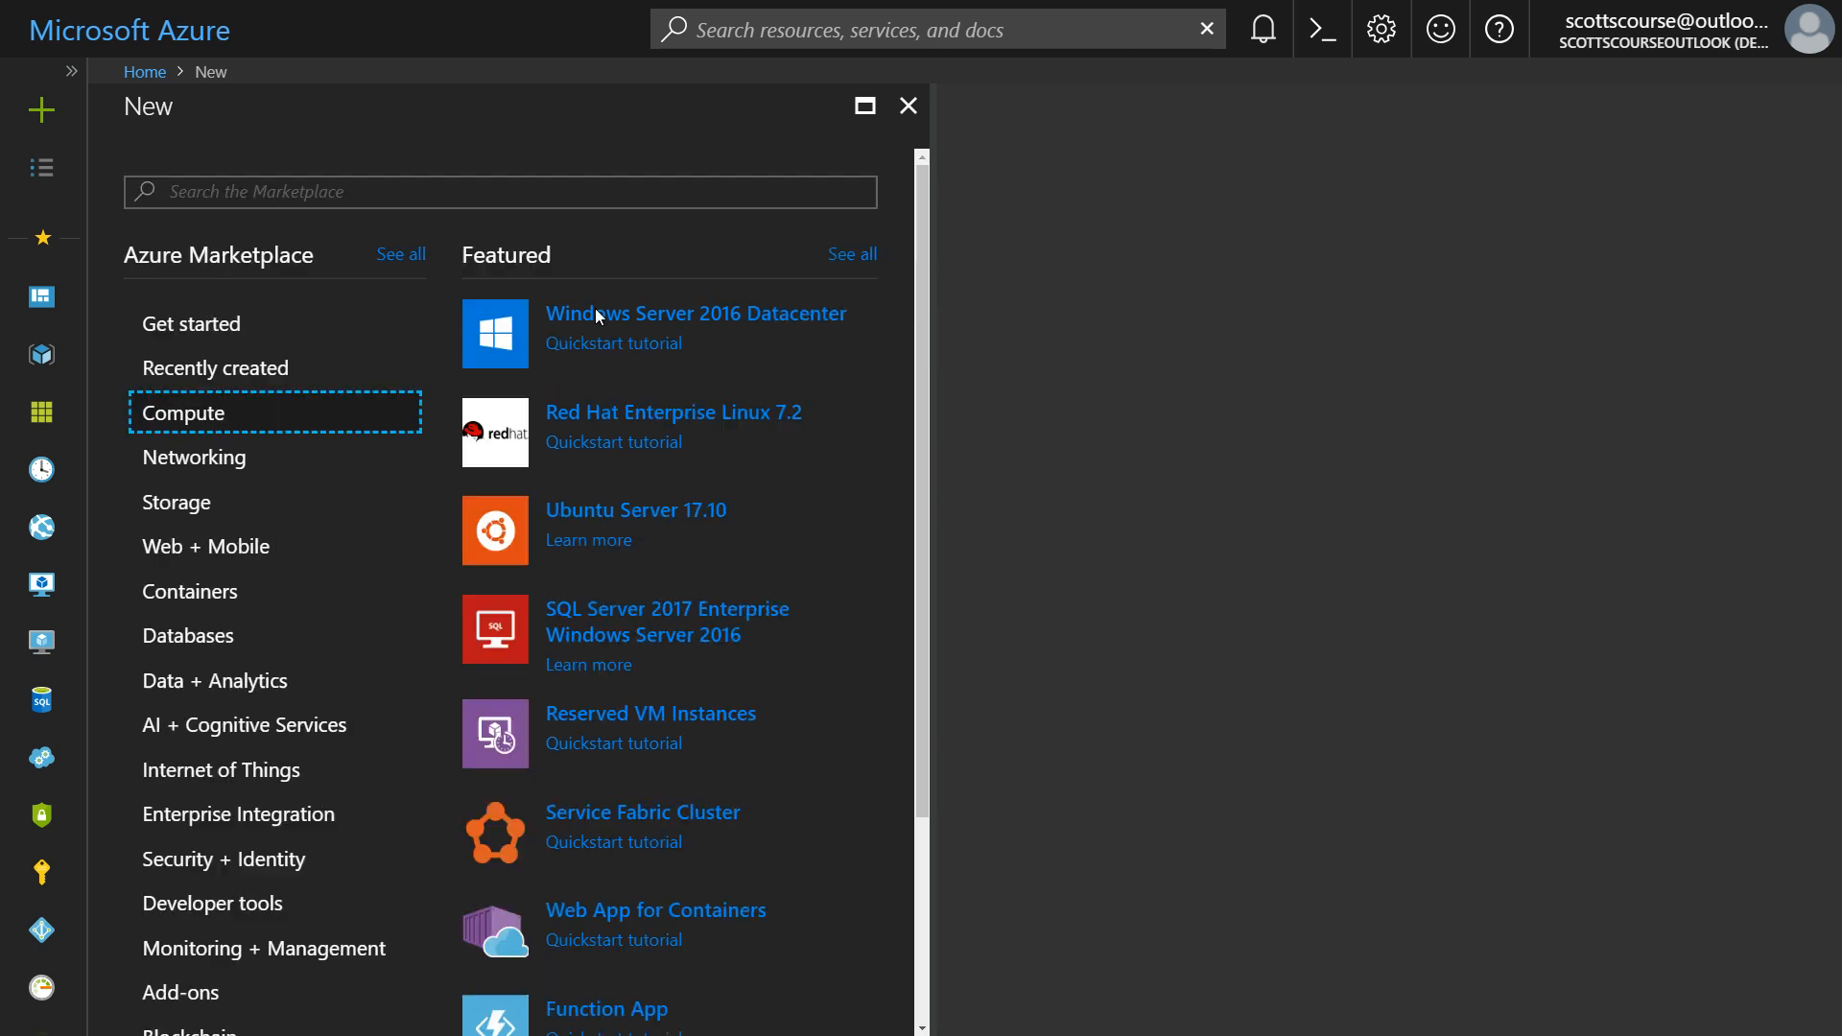
type("ubuntu")
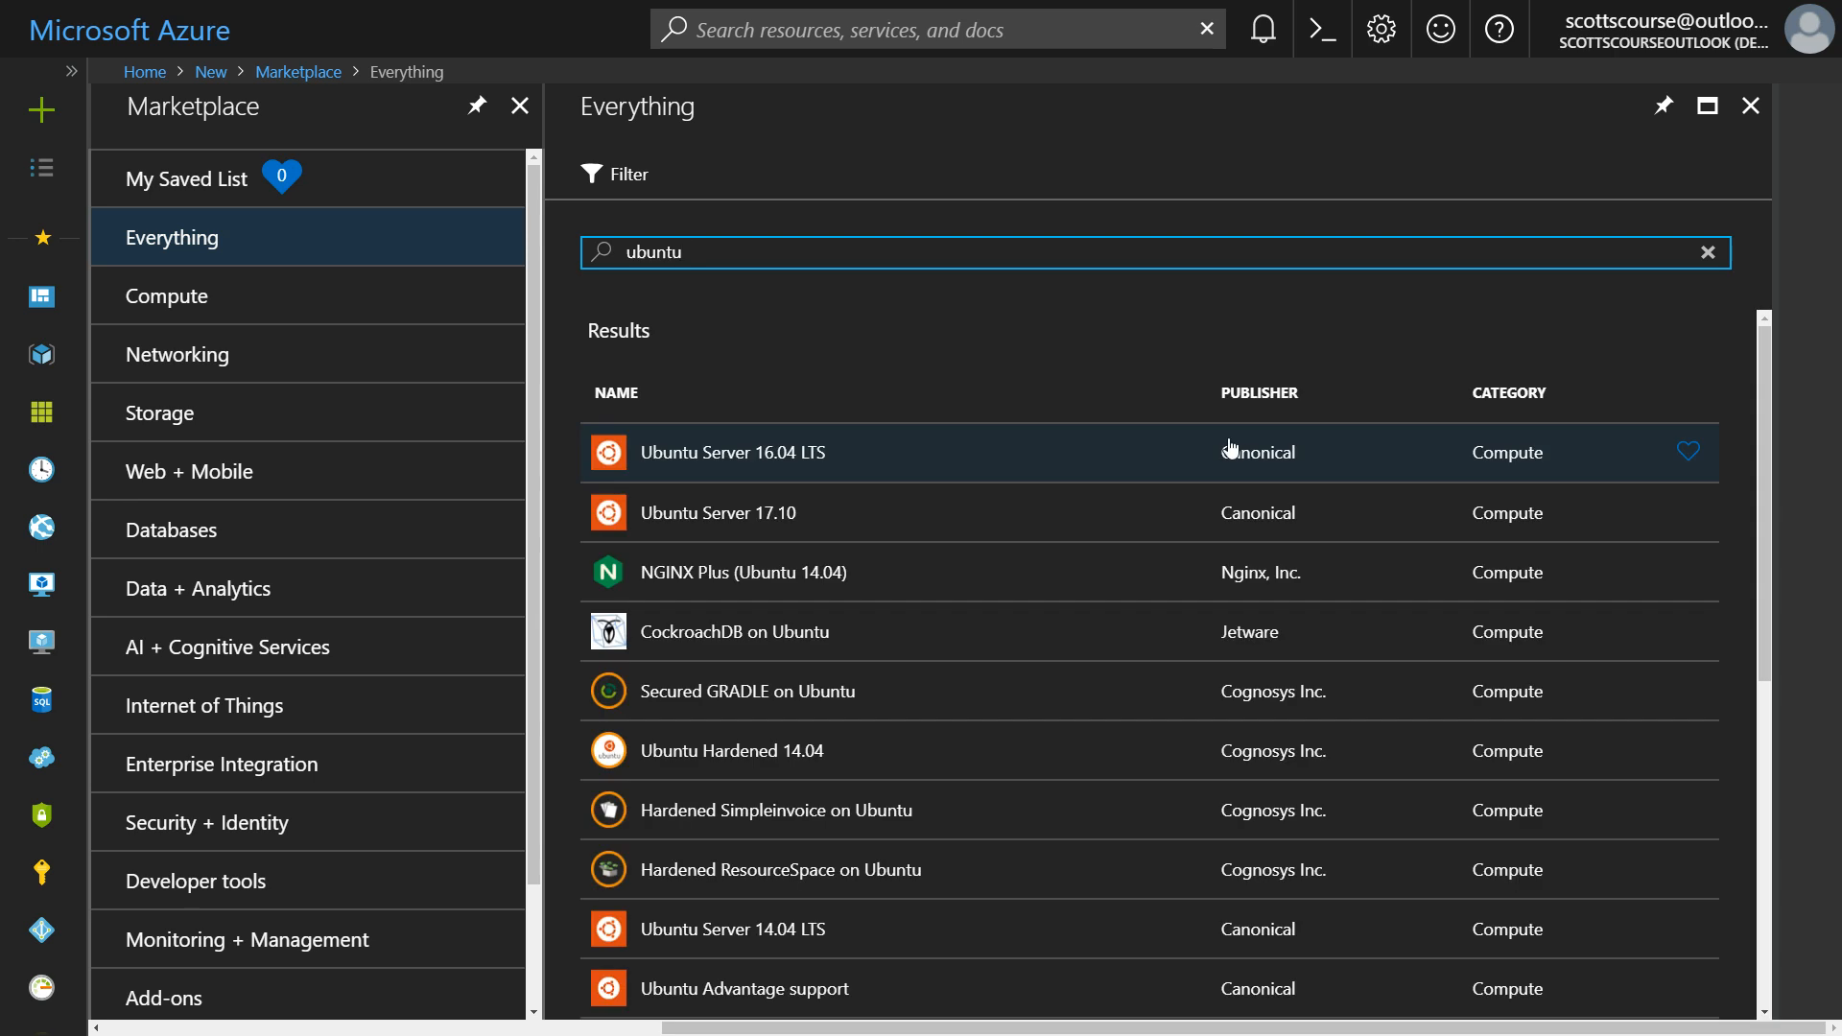
mouse_move(1226, 595)
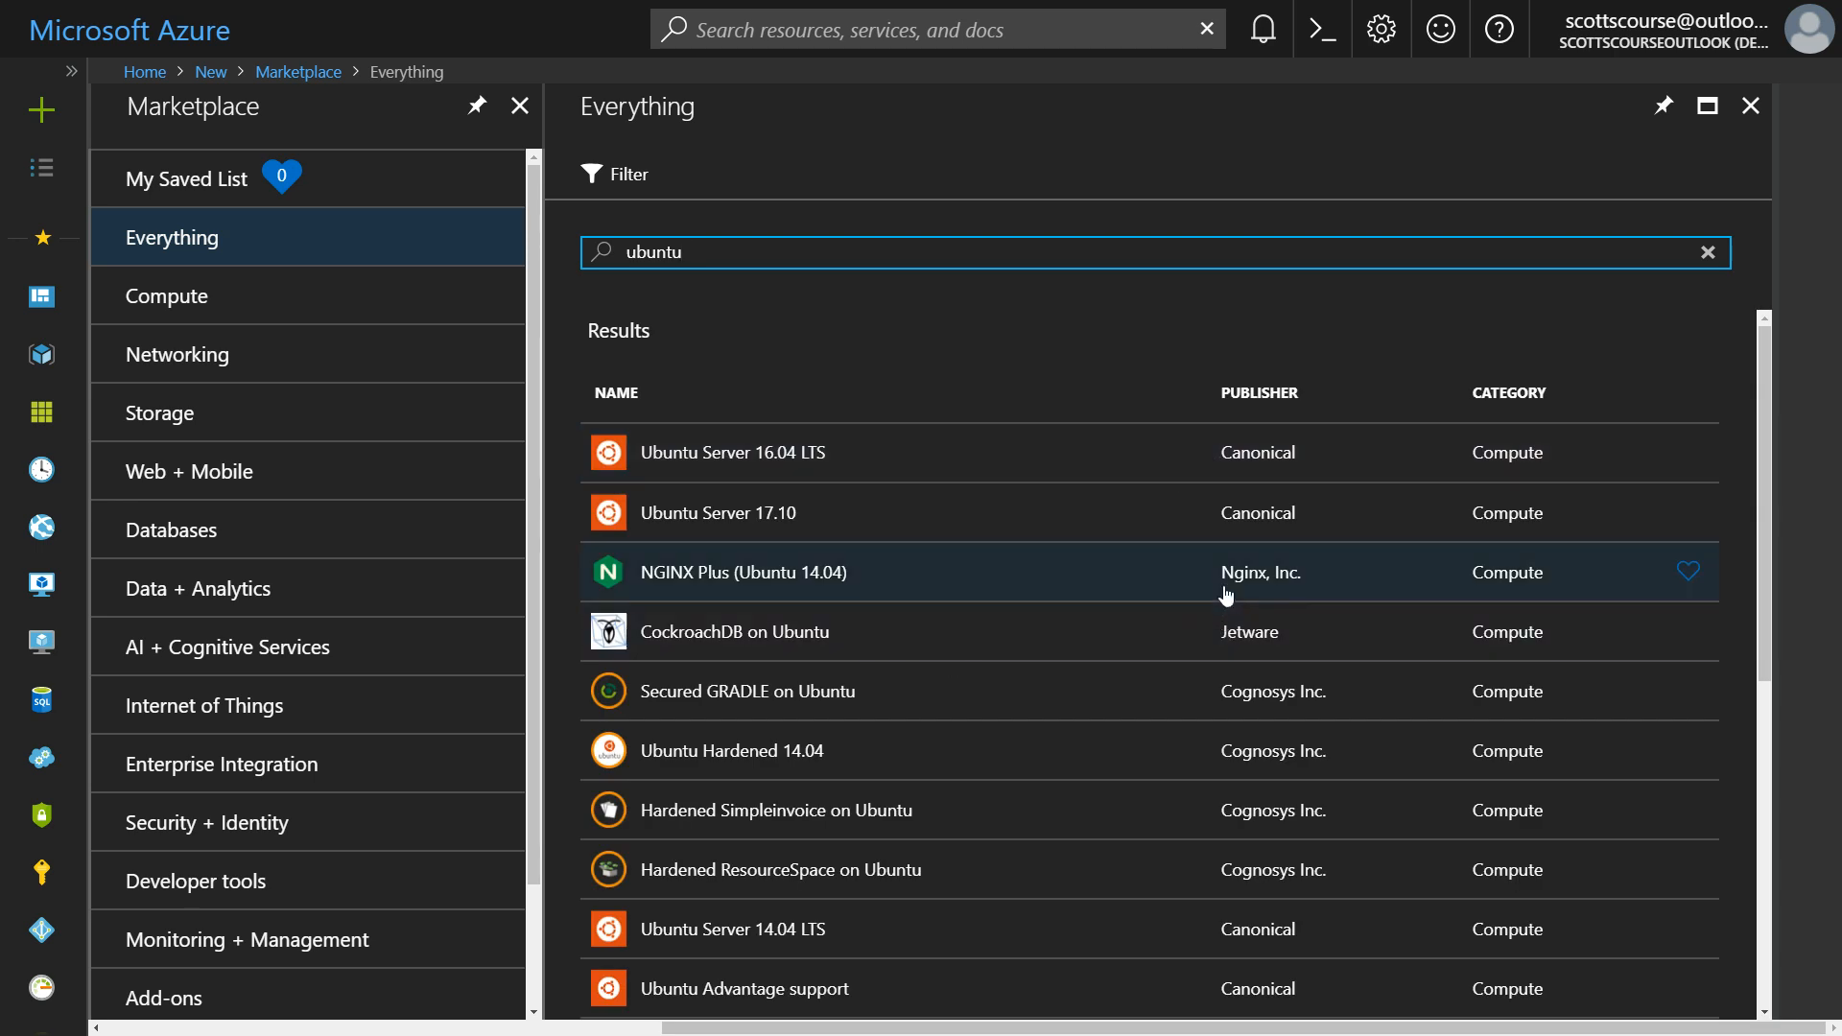
mouse_move(1218, 690)
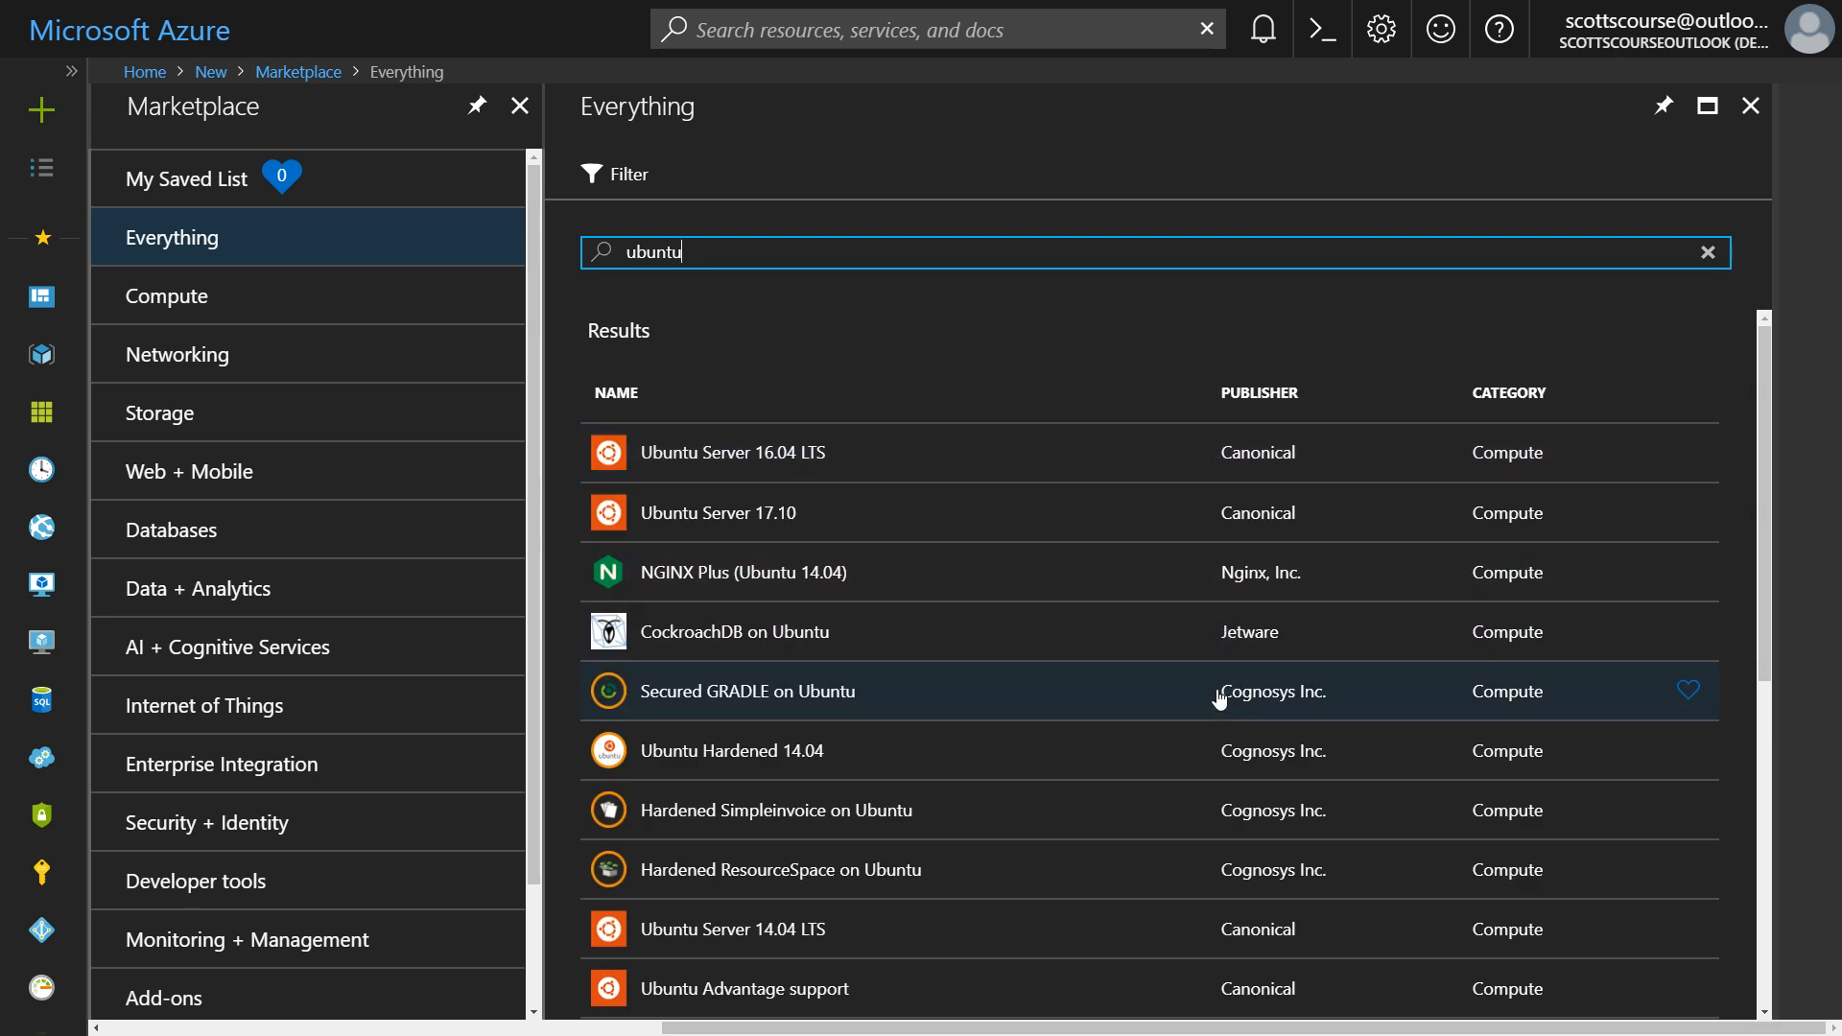
scroll("down", 3)
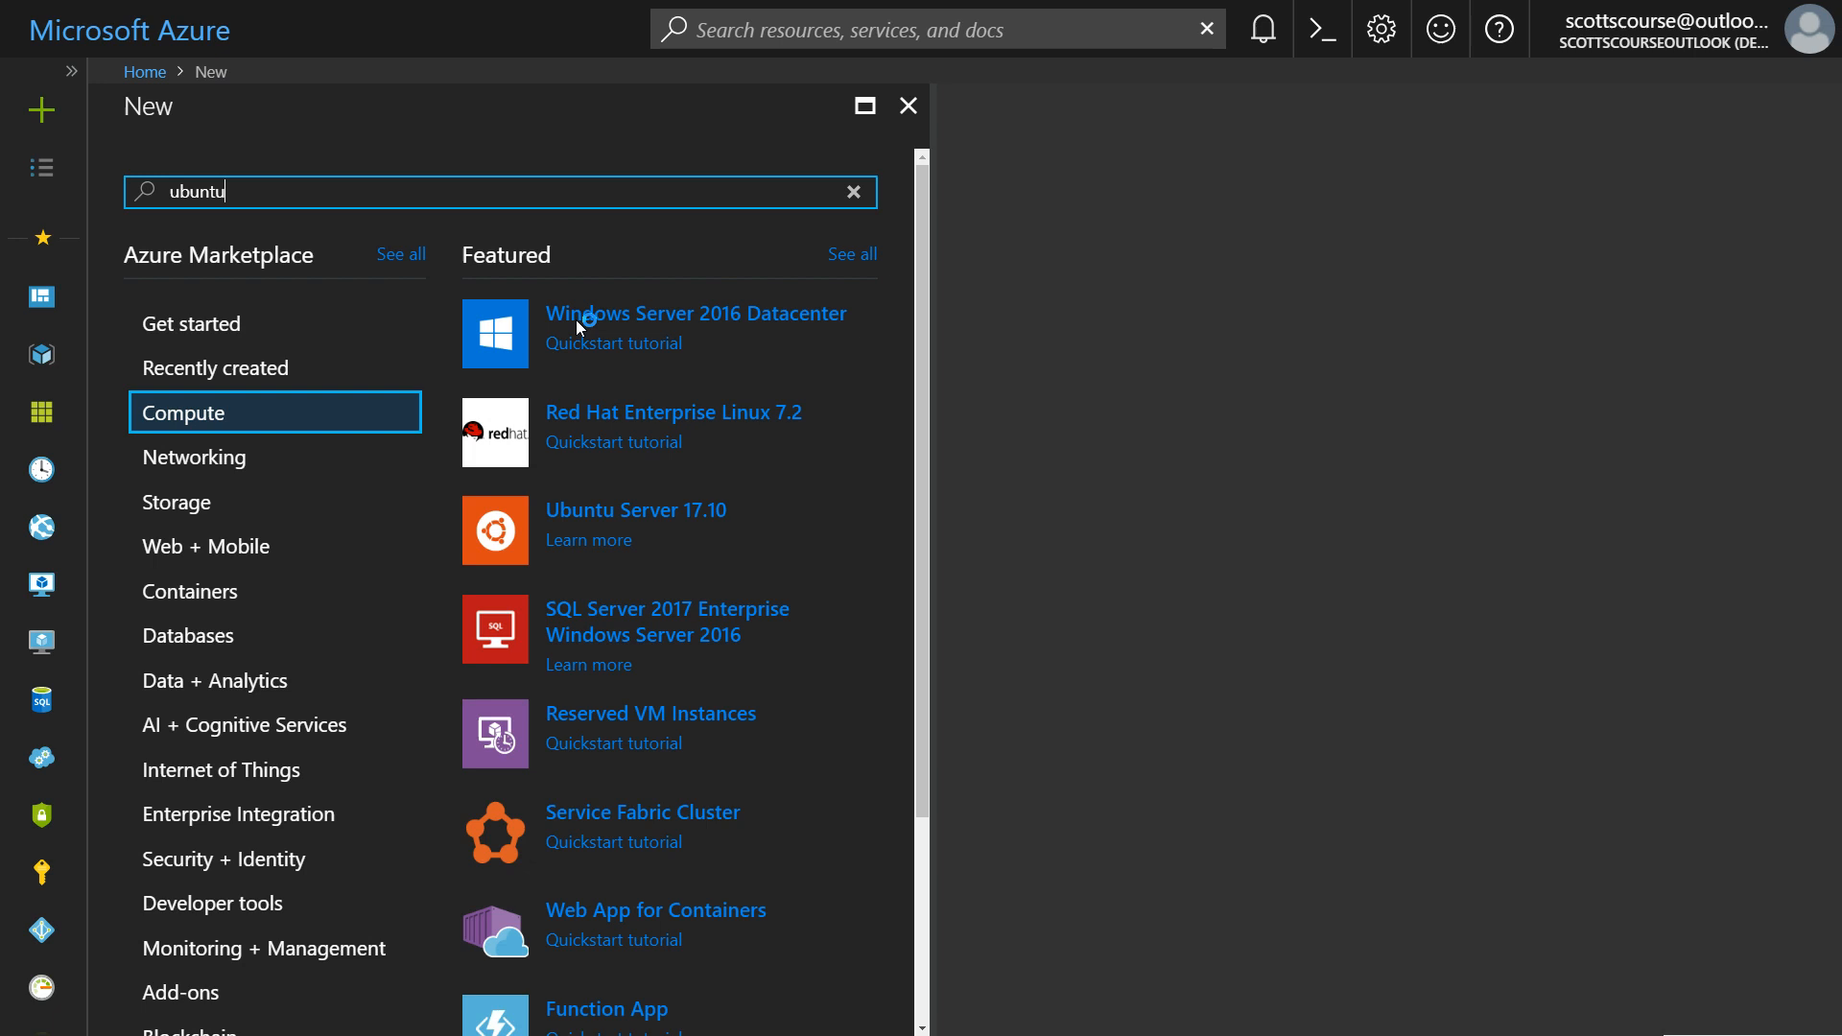
Step: Begin an Ubuntu Server 17.10 VM and name it azsjdubuntu
left_click(274, 322)
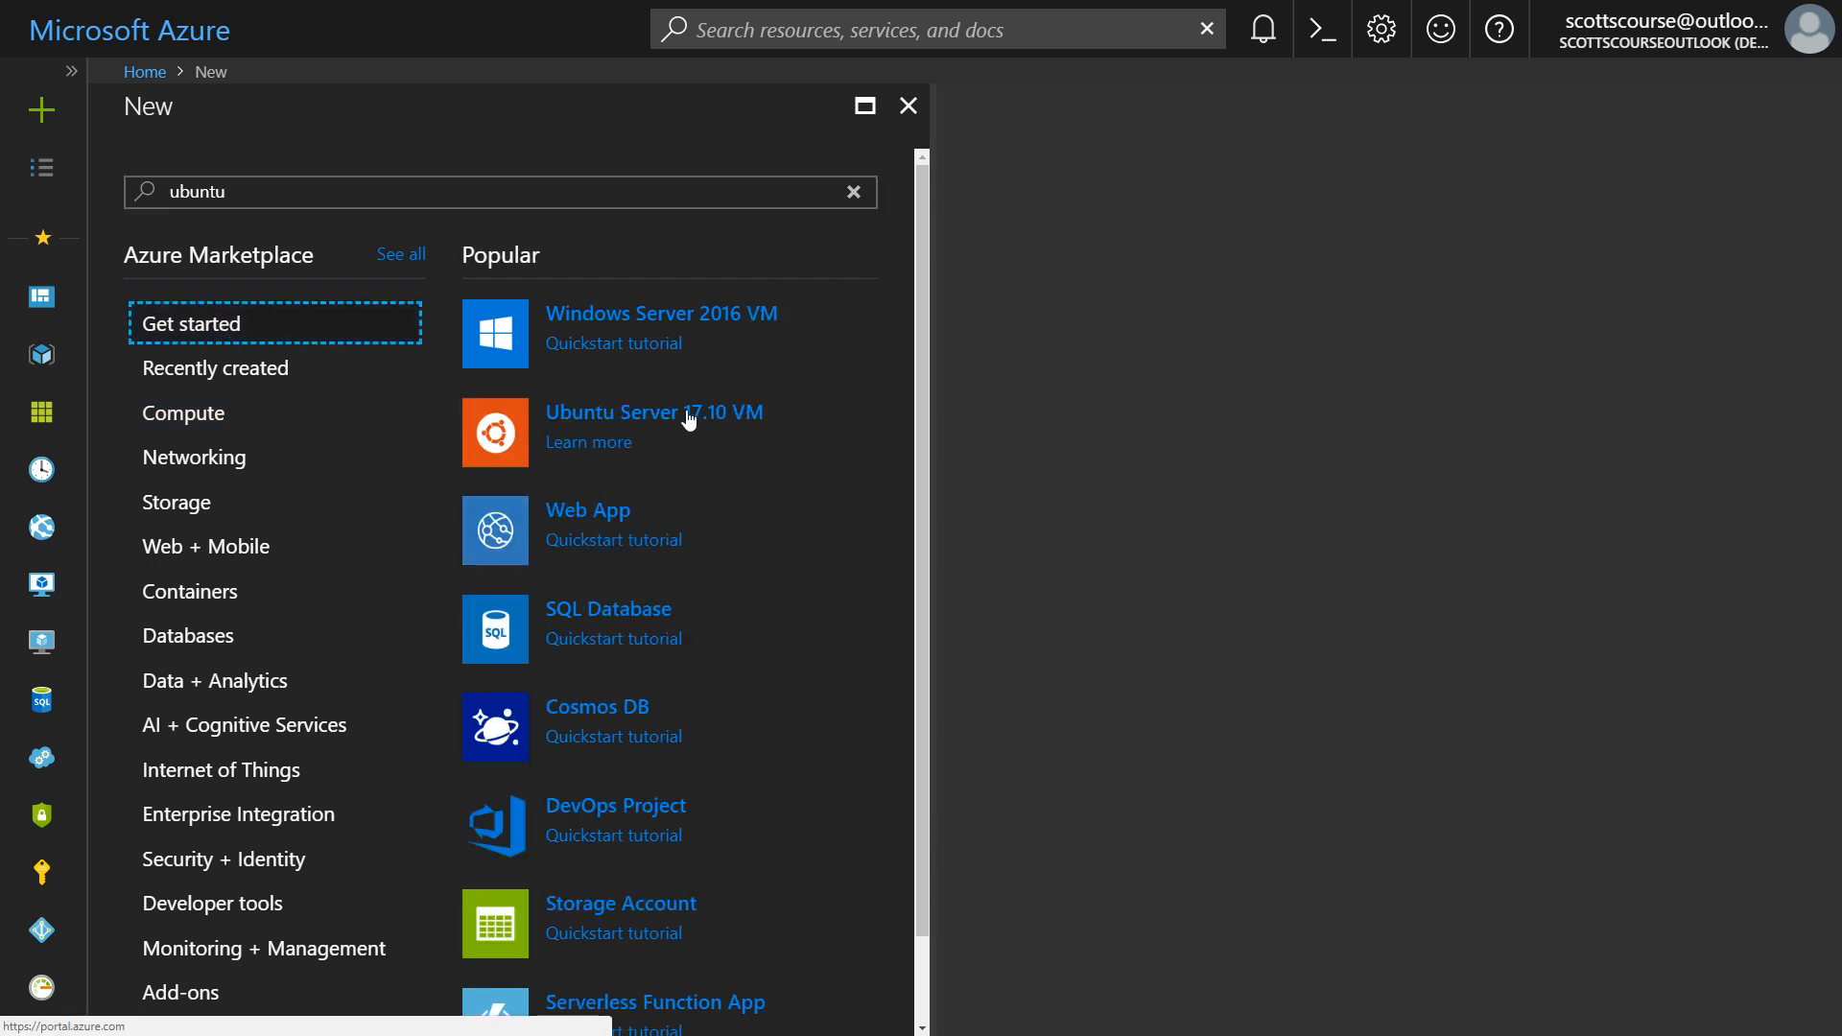
left_click(652, 413)
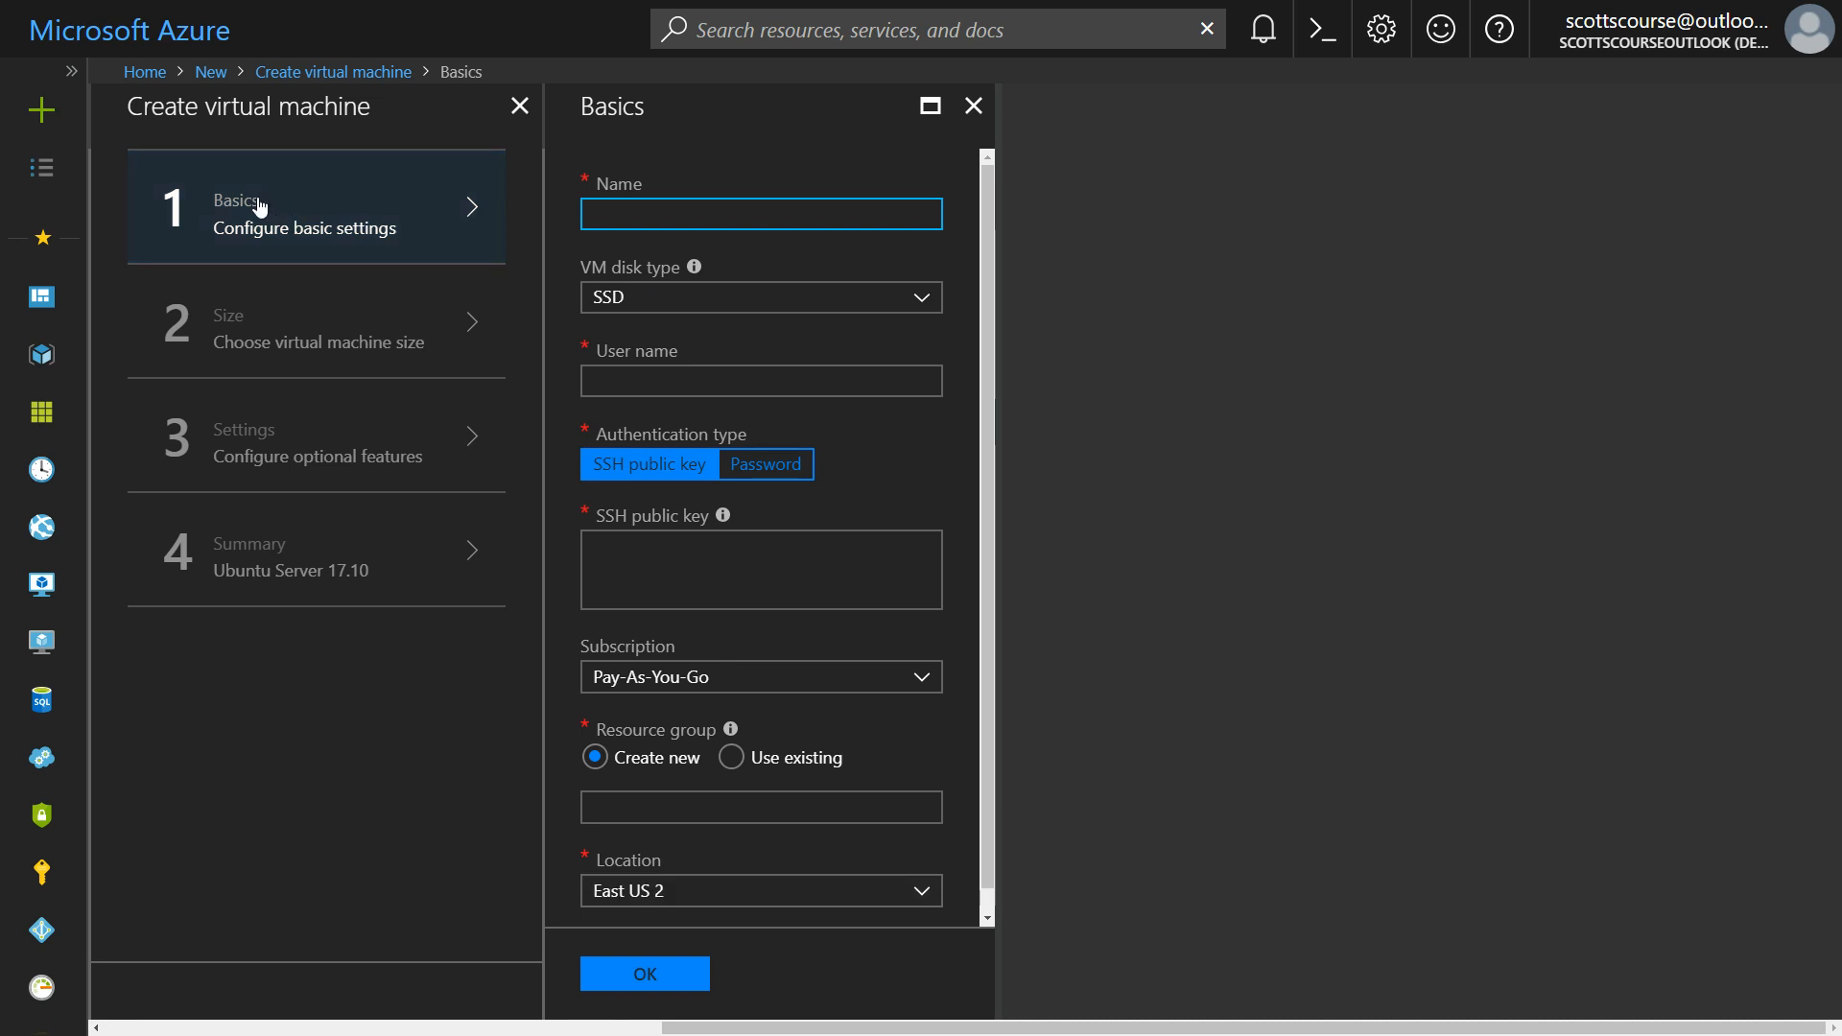
mouse_move(291, 420)
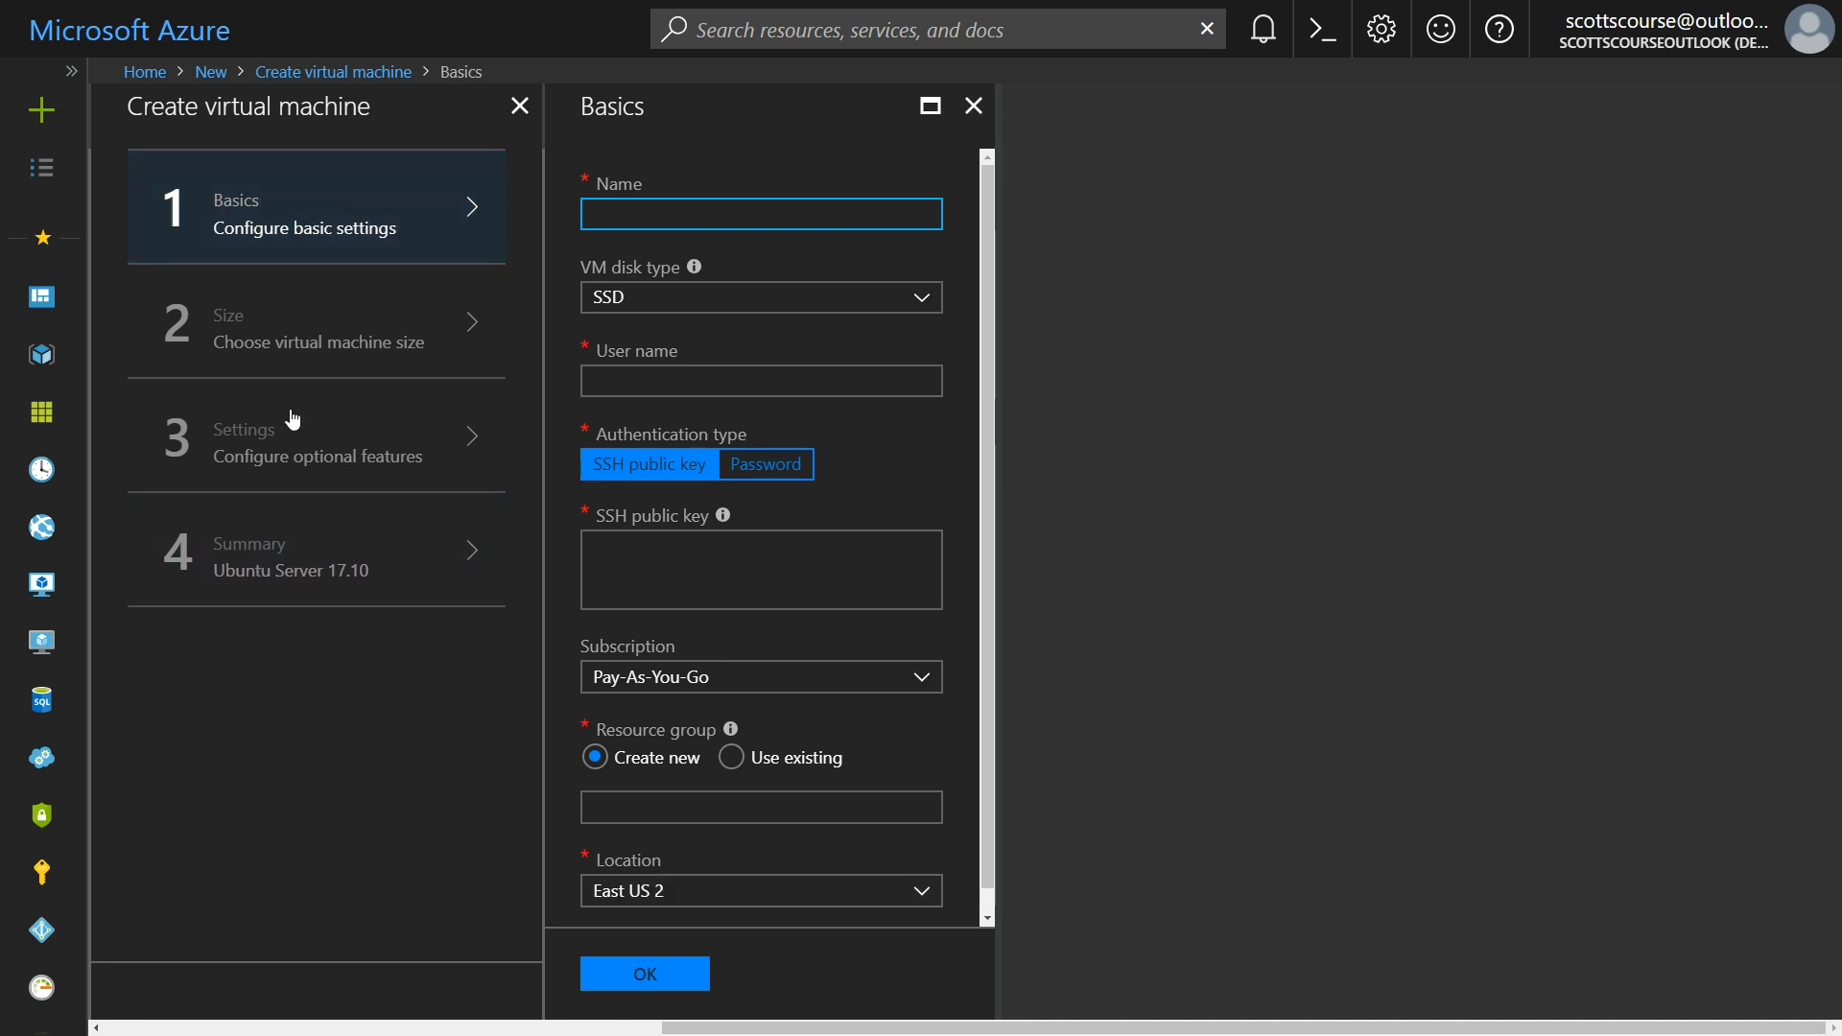
mouse_move(296, 551)
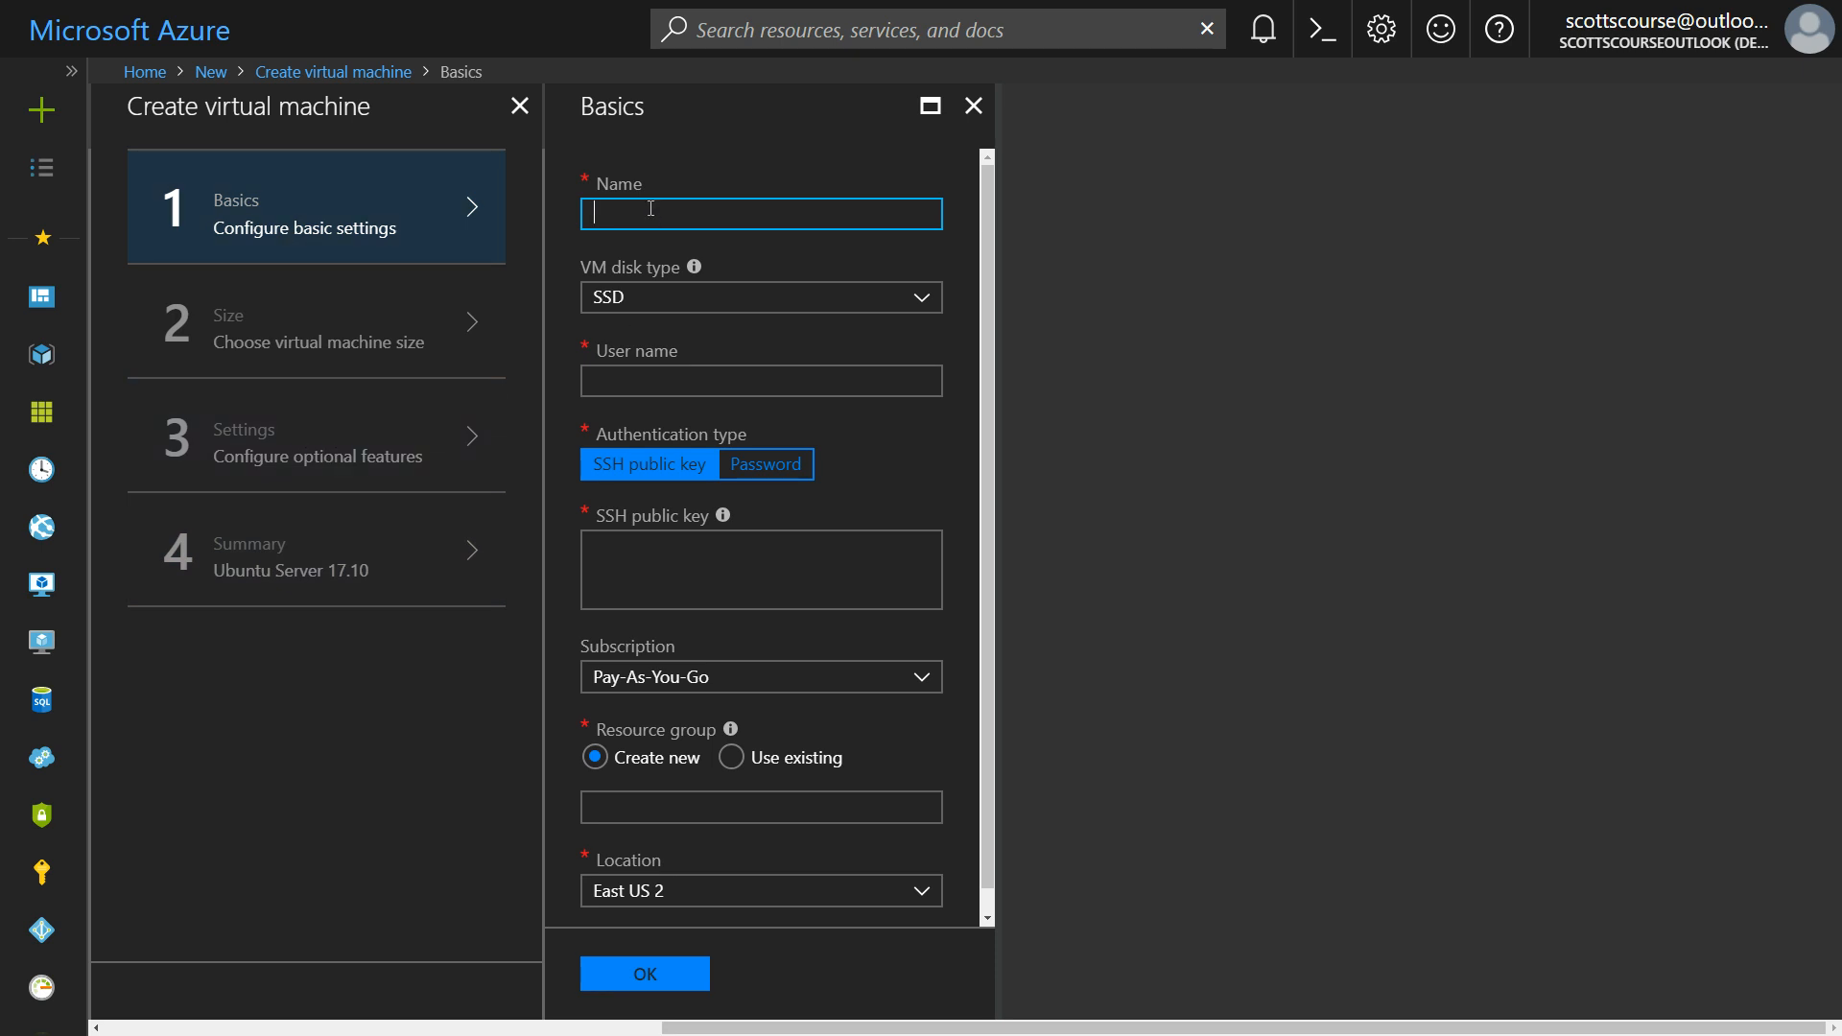
type("azsjd")
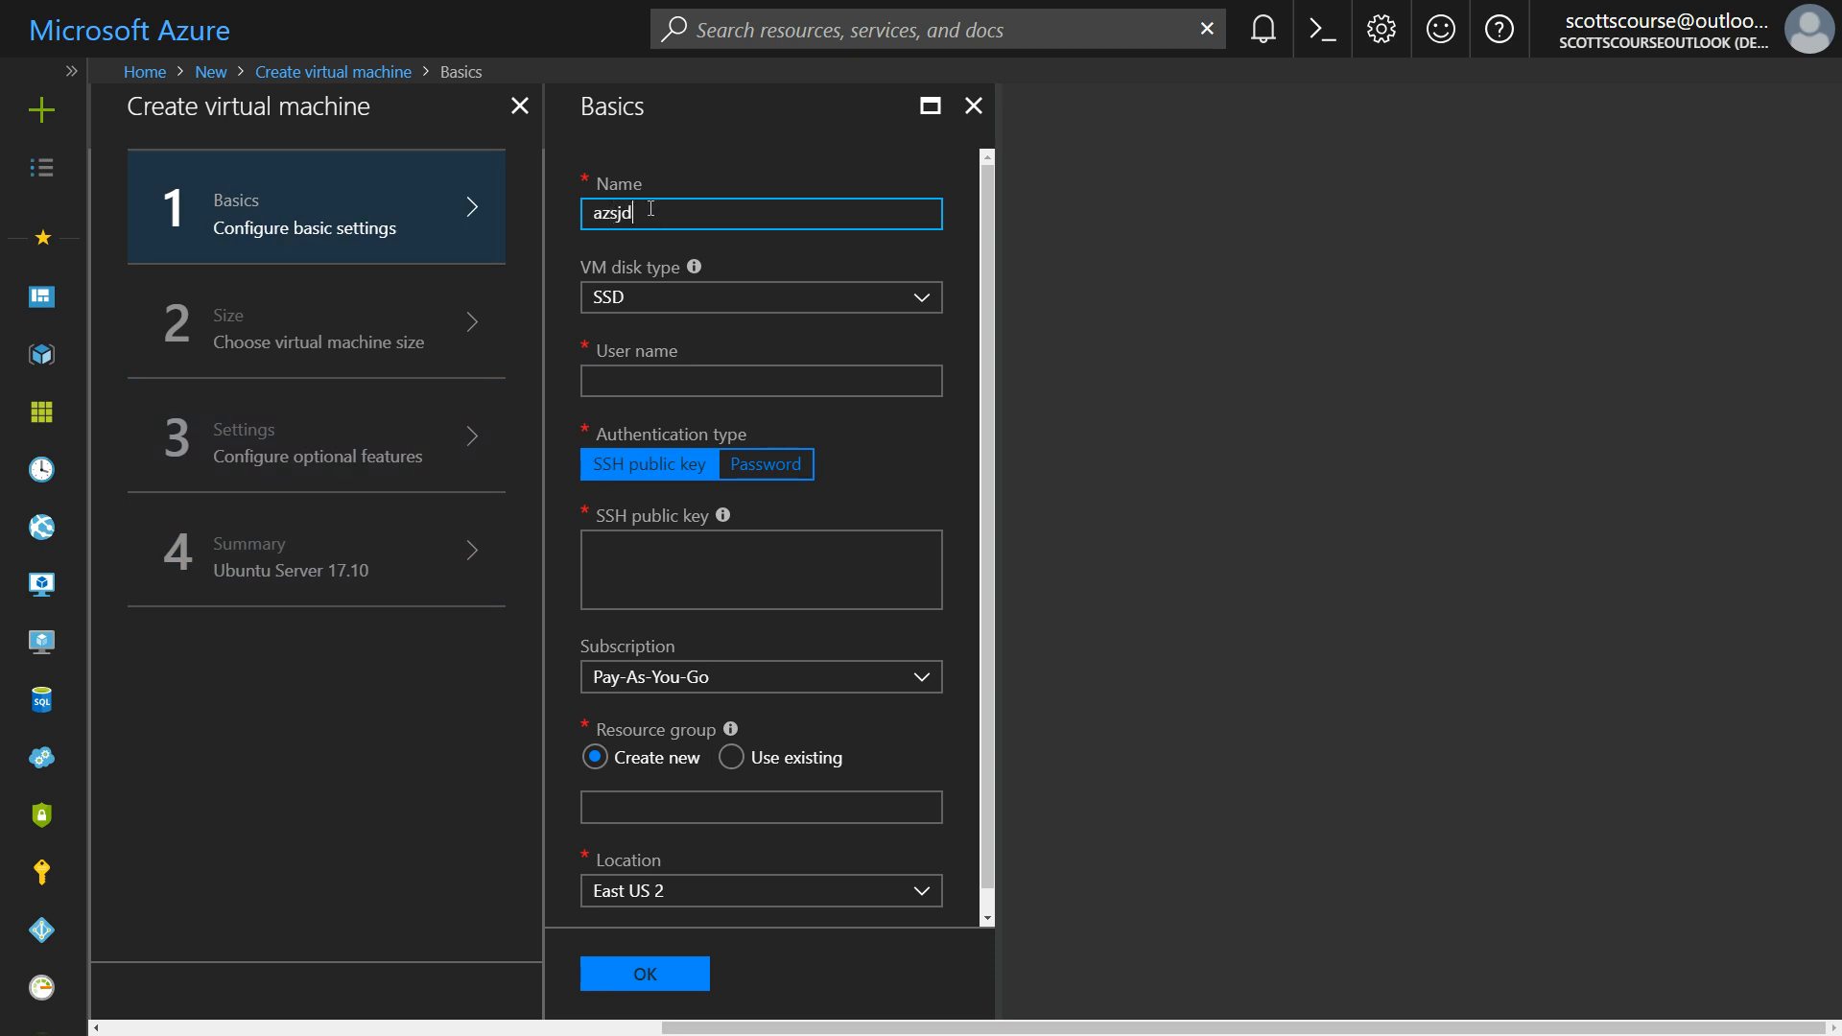
type("ubunut")
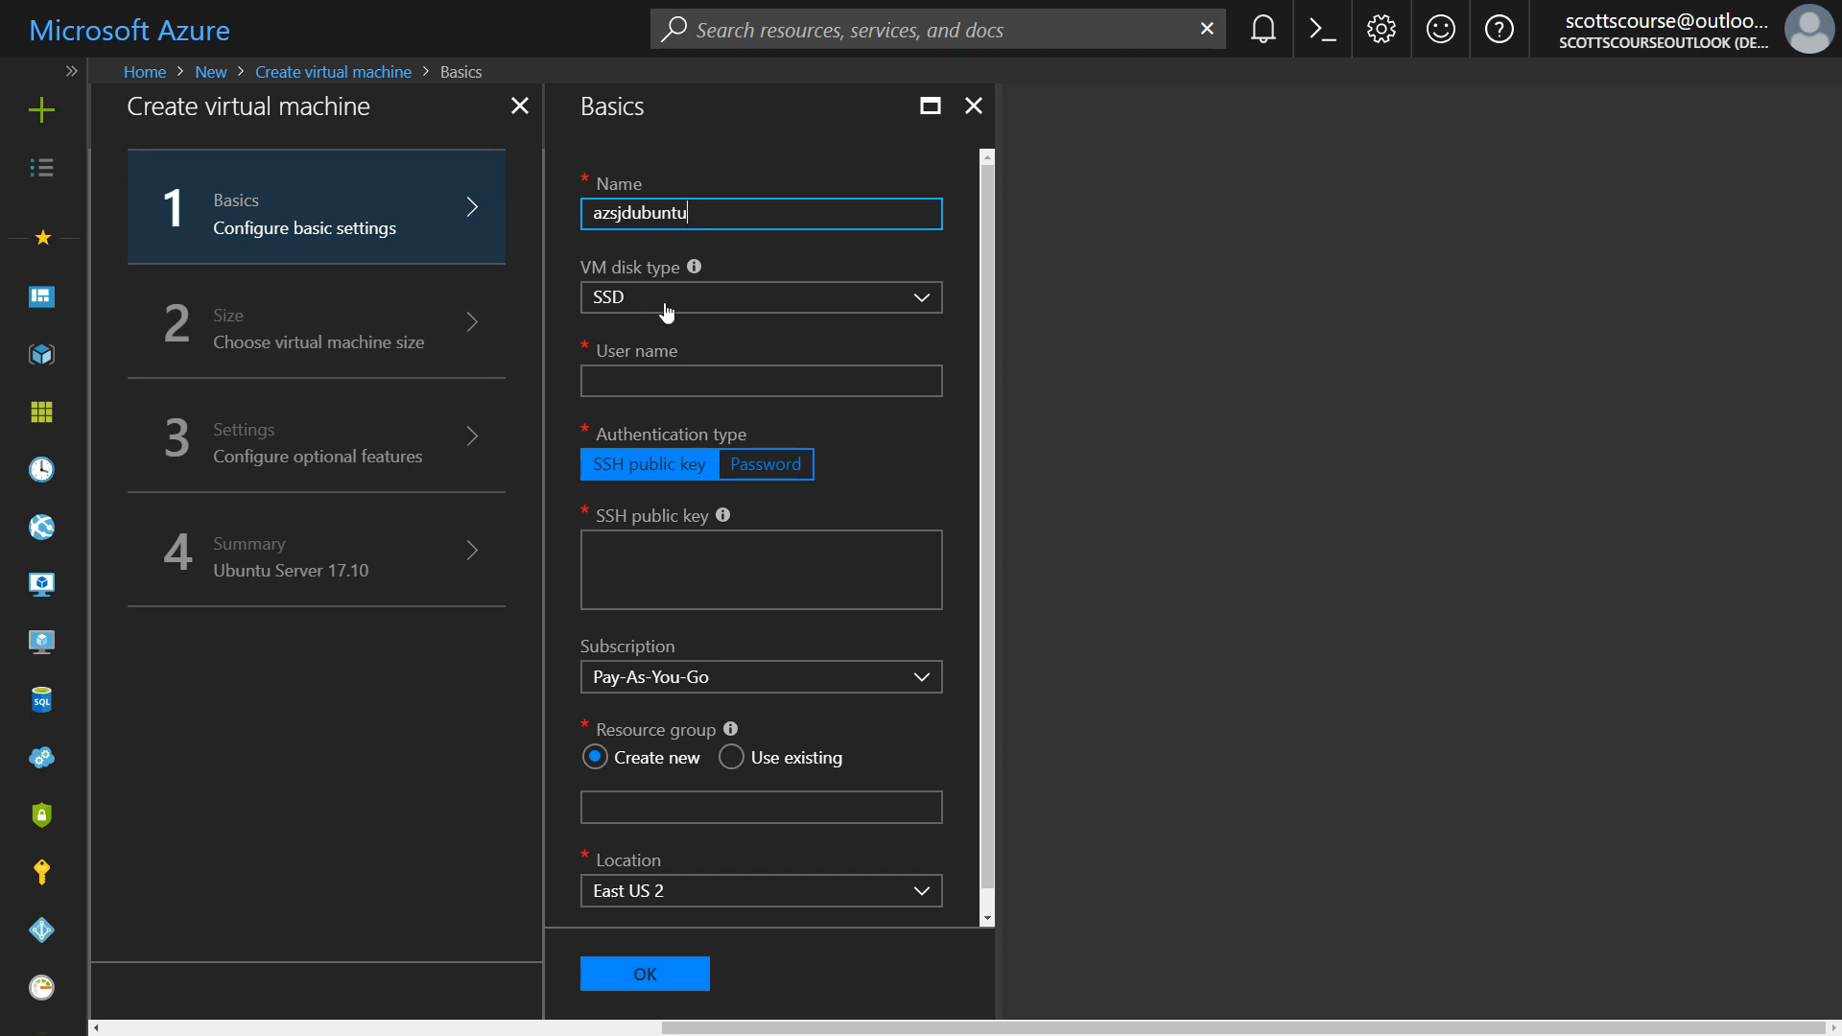
Step: Review the VM disk type choices and keep SSD
left_click(761, 296)
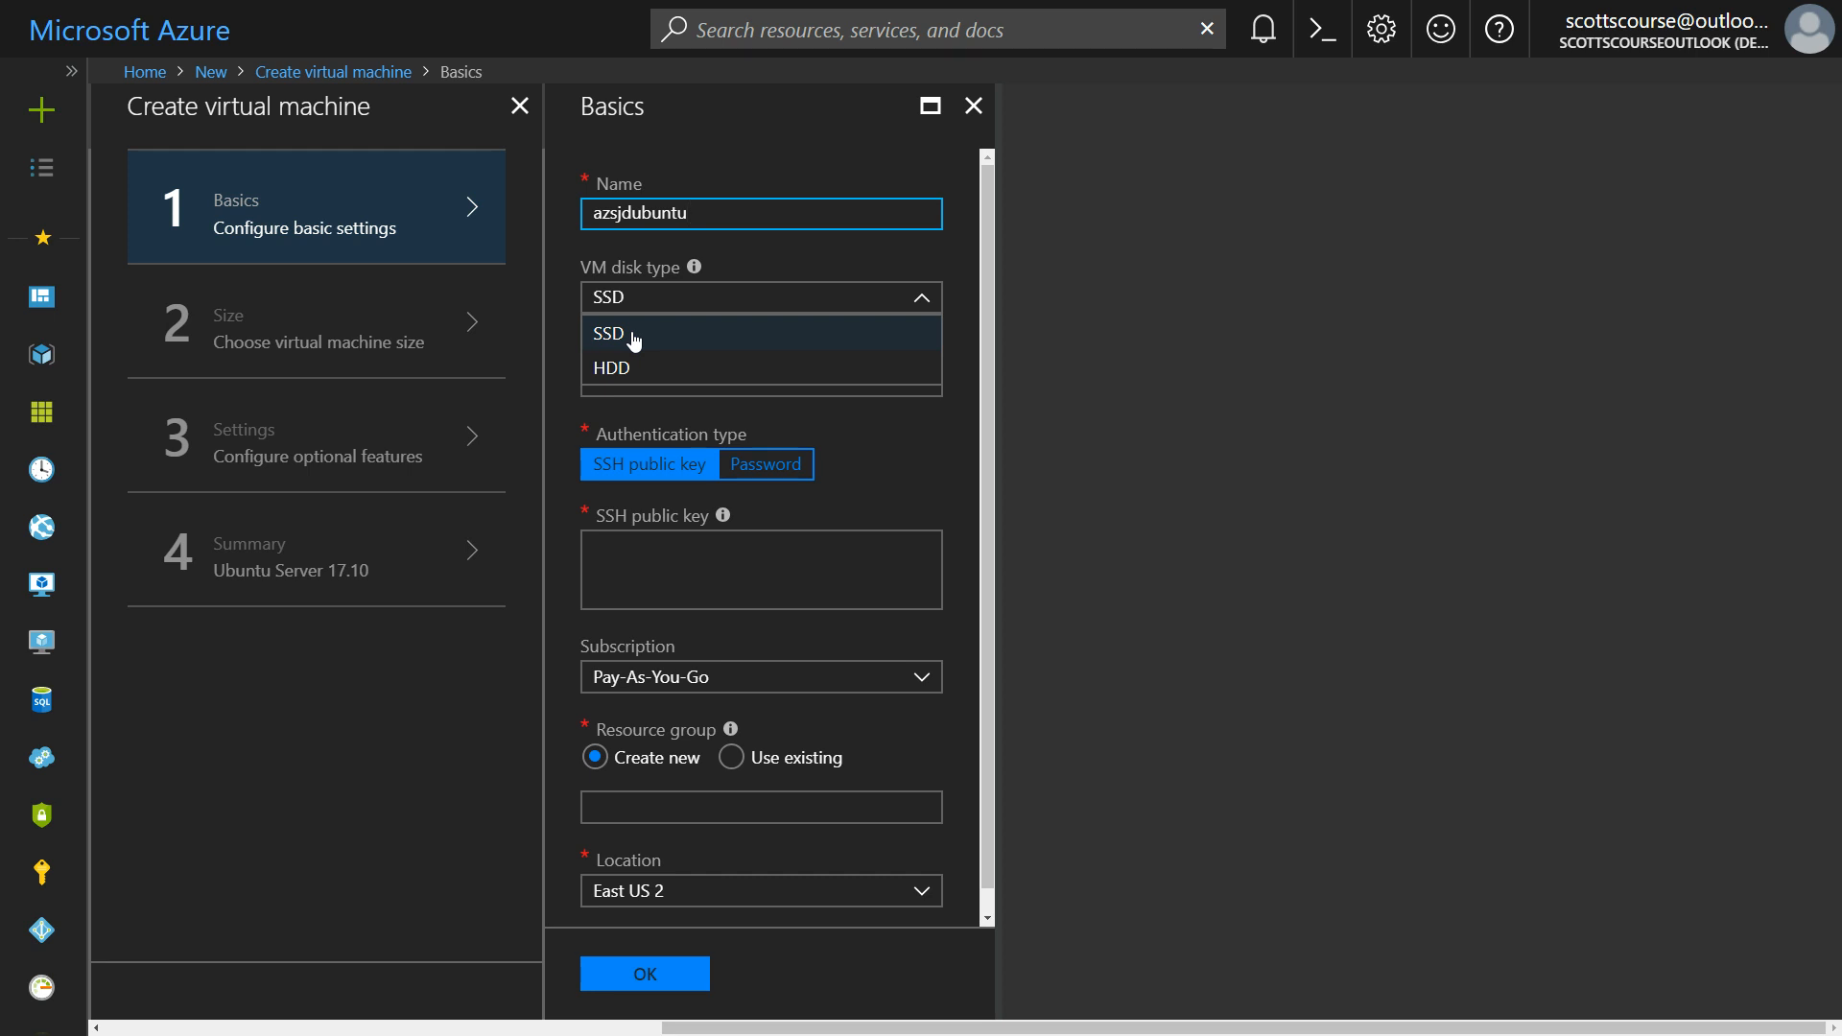
mouse_move(620, 375)
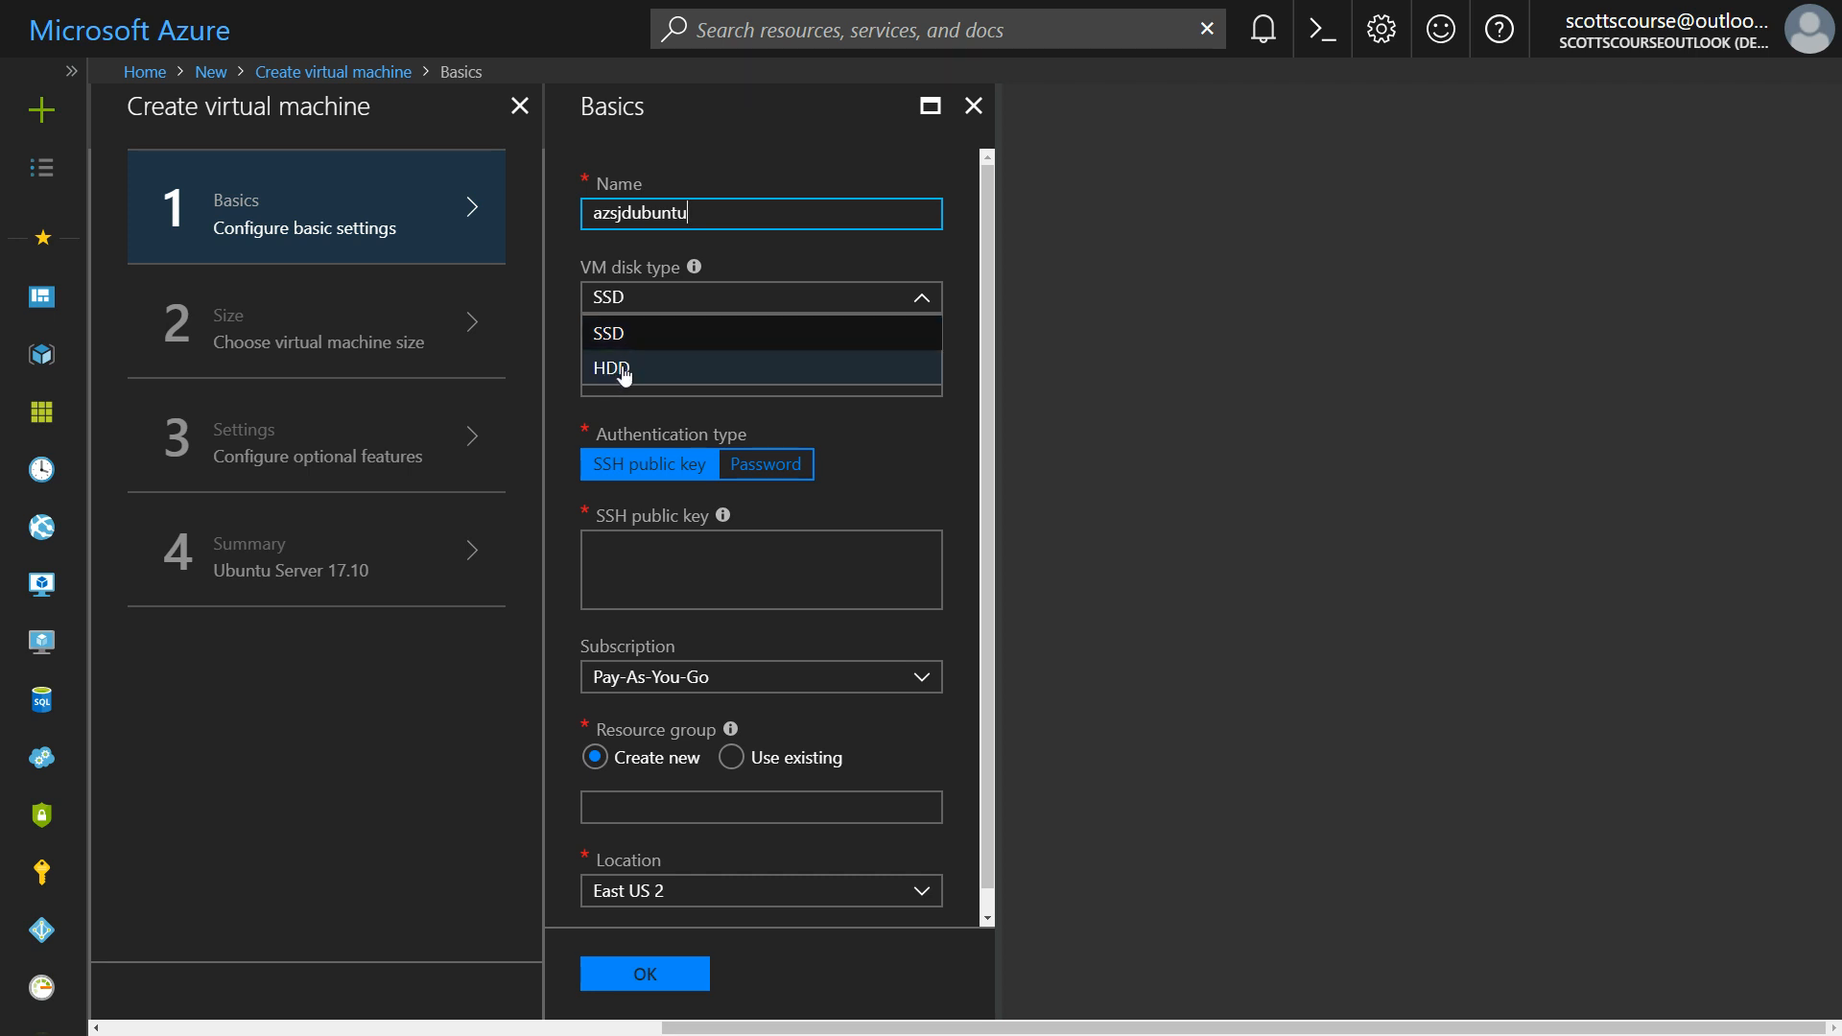
mouse_move(631, 376)
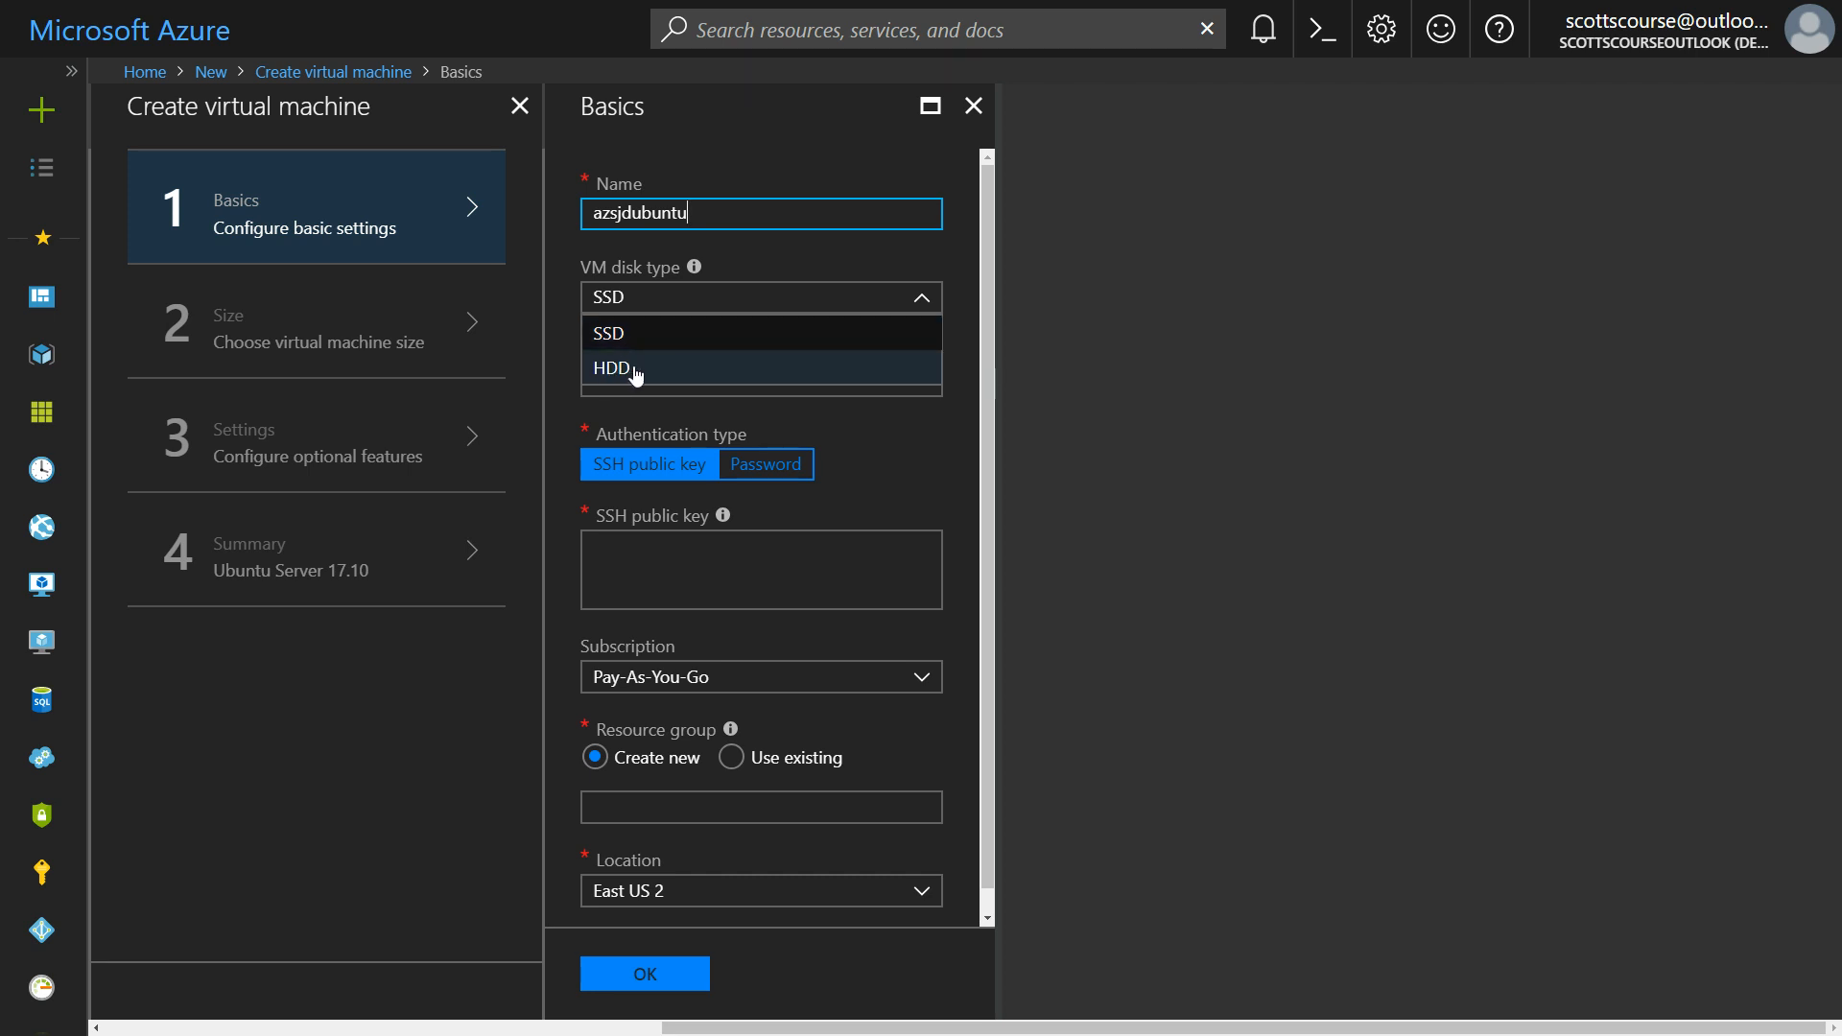
left_click(608, 332)
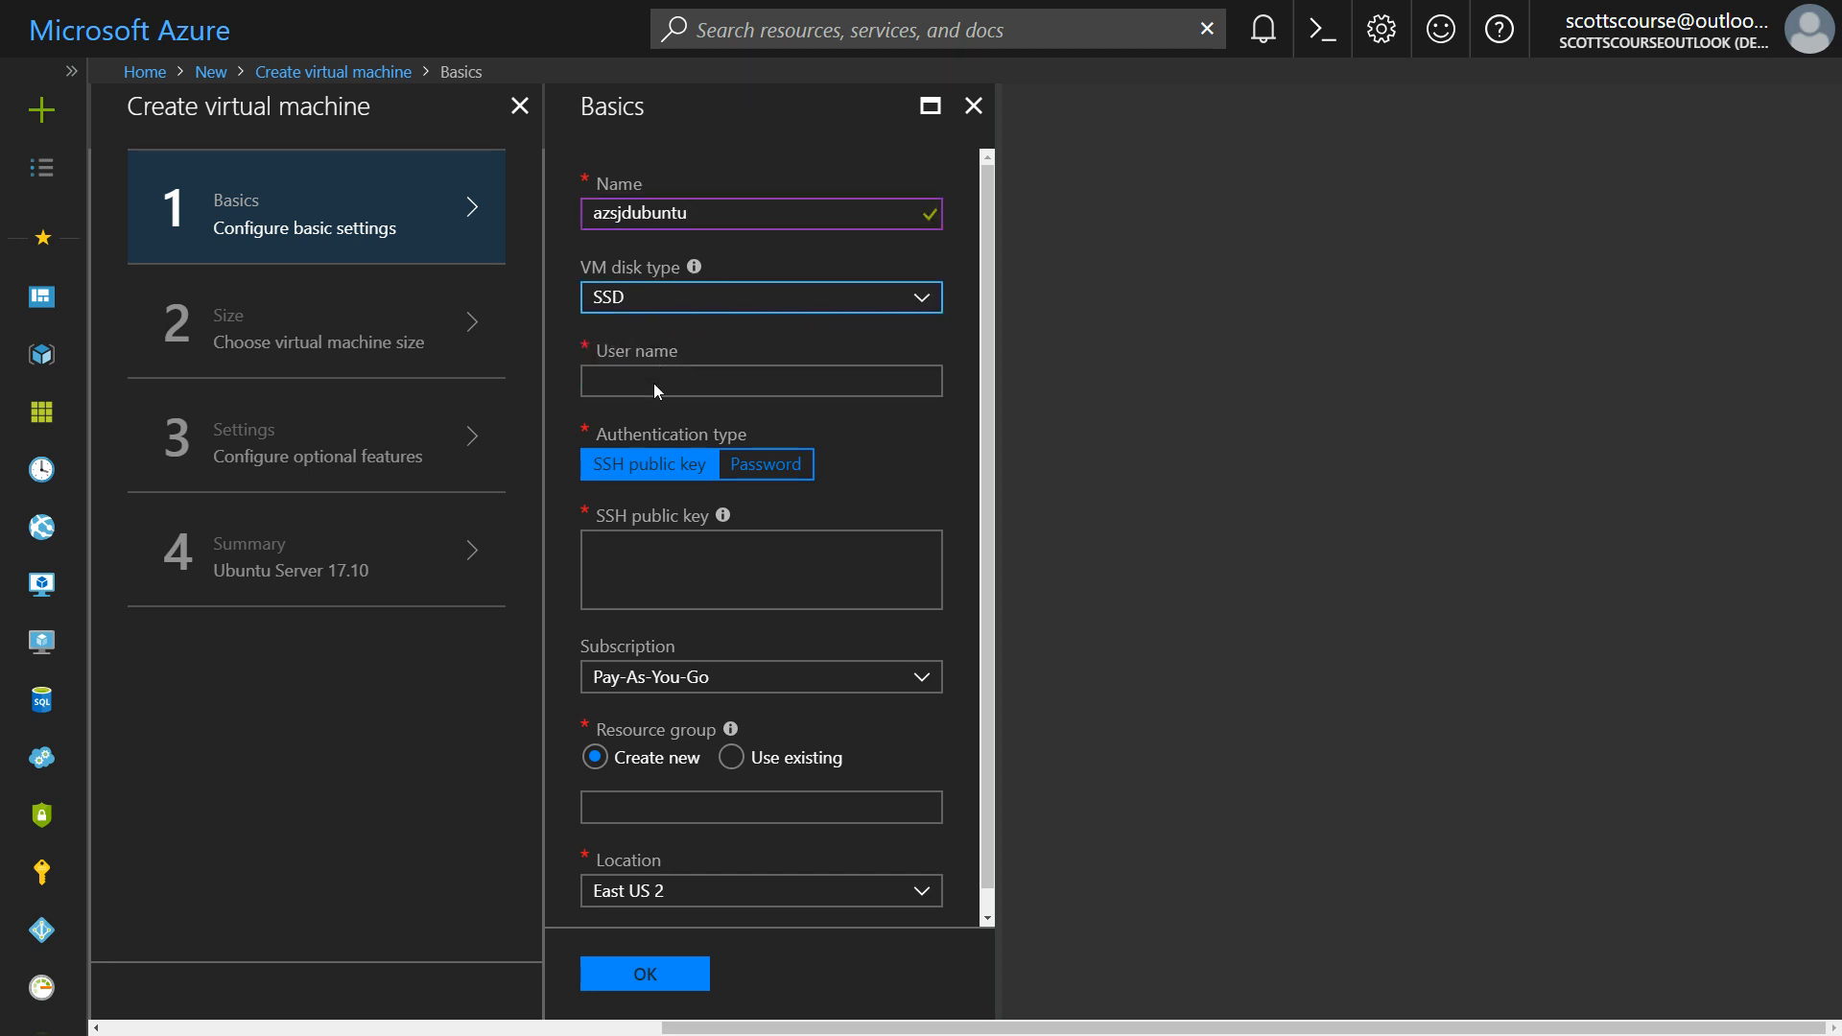
Step: Enter az532testuser as the VM user name and confirm it
left_click(762, 380)
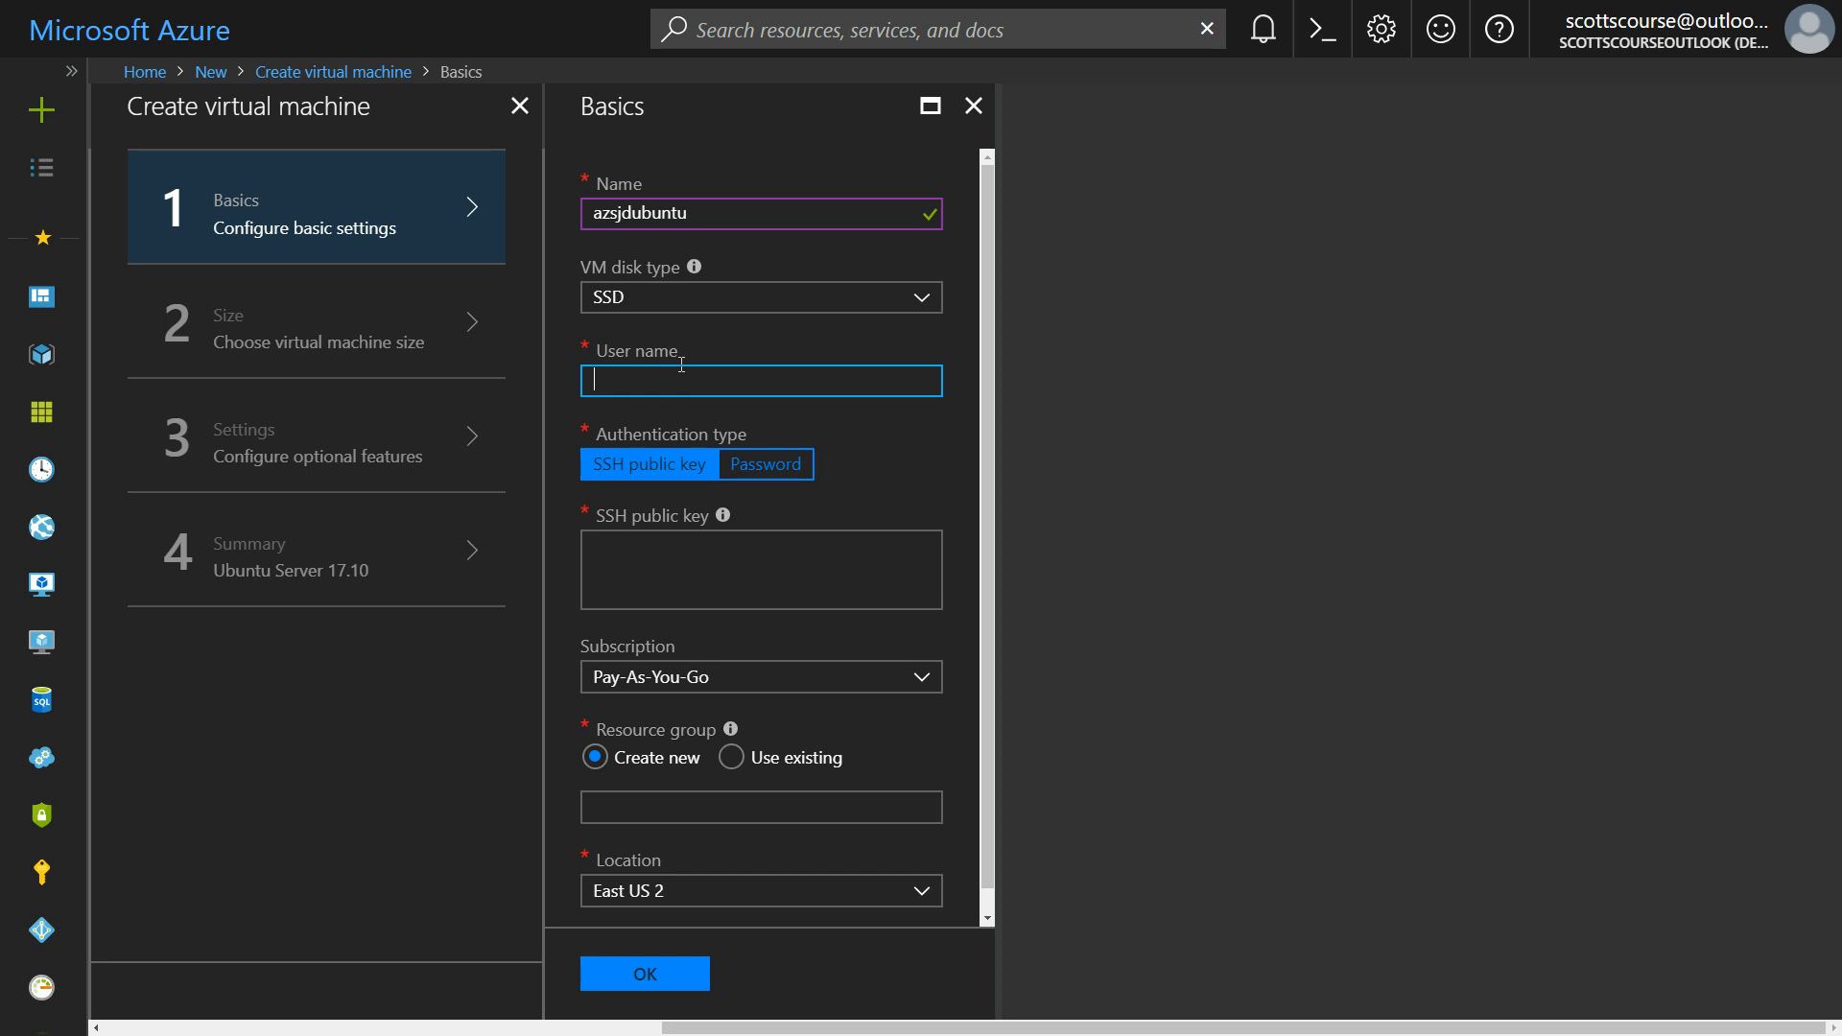
type("az534")
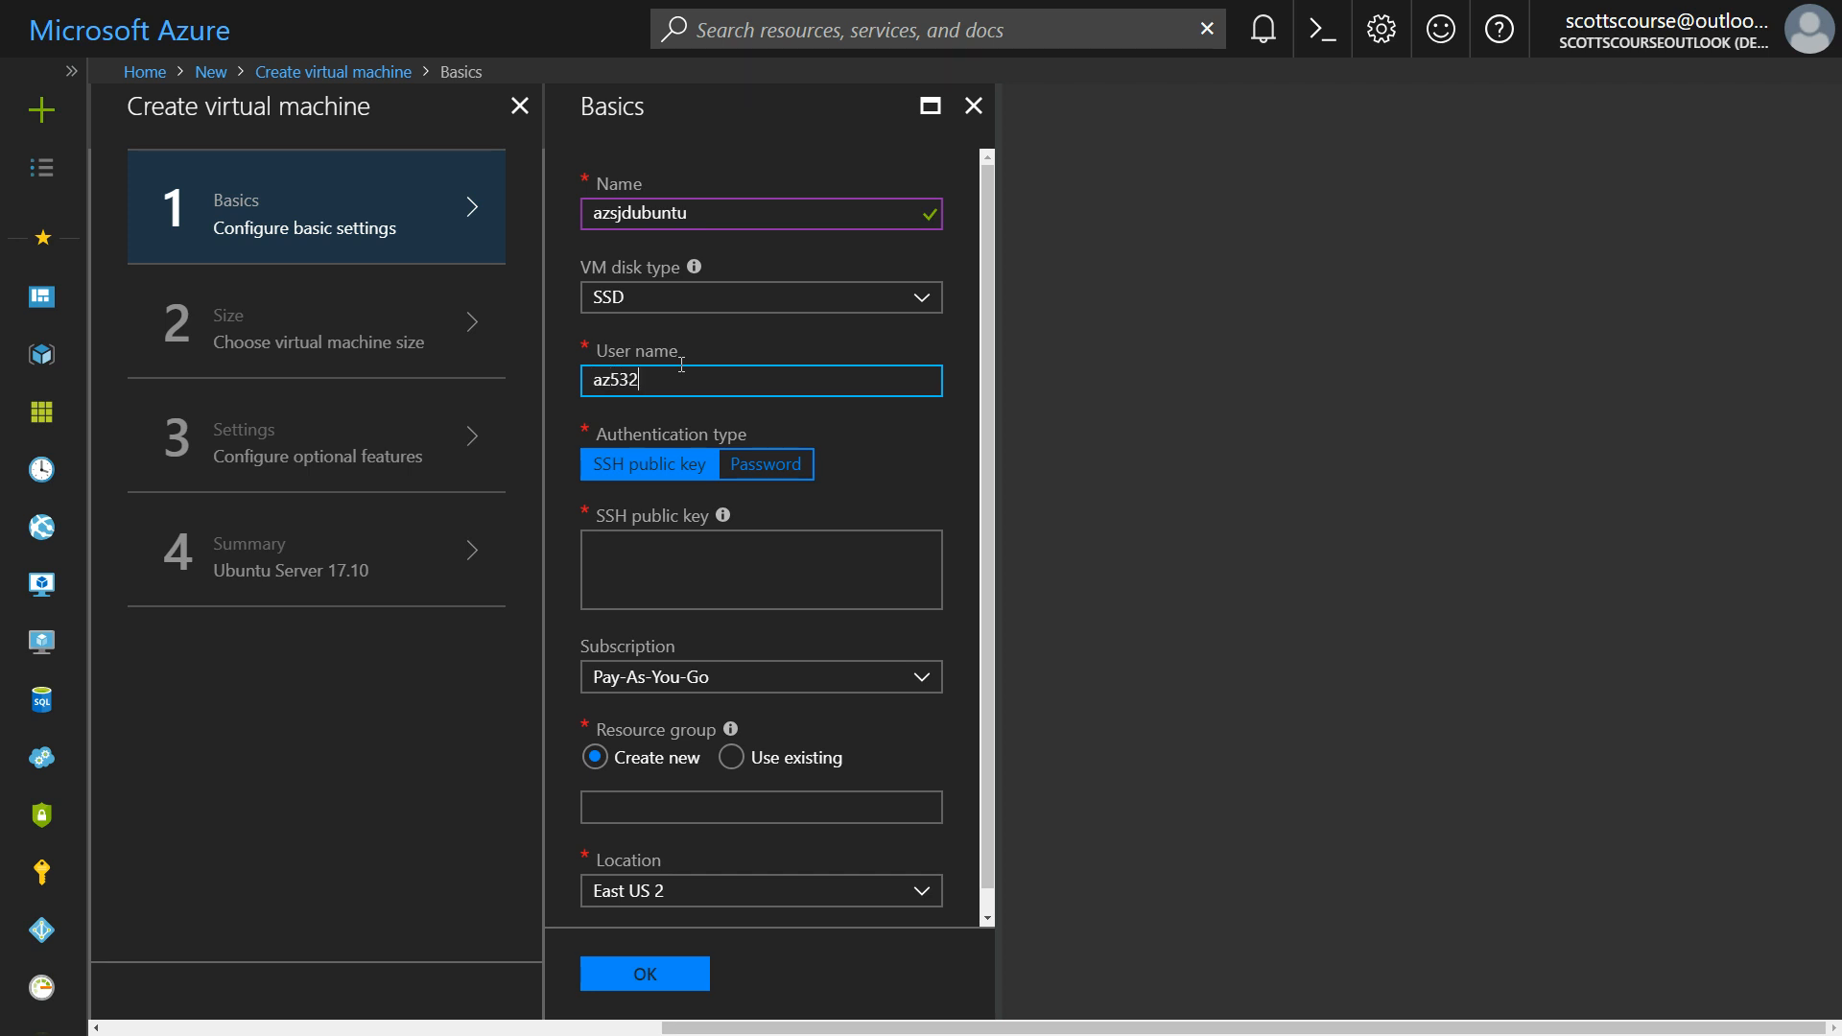
type("testuser")
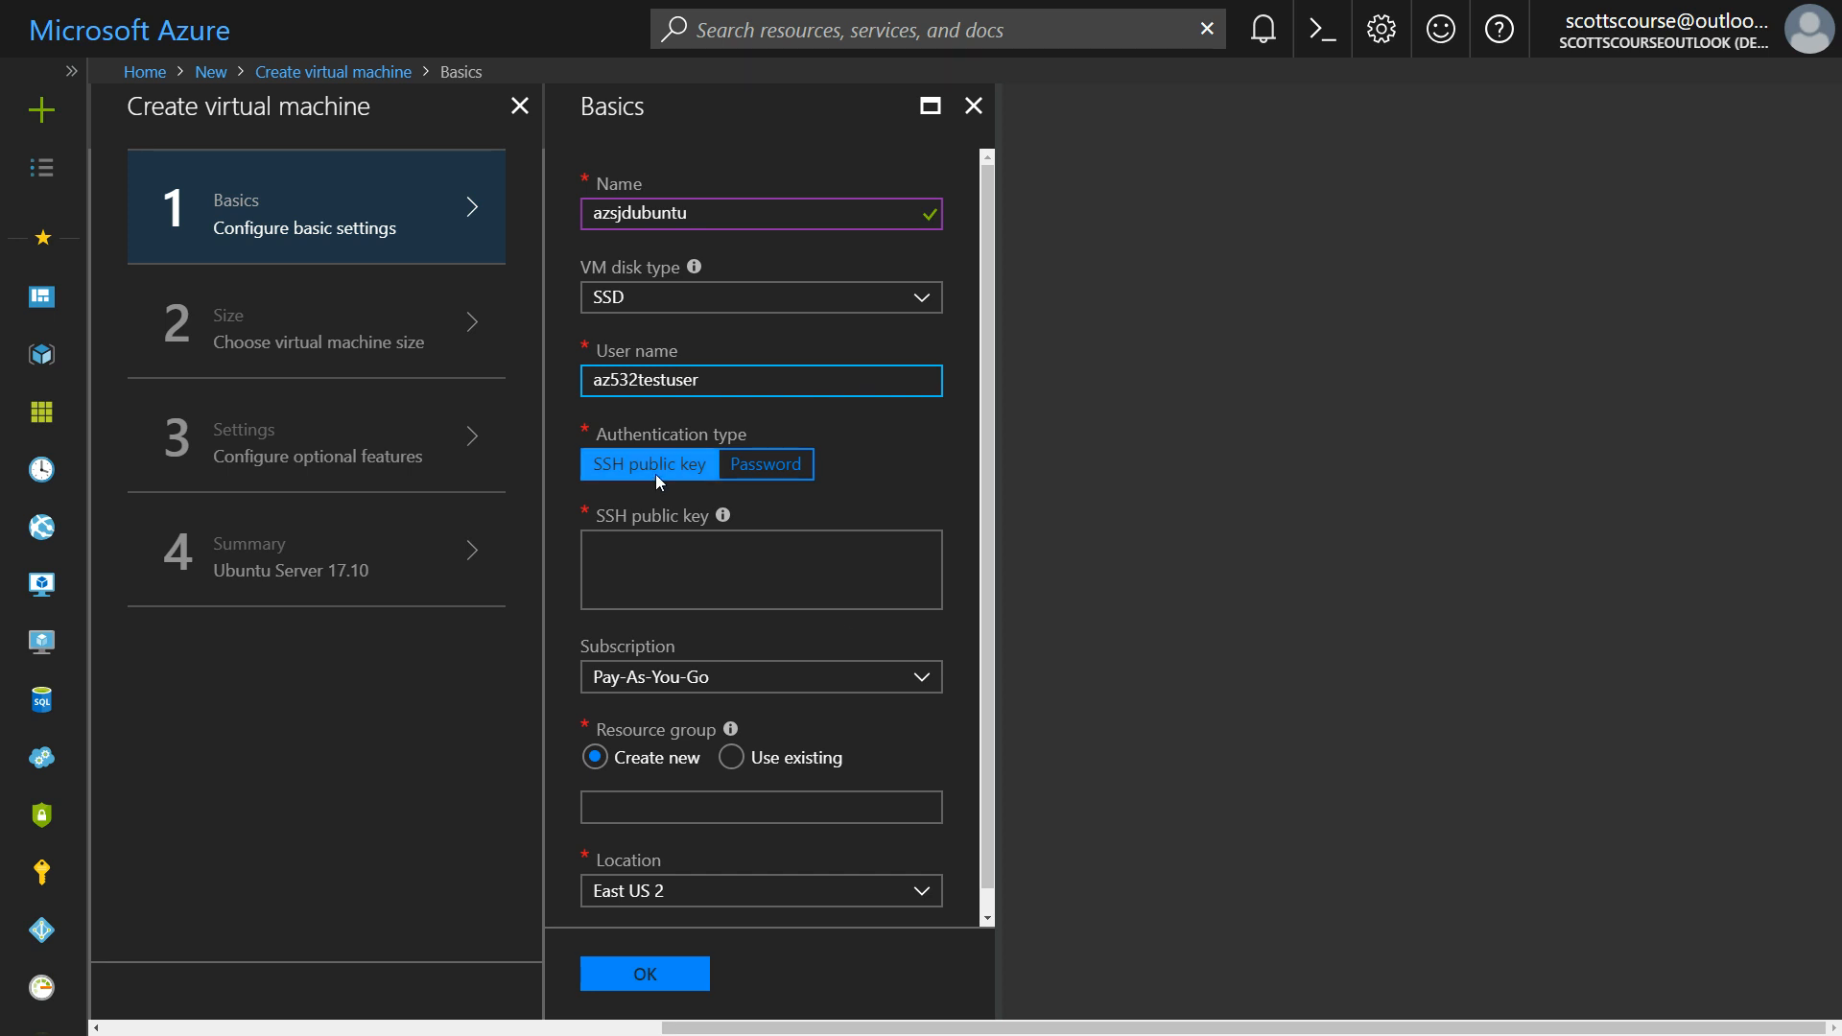
key("alt+tab")
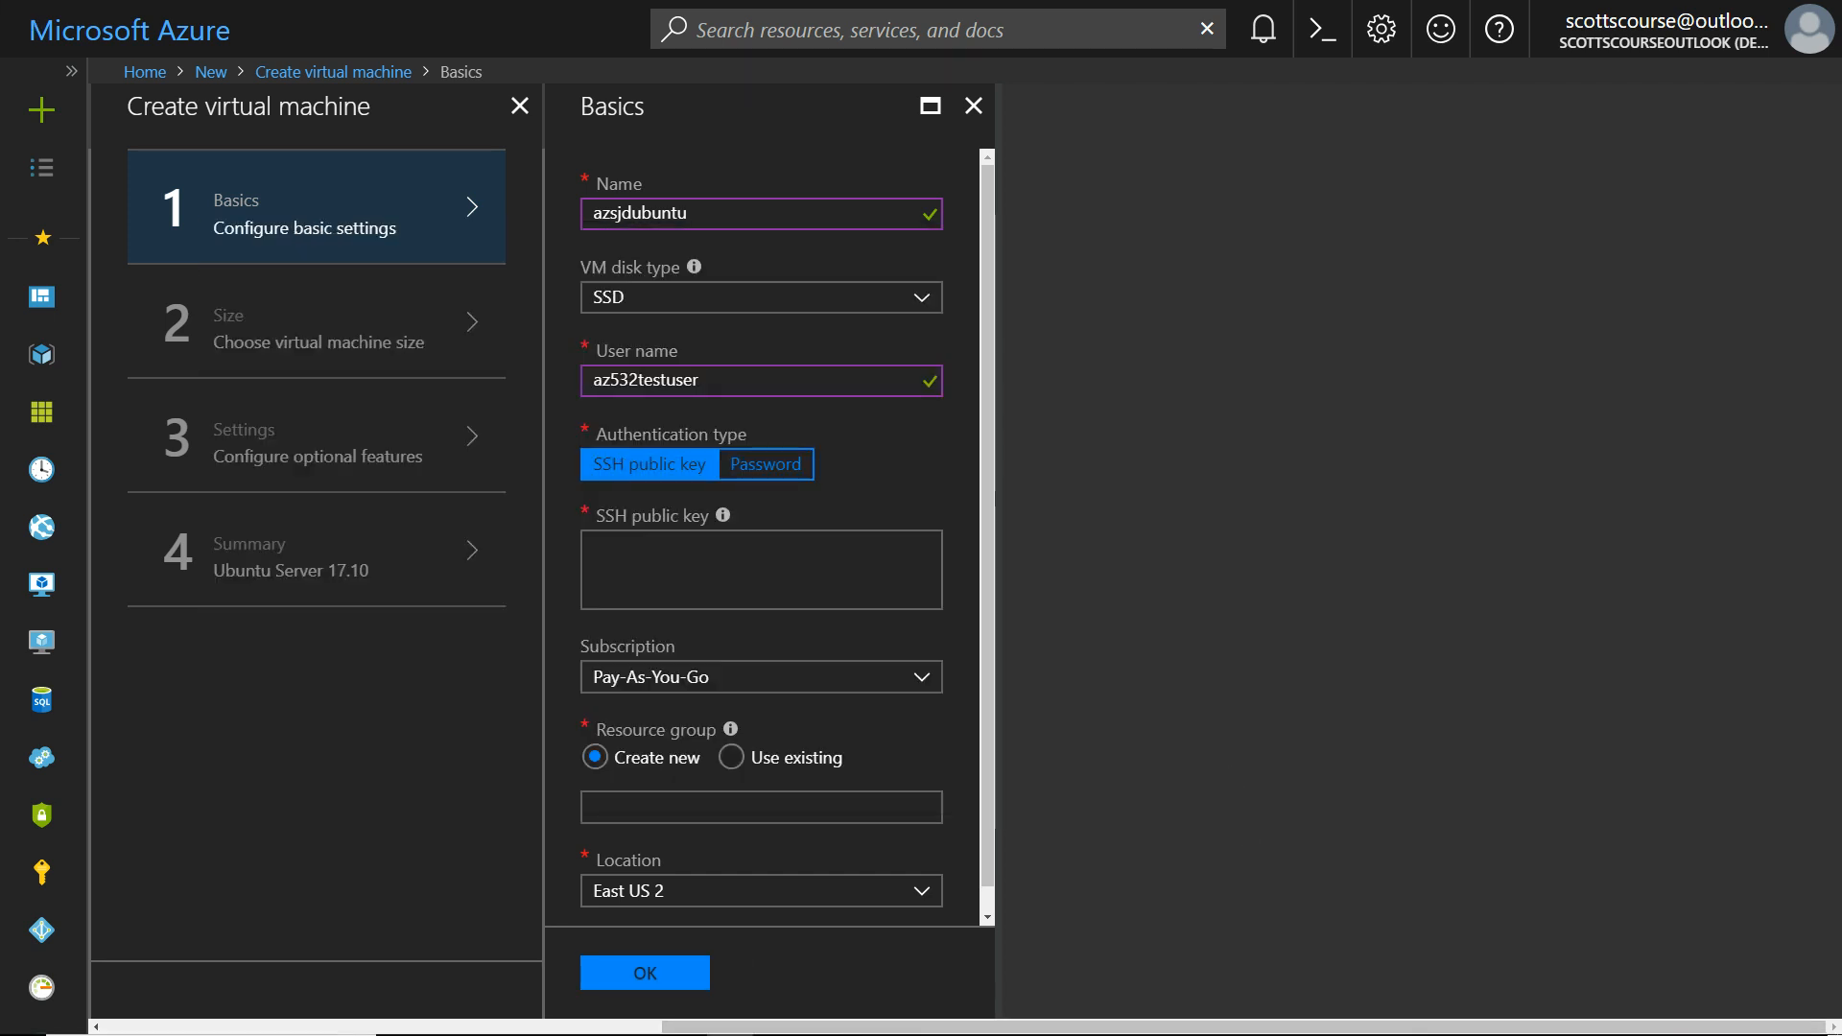
mouse_move(474, 605)
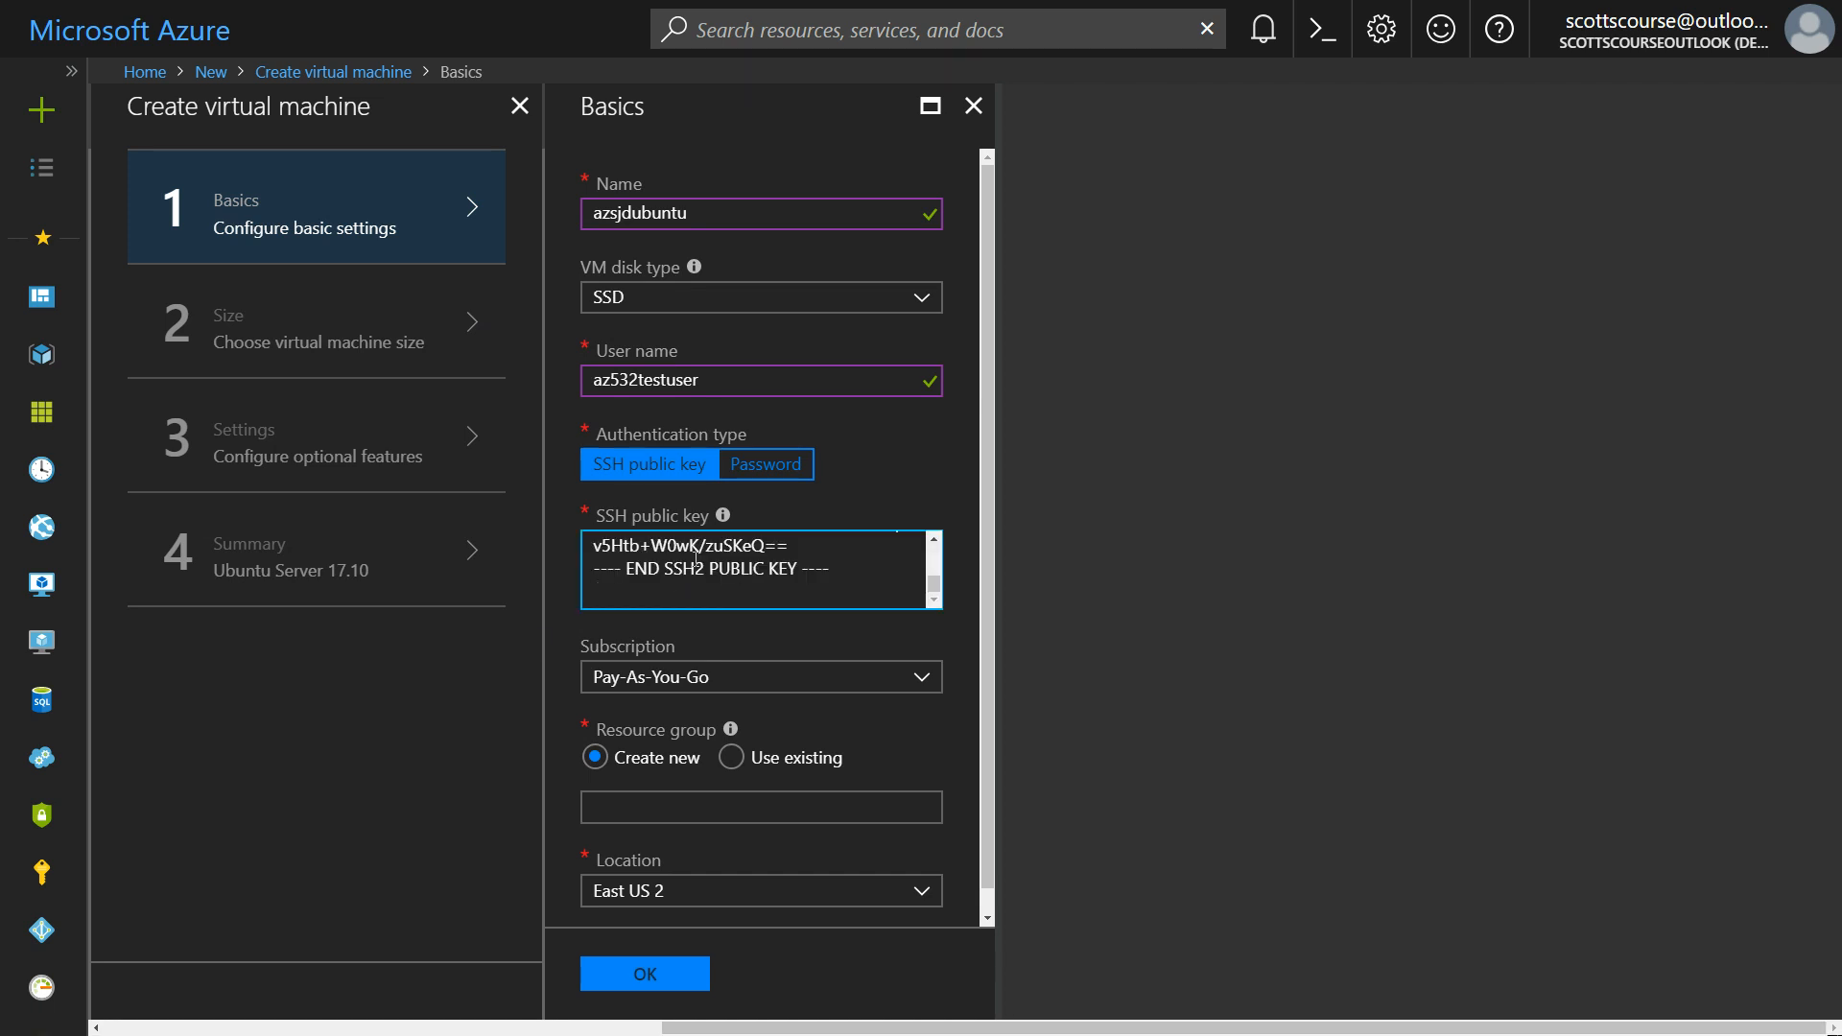
mouse_move(961, 672)
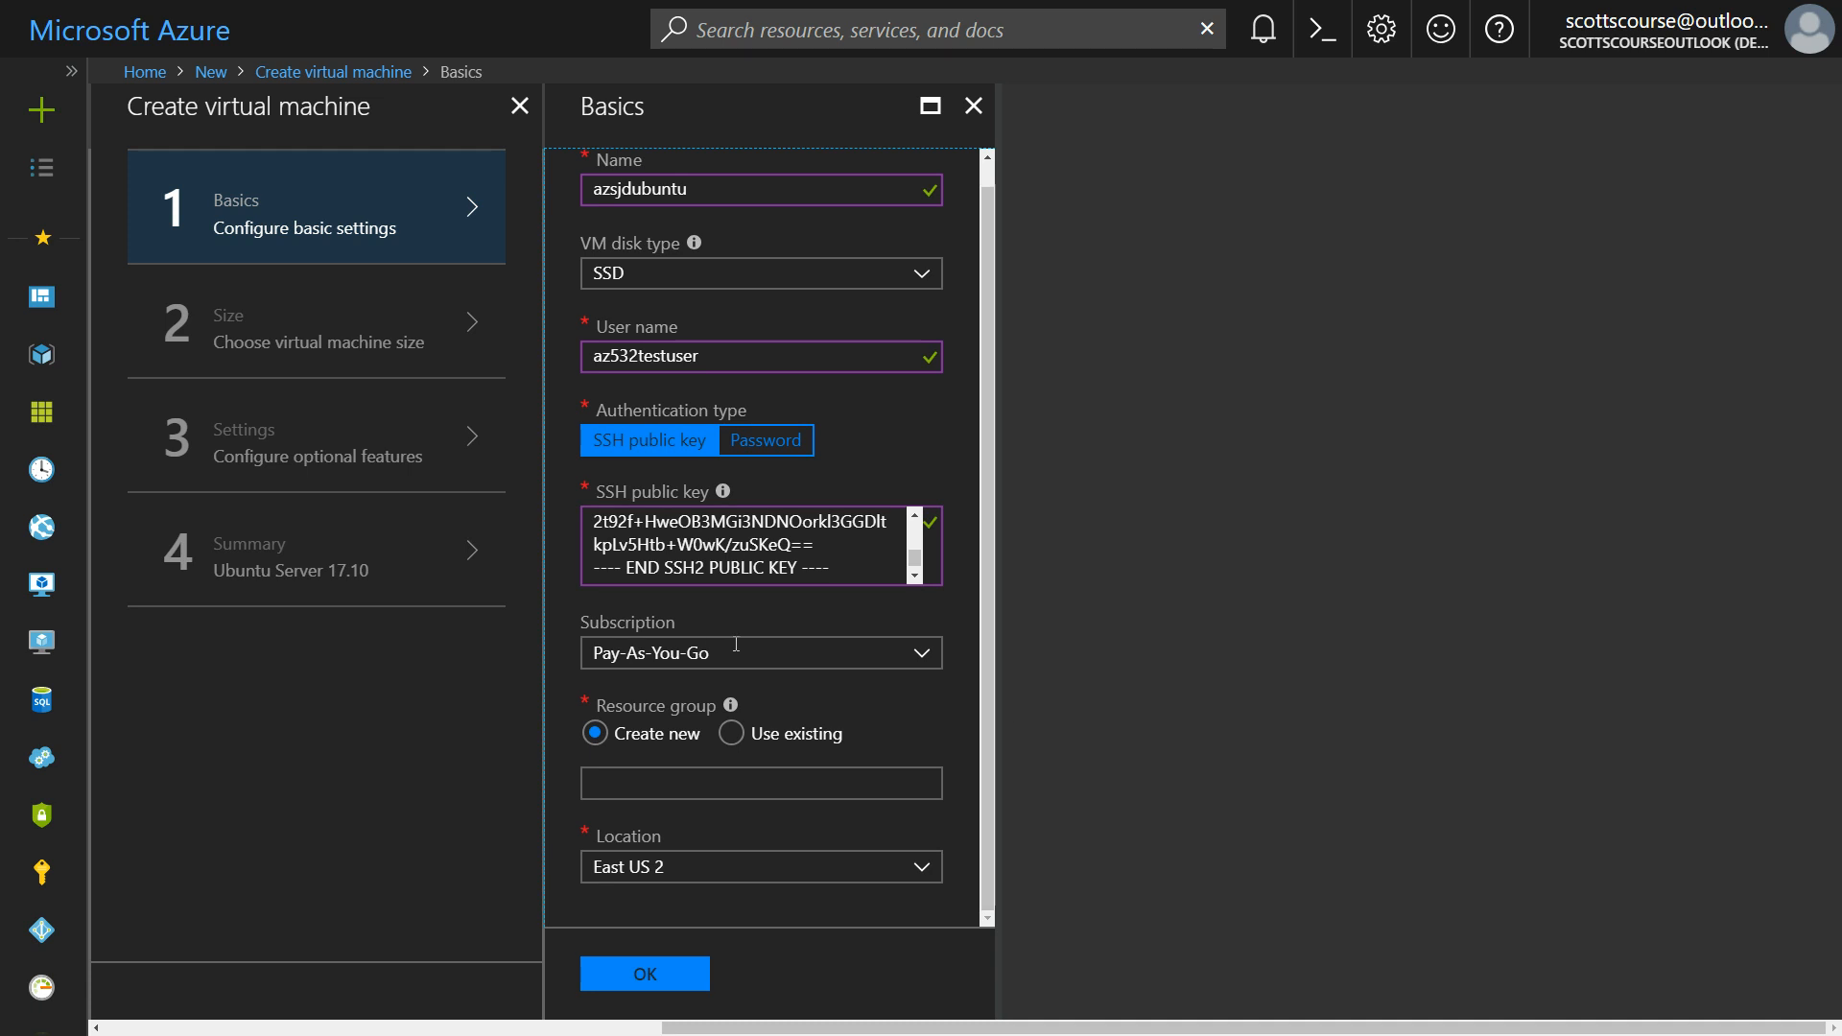
mouse_move(697, 637)
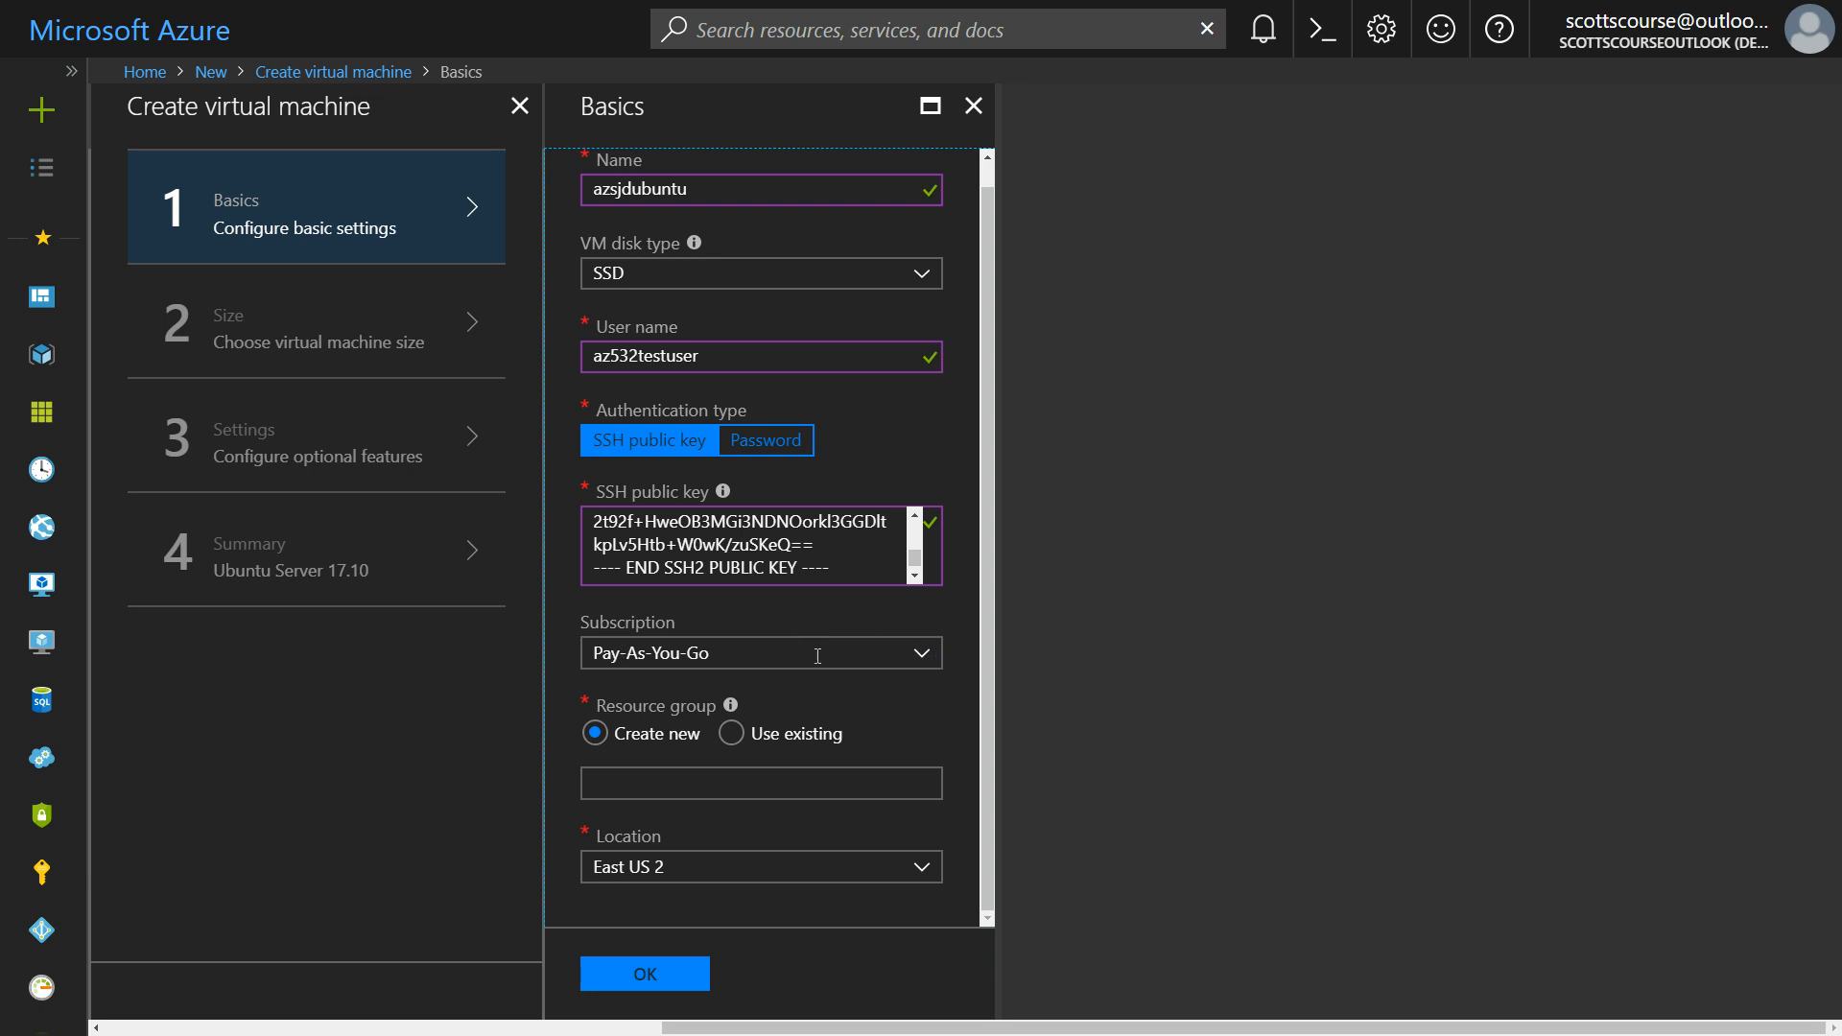
mouse_move(729, 773)
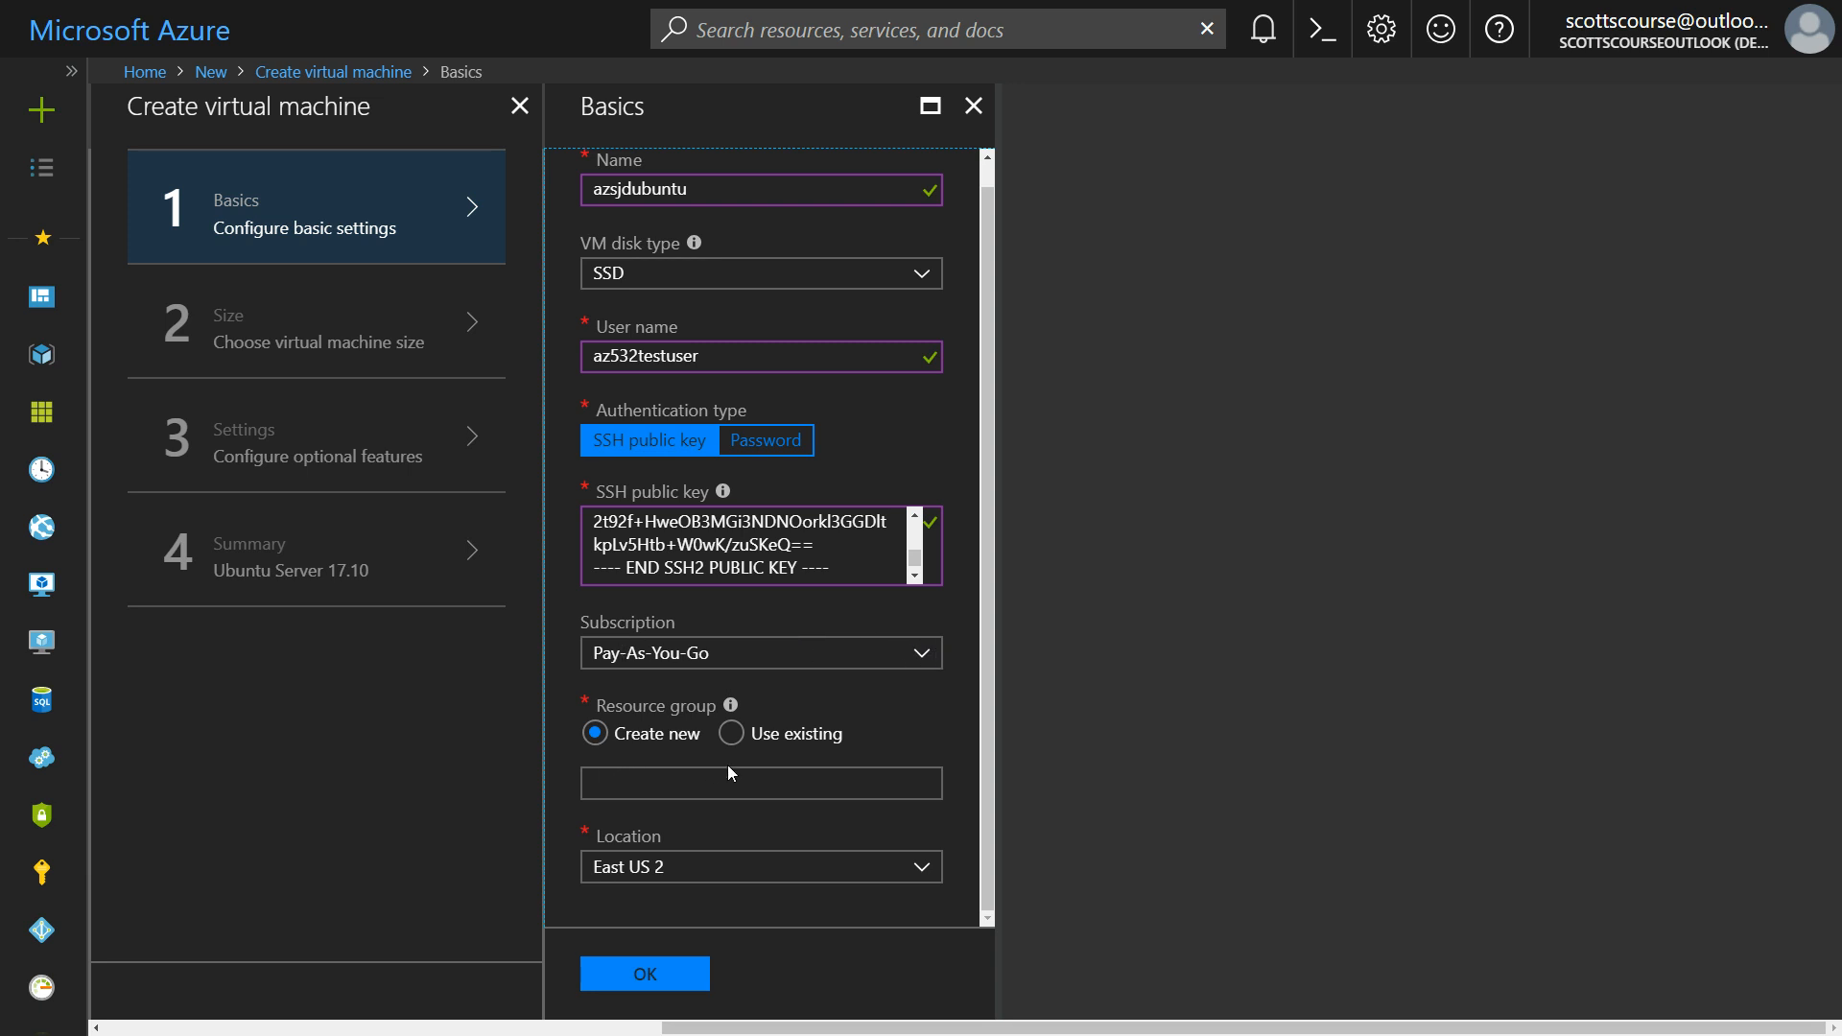
left_click(760, 782)
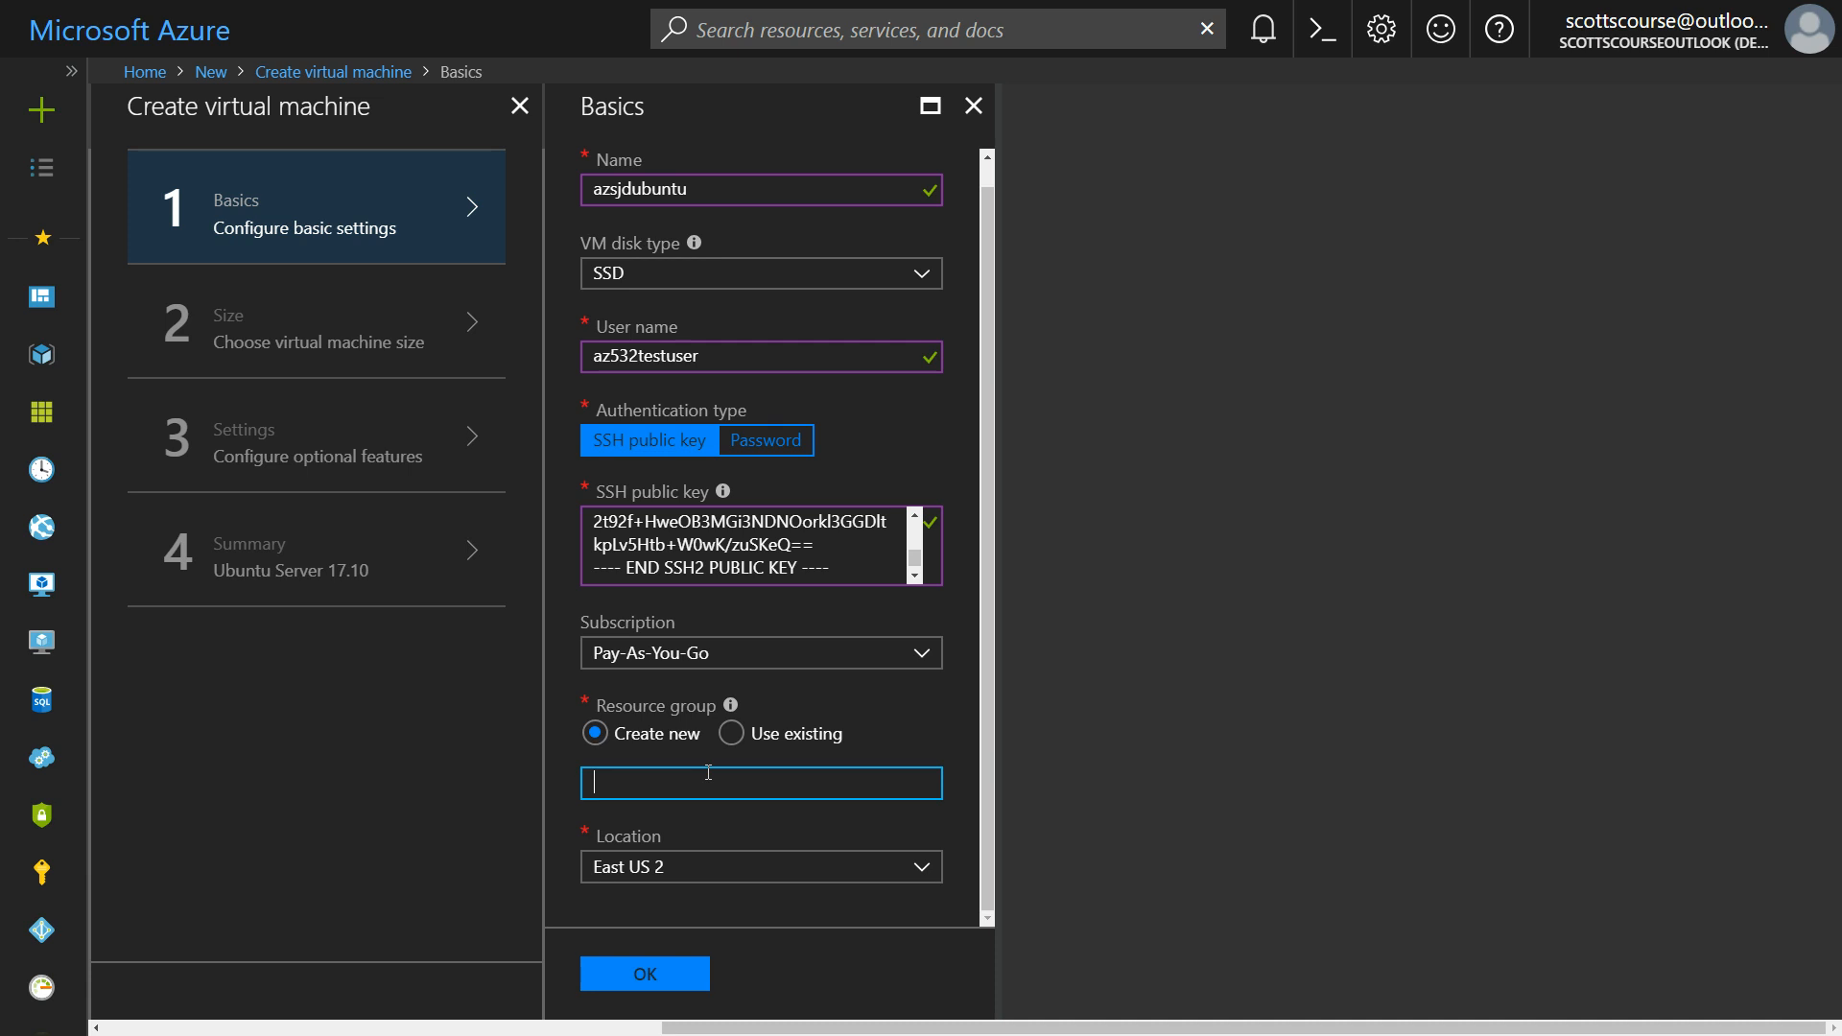
type("azsjdubuntu")
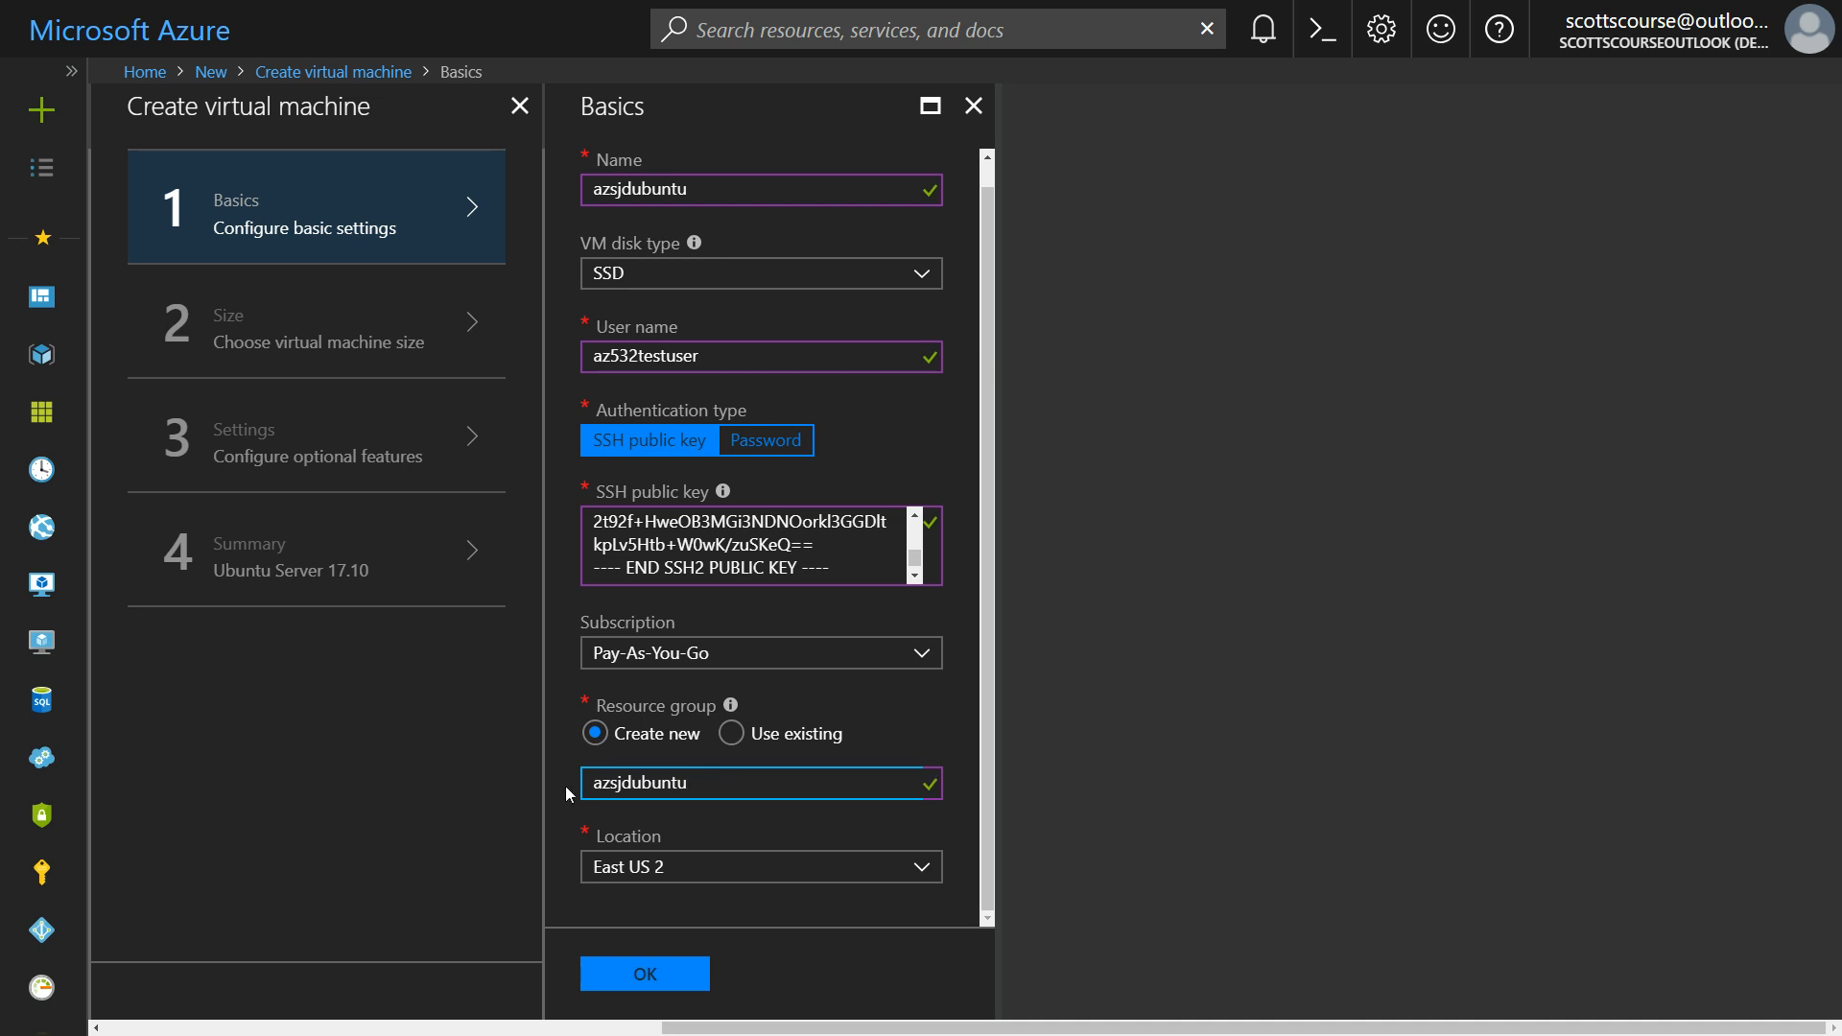
left_click(737, 783)
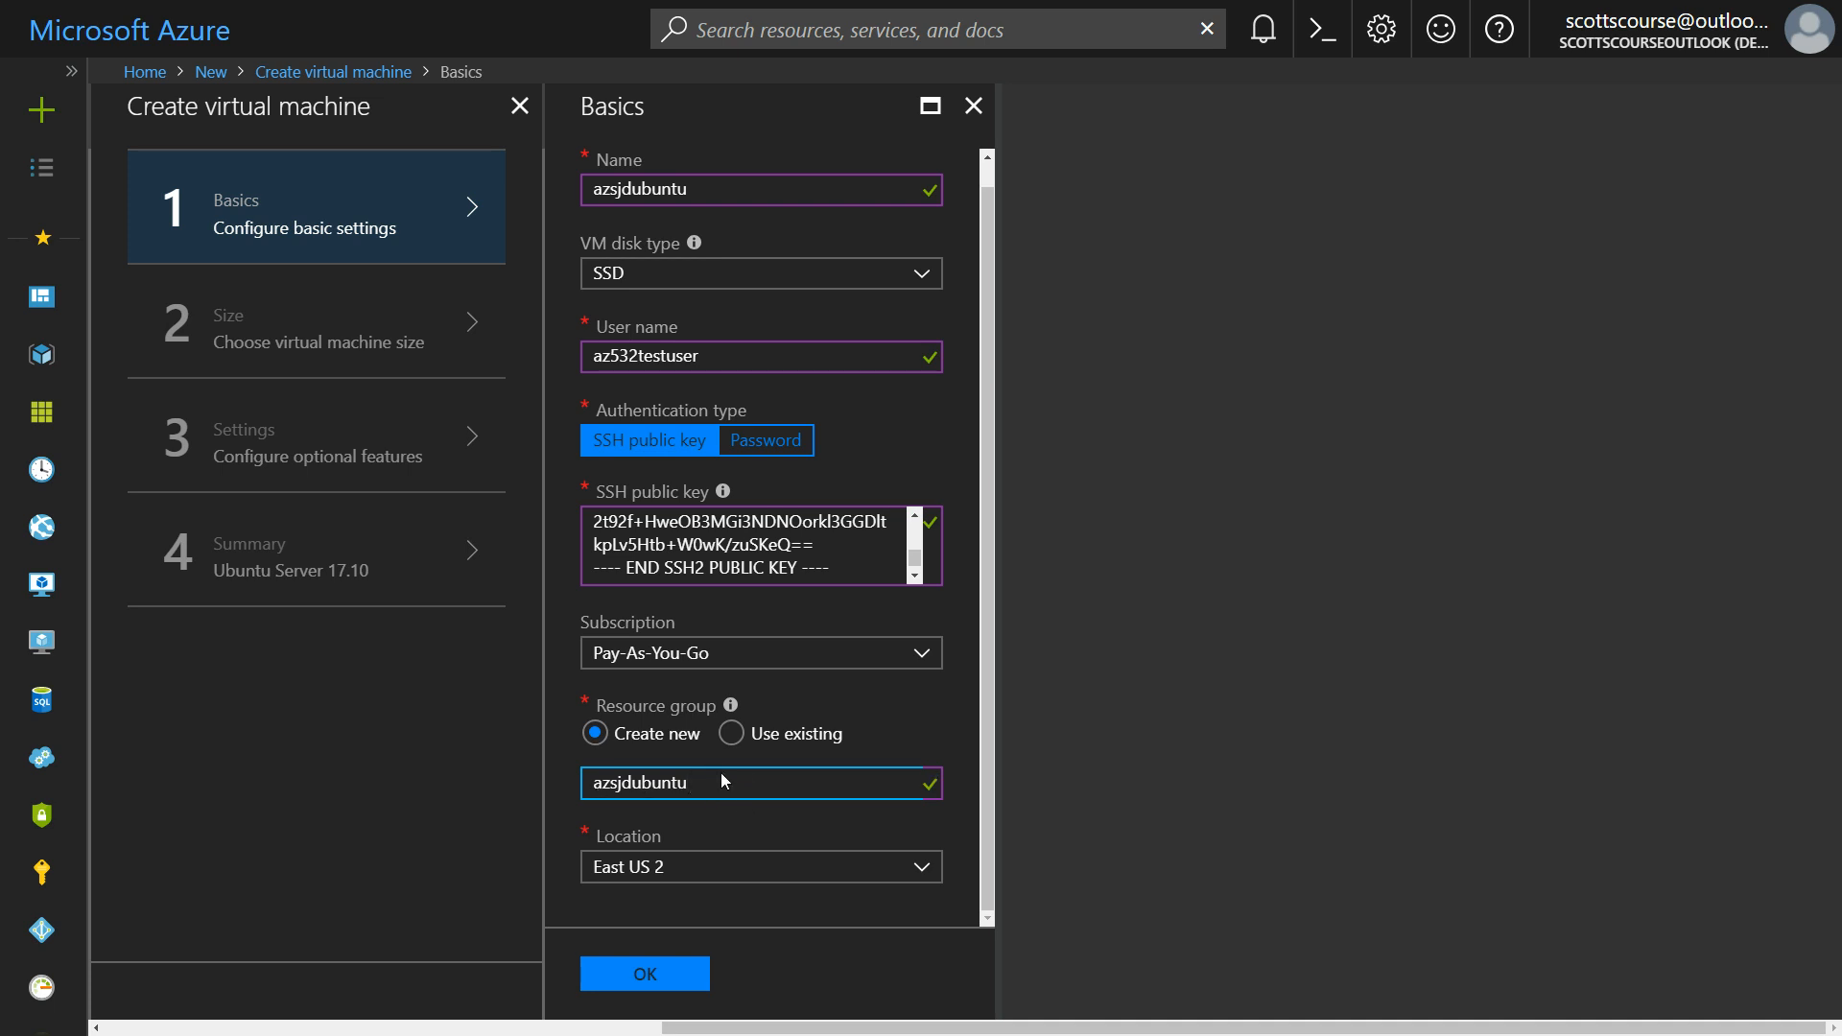
mouse_move(972, 771)
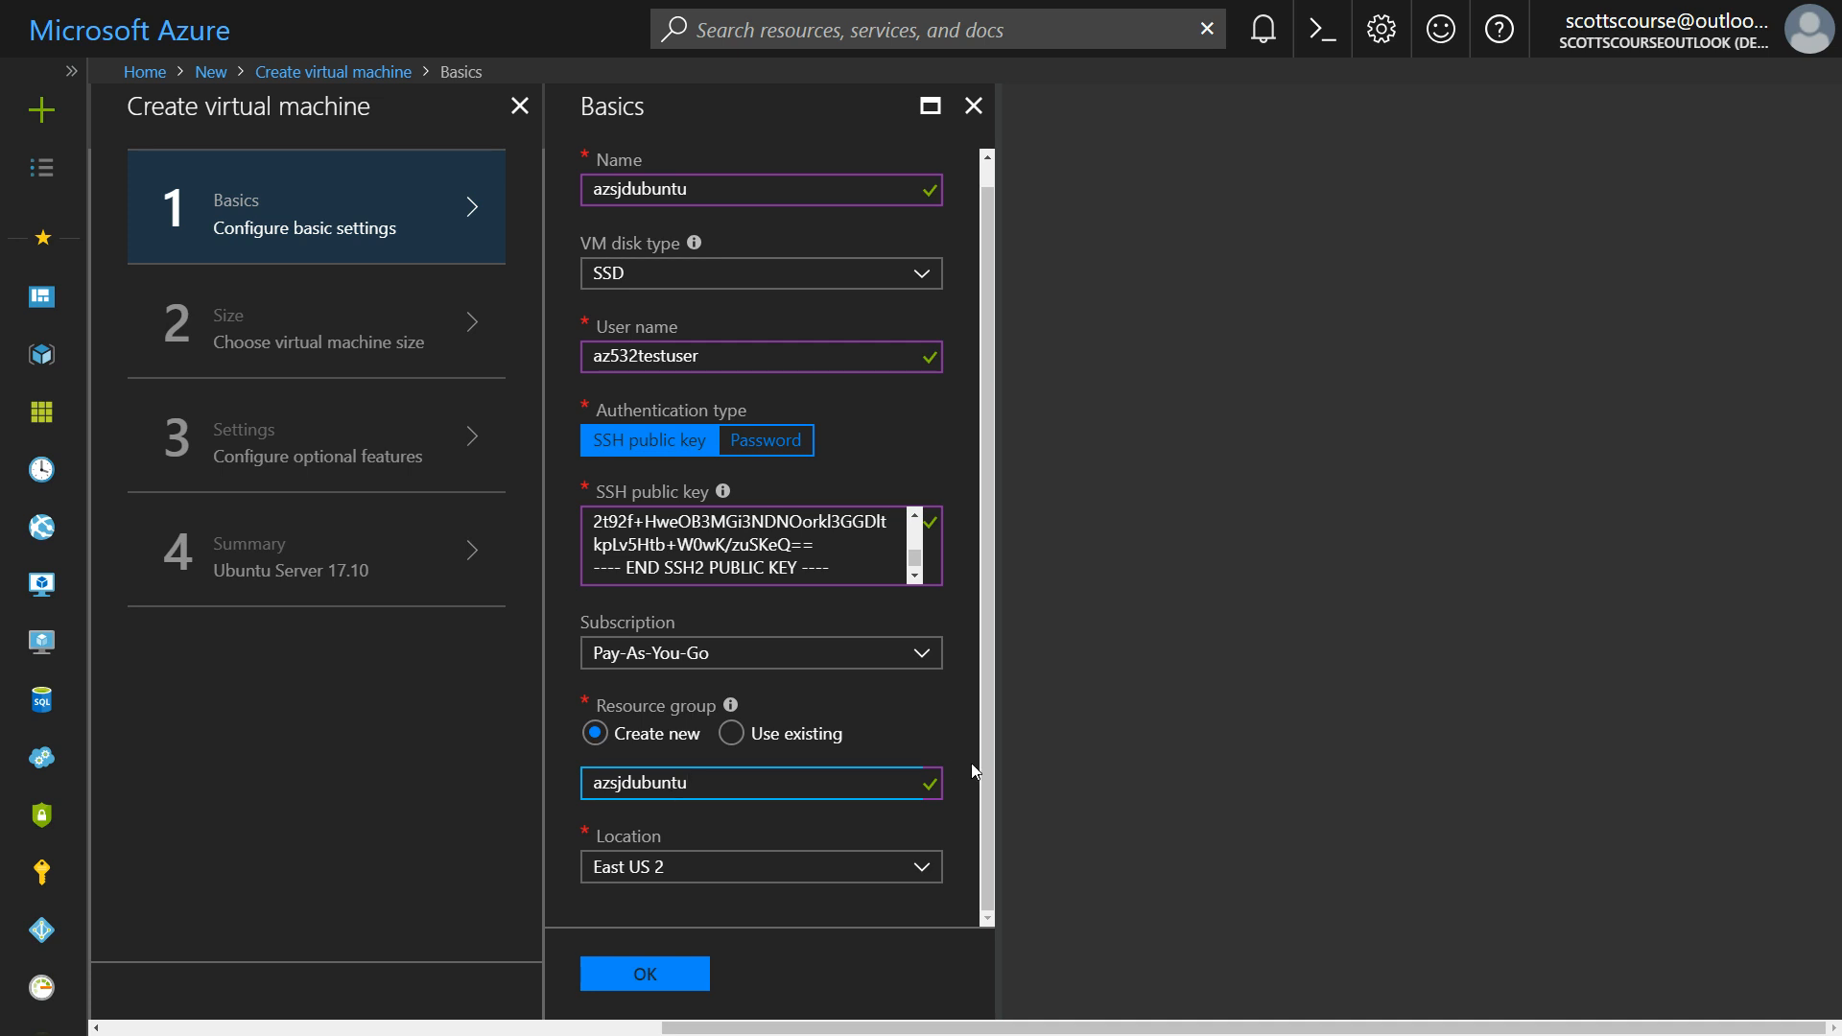
left_click(760, 867)
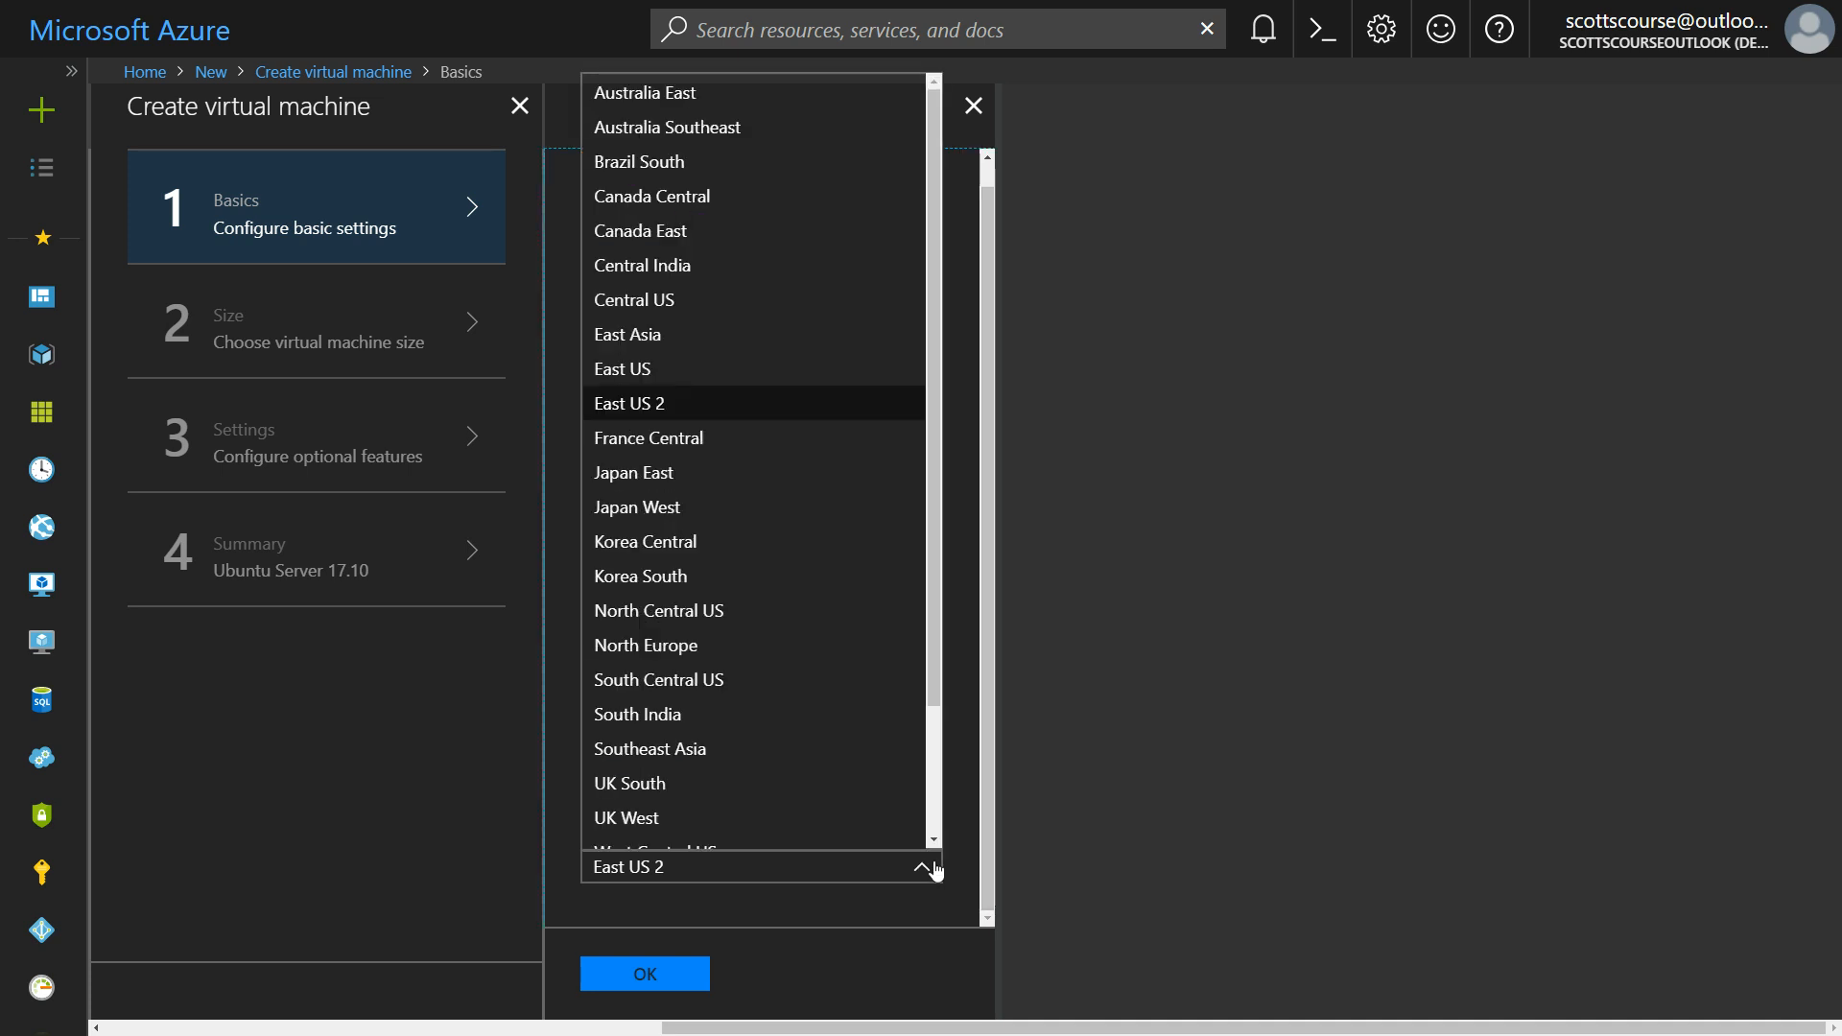
mouse_move(779, 541)
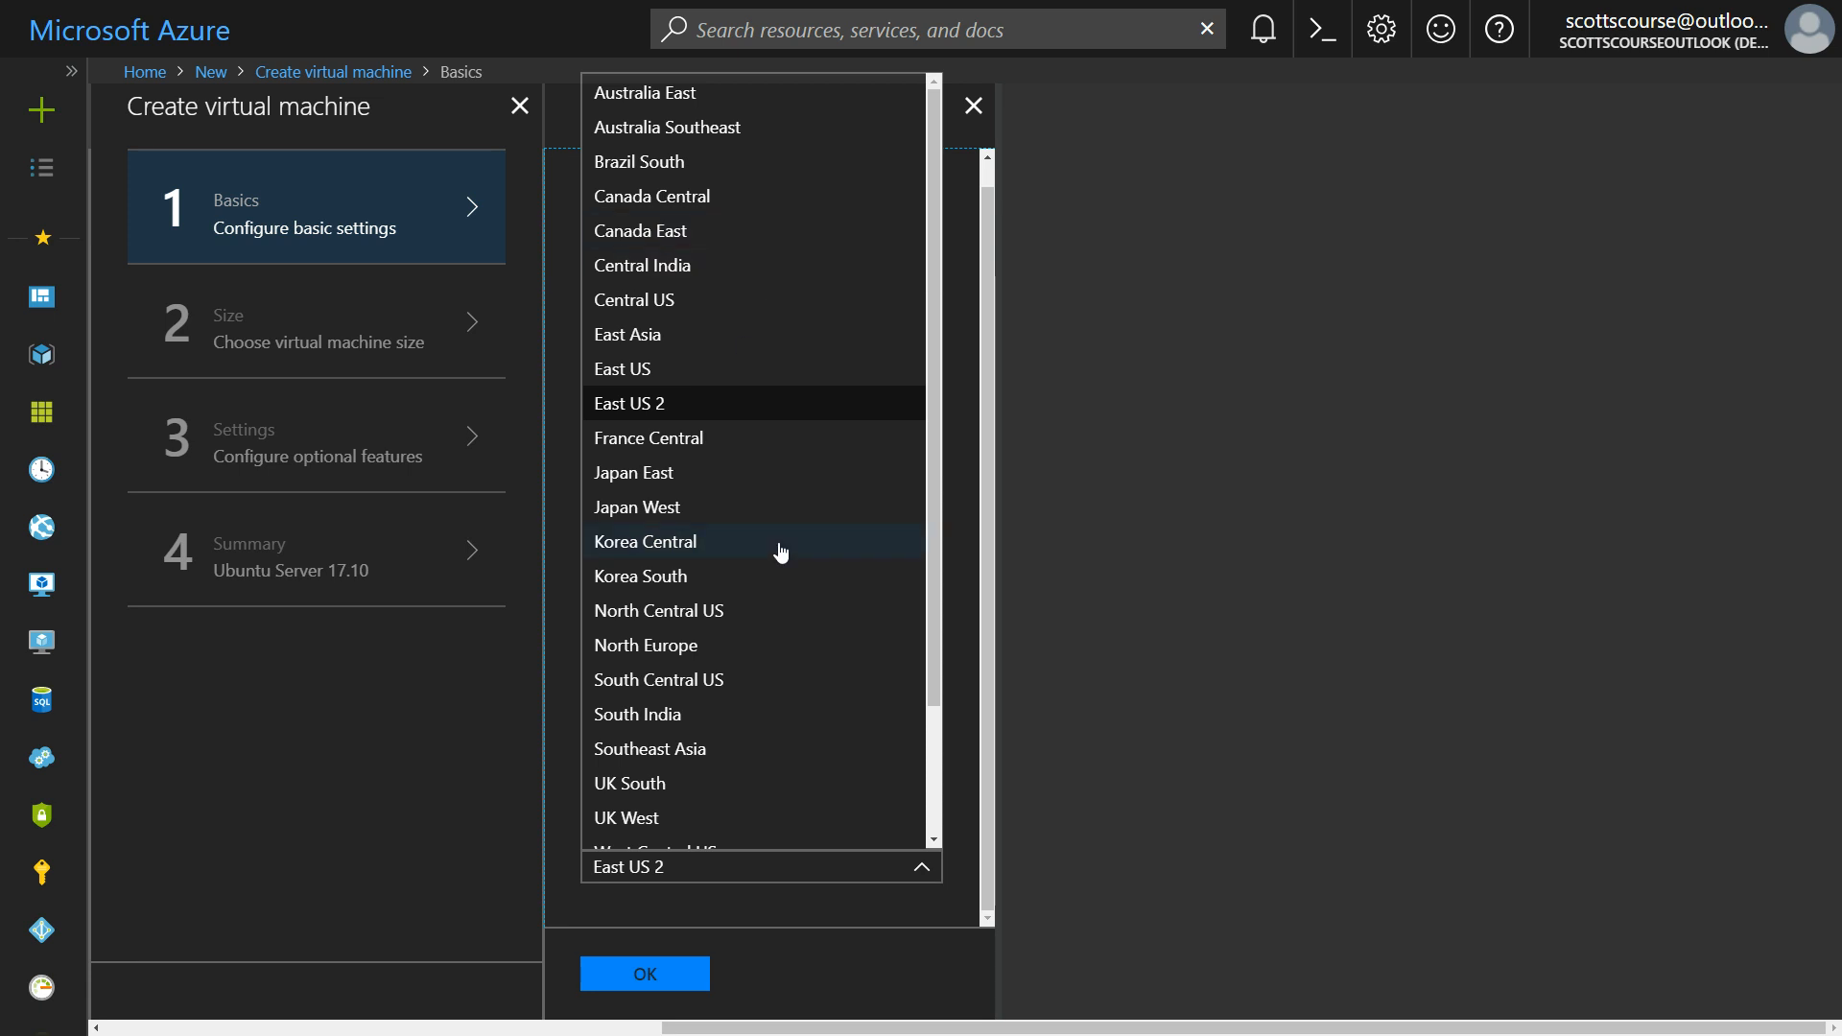
mouse_move(646, 679)
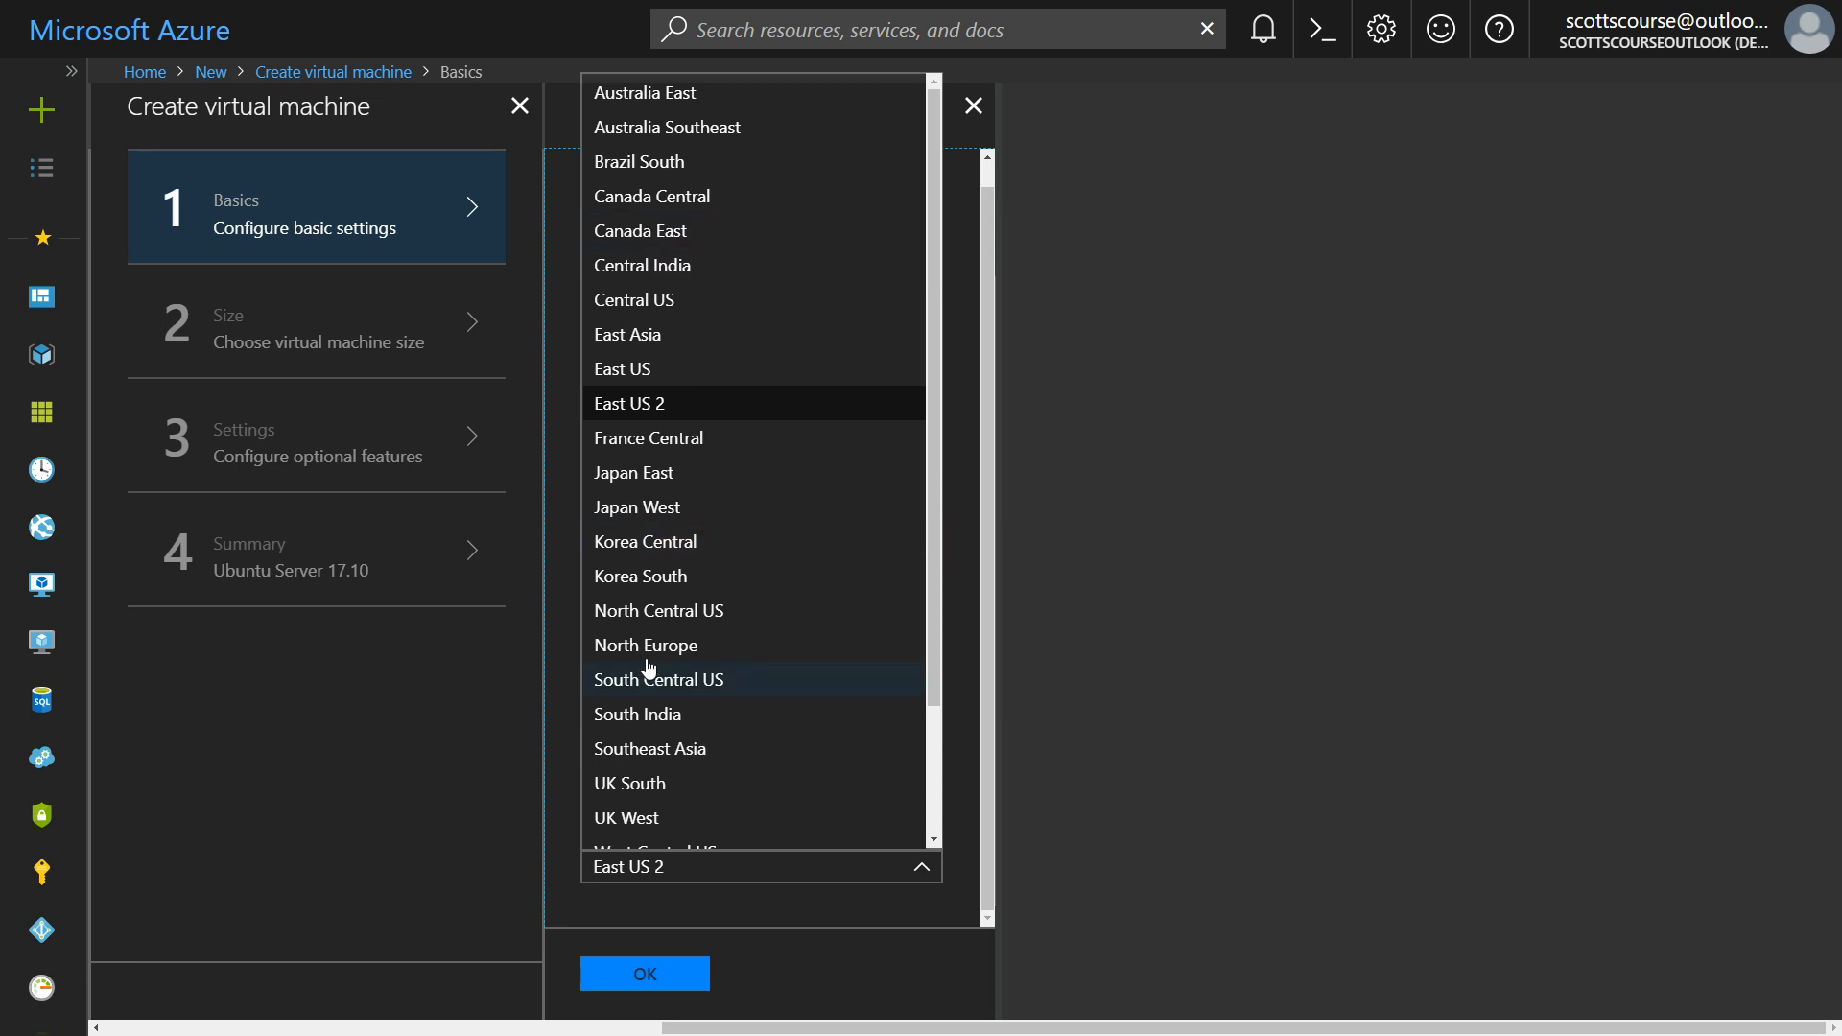
mouse_move(643, 620)
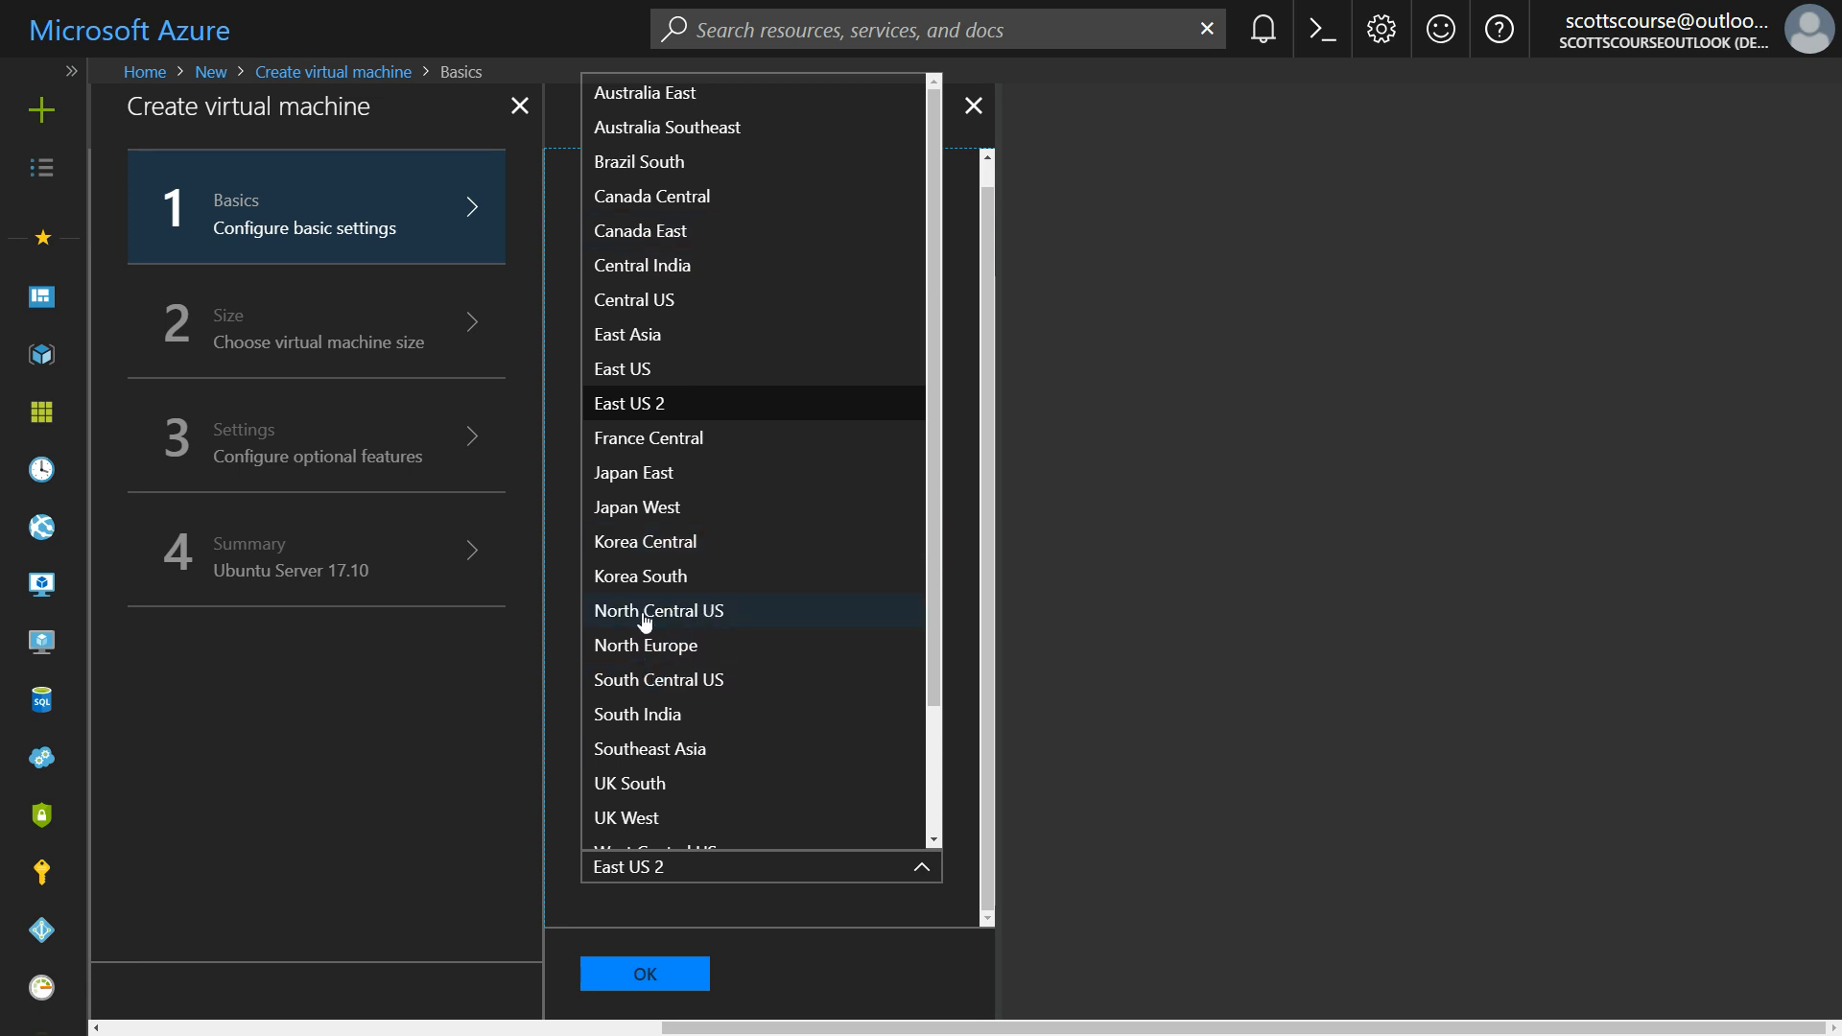
mouse_move(663, 620)
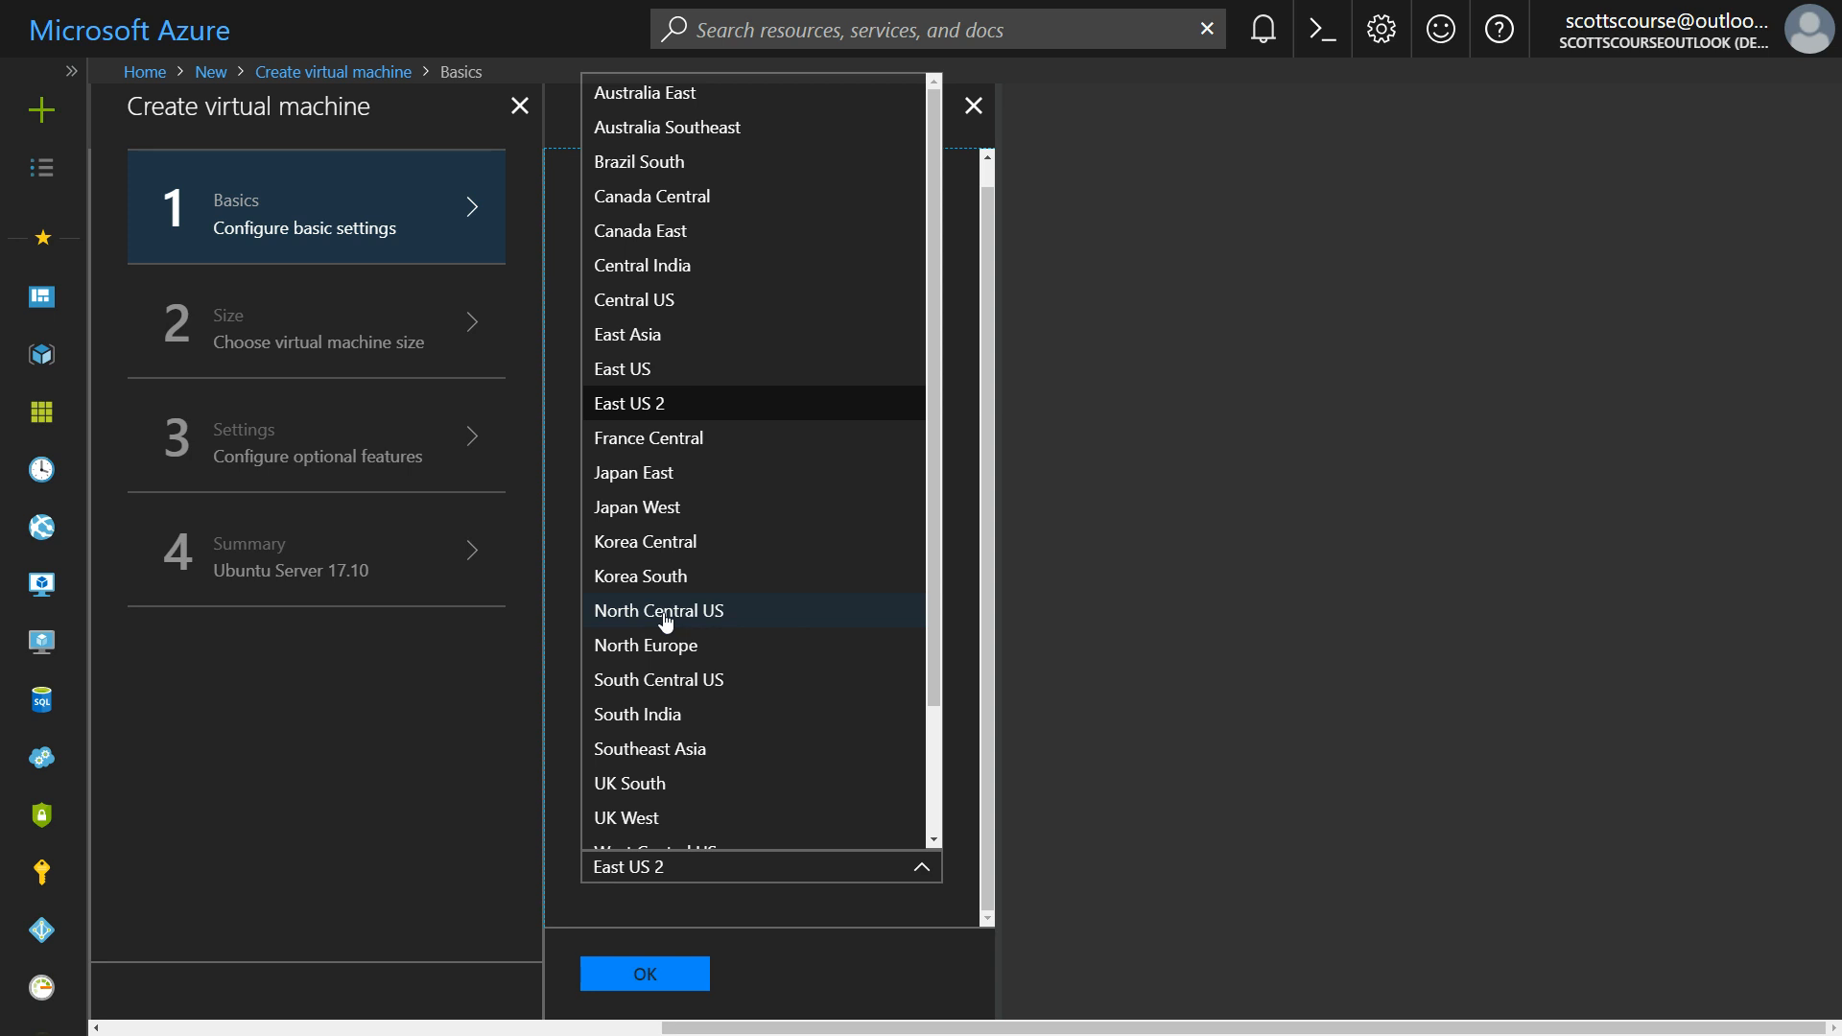
mouse_move(644, 403)
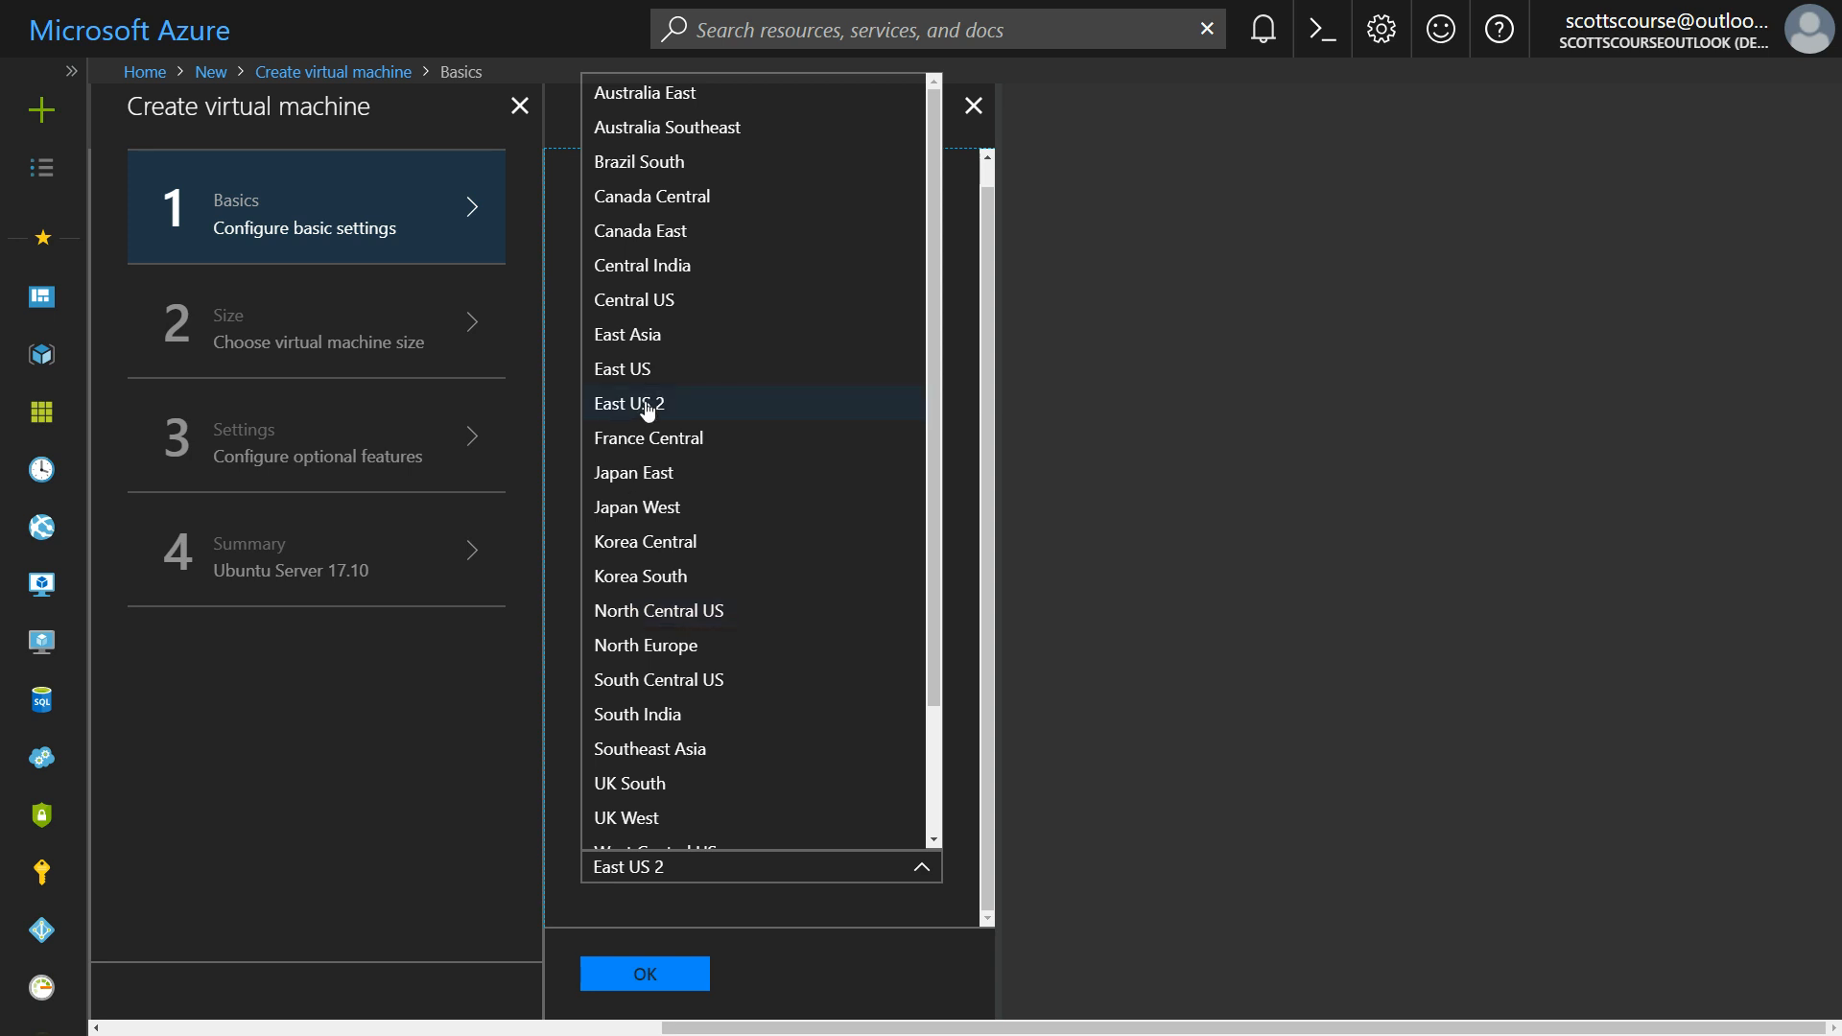
mouse_move(652, 196)
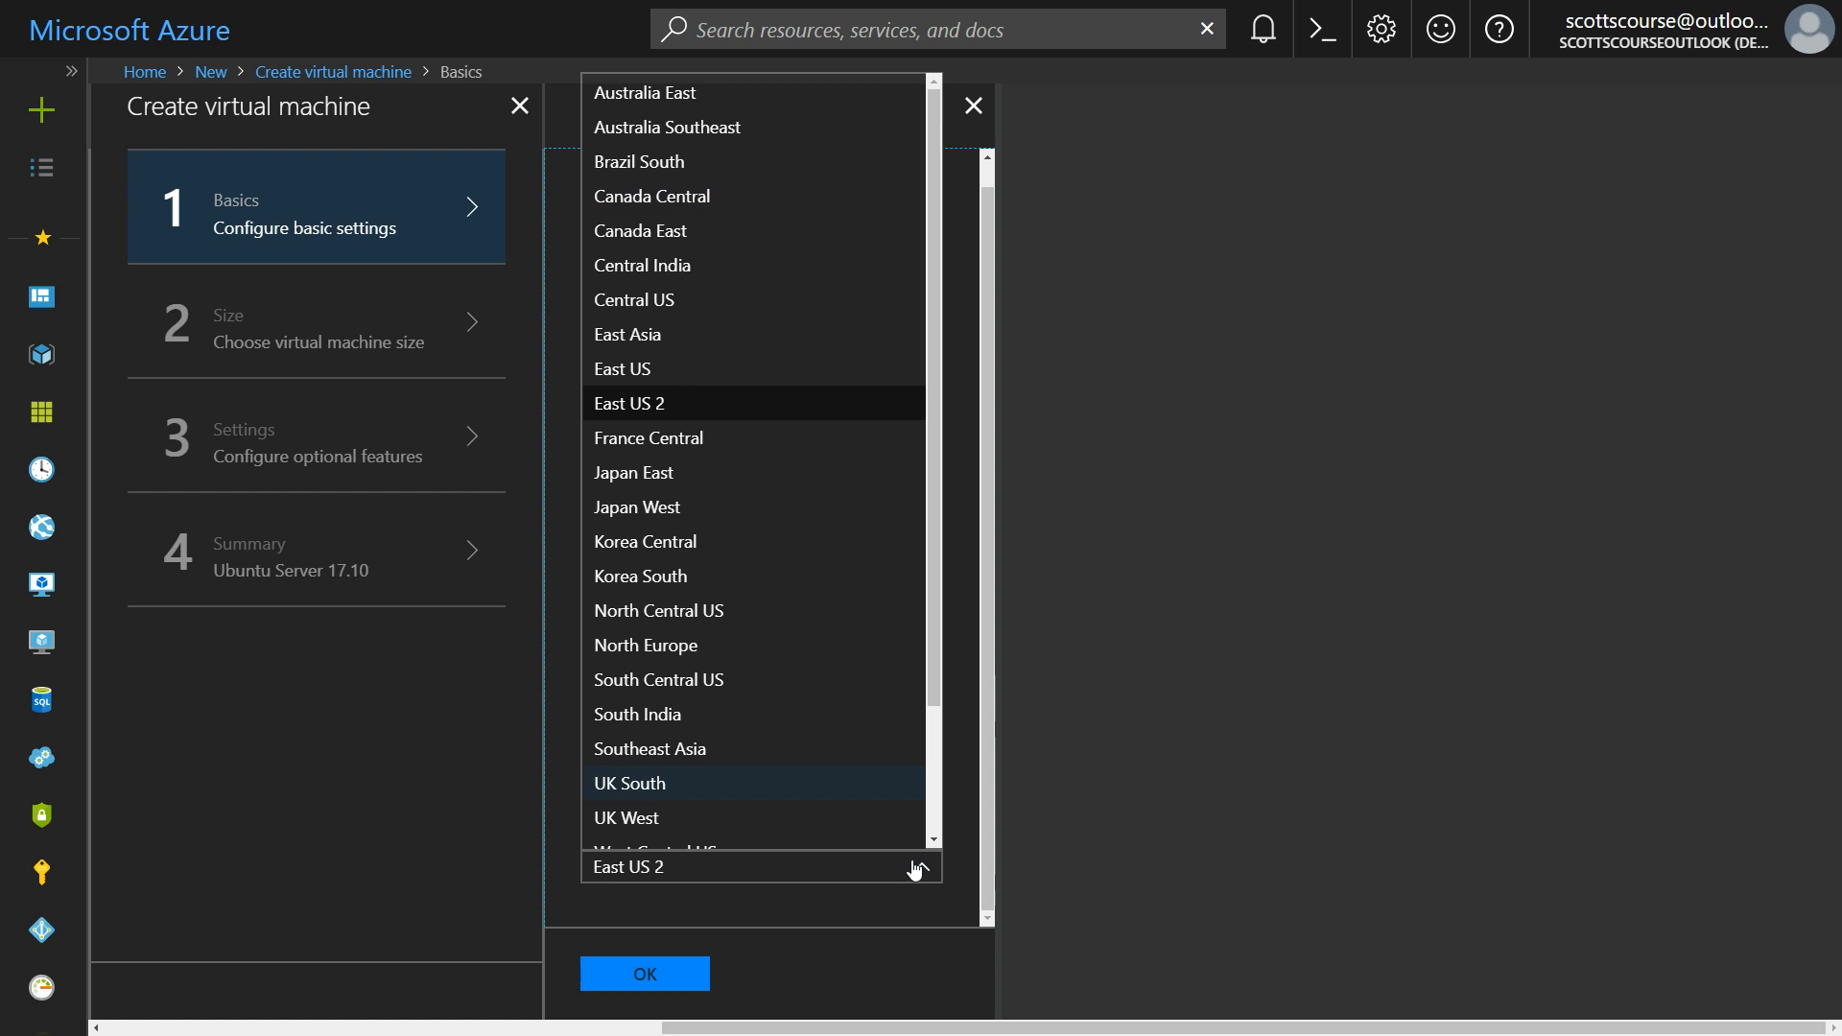
left_click(629, 402)
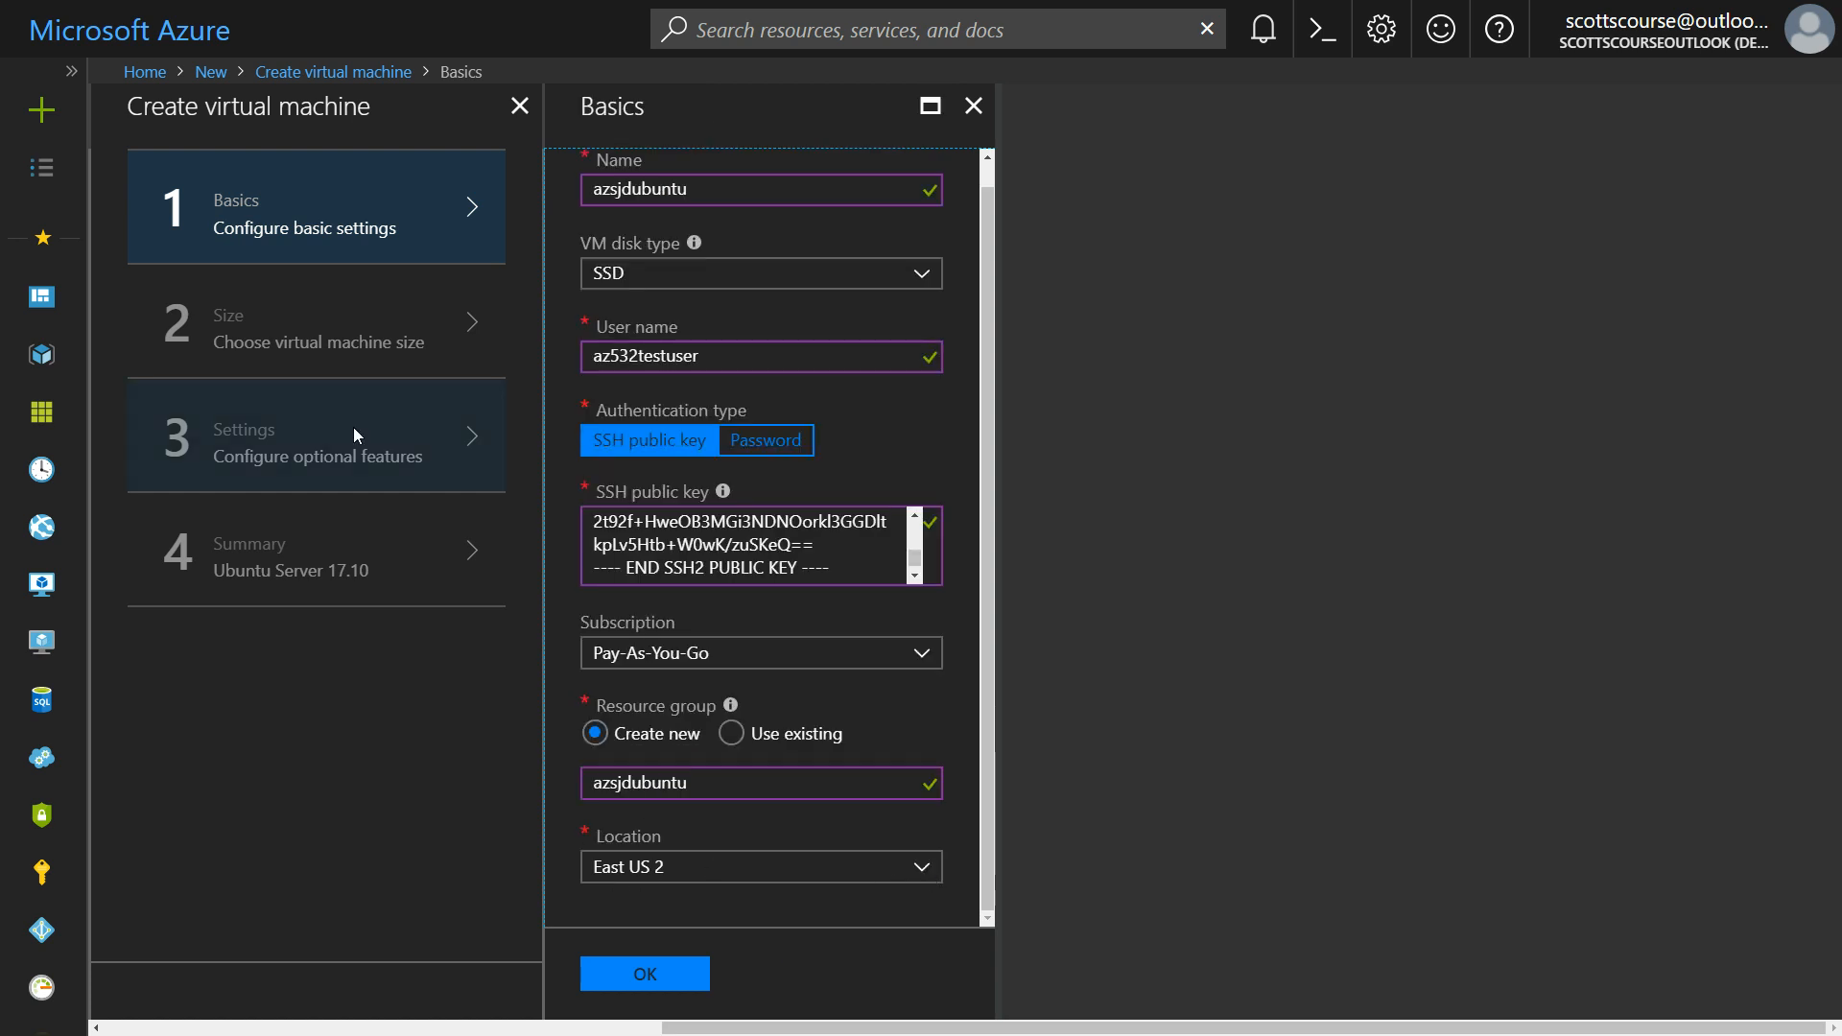
Step: Accept the Basics settings and show all available machine sizes
left_click(643, 973)
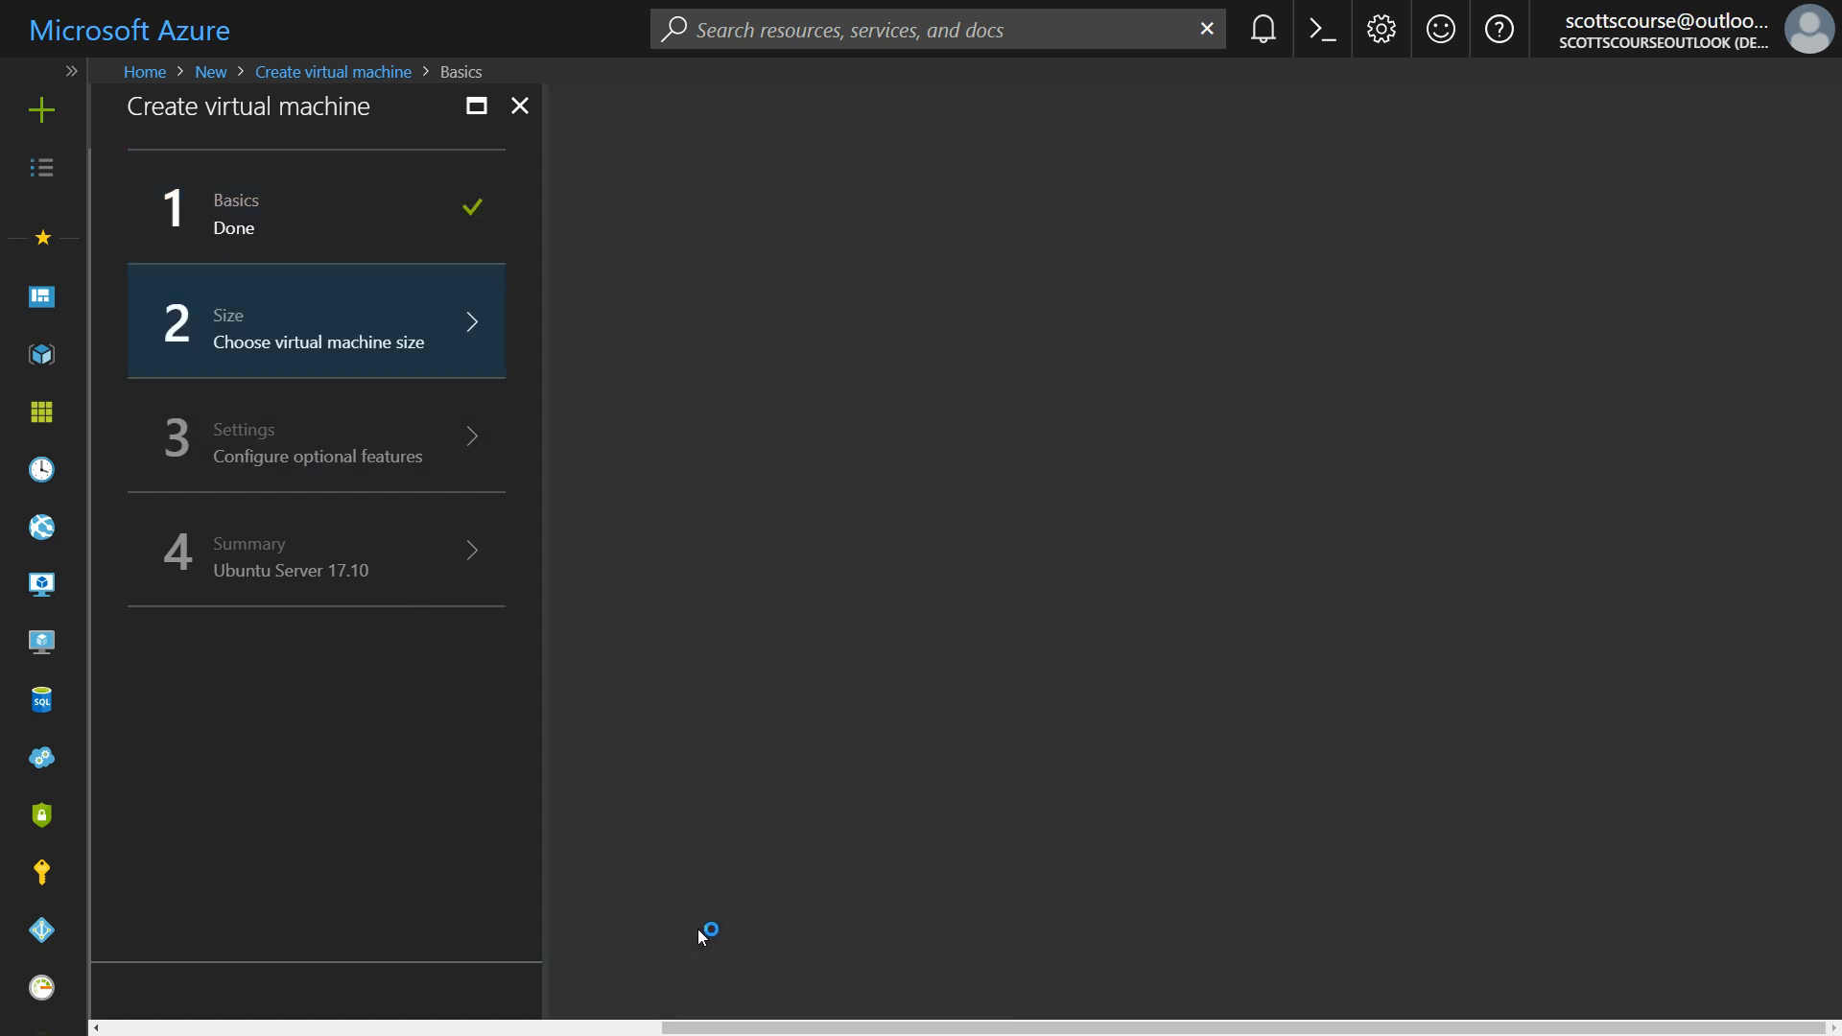
left_click(315, 320)
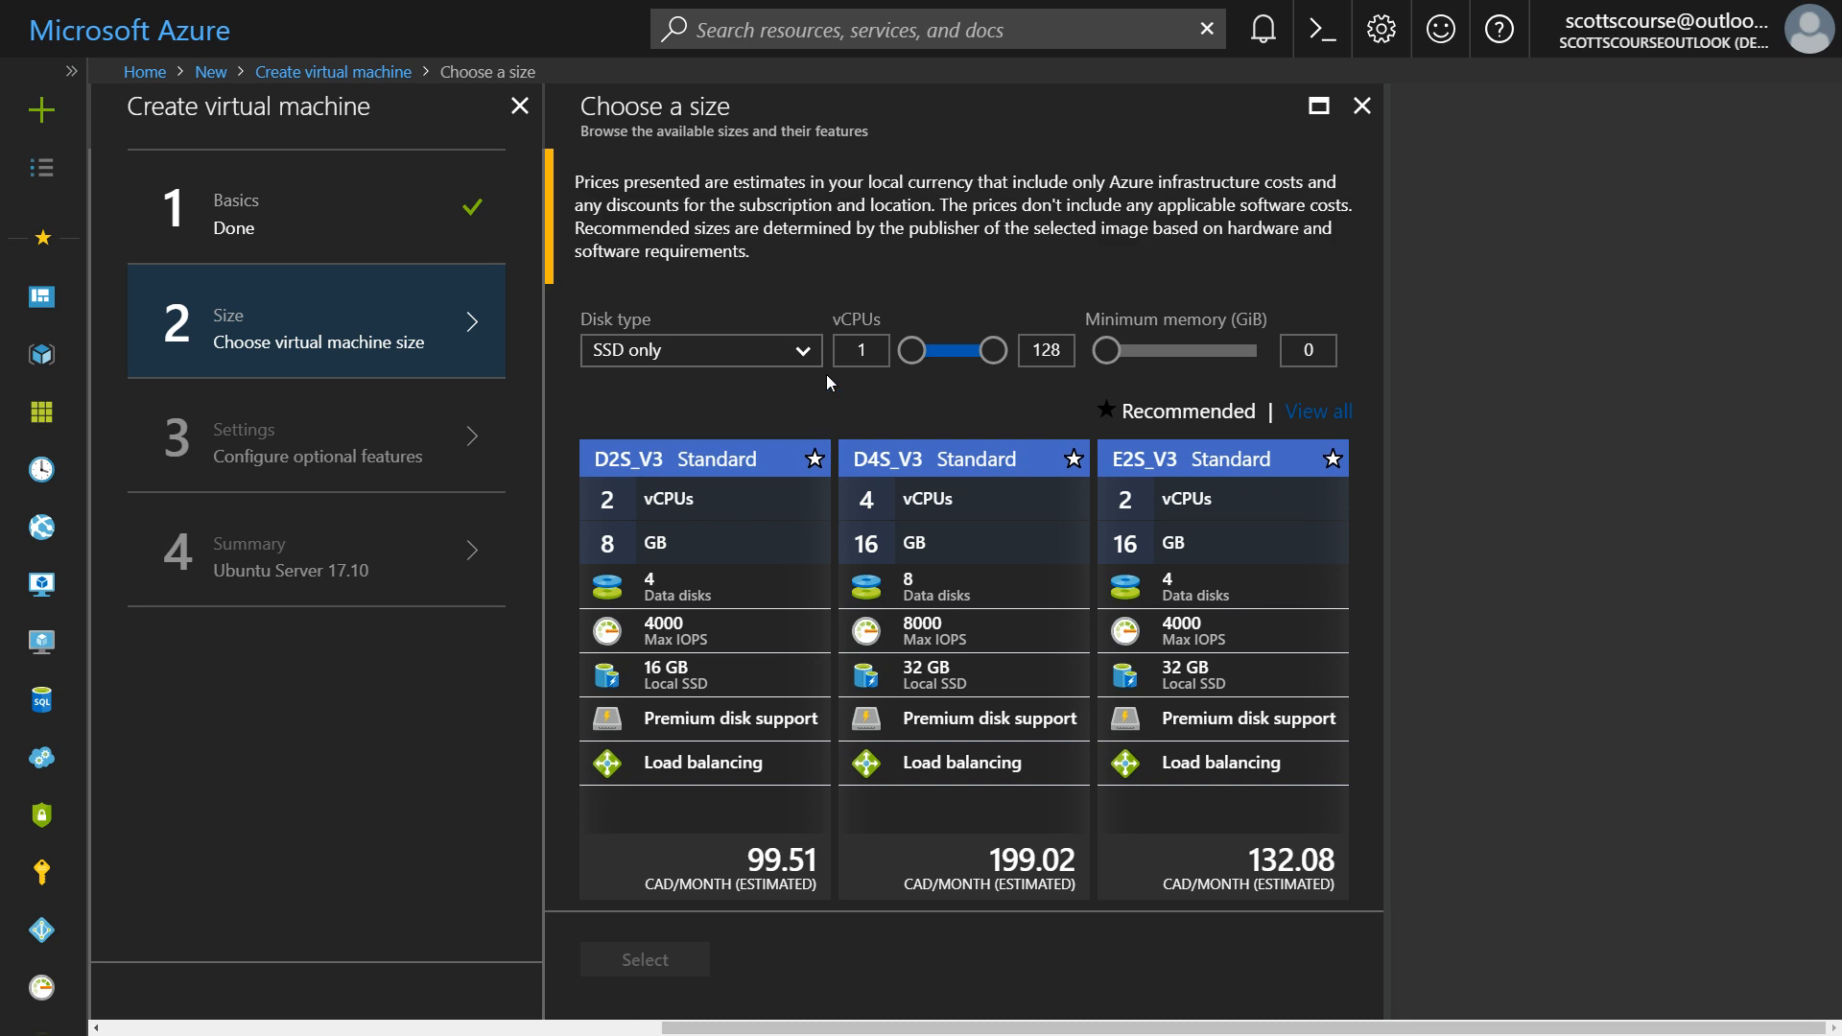
mouse_move(641, 362)
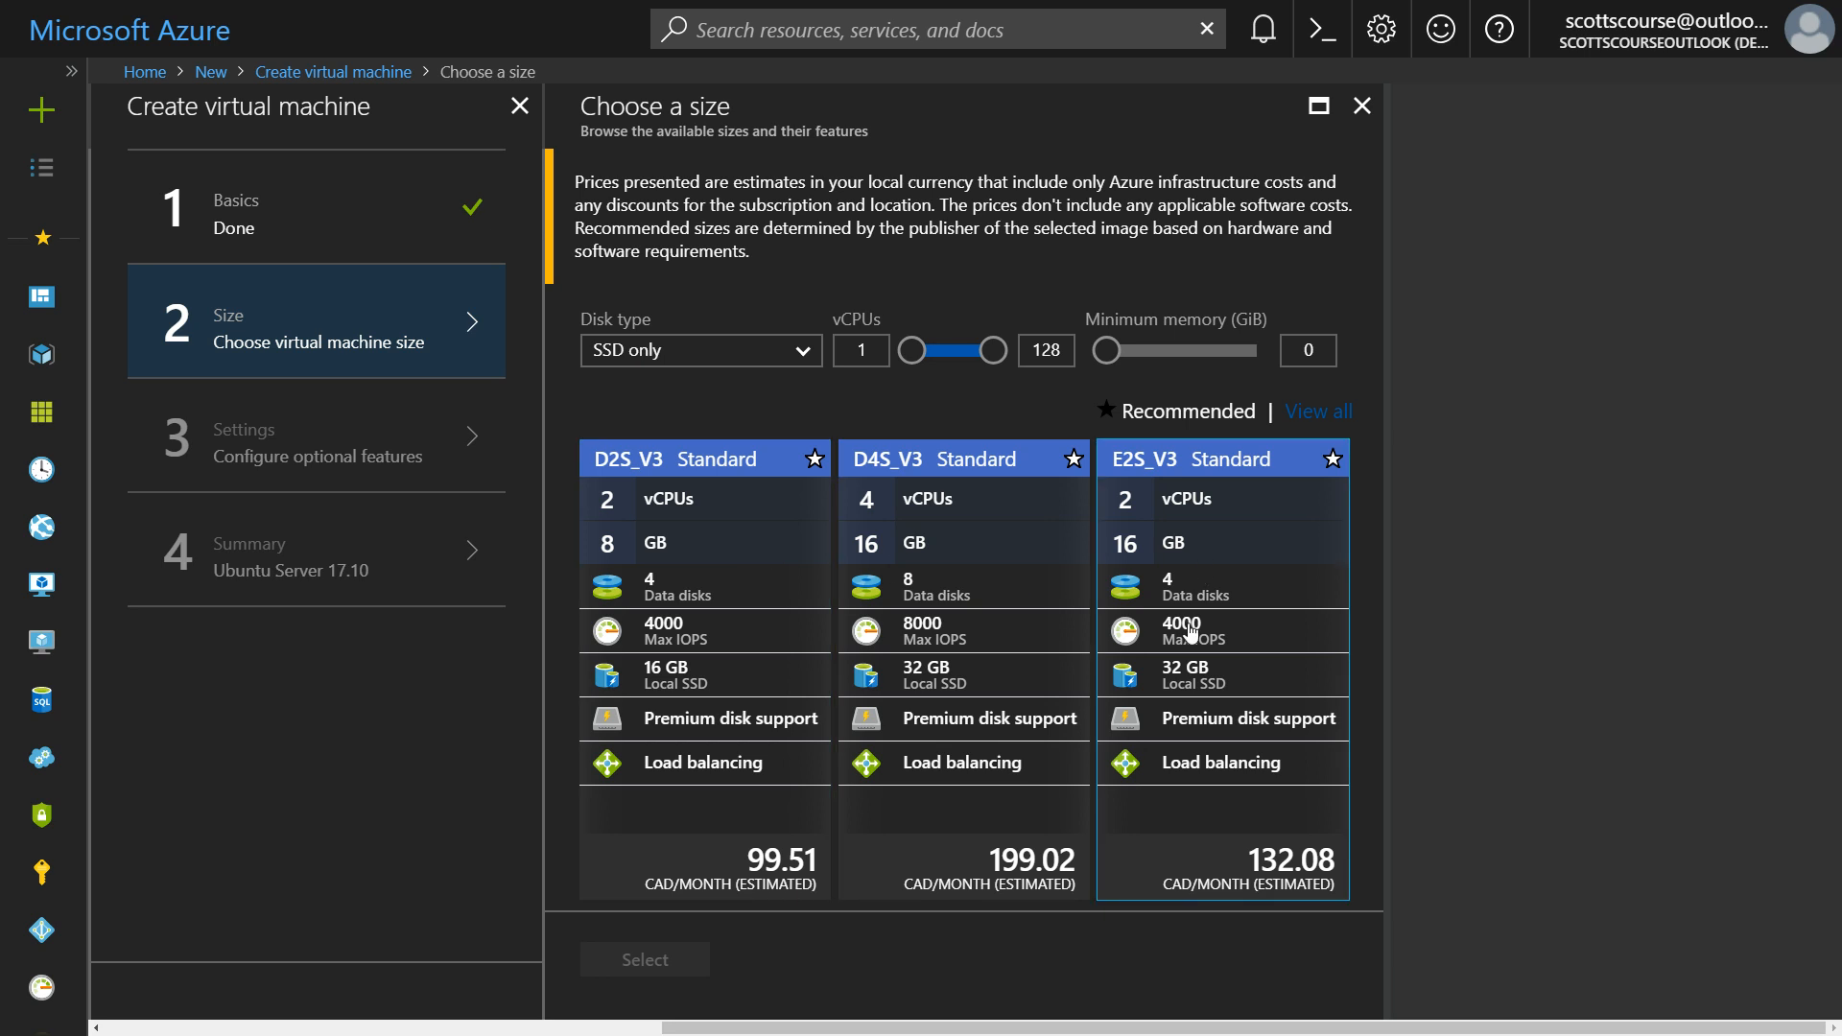
mouse_move(1168, 693)
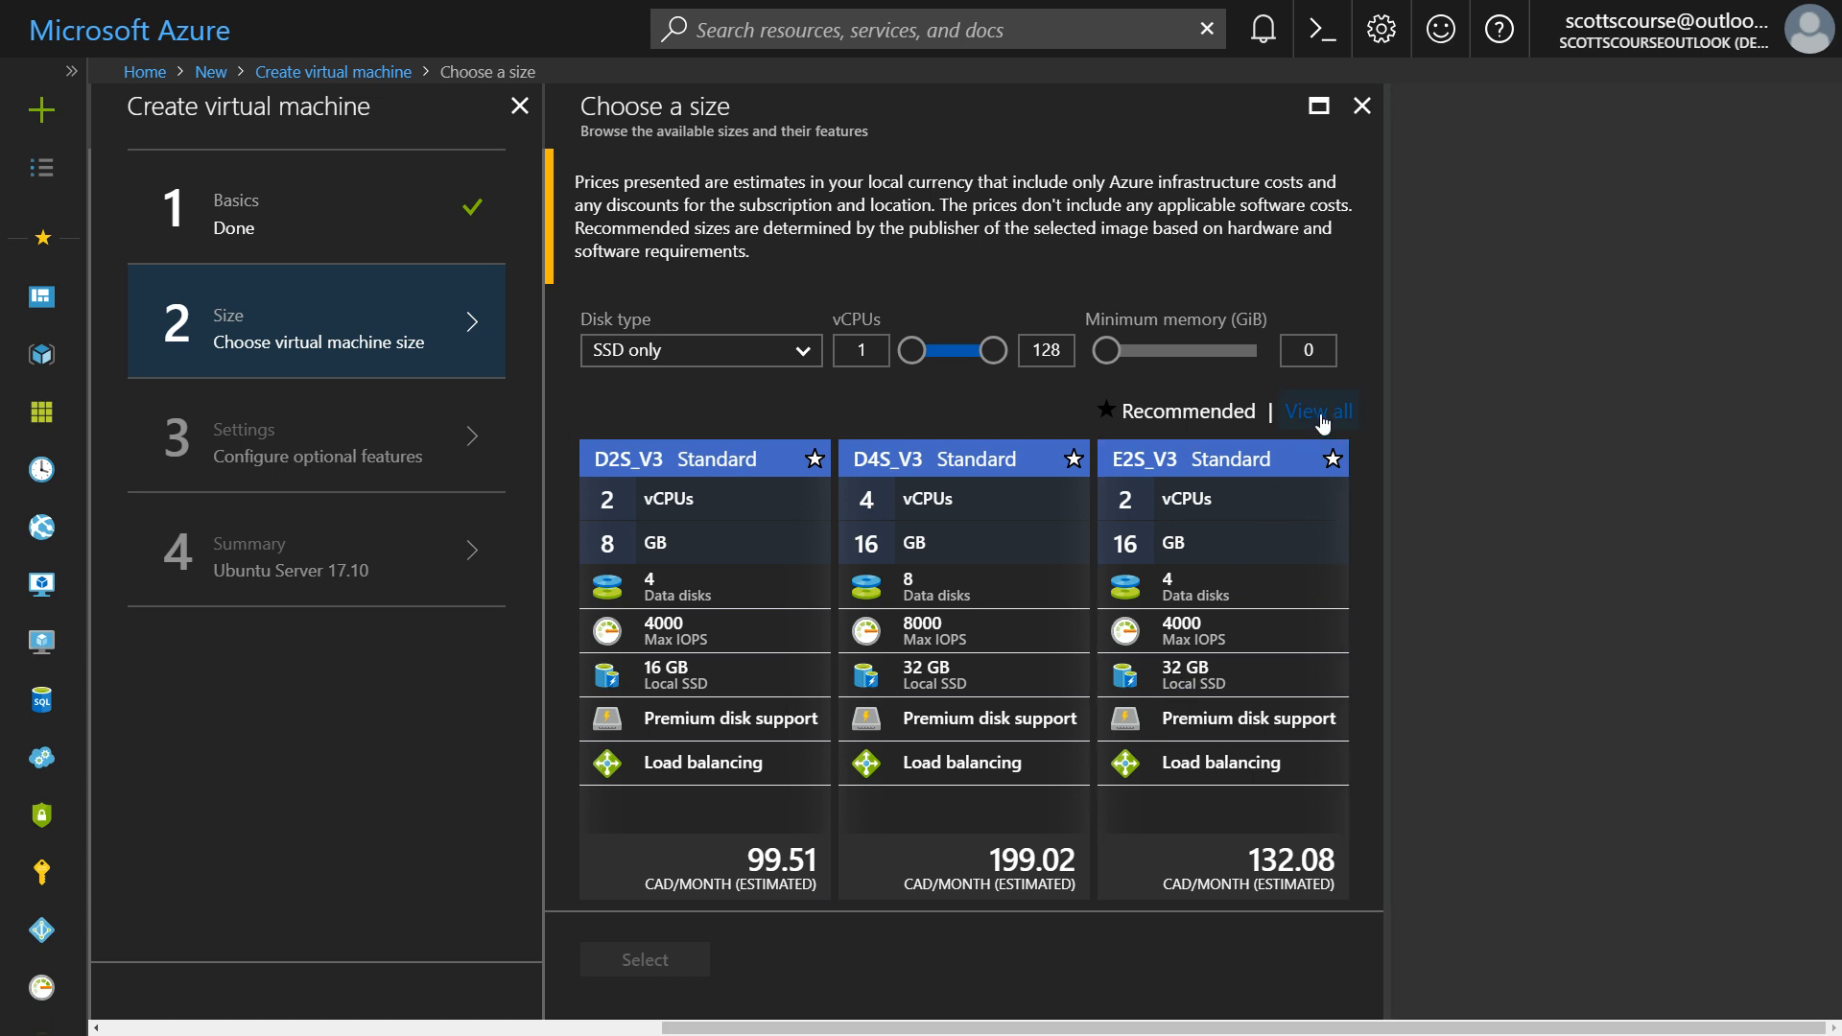
left_click(1316, 411)
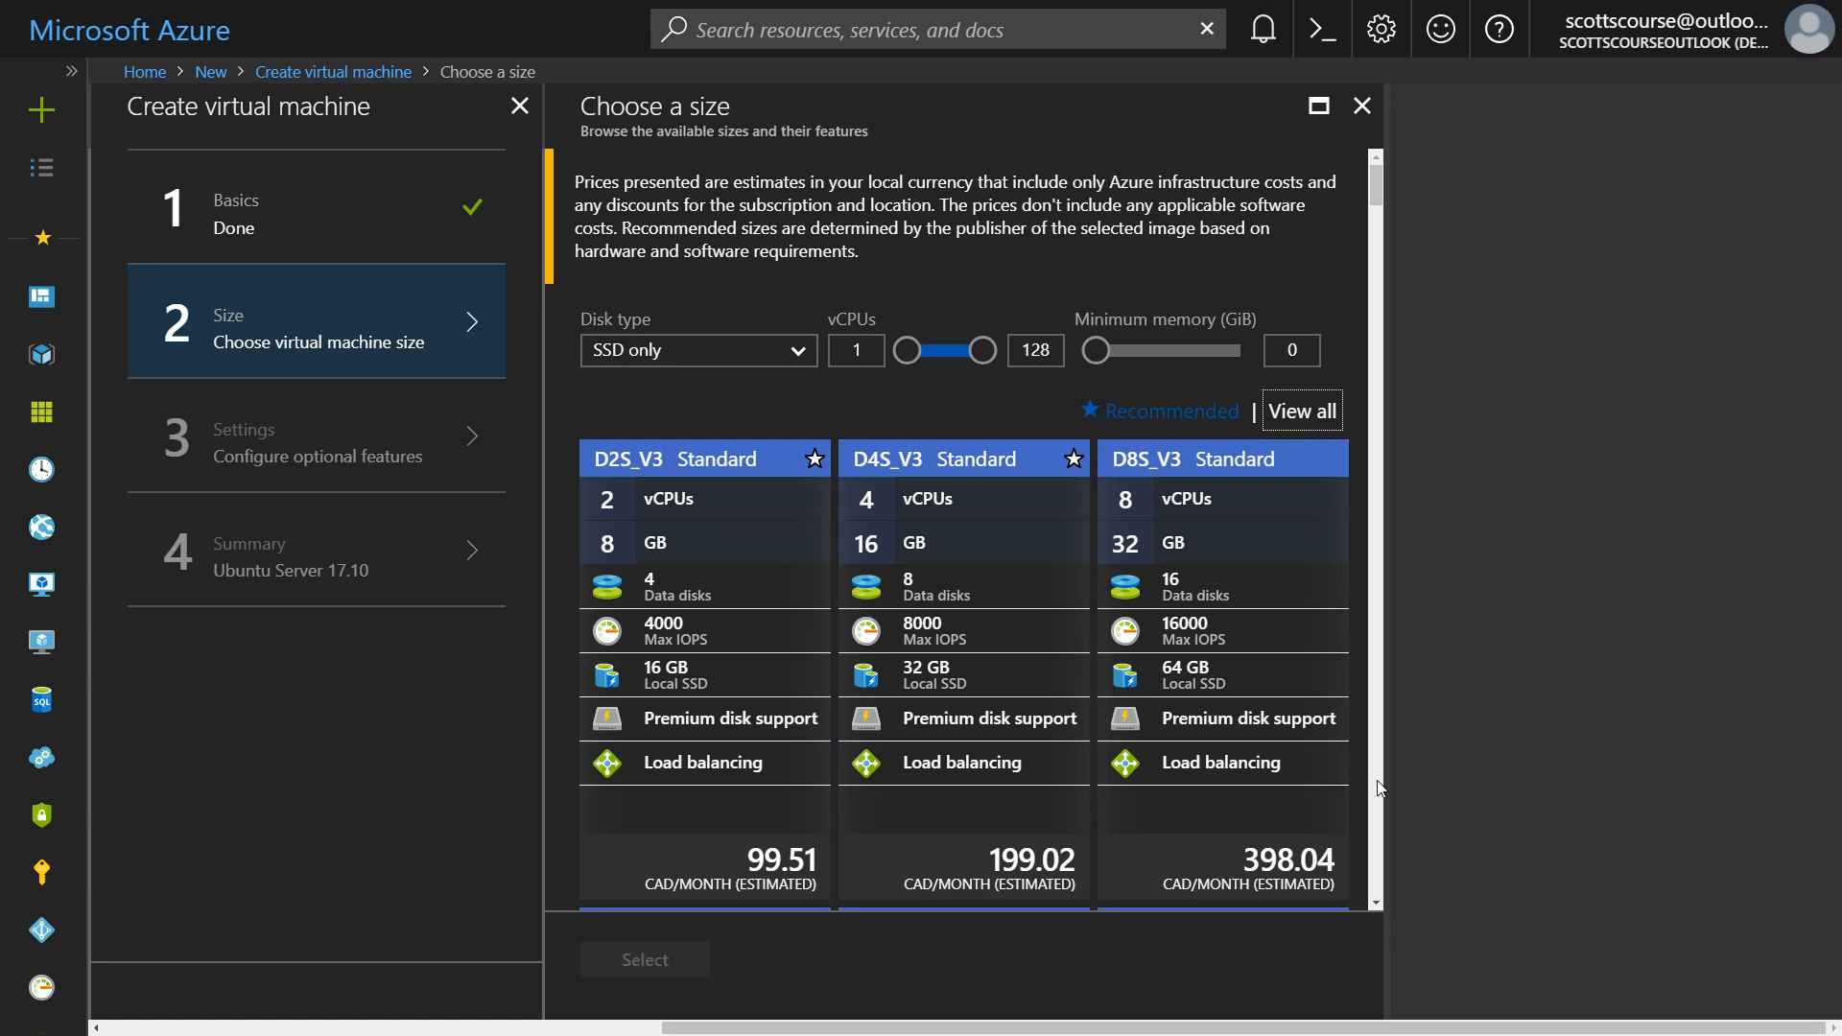
Step: Choose DS11_V2 Promo as the VM size and confirm the selection
scroll("down", 3)
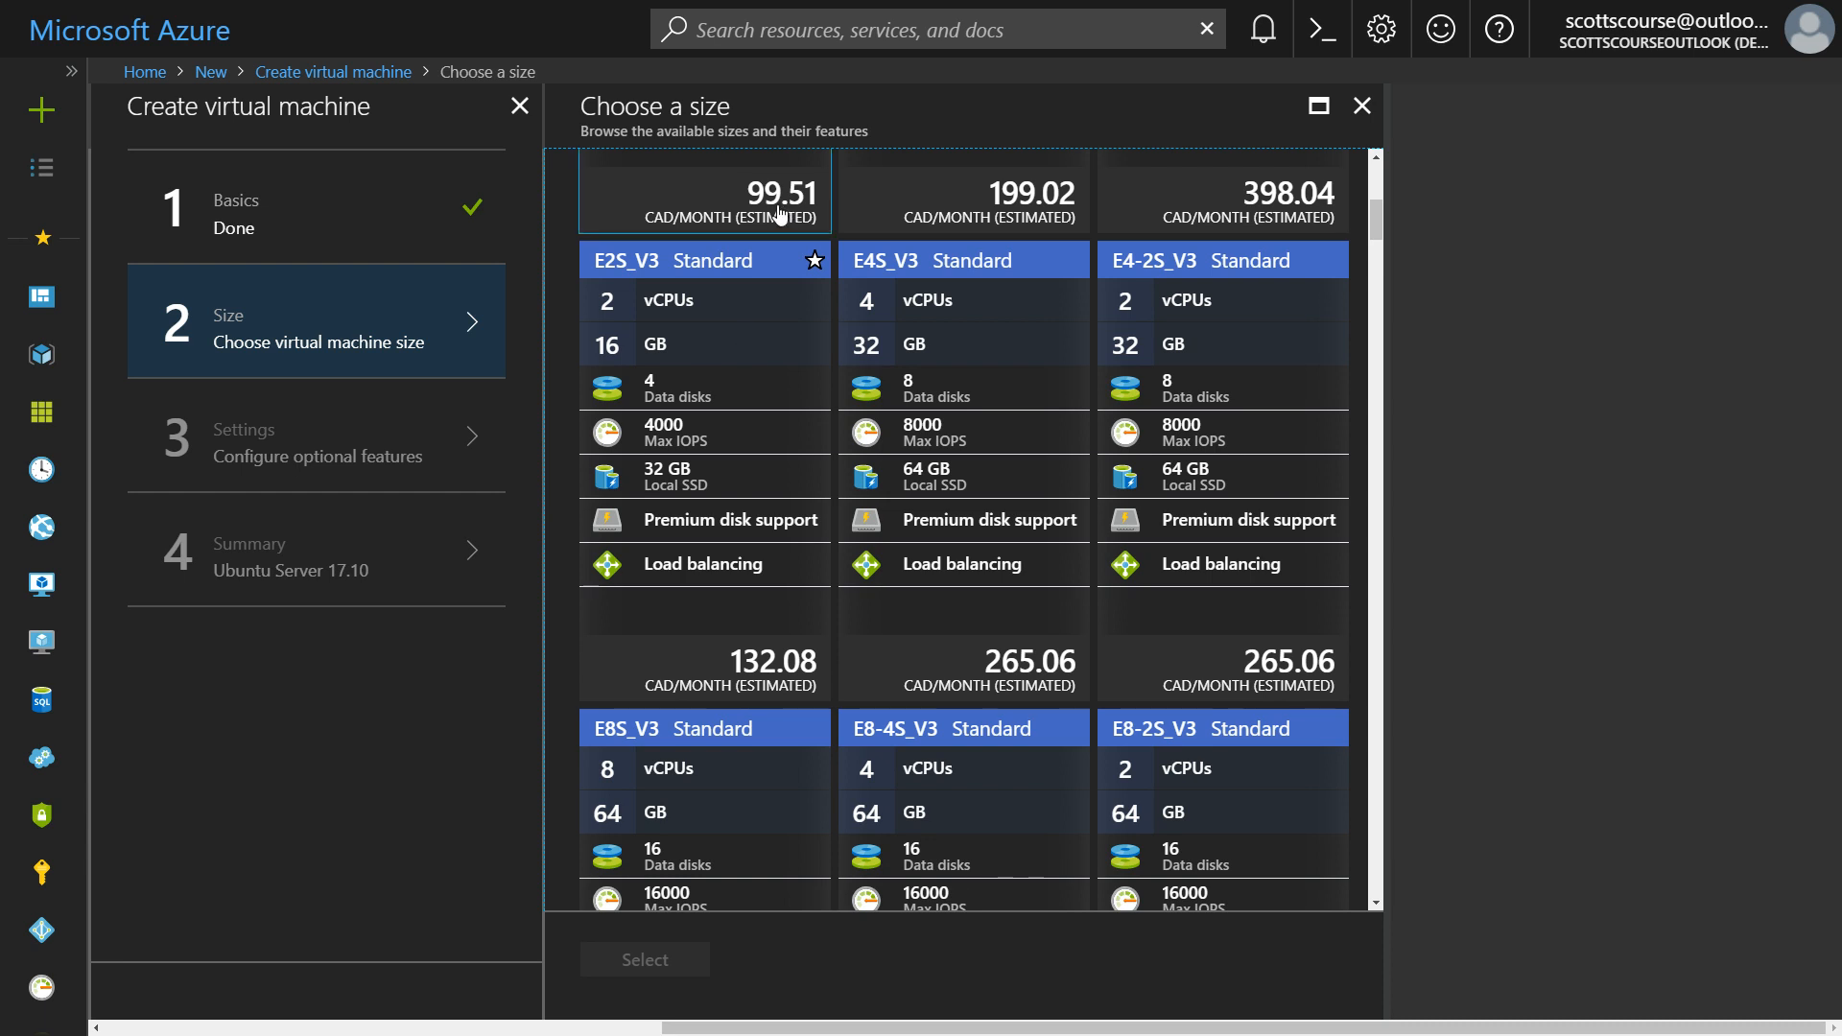
scroll("down", 3)
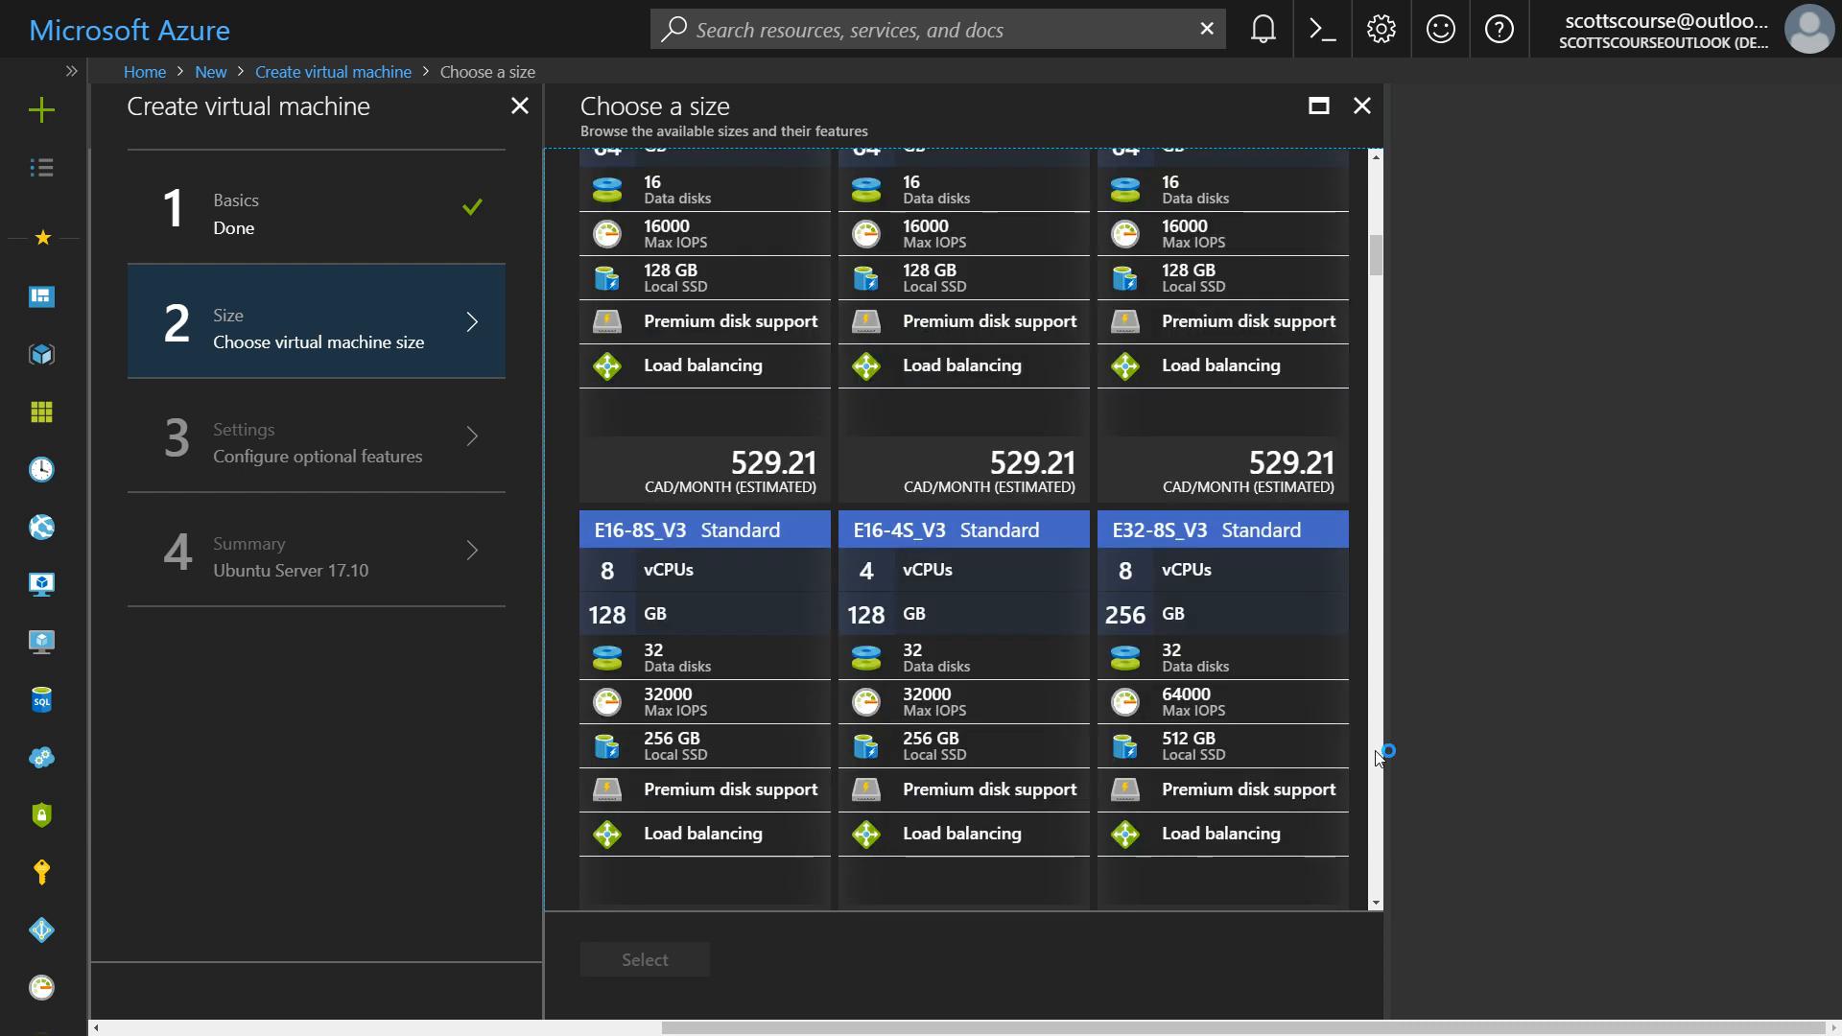
scroll("down", 3)
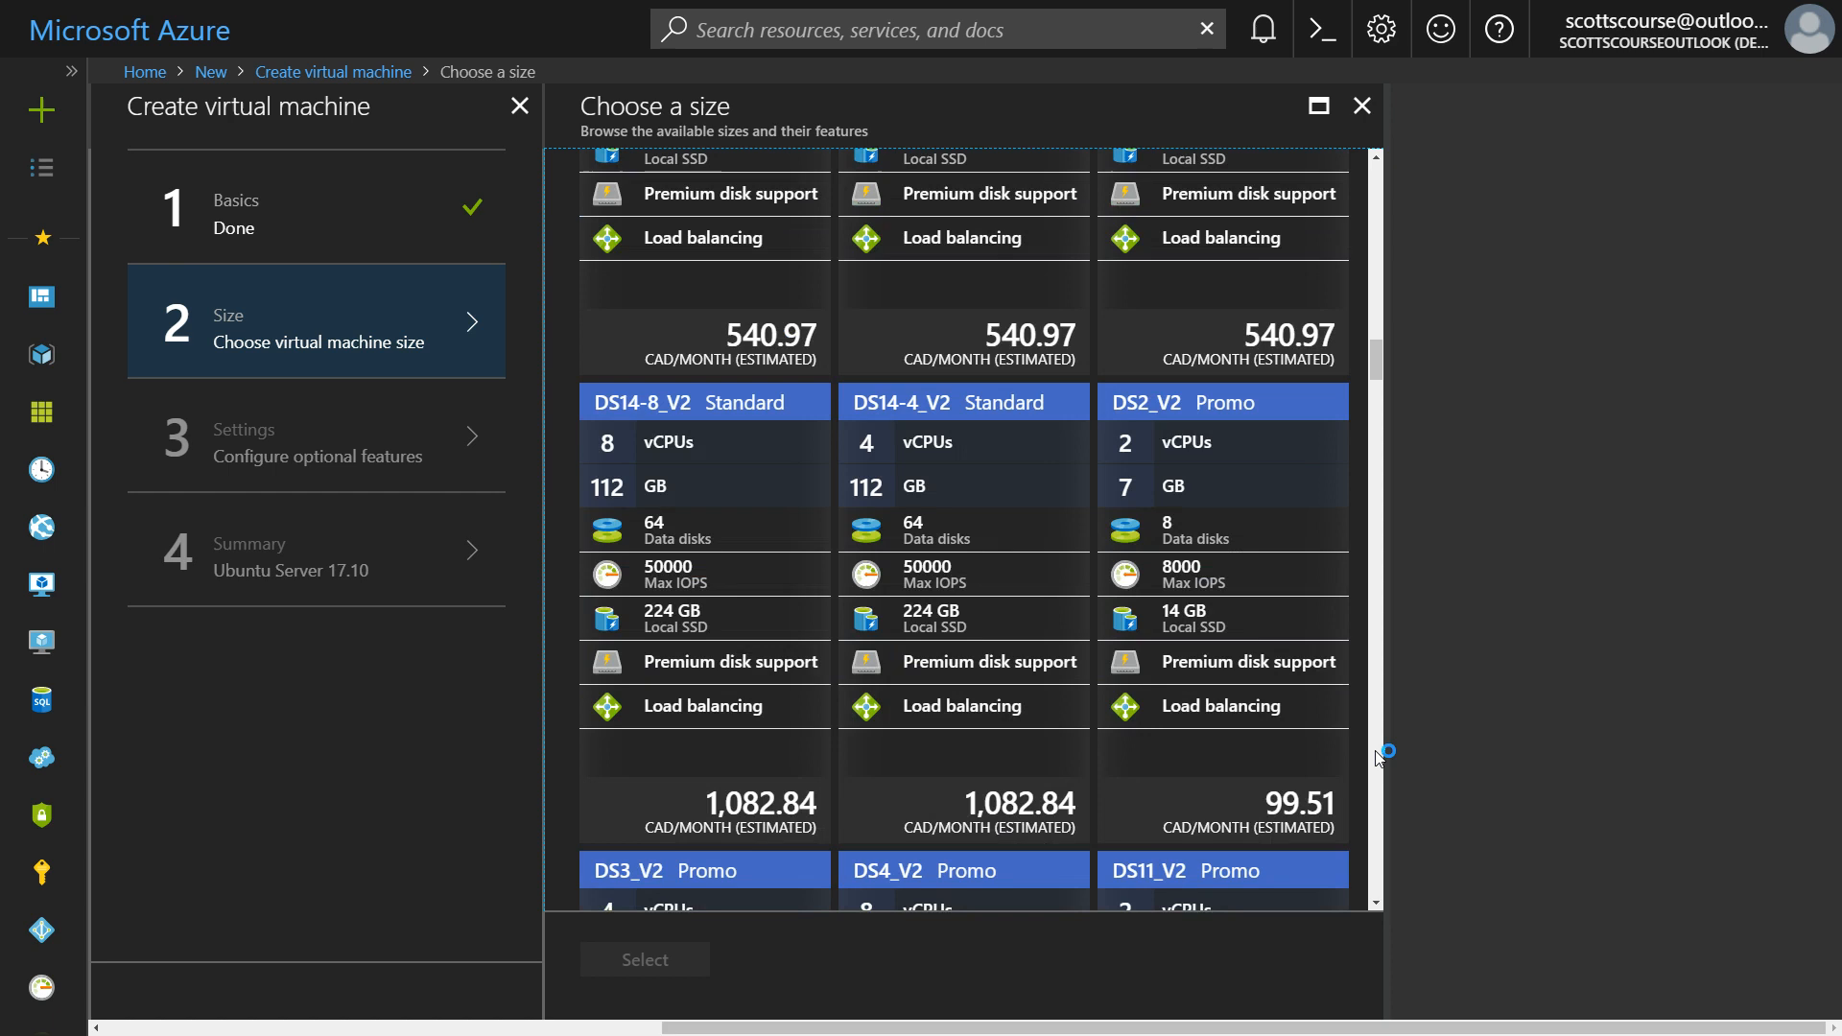
scroll("down", 3)
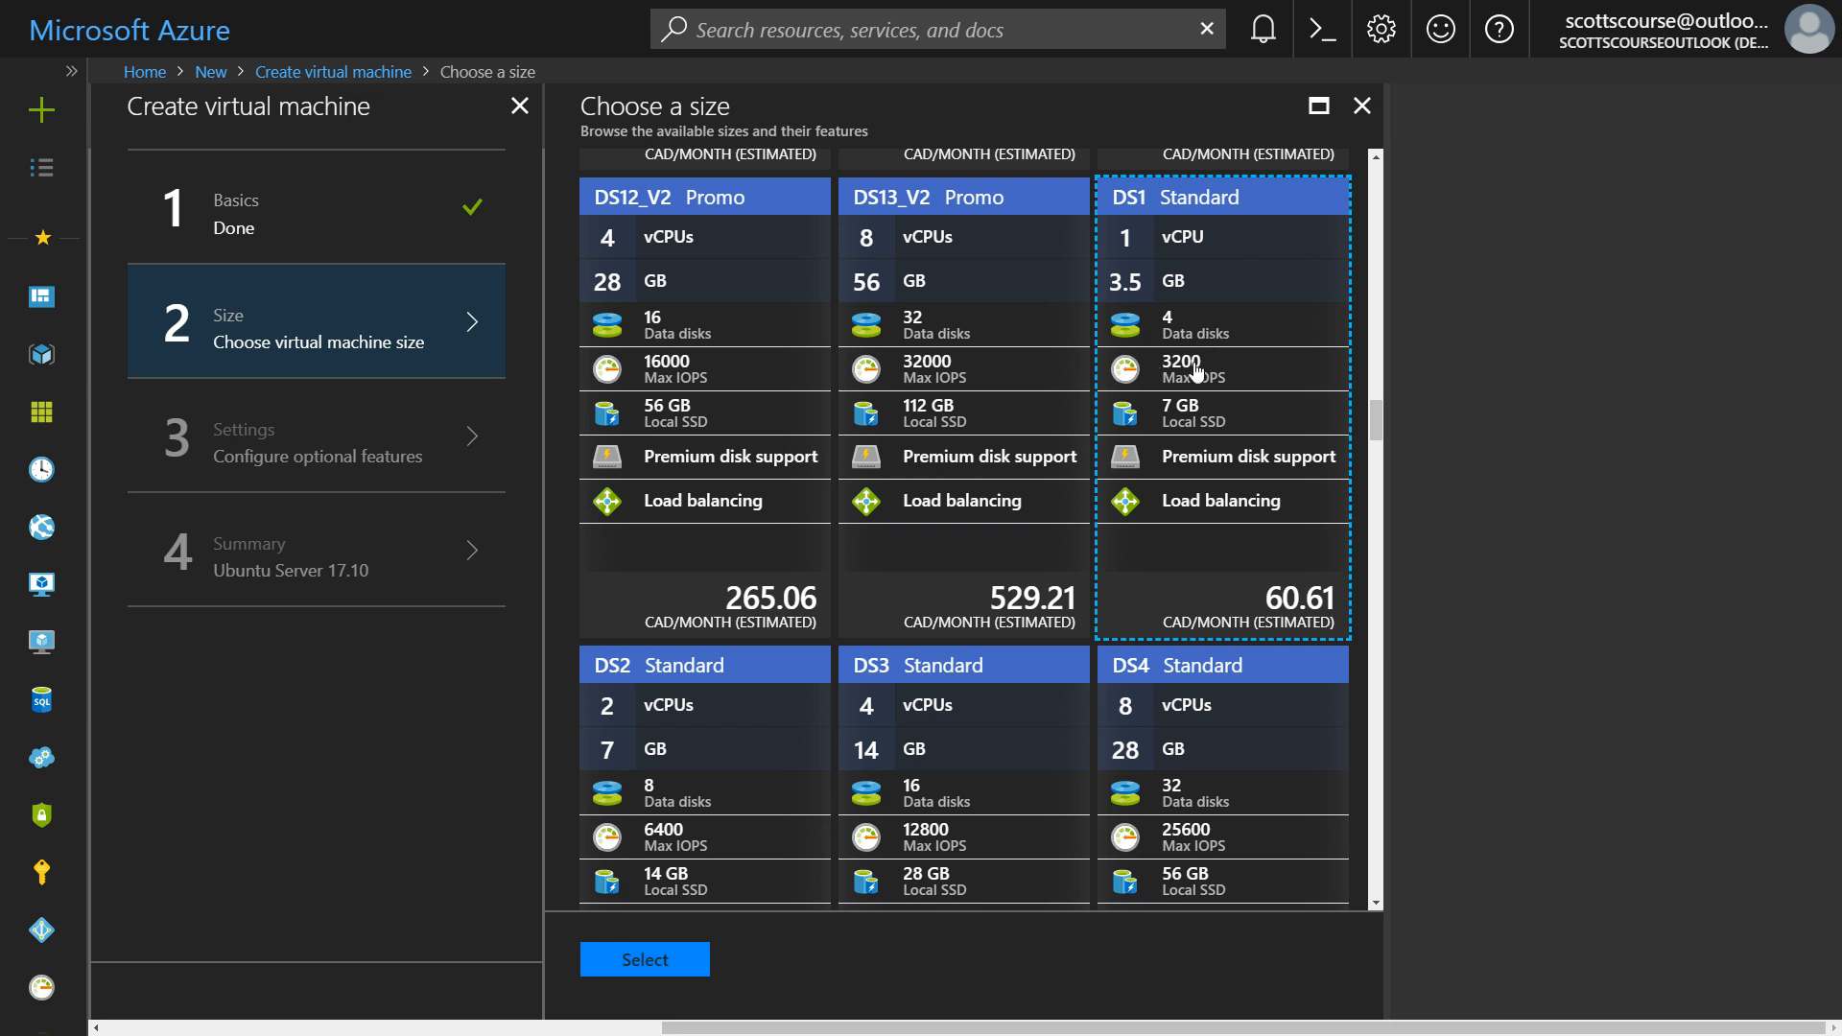
mouse_move(1190, 372)
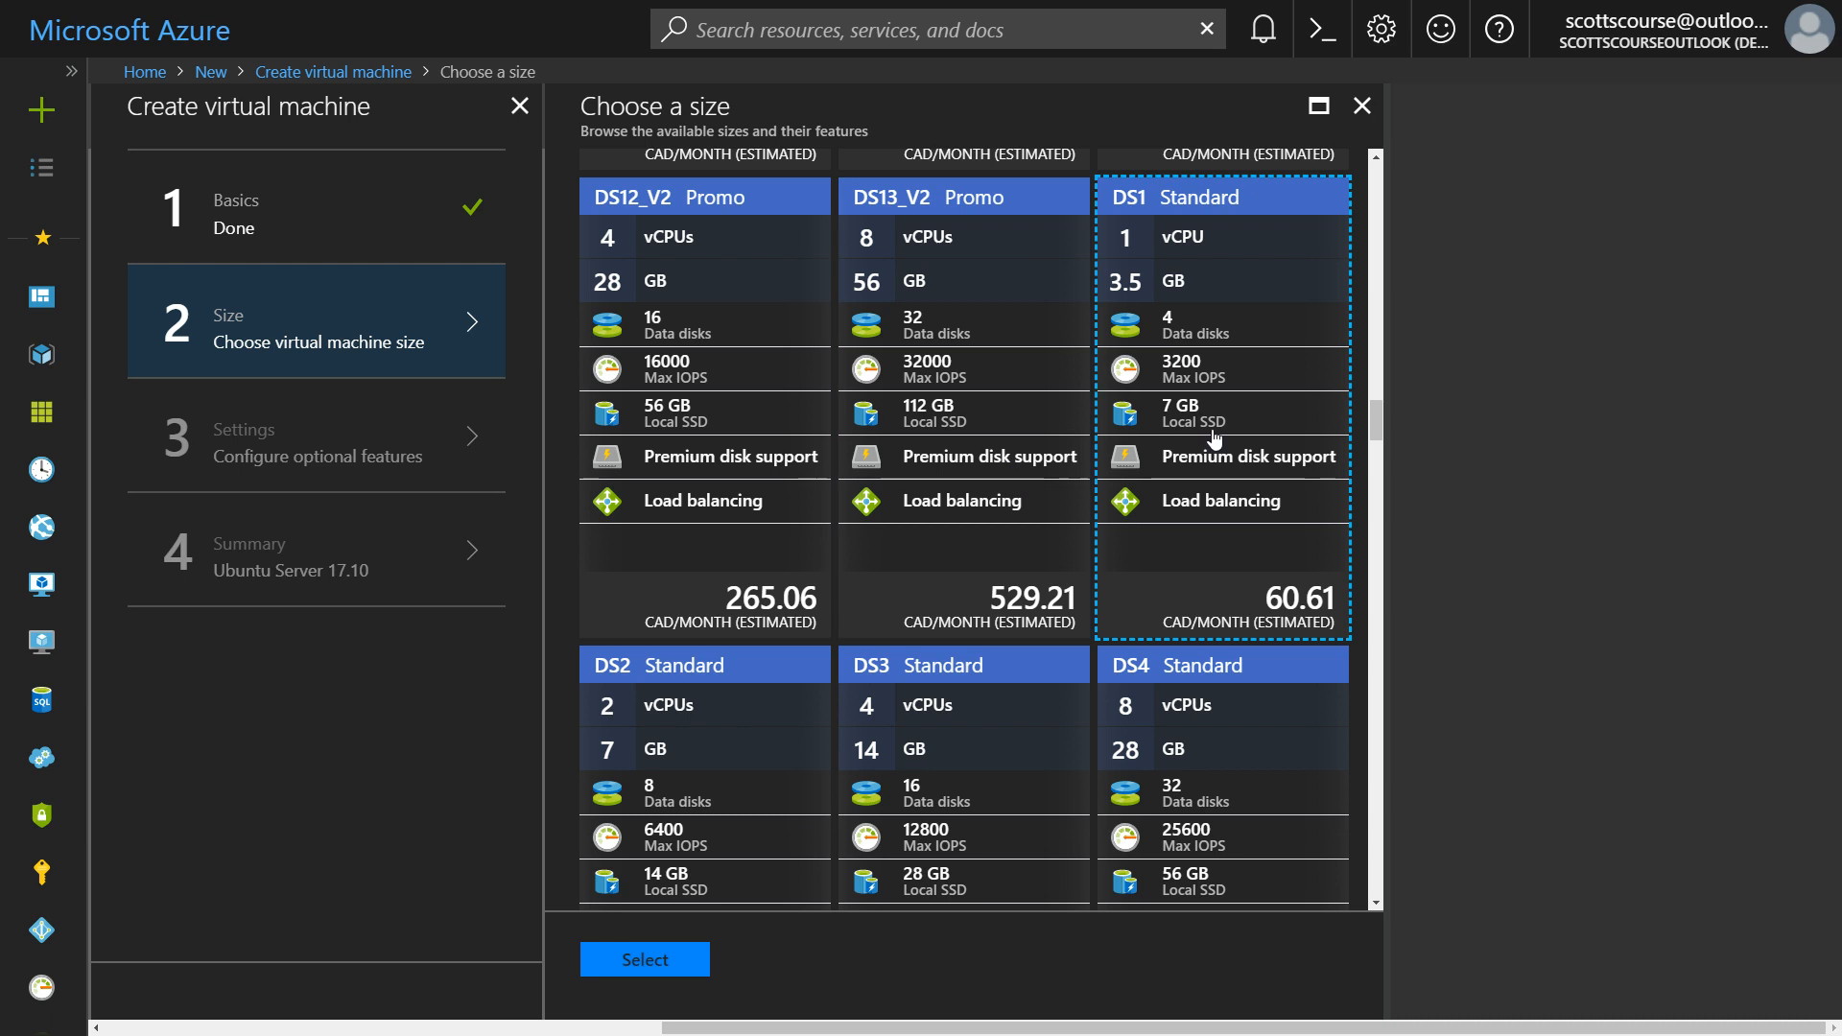
scroll("up", 3)
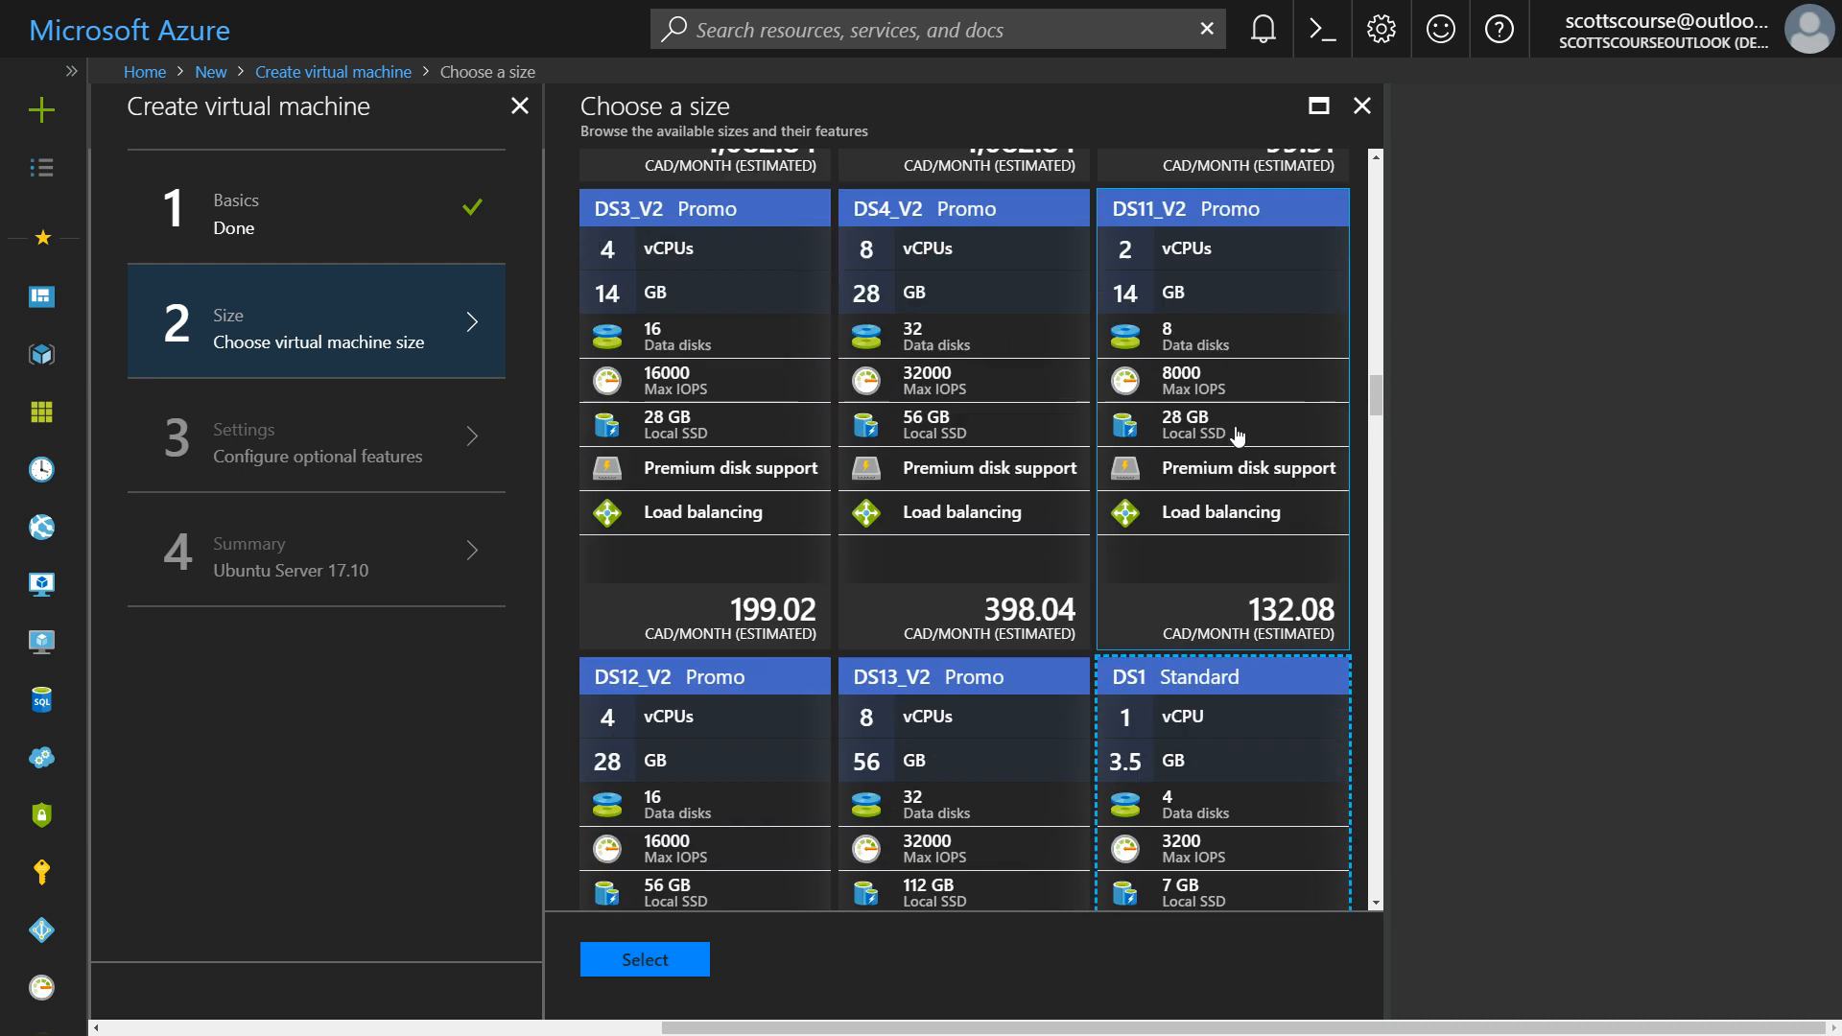
mouse_move(1191, 250)
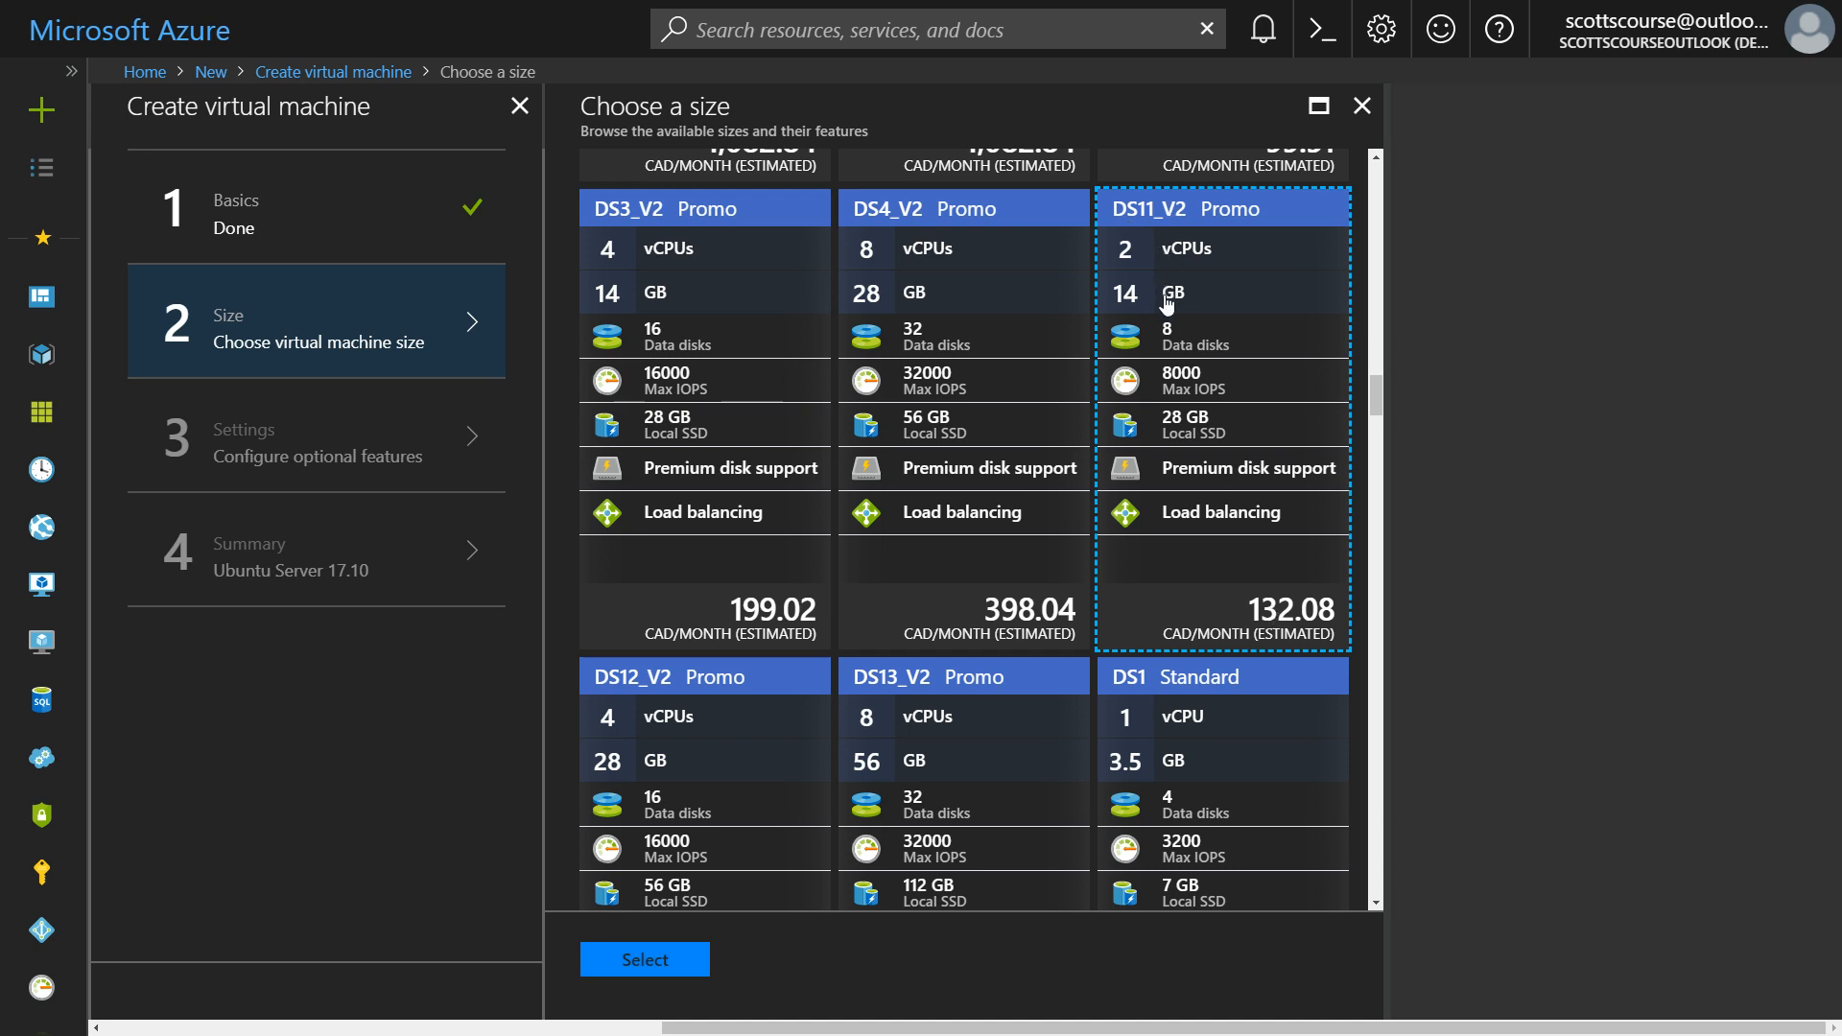
left_click(645, 959)
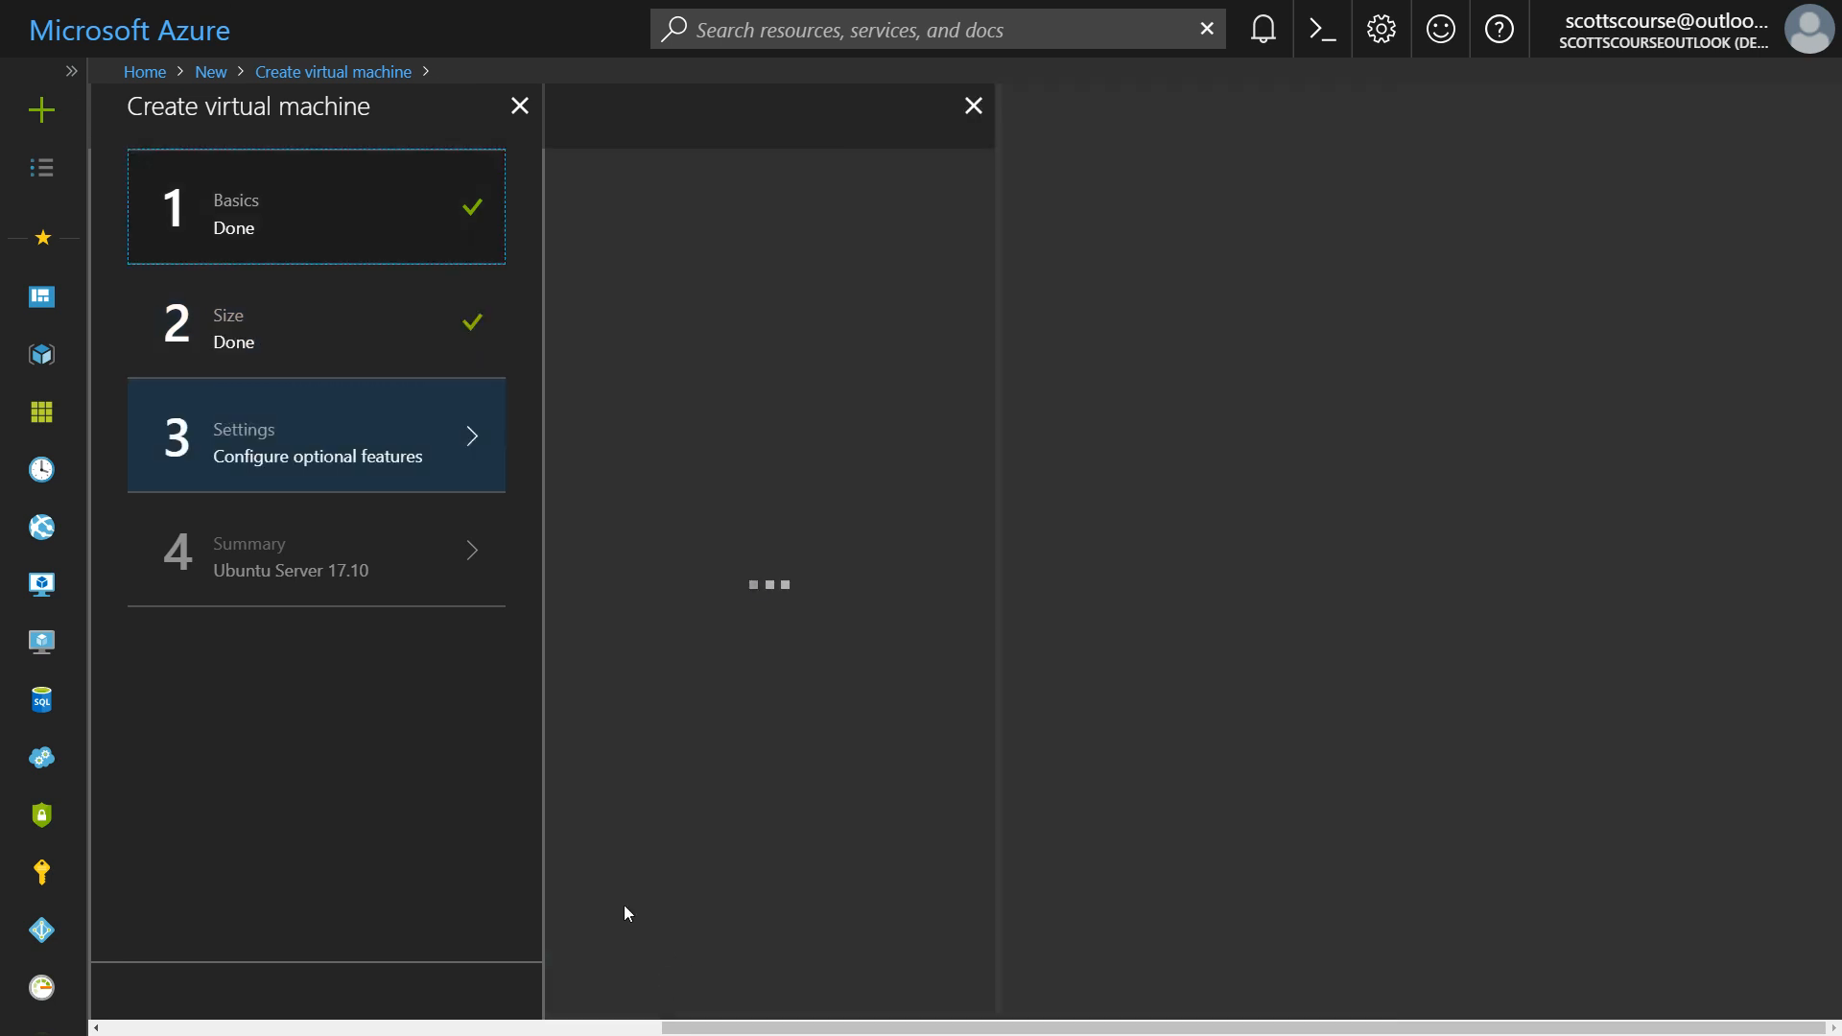
Step: Review the Settings step's High availability options, leaving Availability set as None
left_click(315, 435)
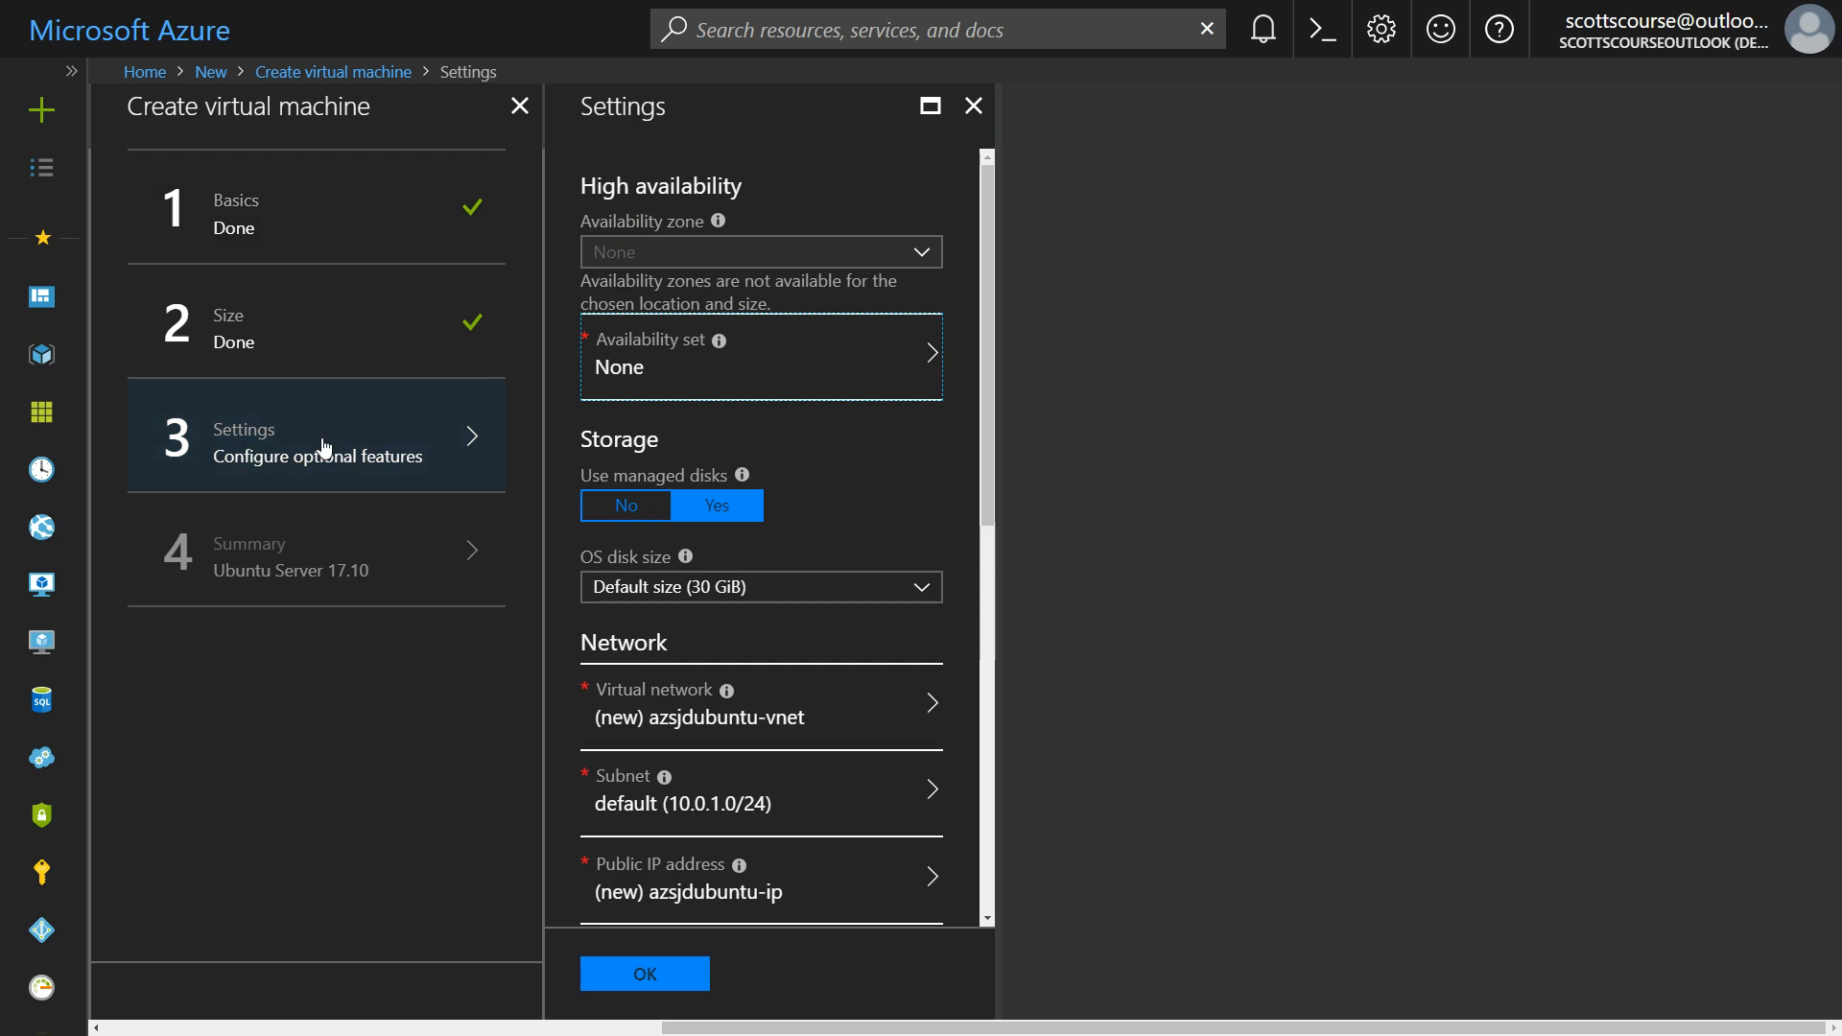
mouse_move(316, 452)
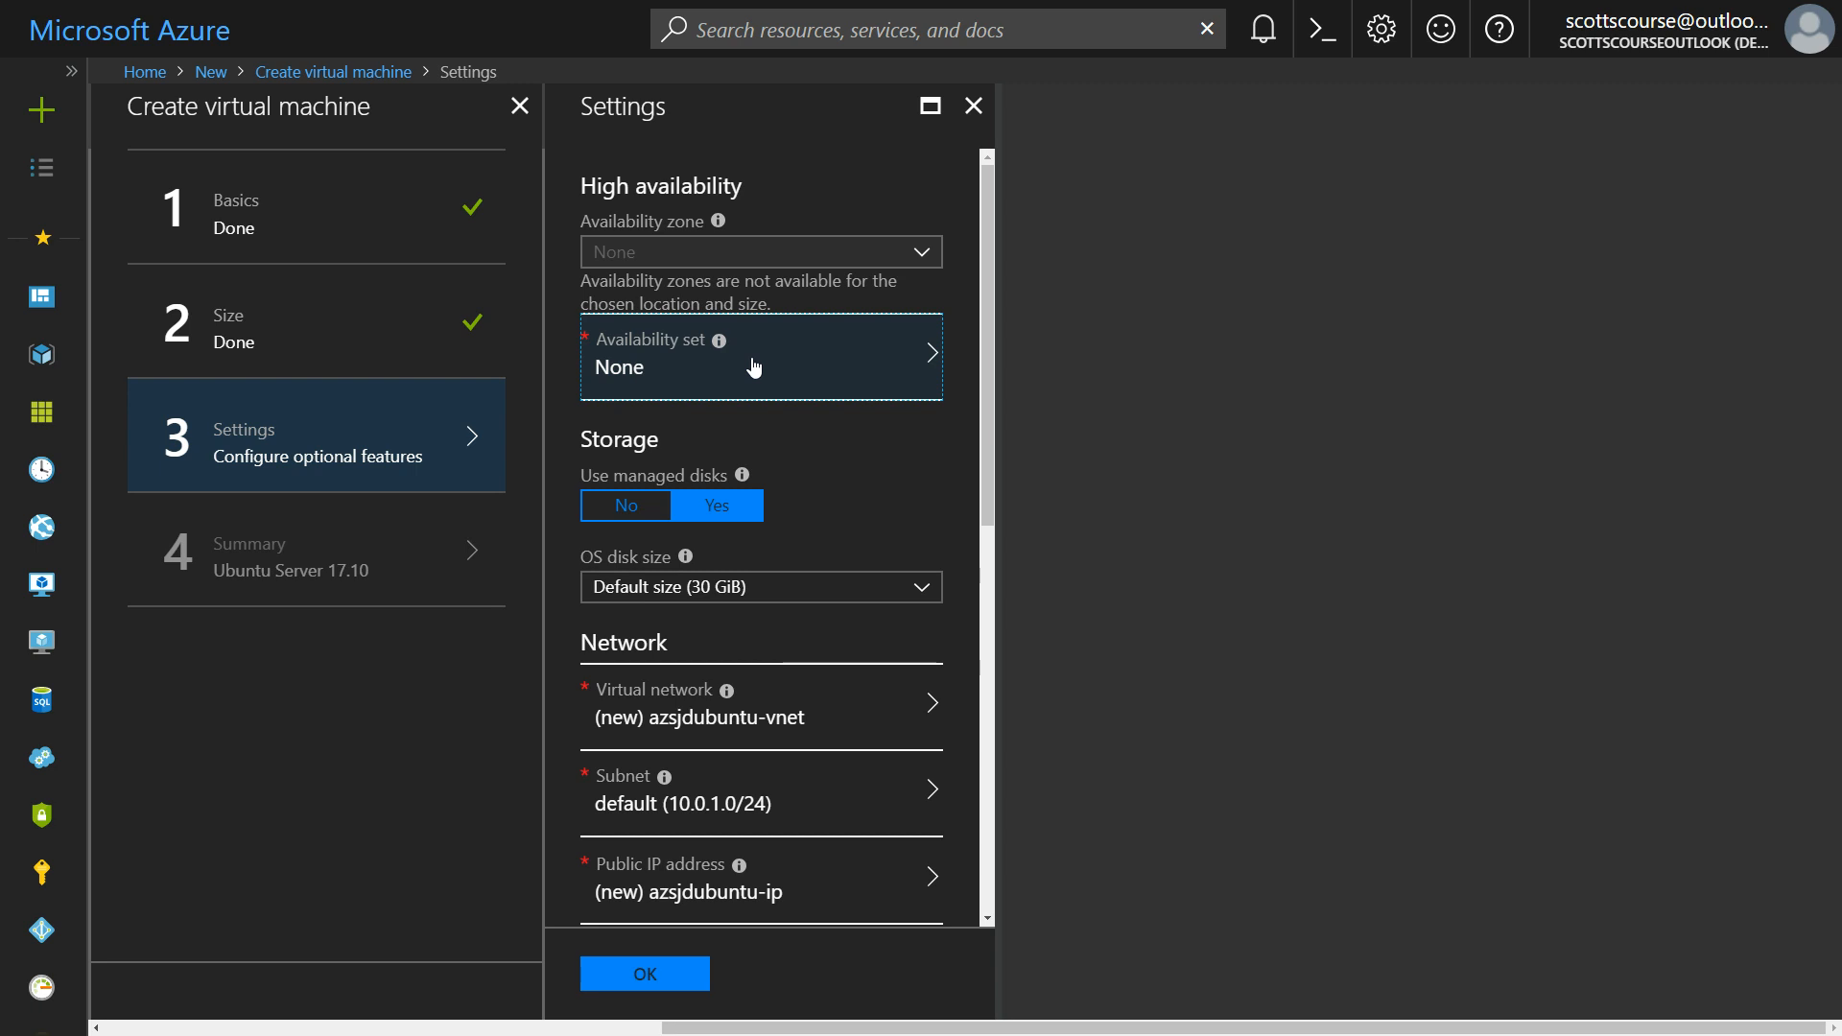
mouse_move(737, 384)
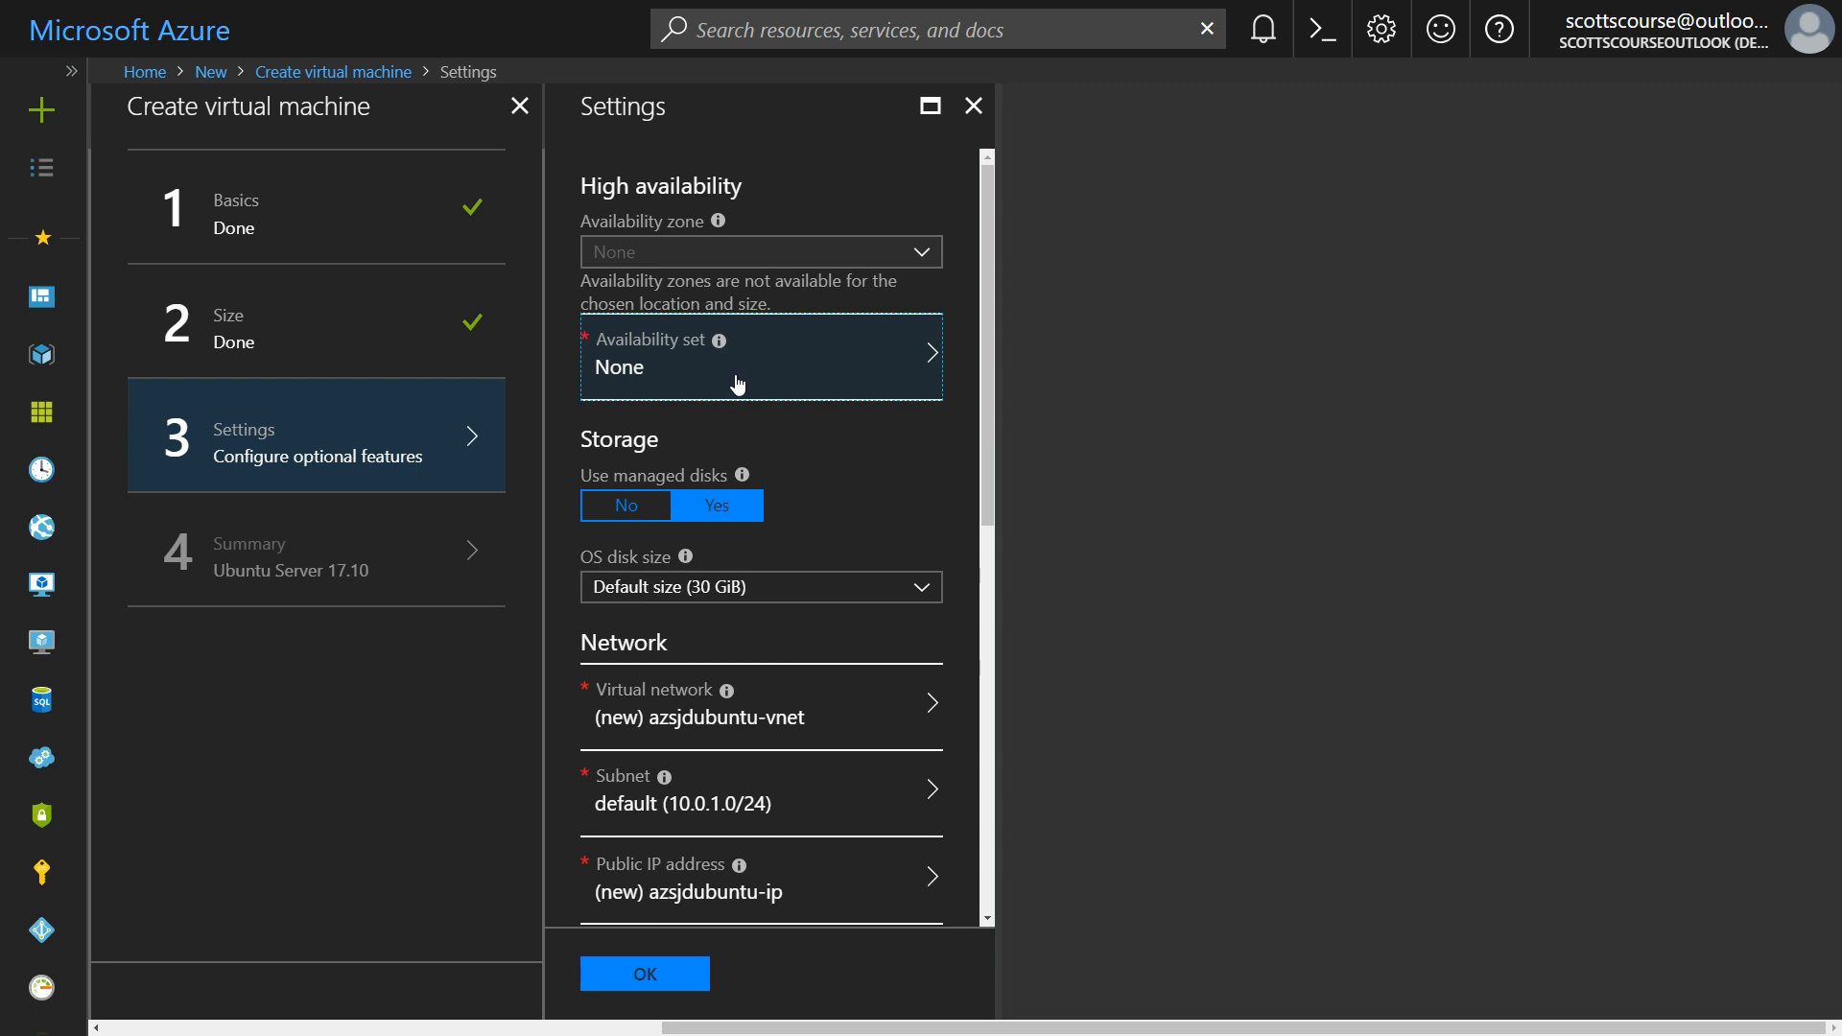
mouse_move(802, 385)
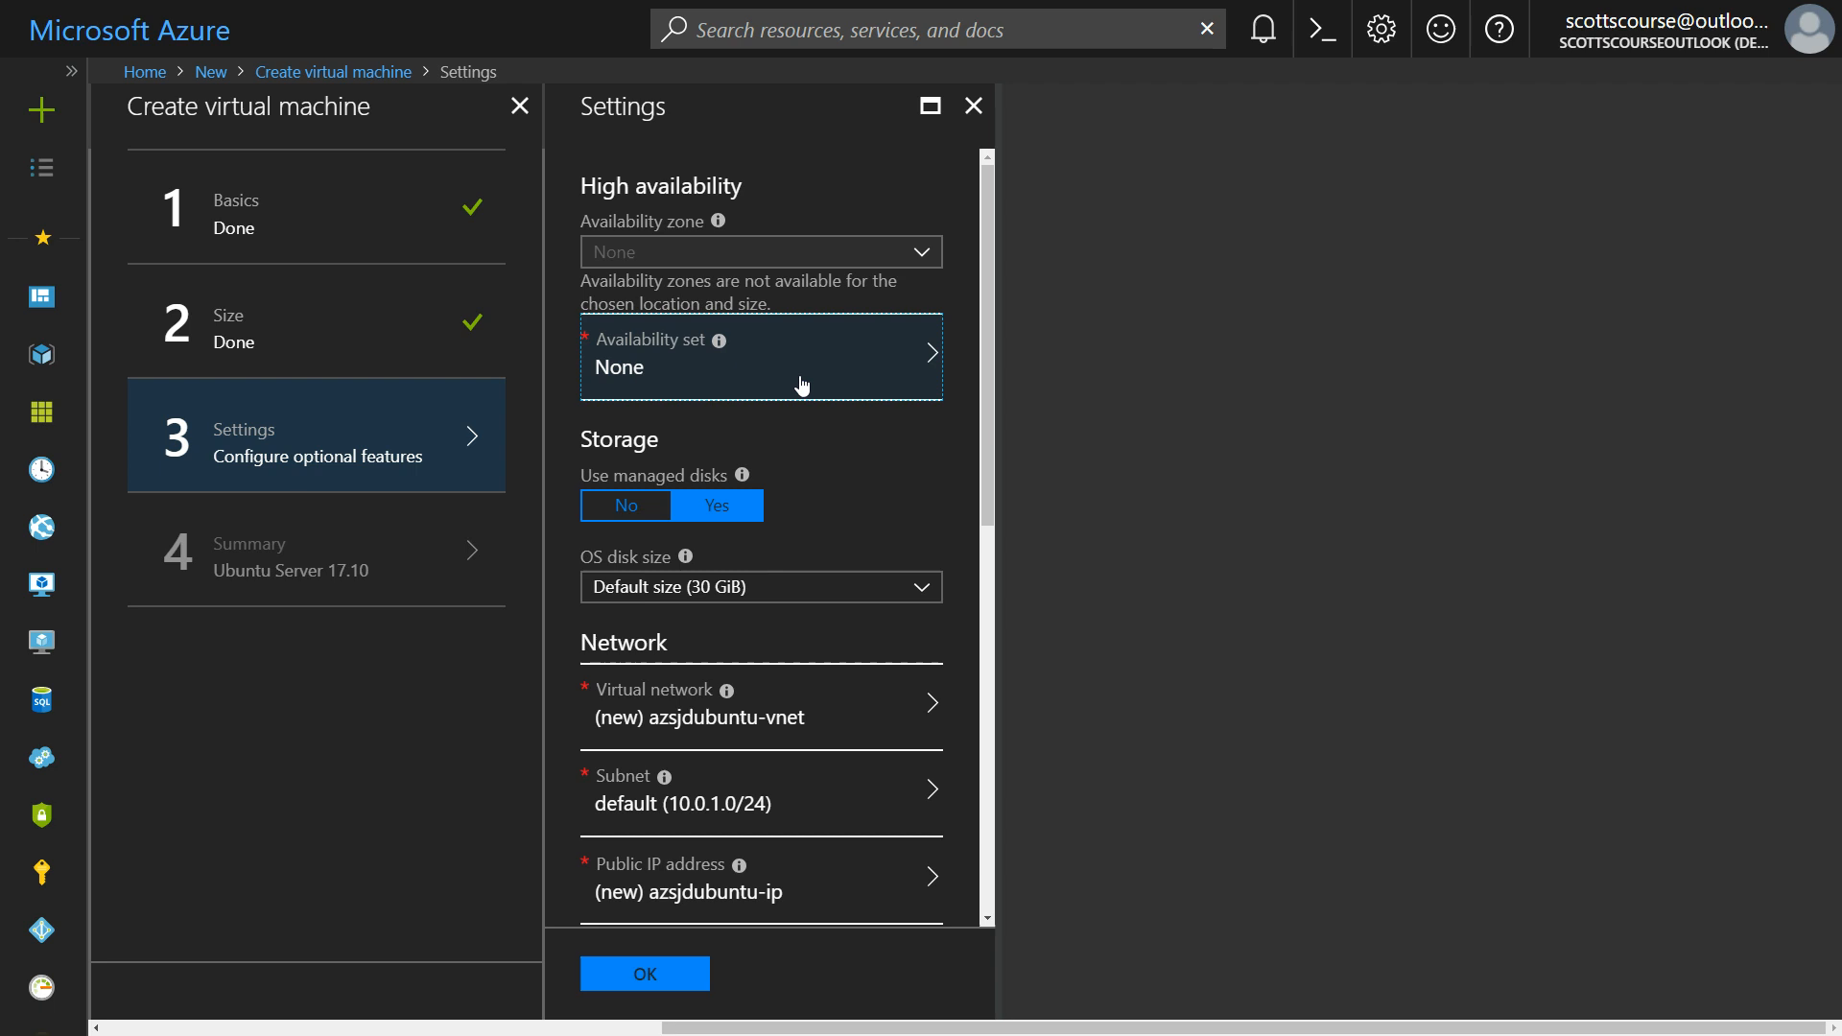
mouse_move(814, 378)
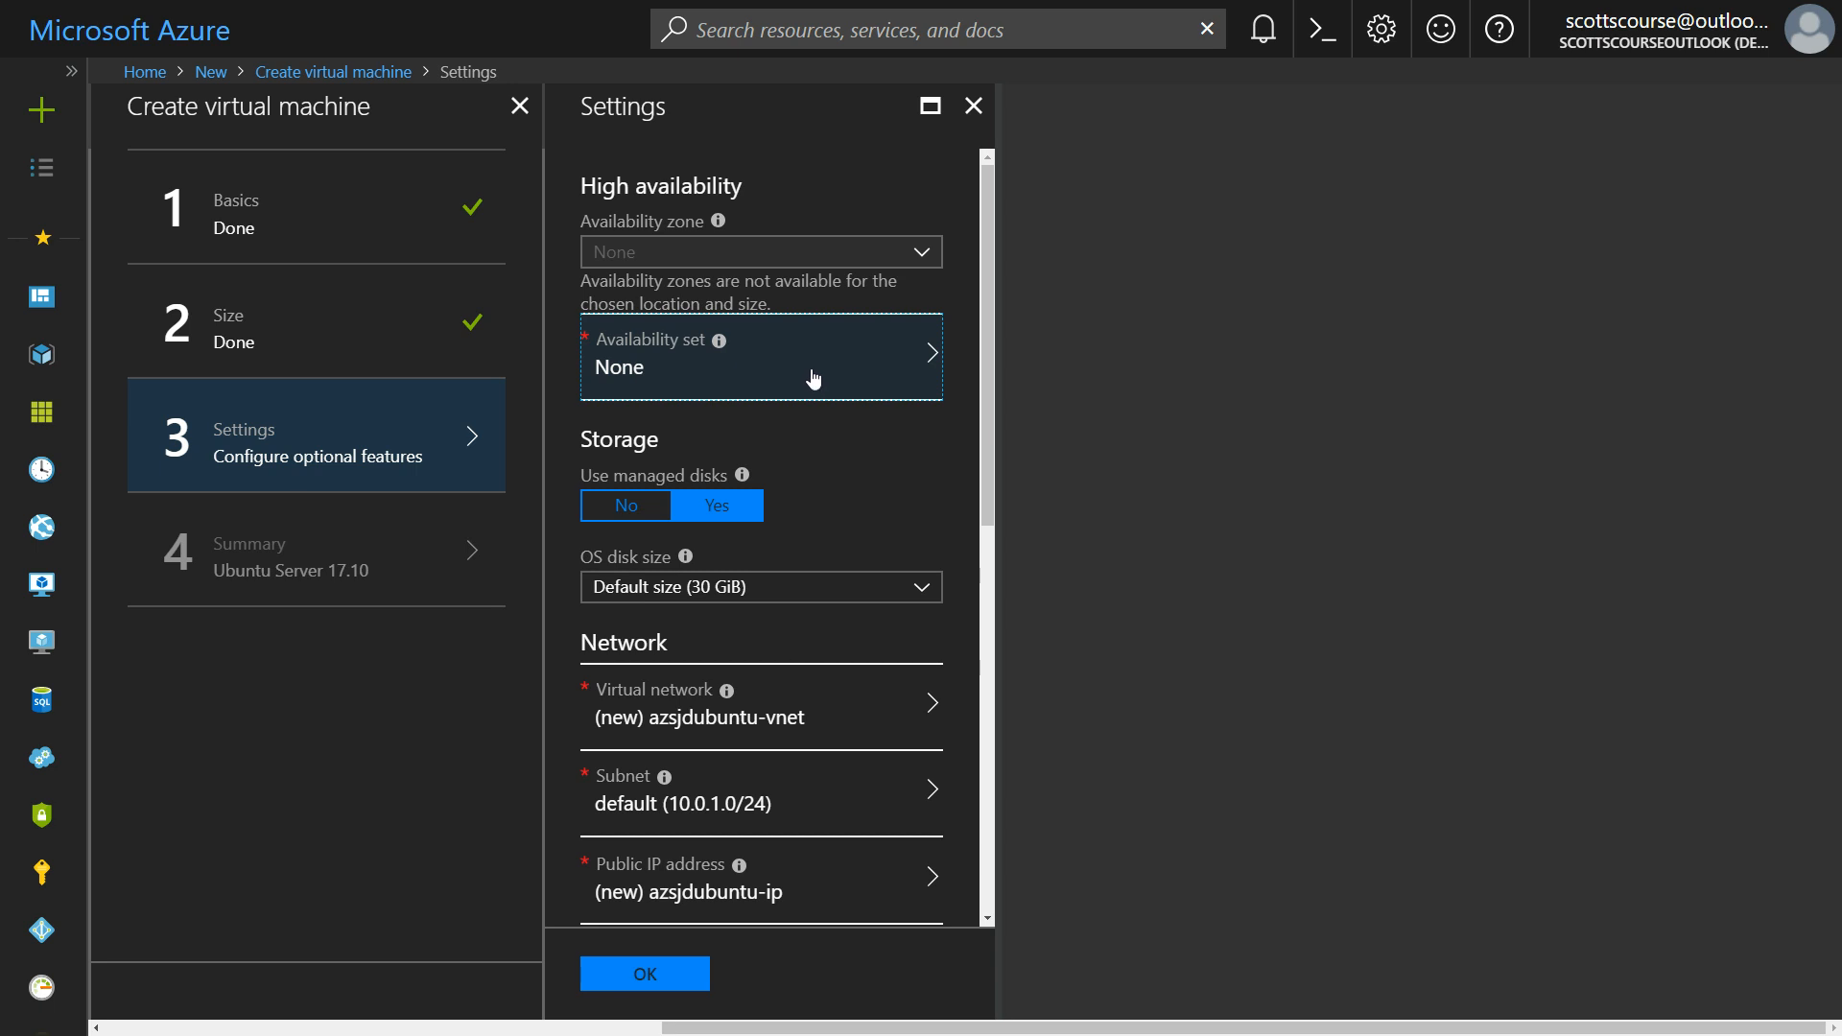
mouse_move(840, 374)
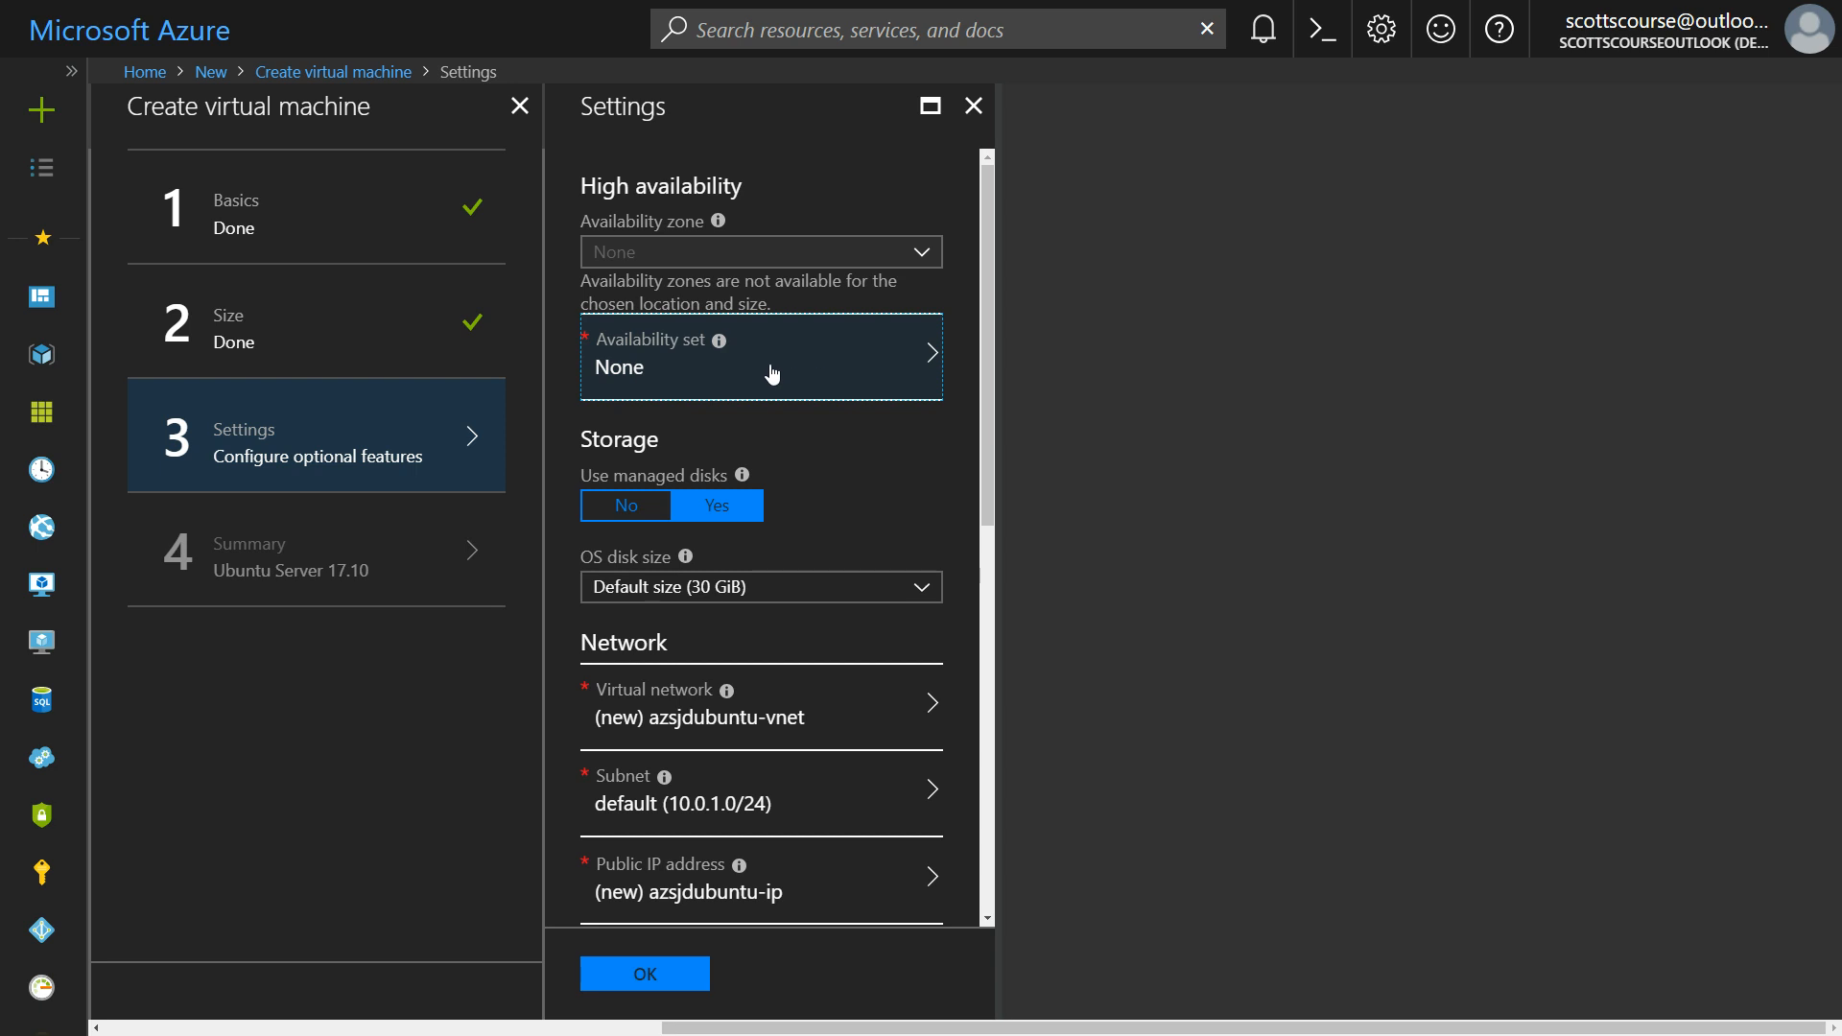
mouse_move(836, 368)
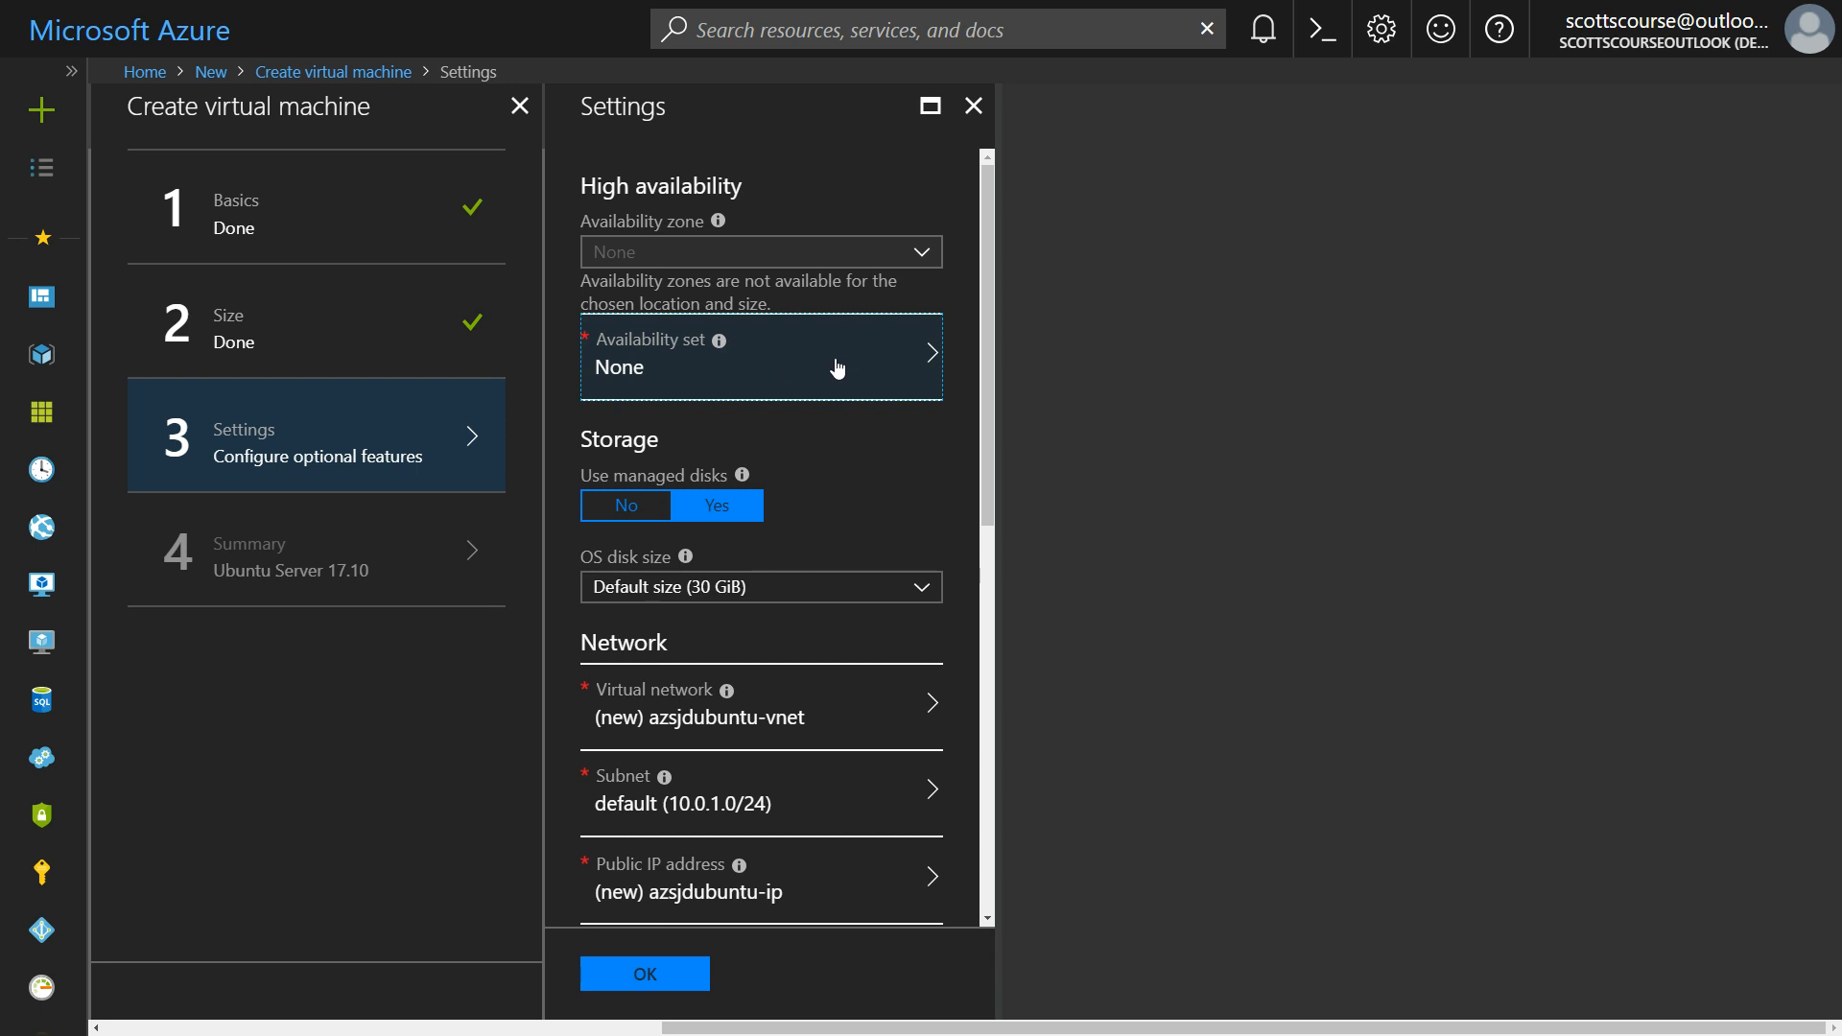
mouse_move(800, 356)
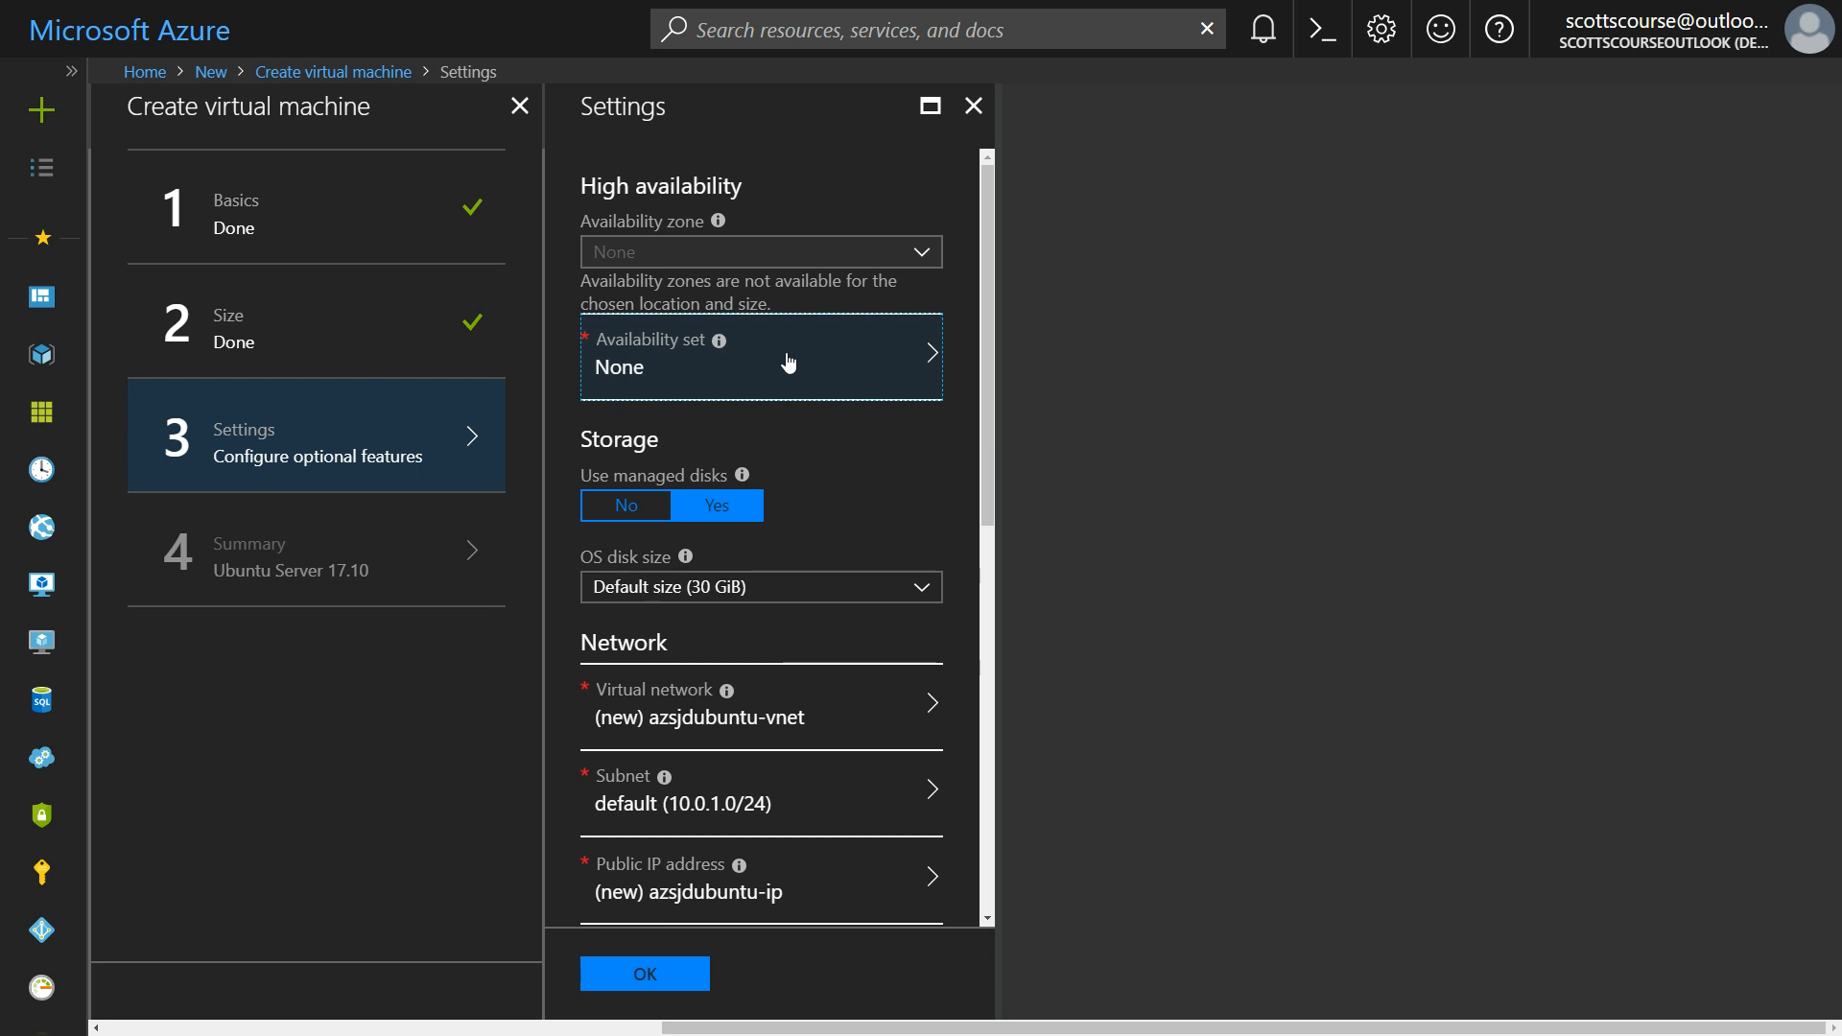
mouse_move(882, 376)
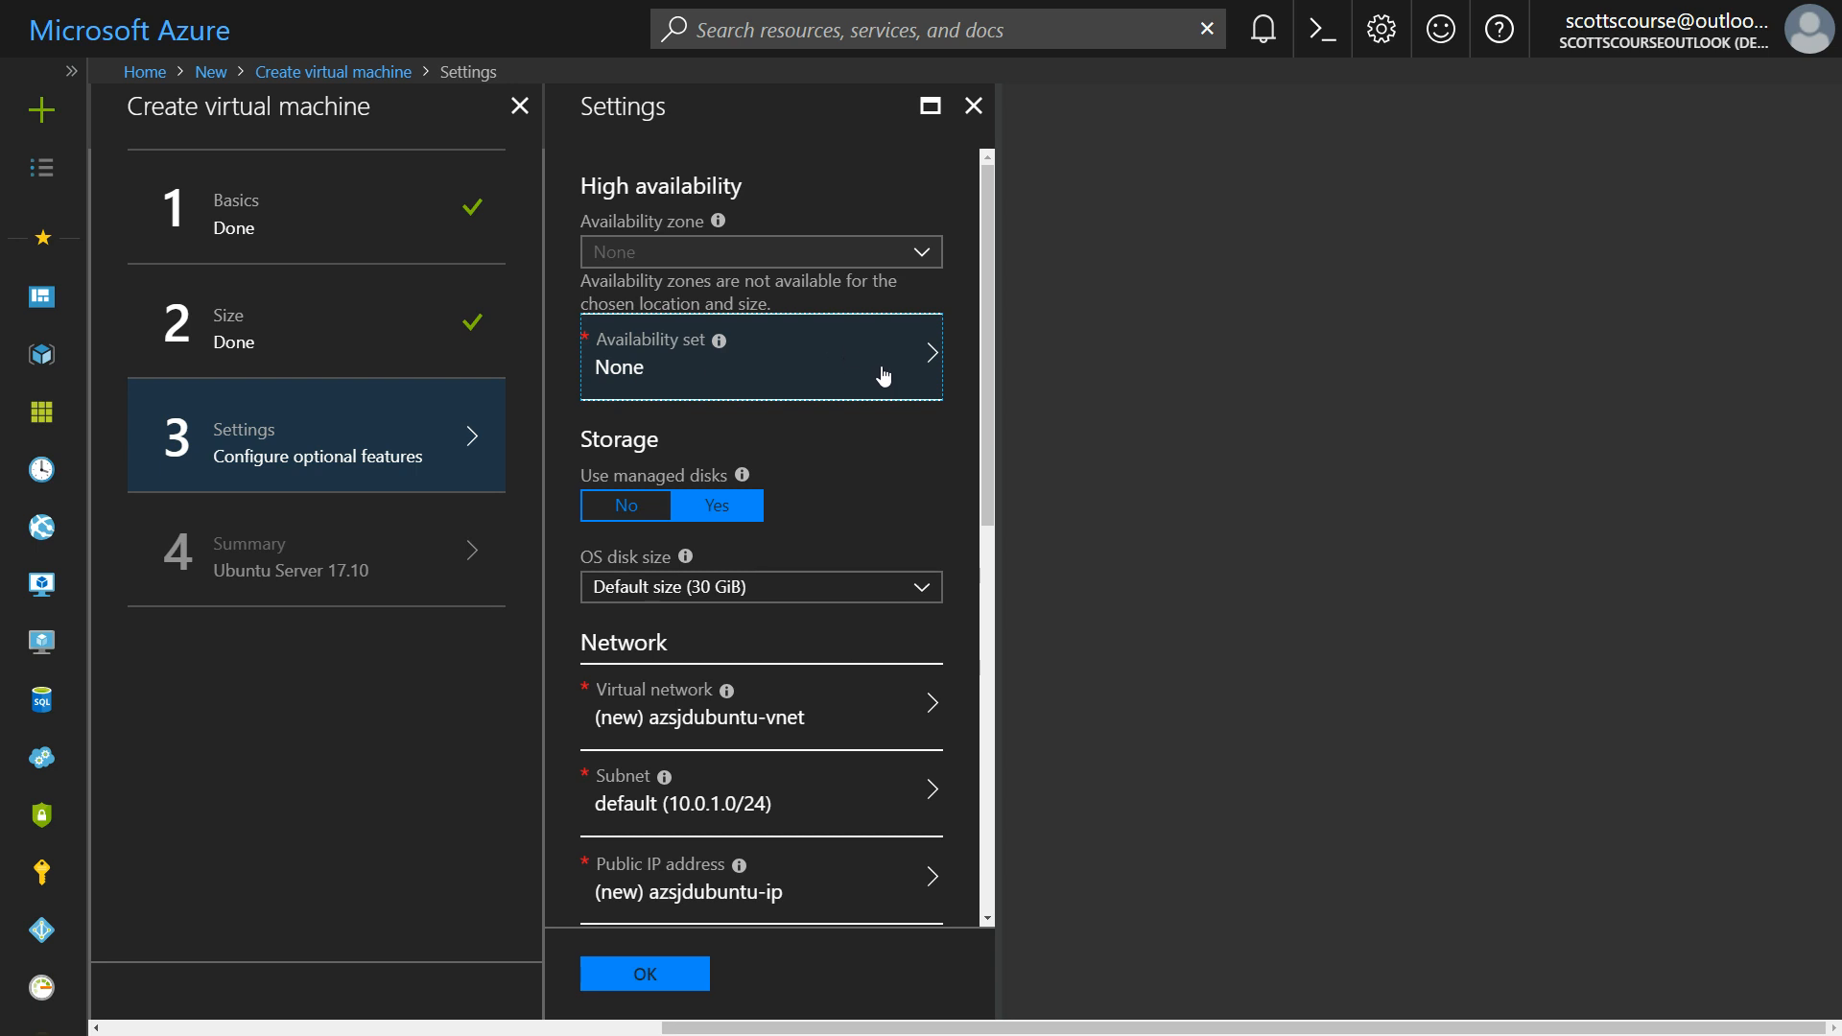
scroll("down", 3)
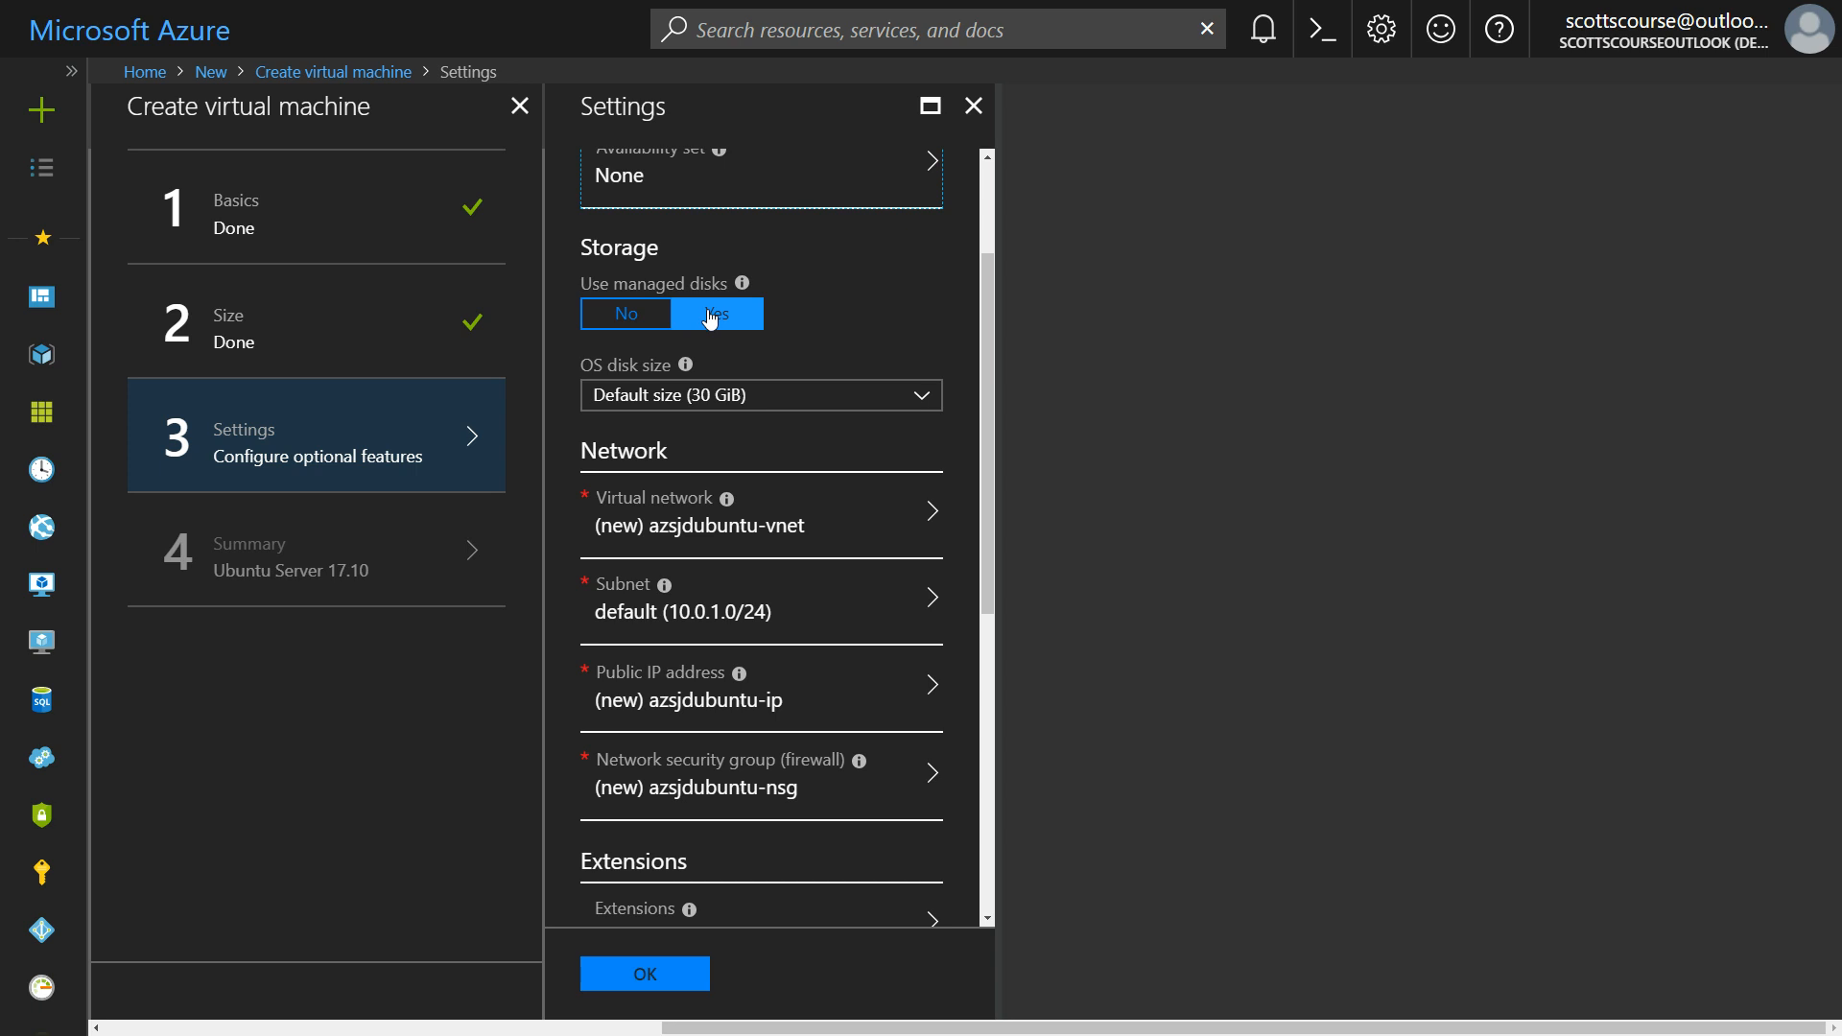
Step: Keep managed disks enabled with the default 30 GiB OS disk size
left_click(623, 312)
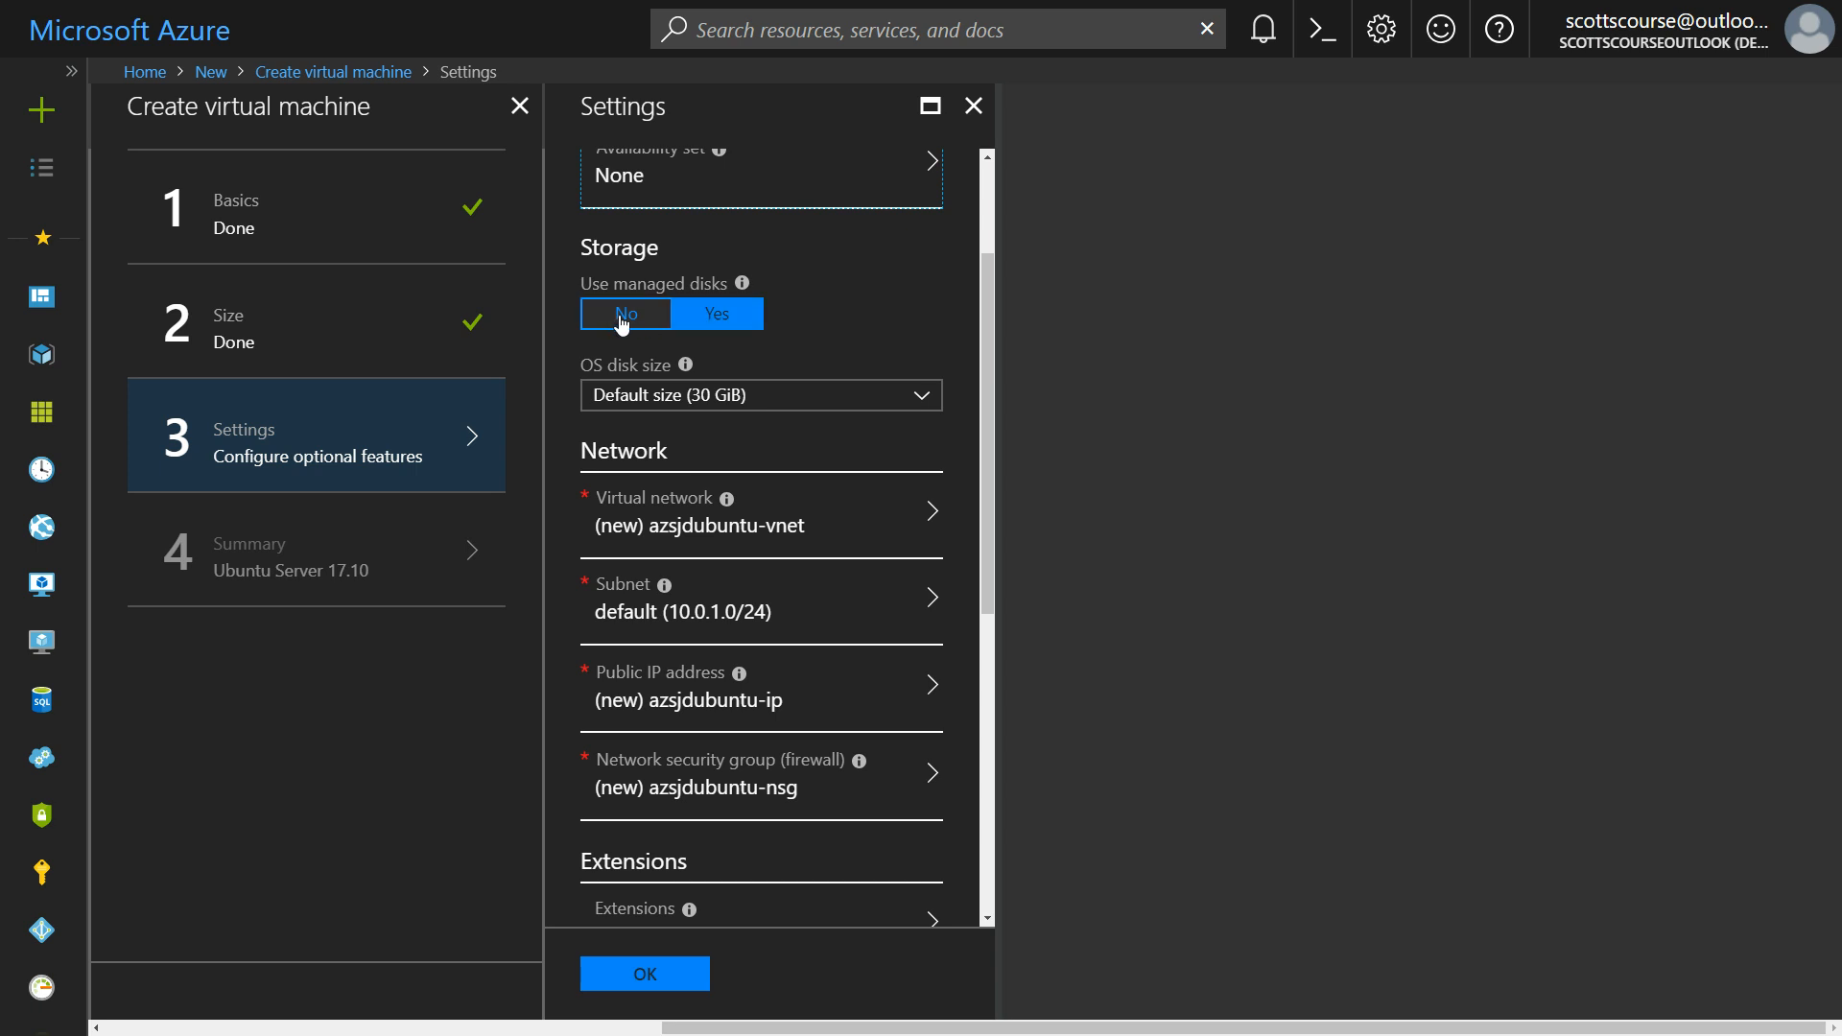
left_click(715, 313)
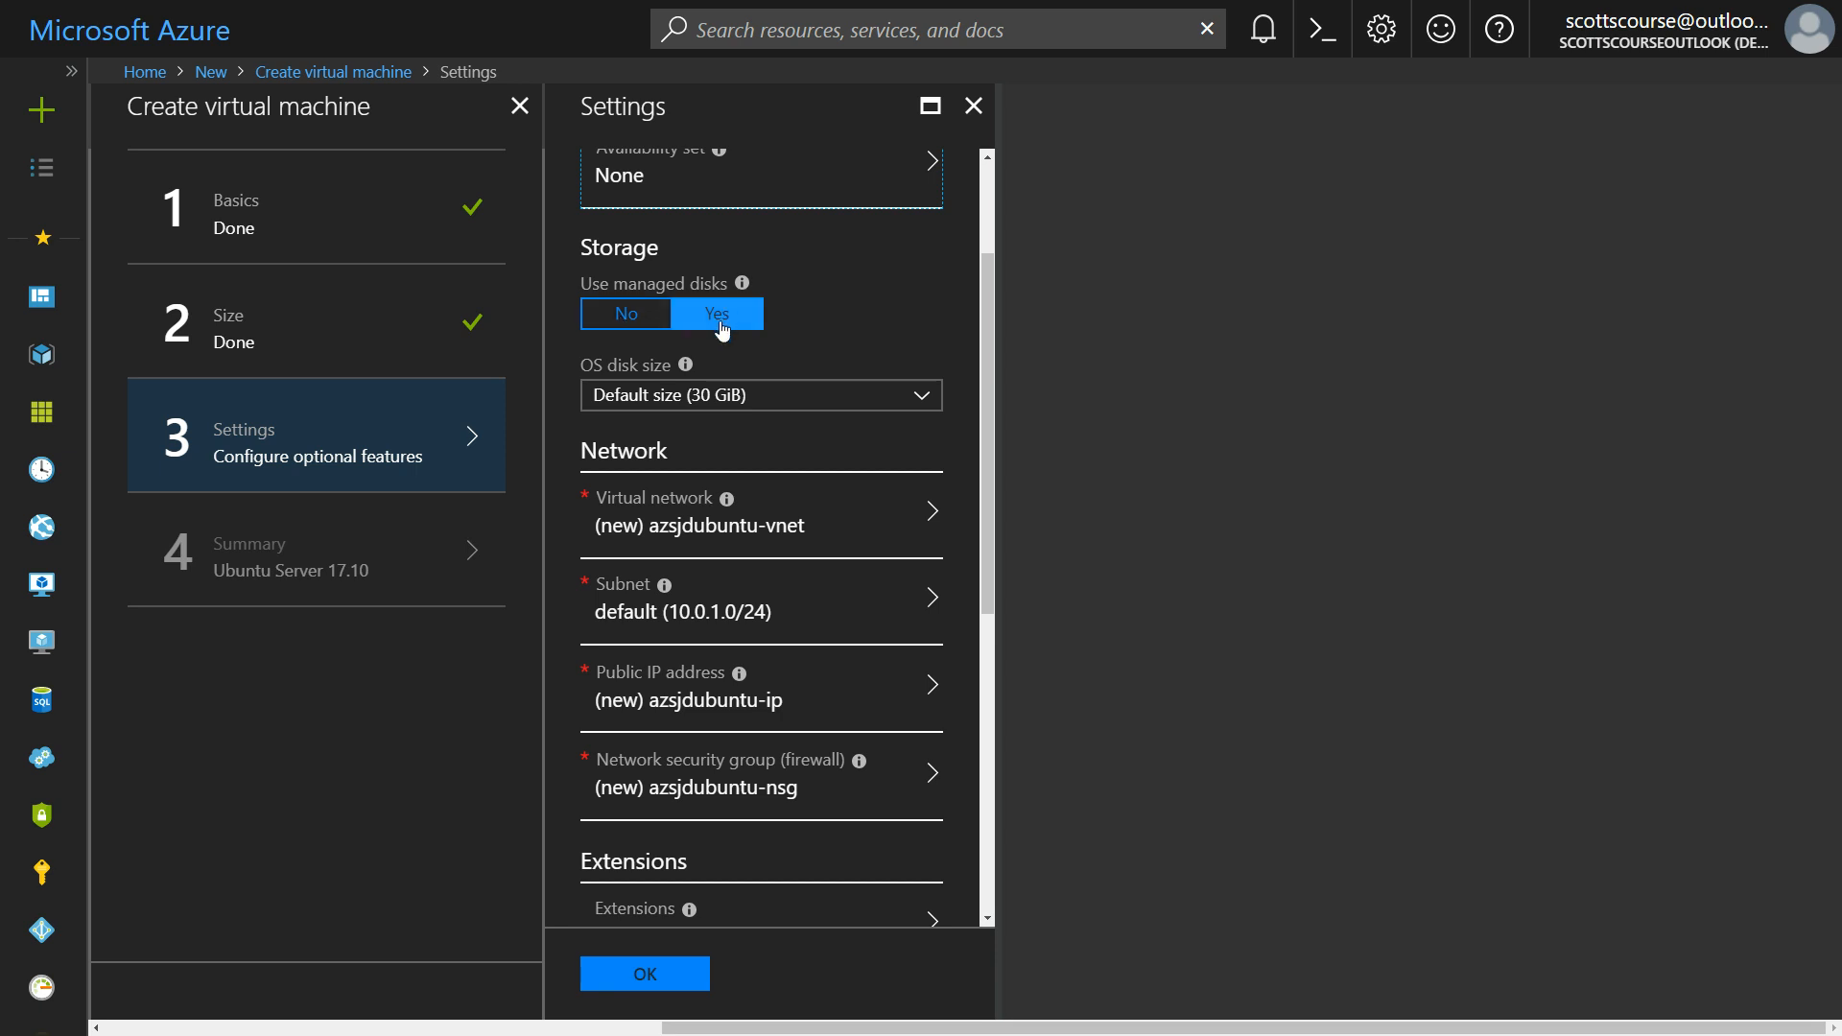
mouse_move(888, 341)
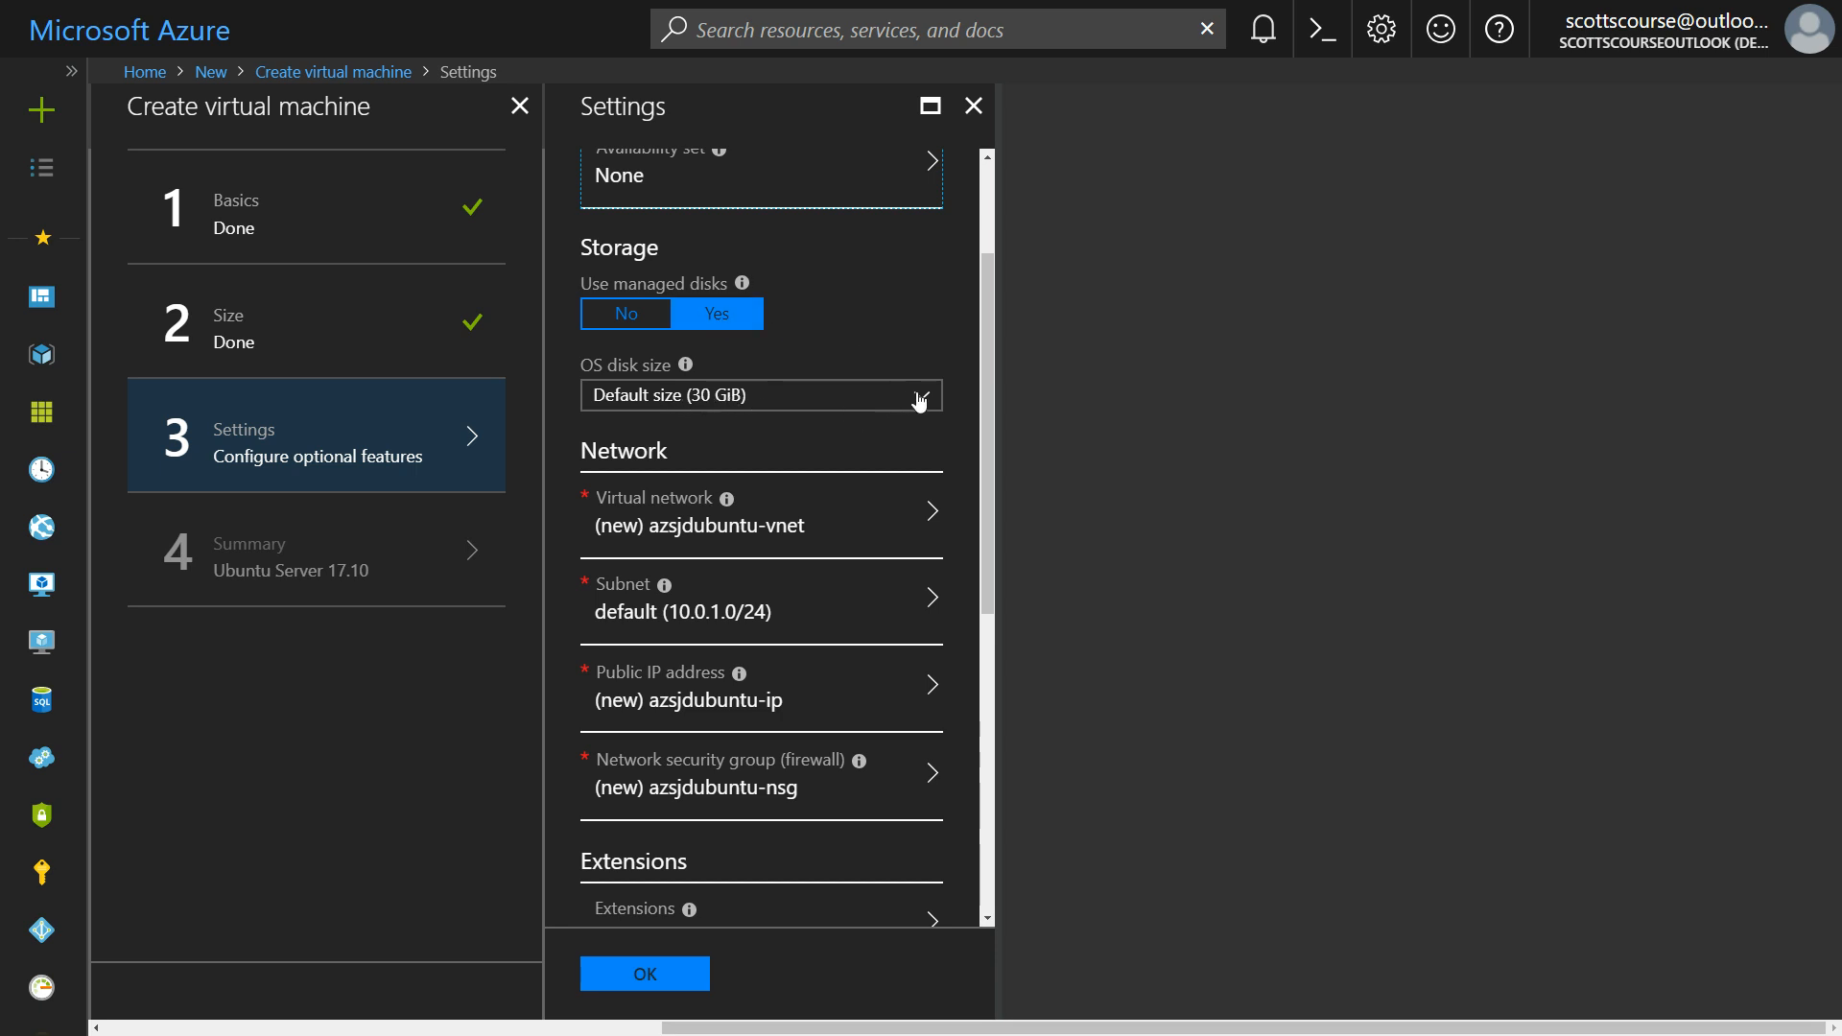
left_click(759, 395)
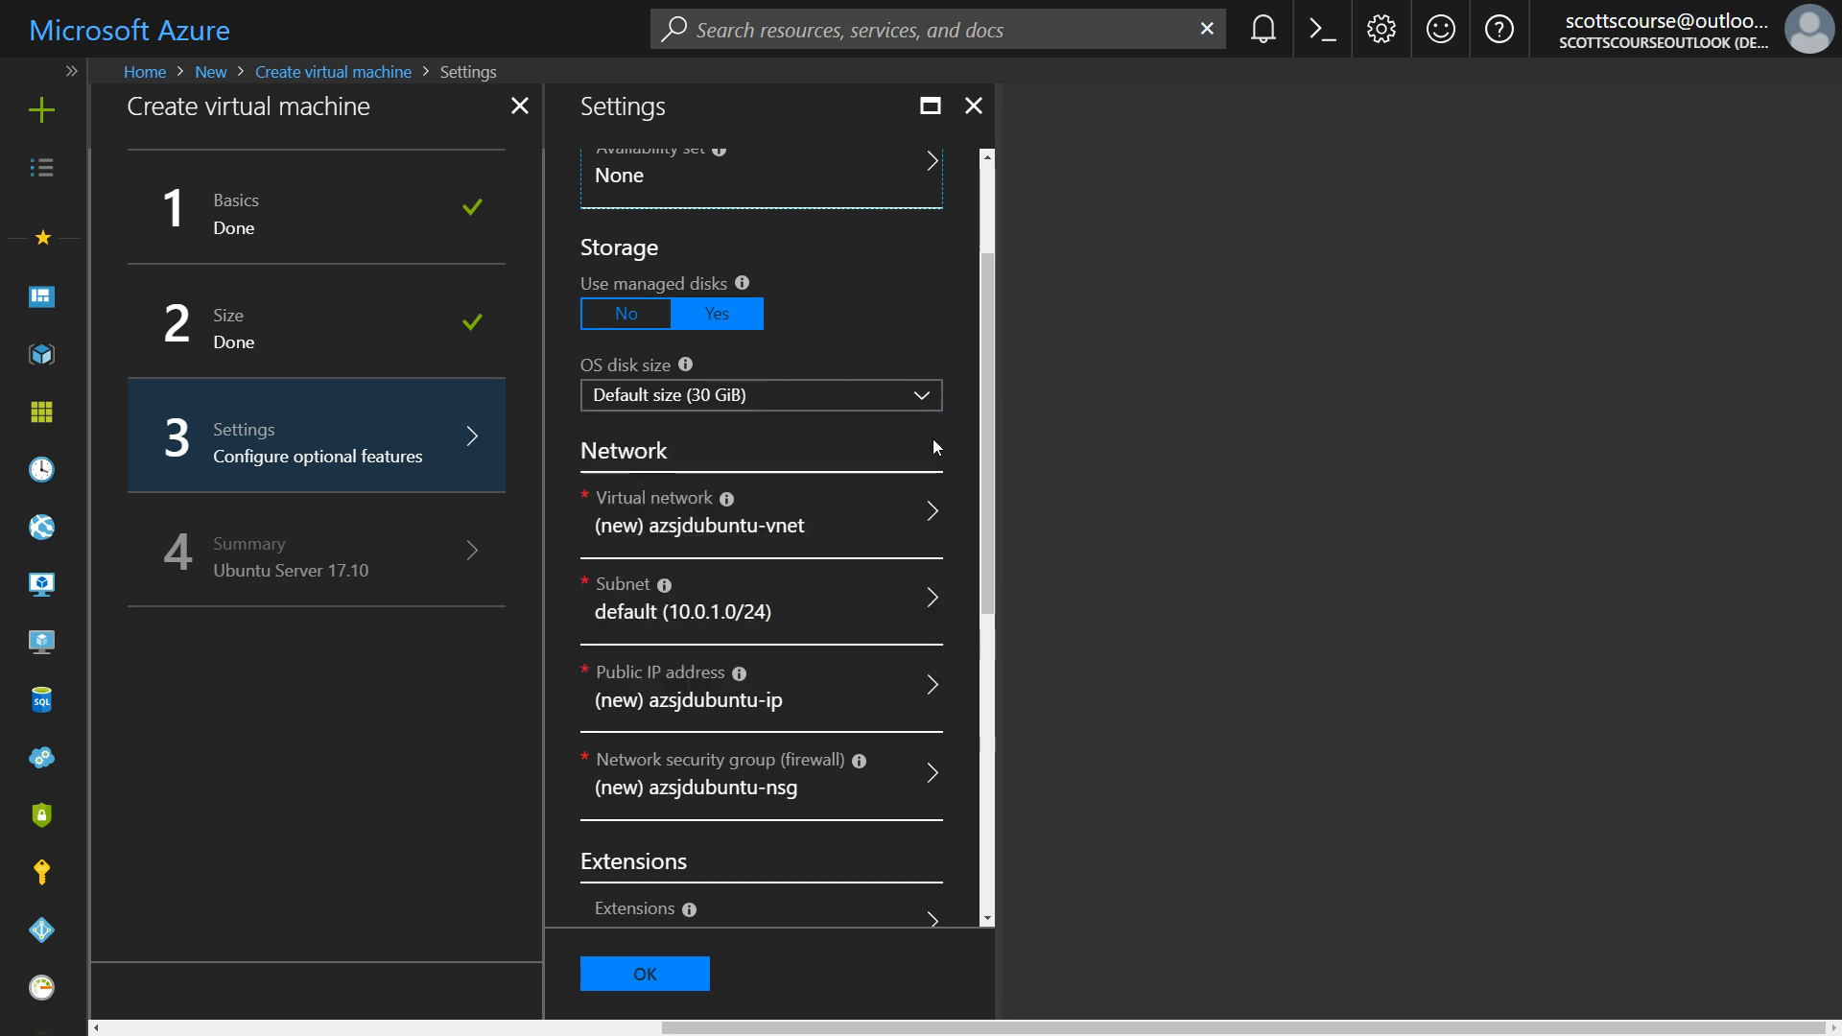
Step: Turn auto-shutdown On for the VM
scroll("down", 3)
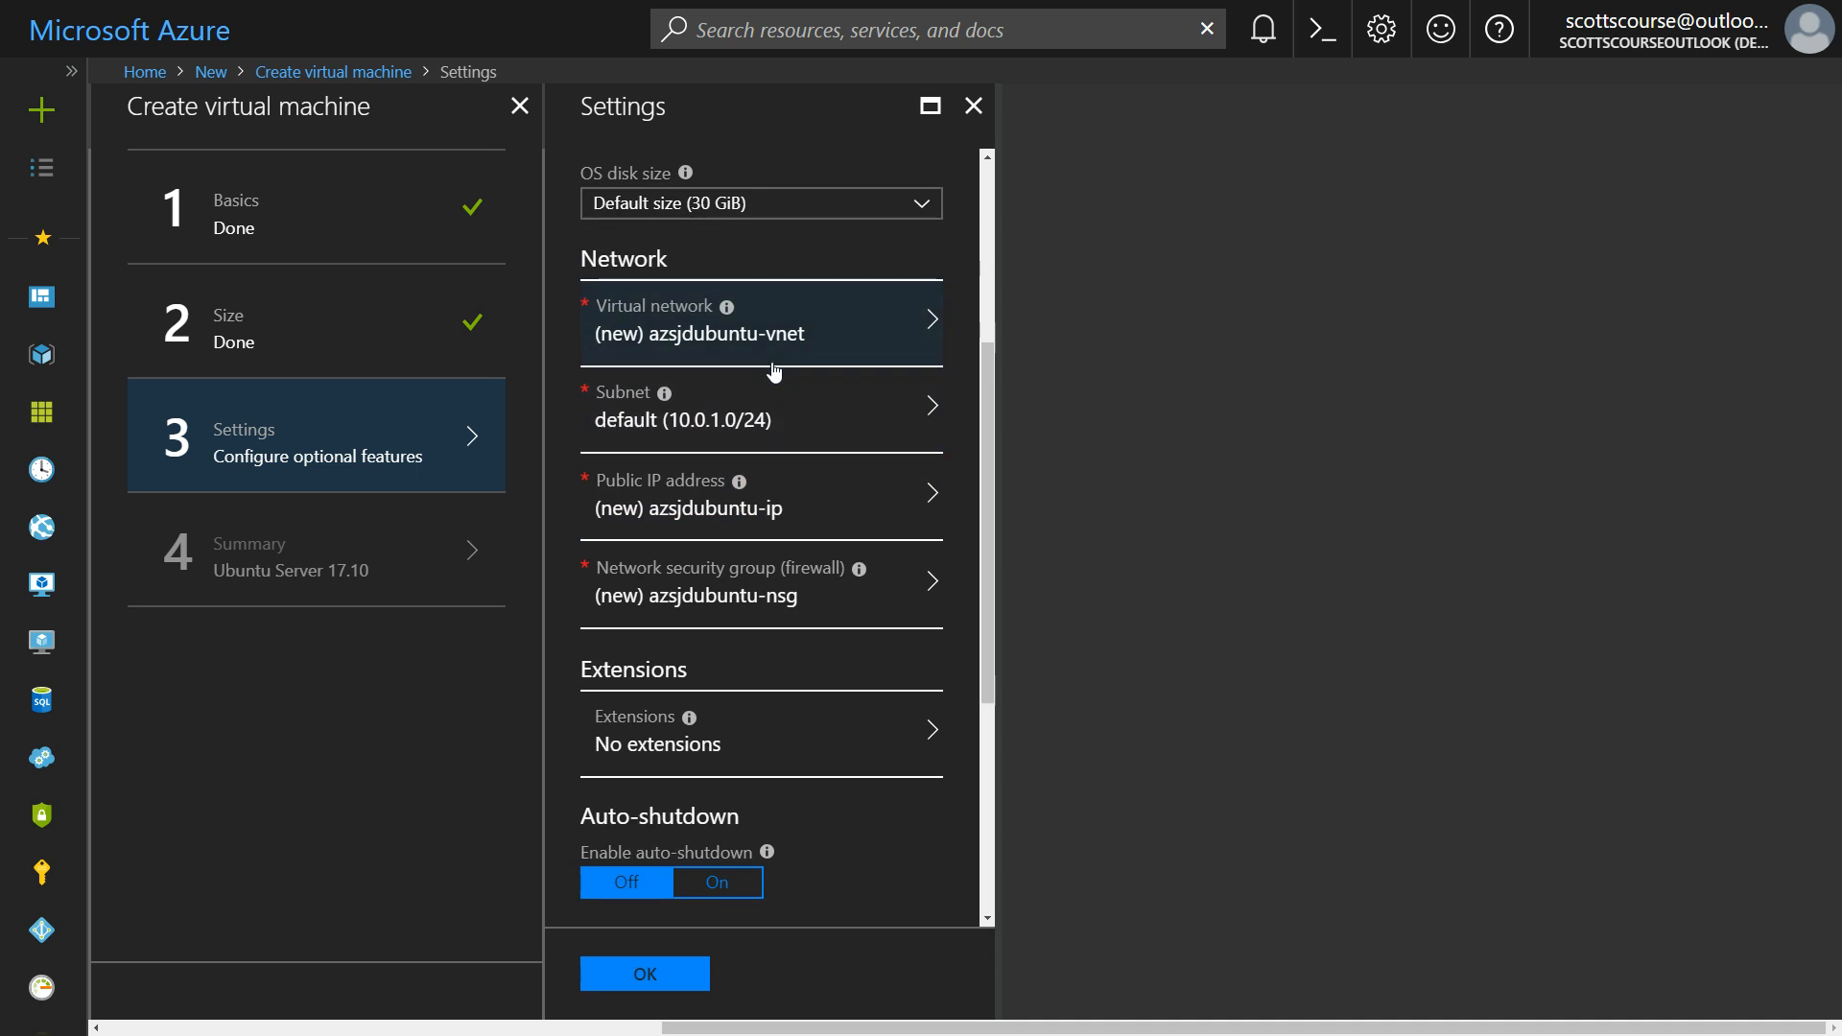
scroll("down", 3)
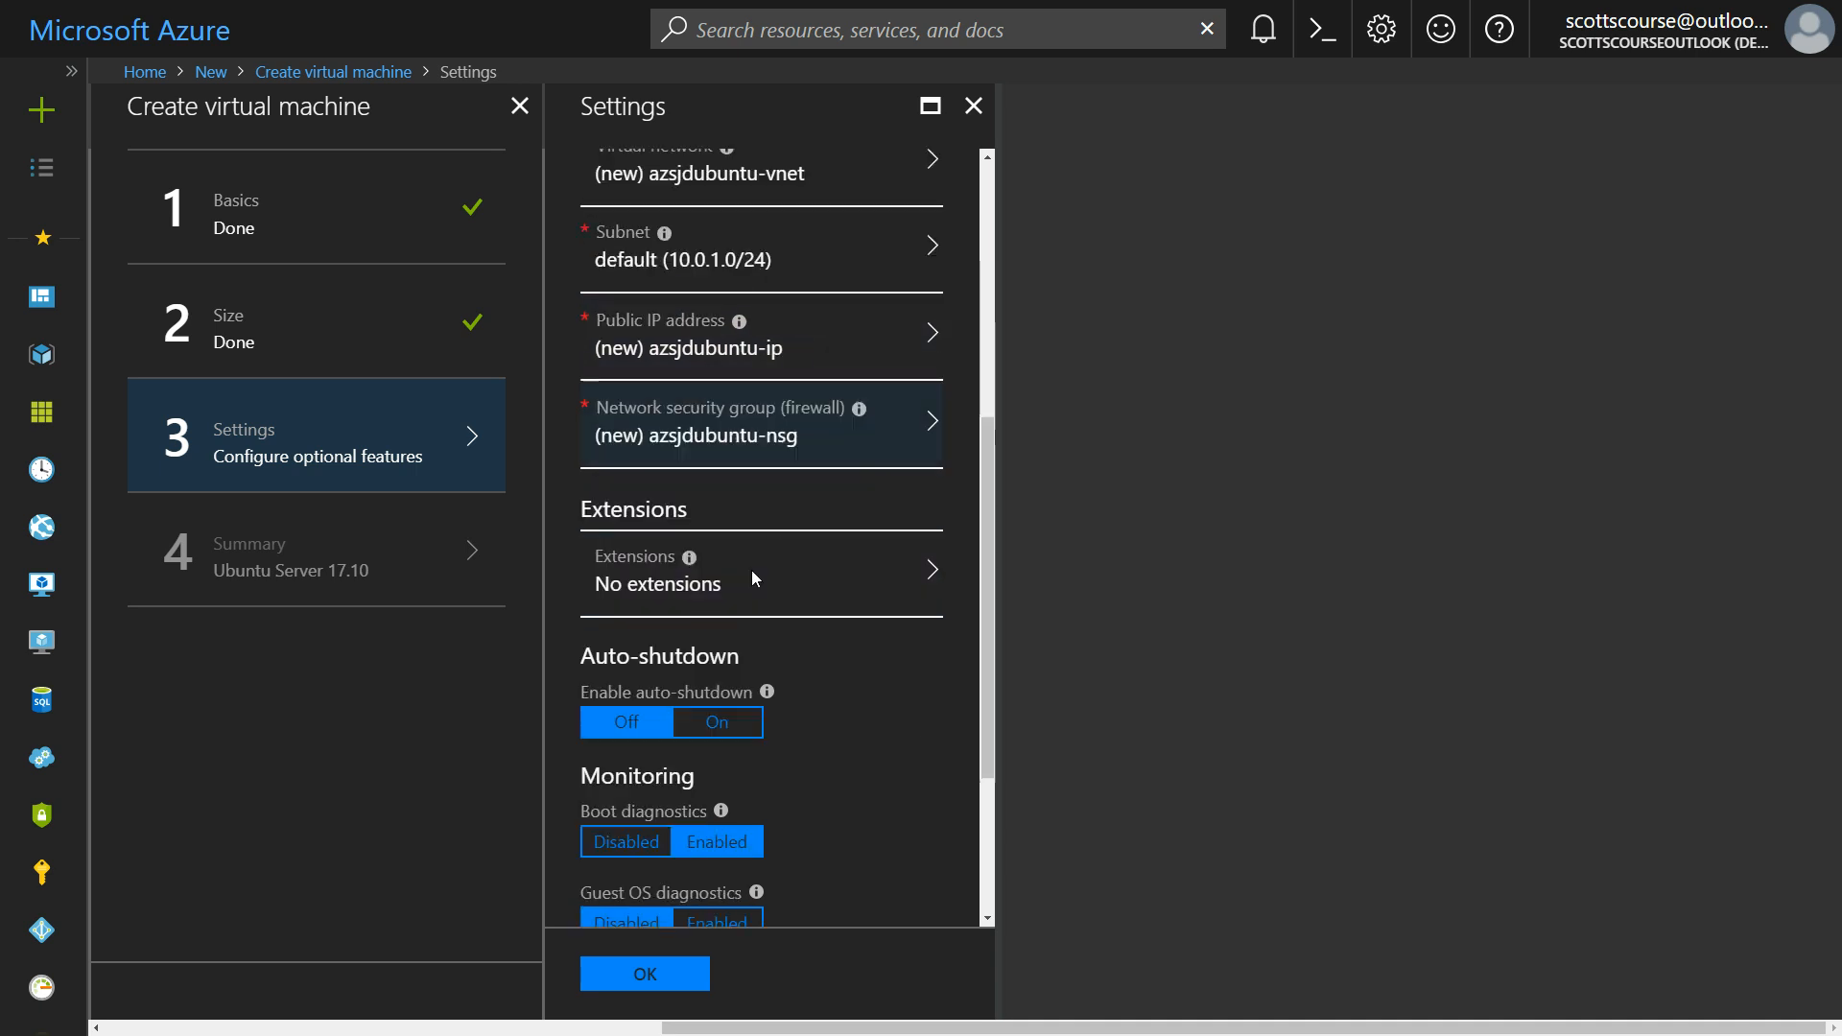
scroll("down", 3)
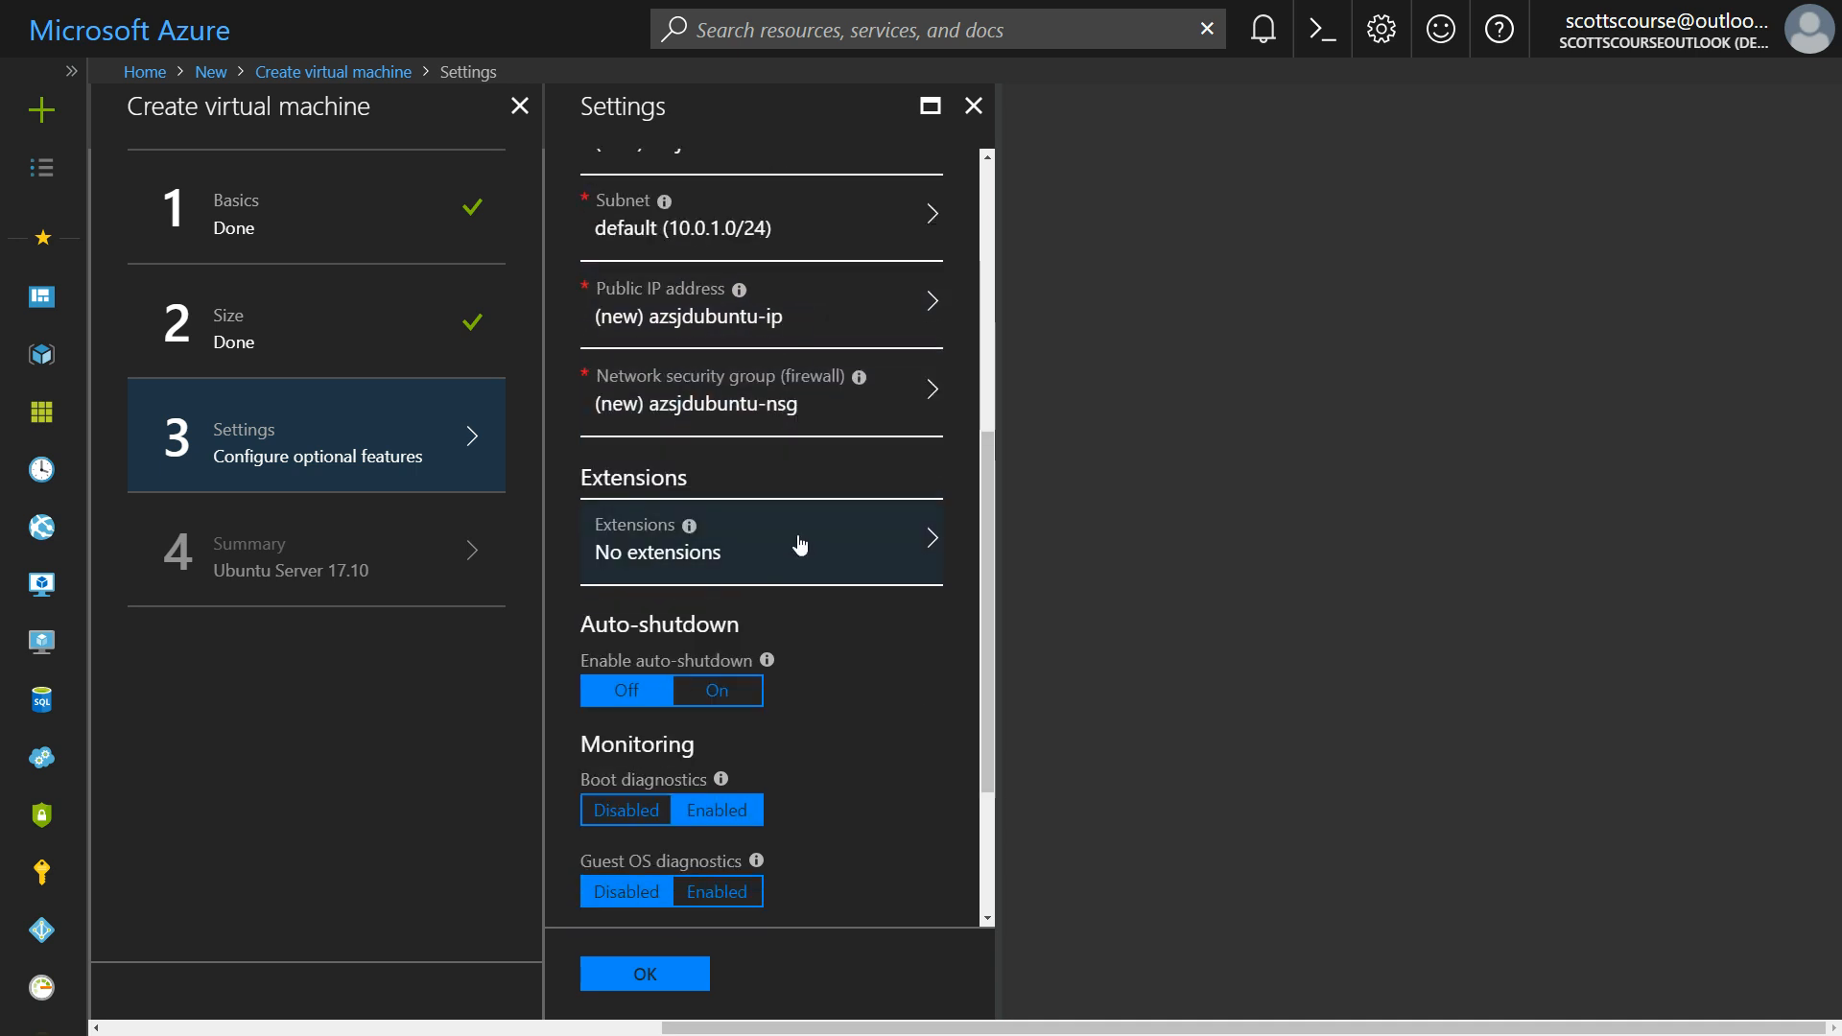
scroll("down", 3)
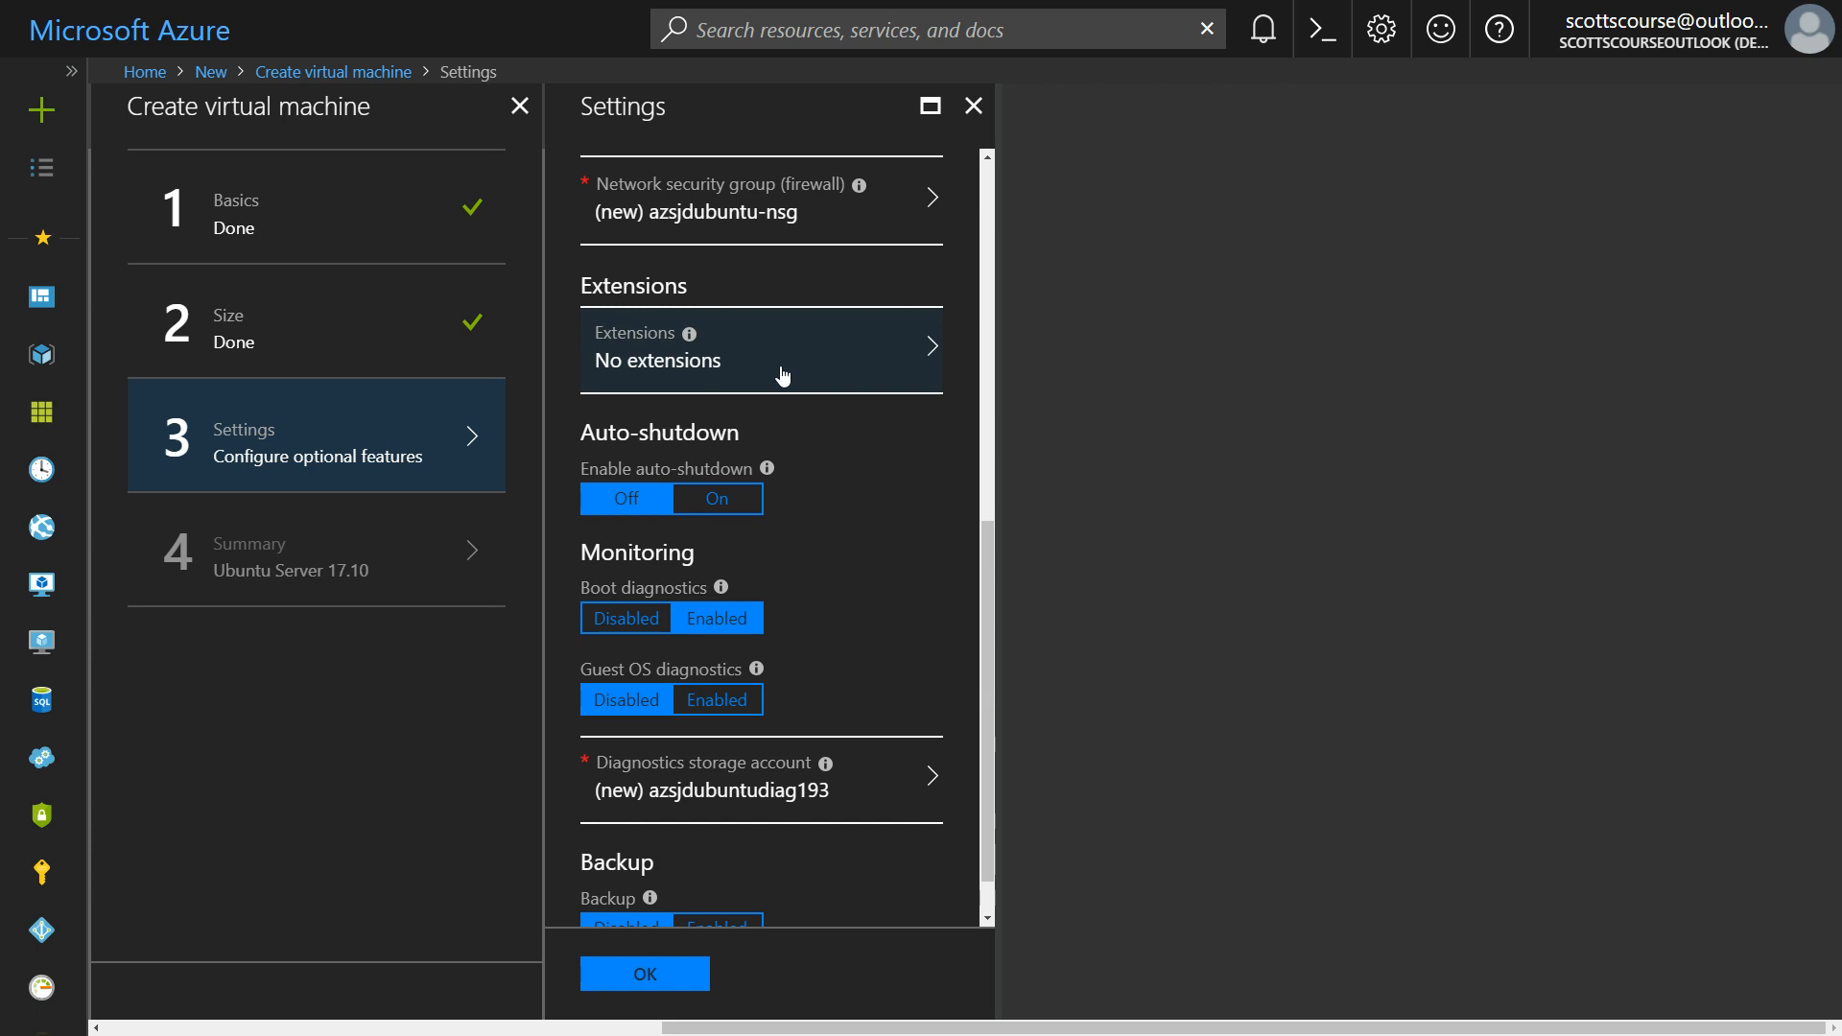
mouse_move(774, 367)
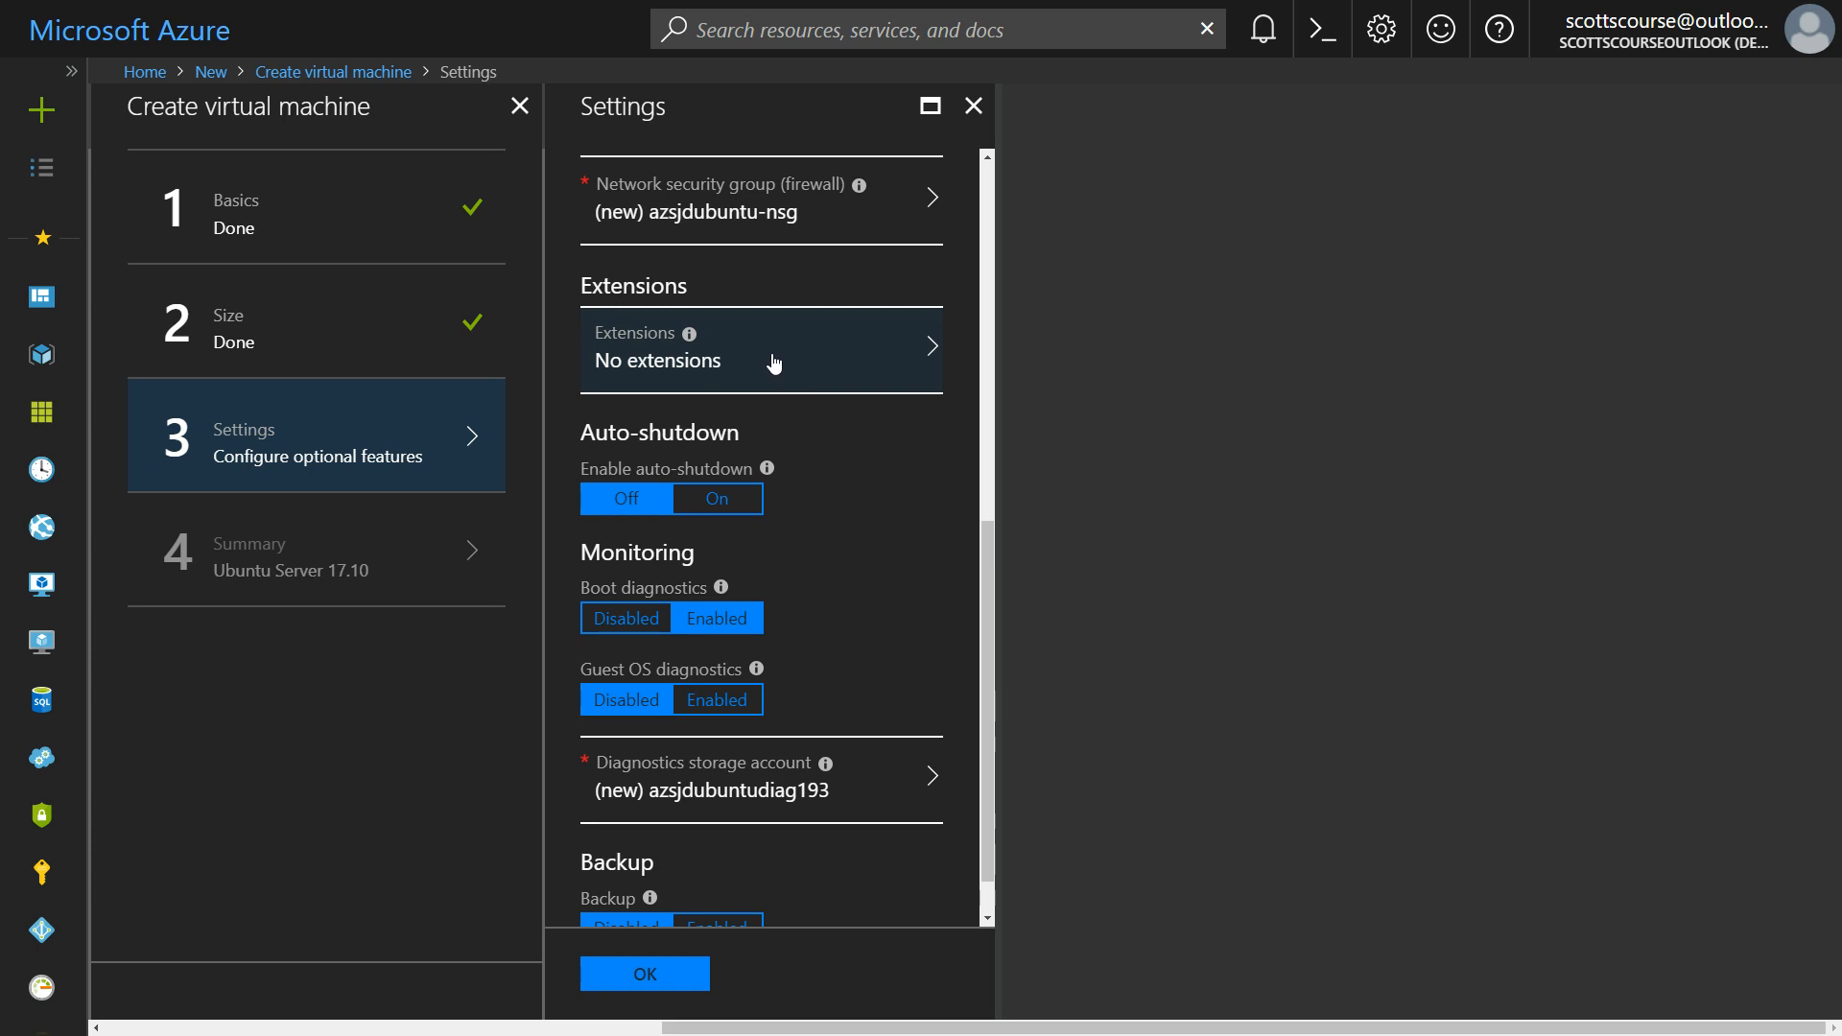
mouse_move(802, 367)
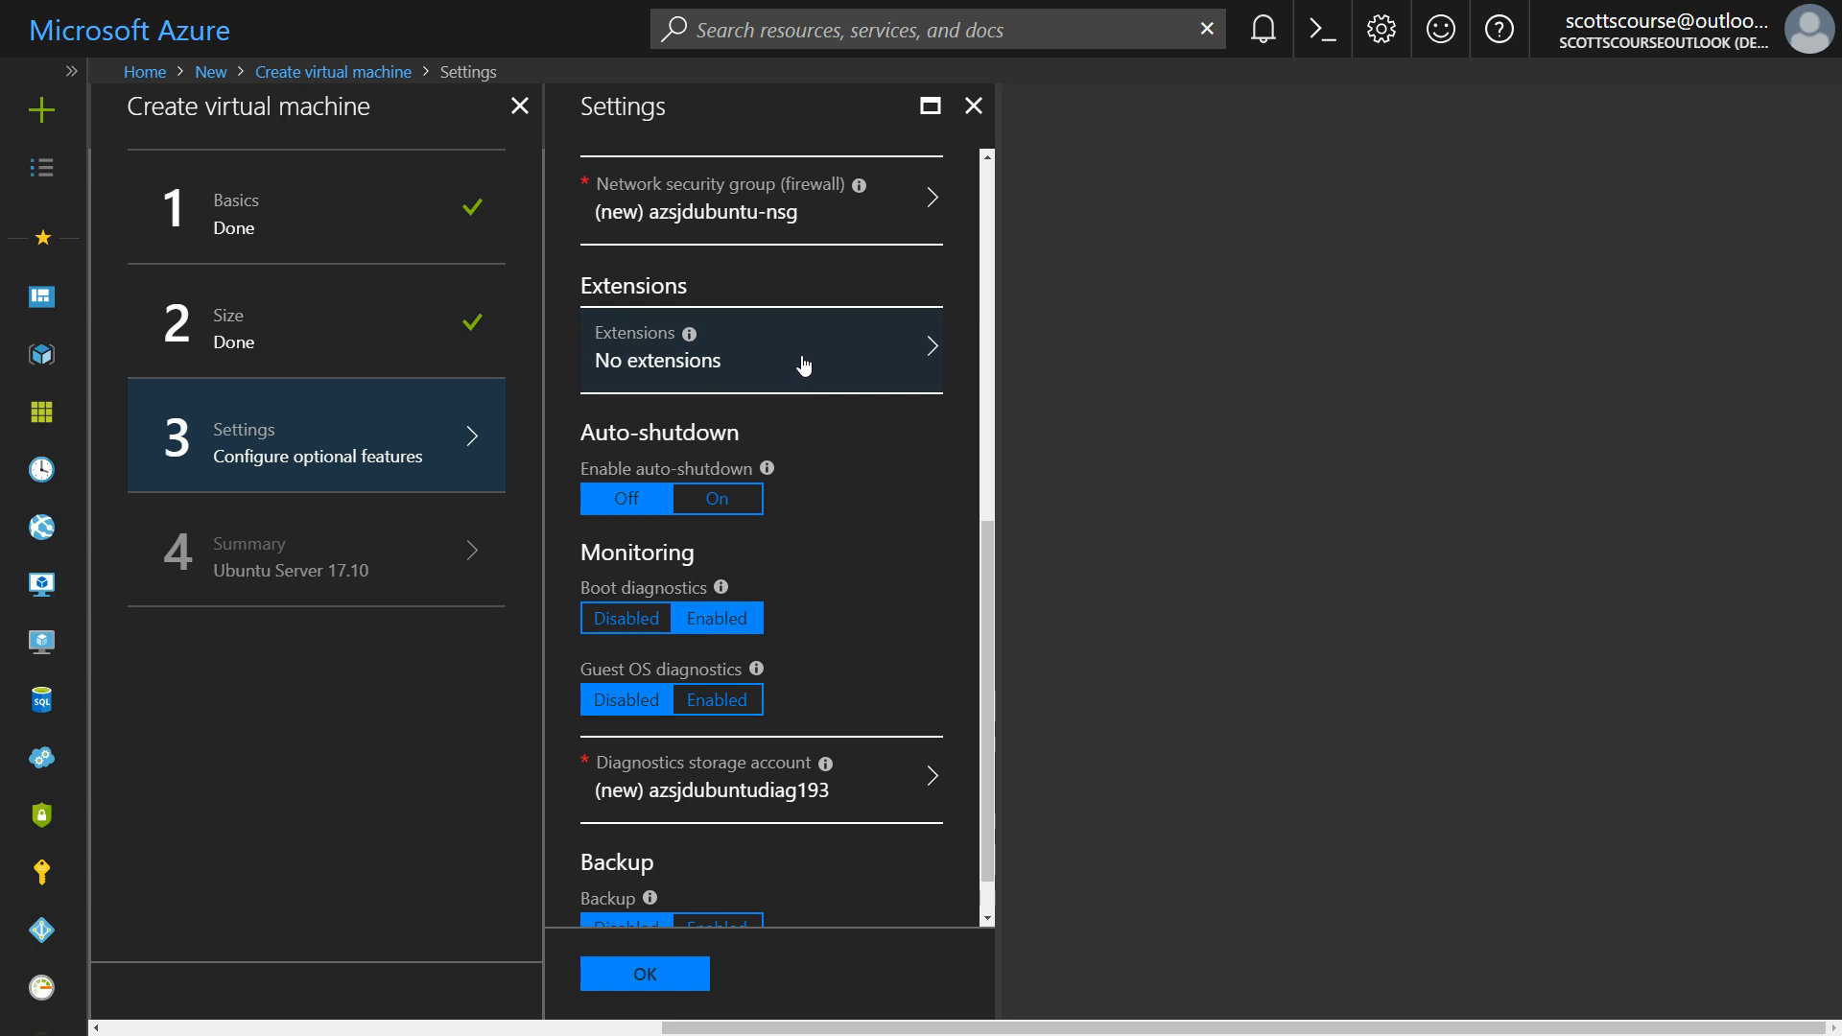
left_click(714, 499)
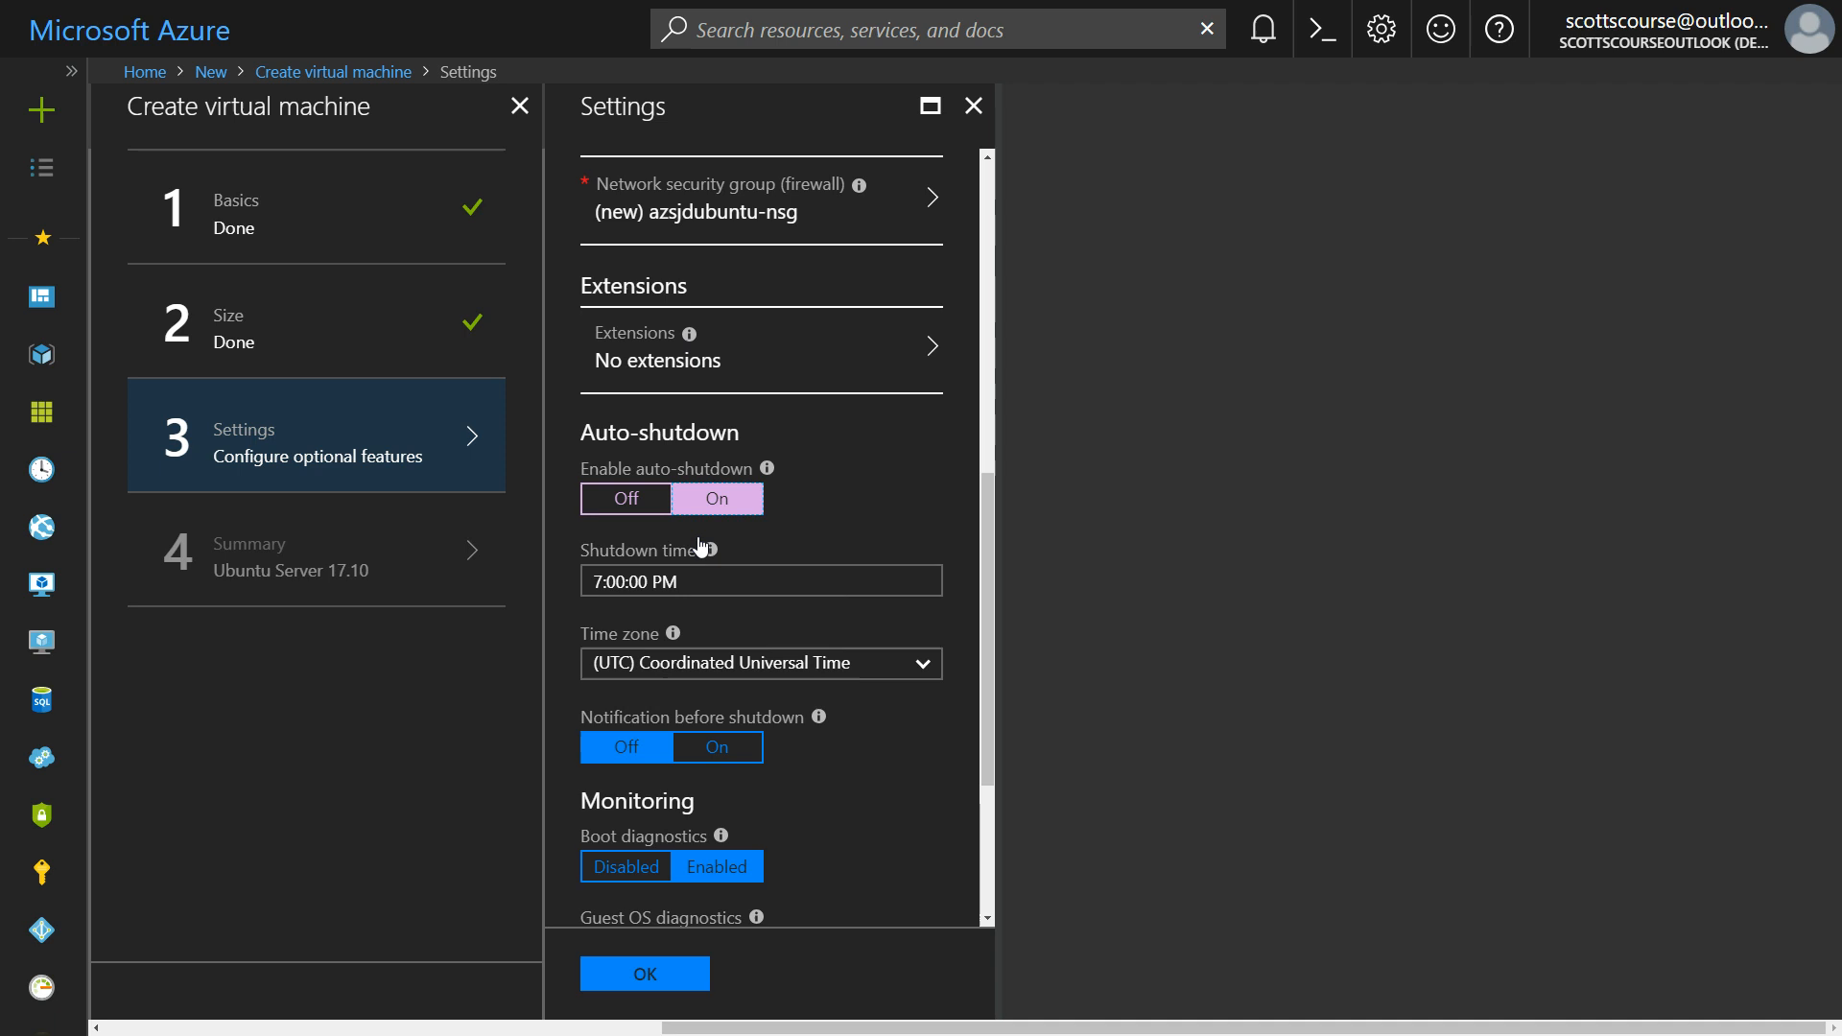
Step: Set shutdown to 11:00:00 PM Eastern Time (US & Canada) and confirm the optional settings
left_click(760, 579)
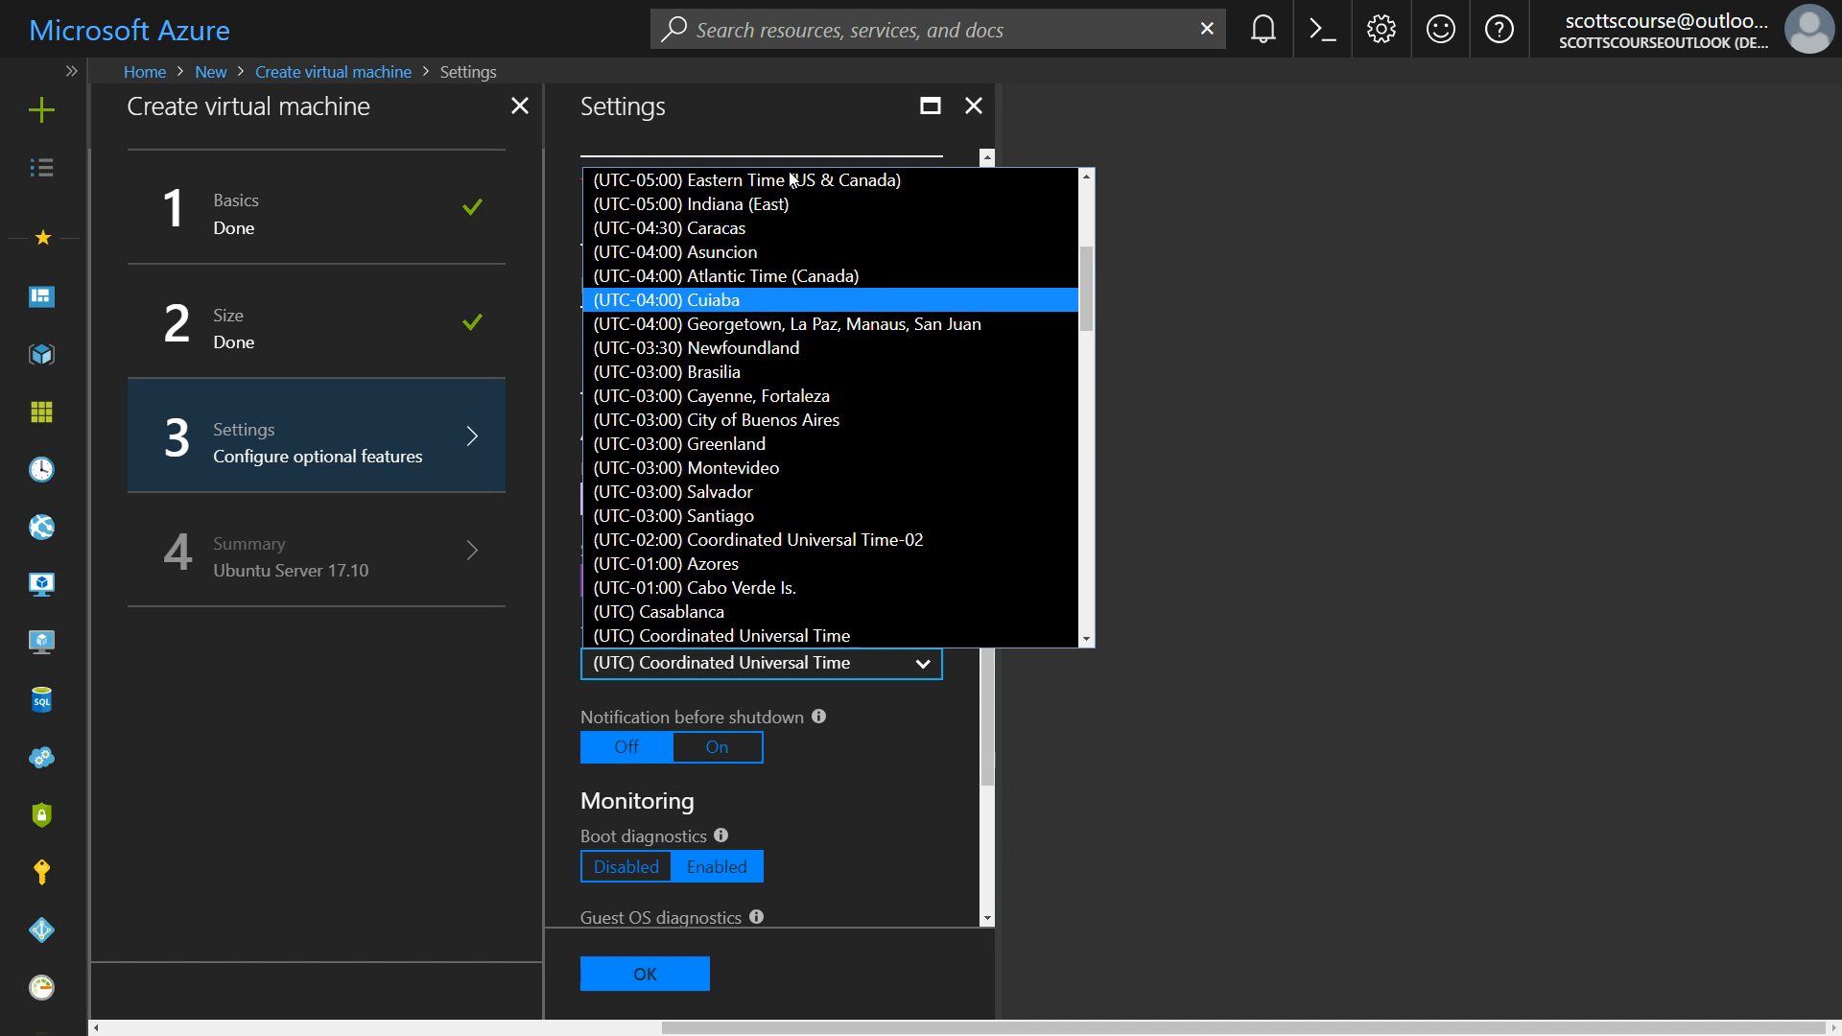
left_click(758, 181)
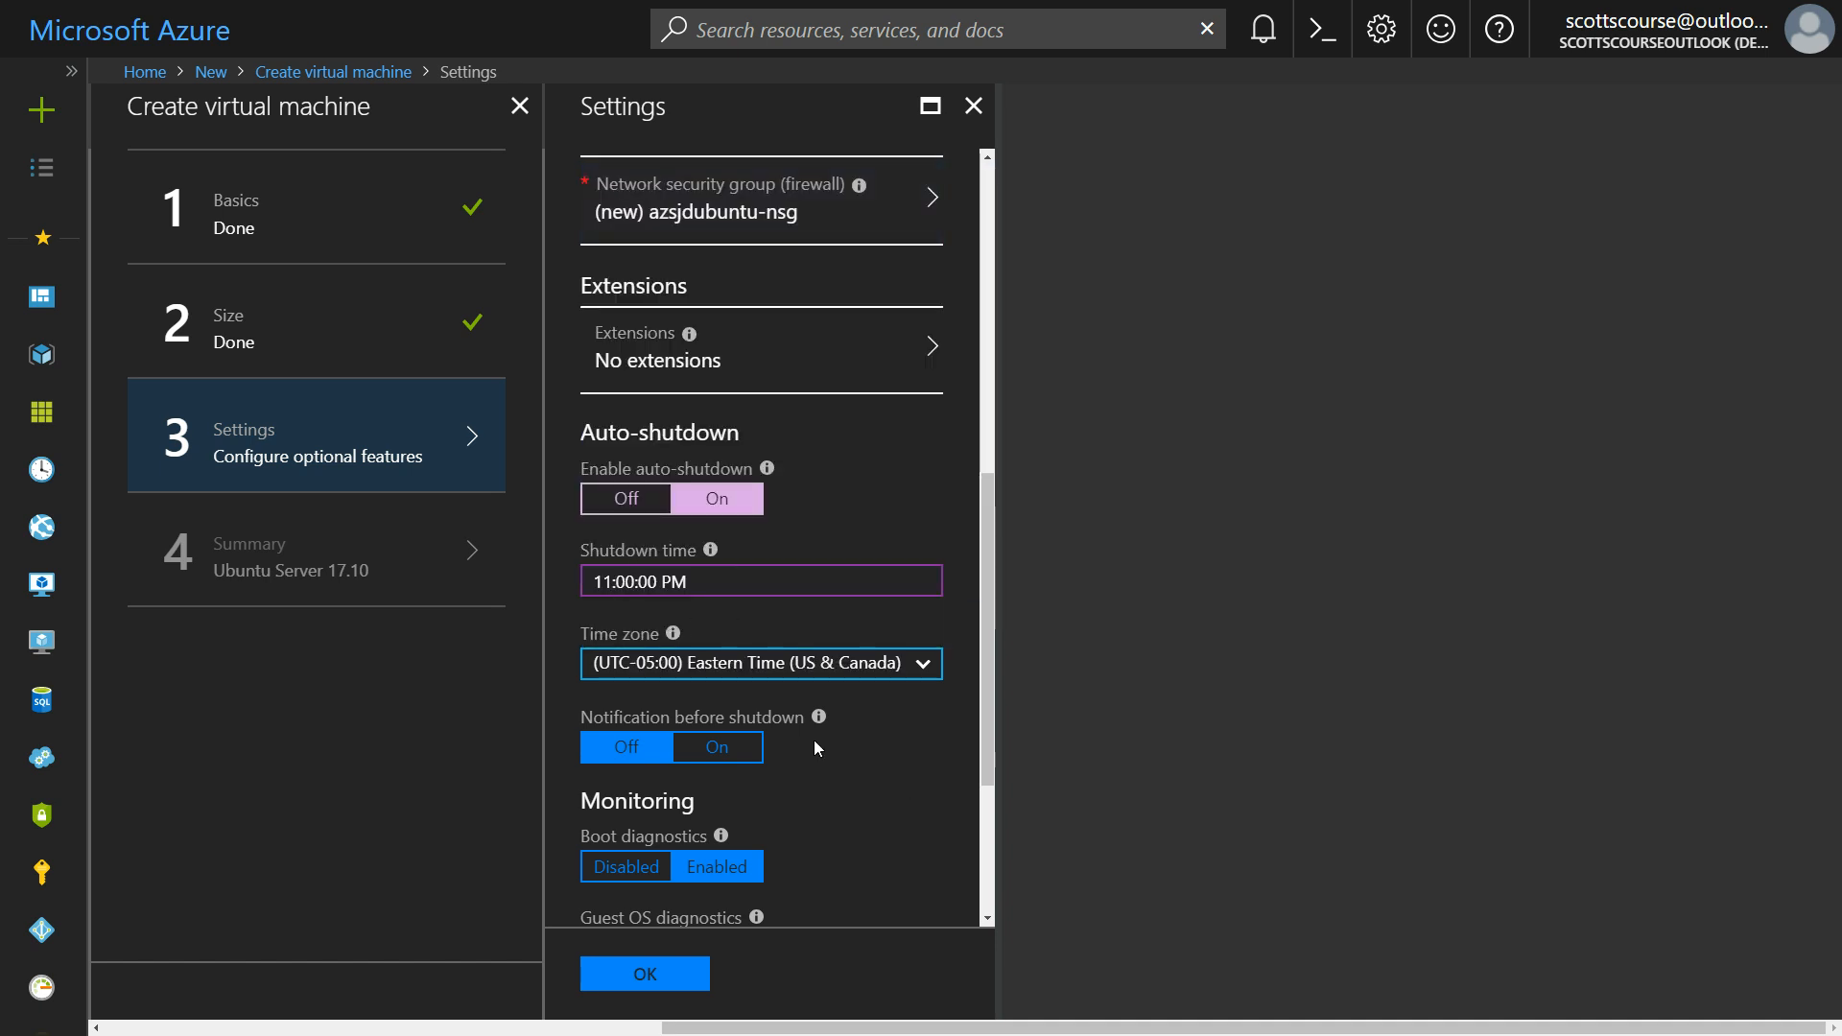
scroll("down", 3)
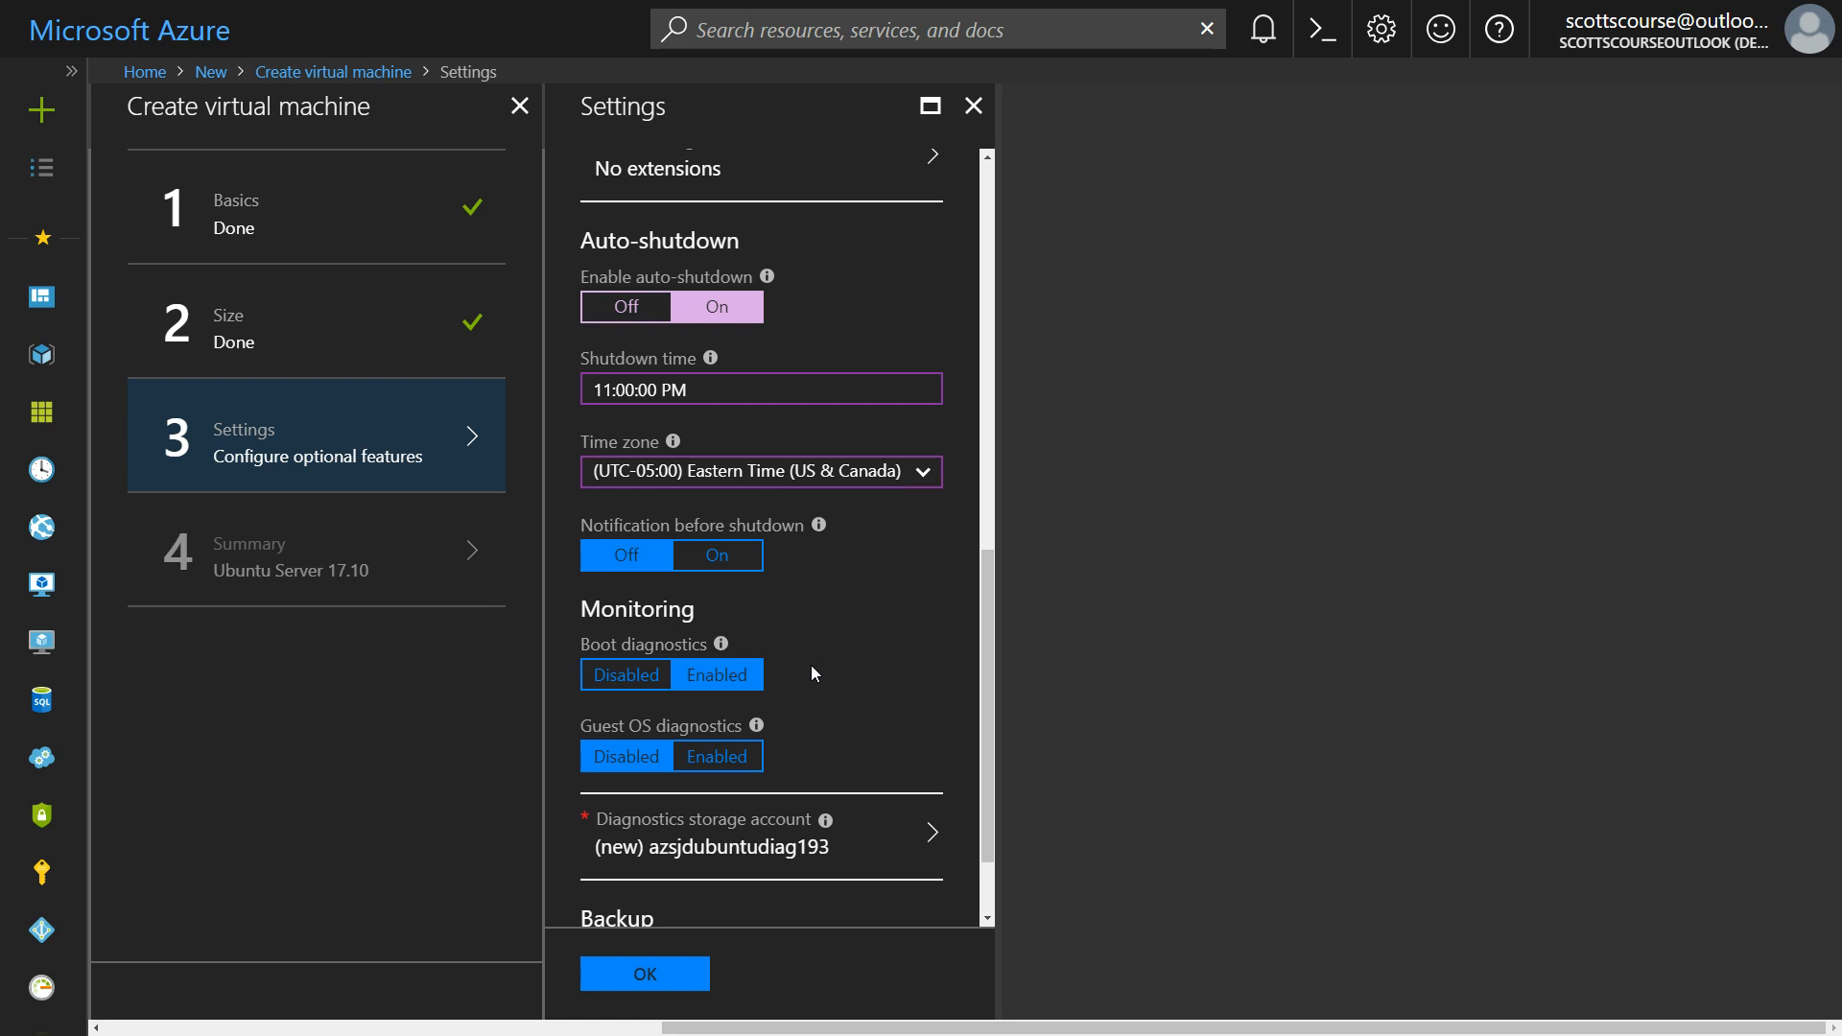
scroll("down", 3)
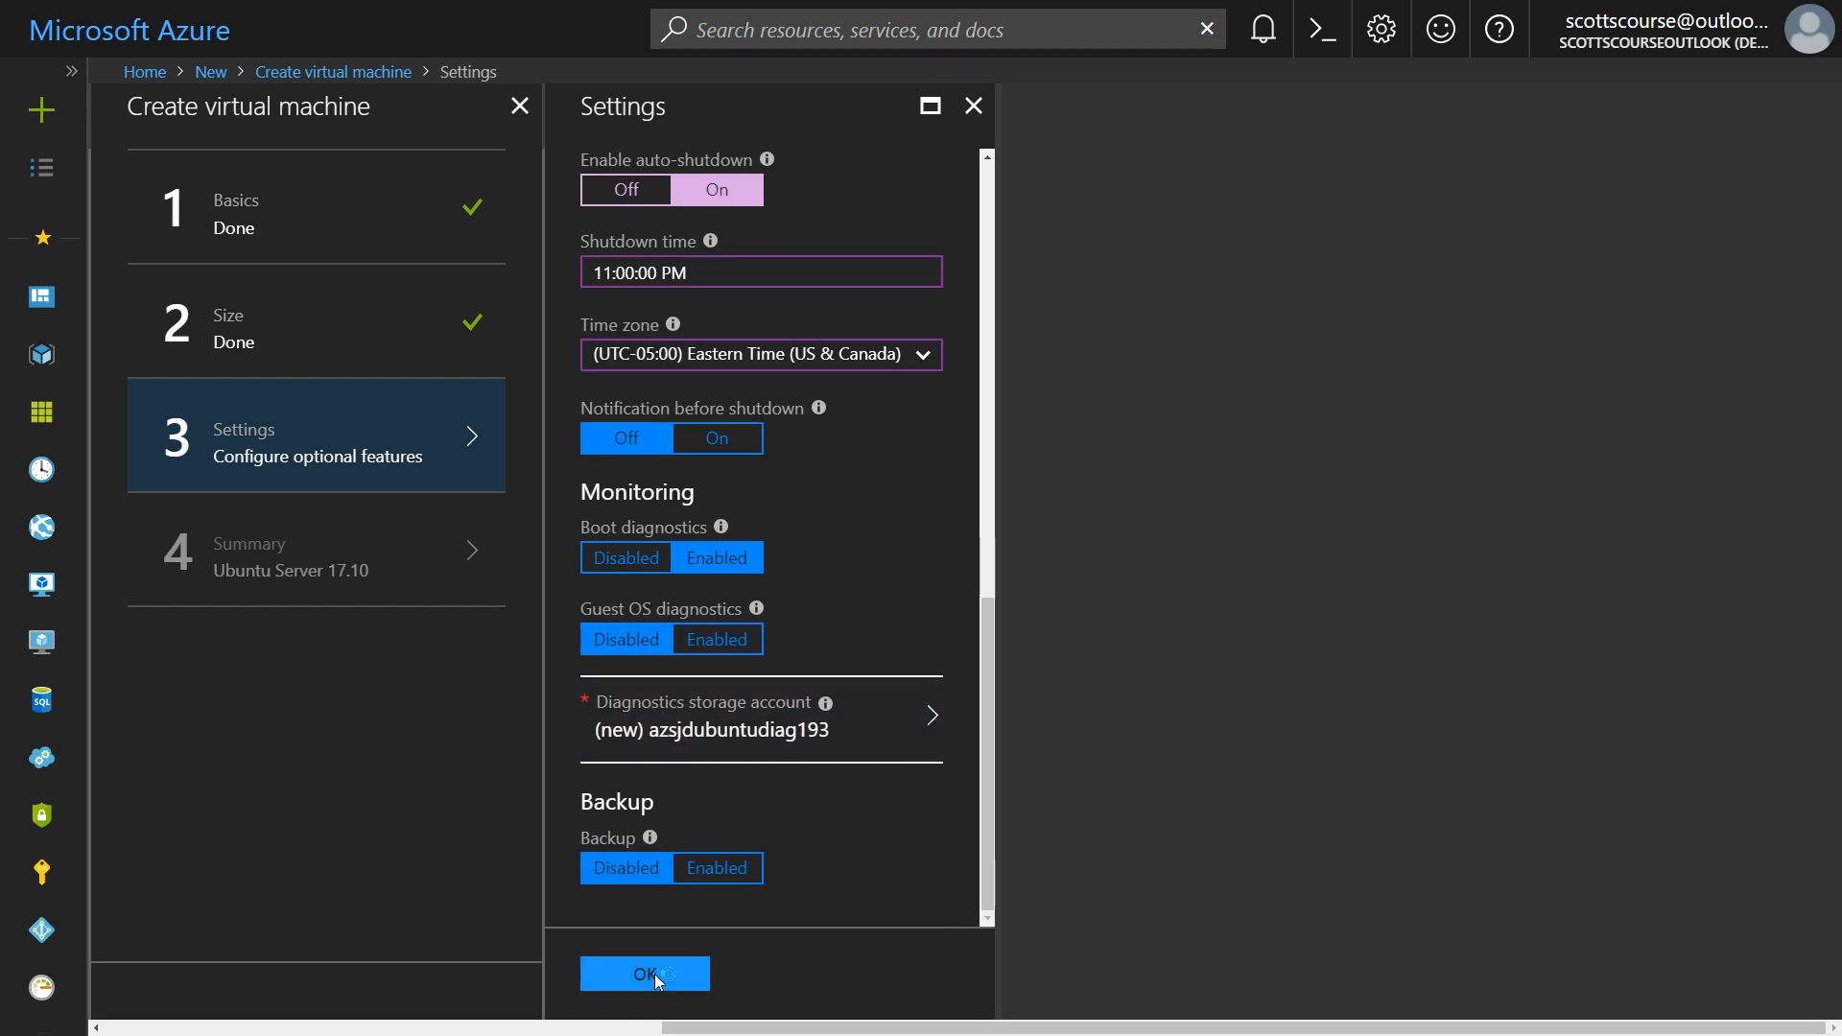
left_click(645, 972)
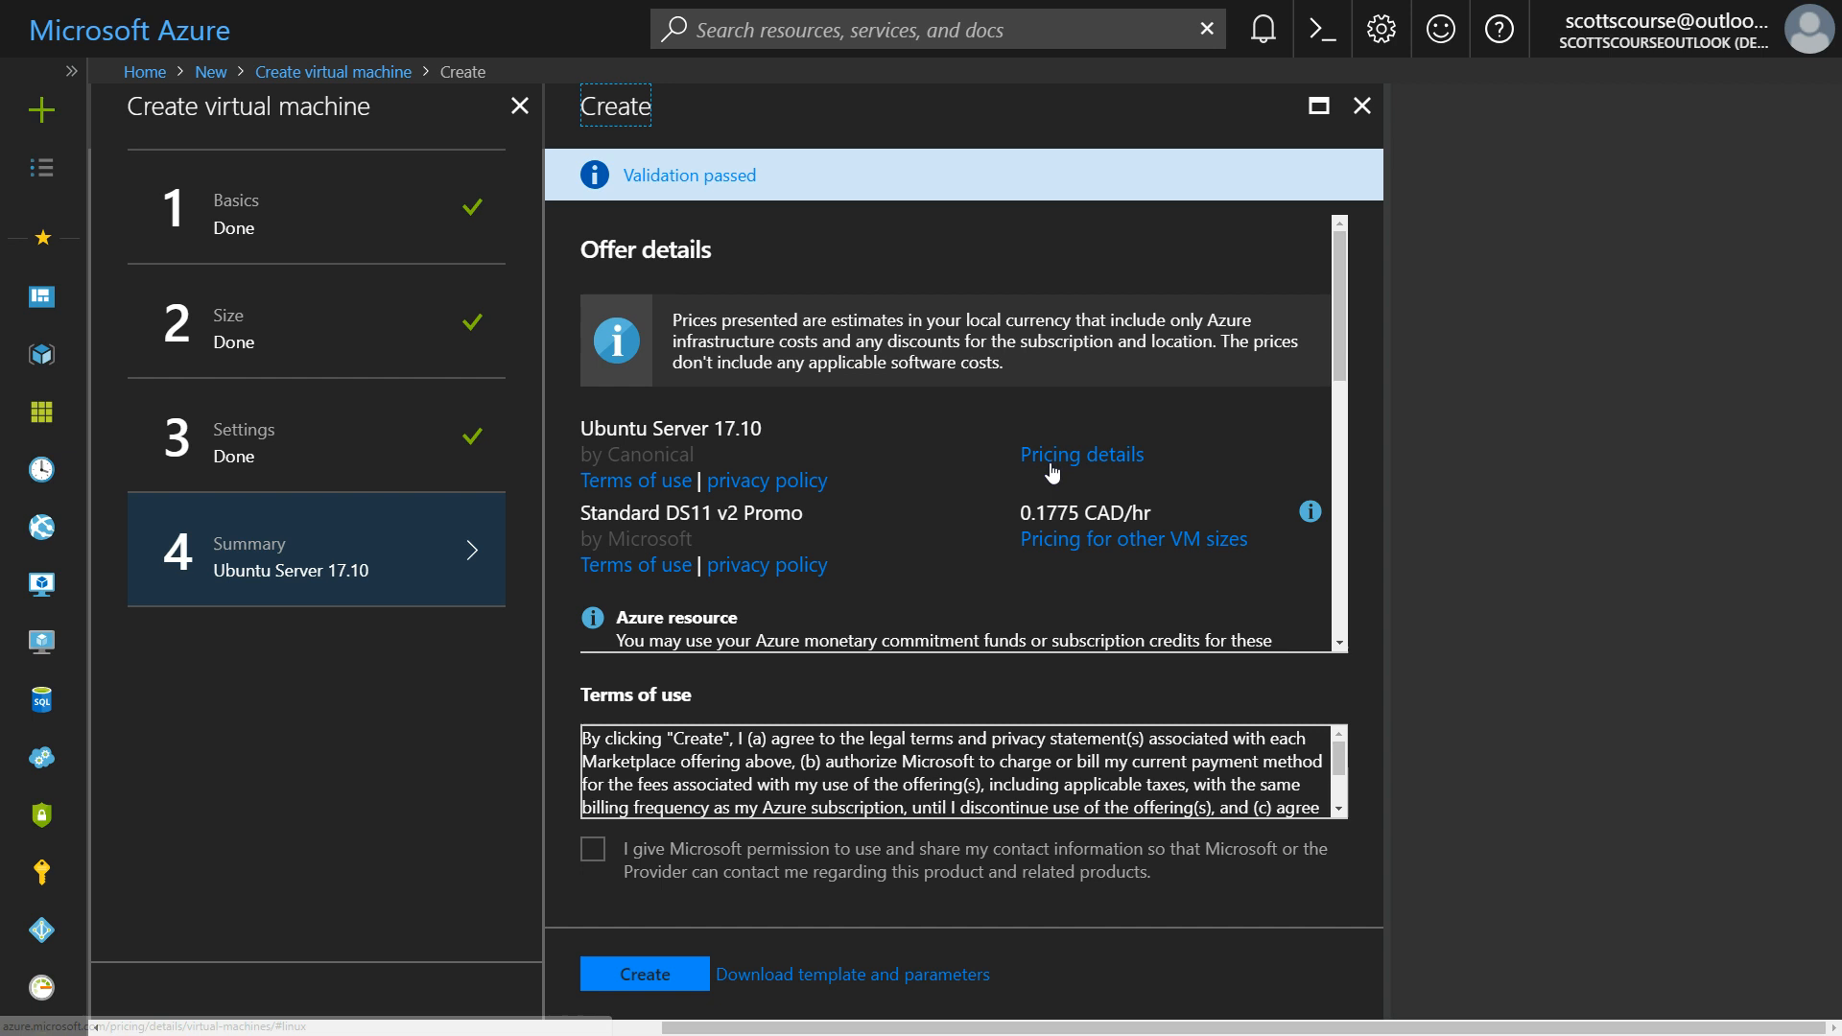
mouse_move(675, 525)
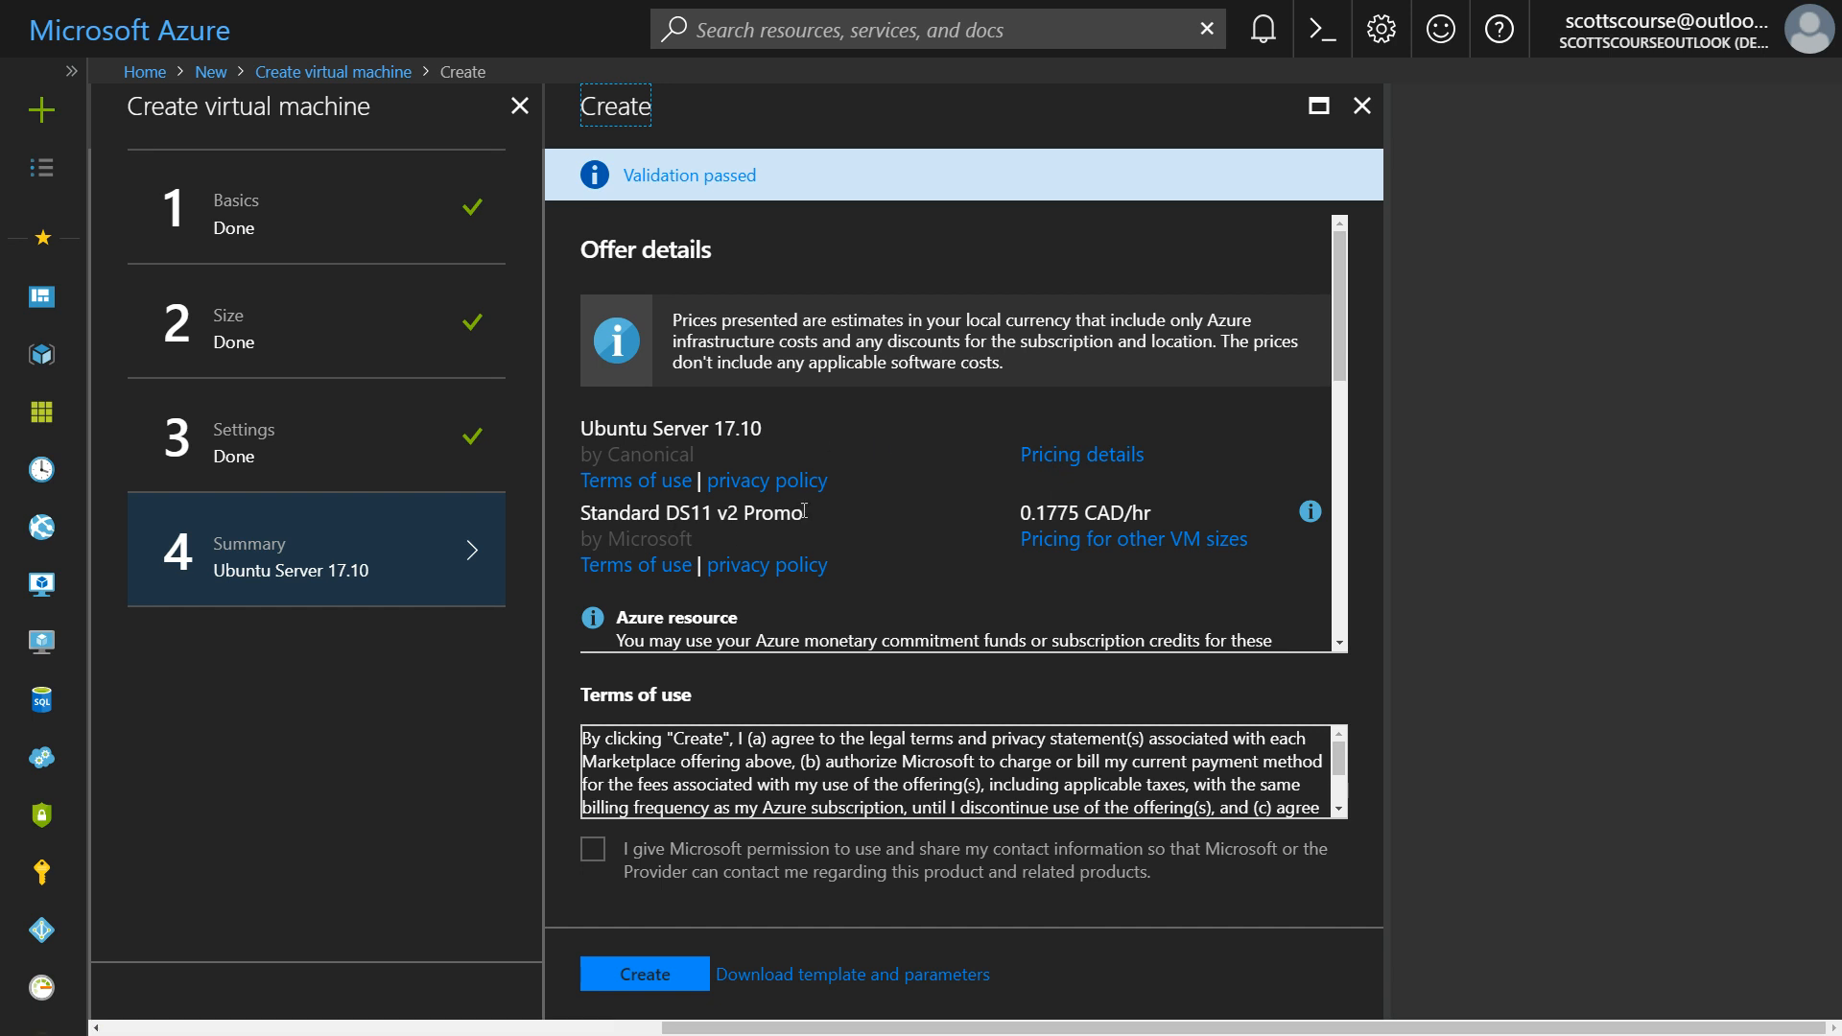
mouse_move(1029, 508)
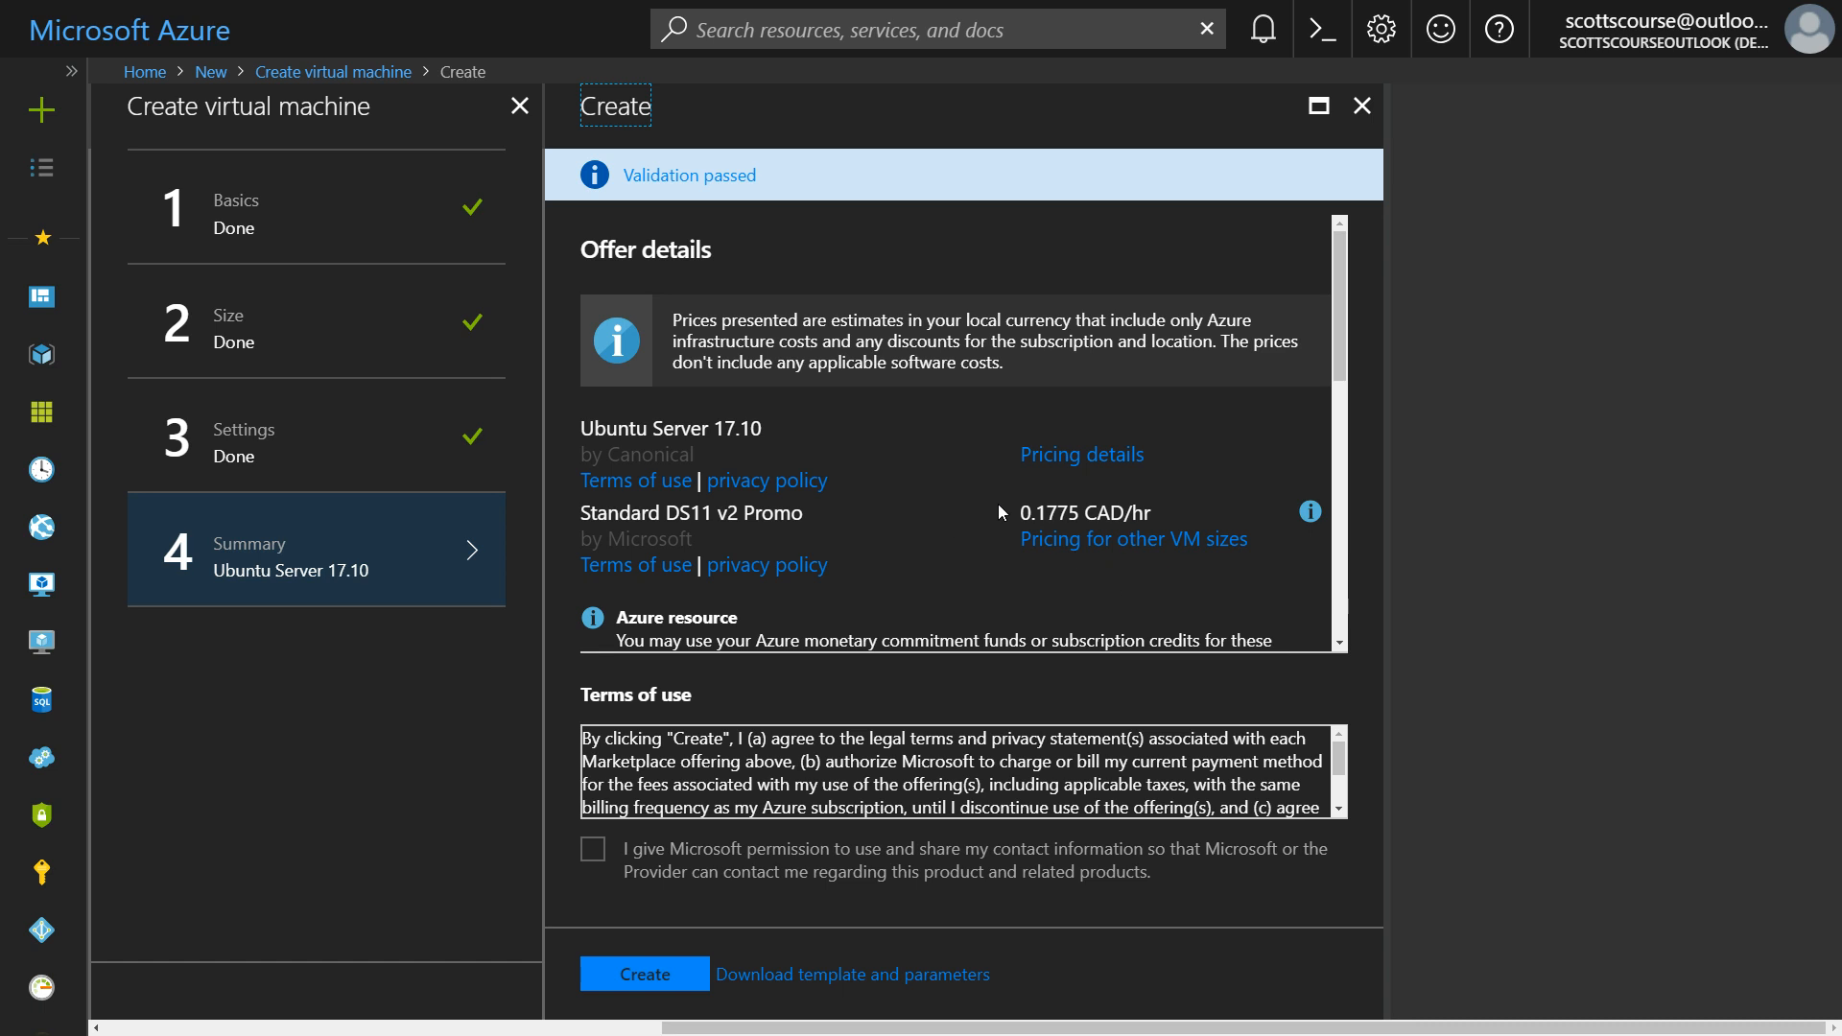
Step: Review the validated Ubuntu Server 17.10 DS11 v2 summary and submit the VM for creation
scroll("down", 3)
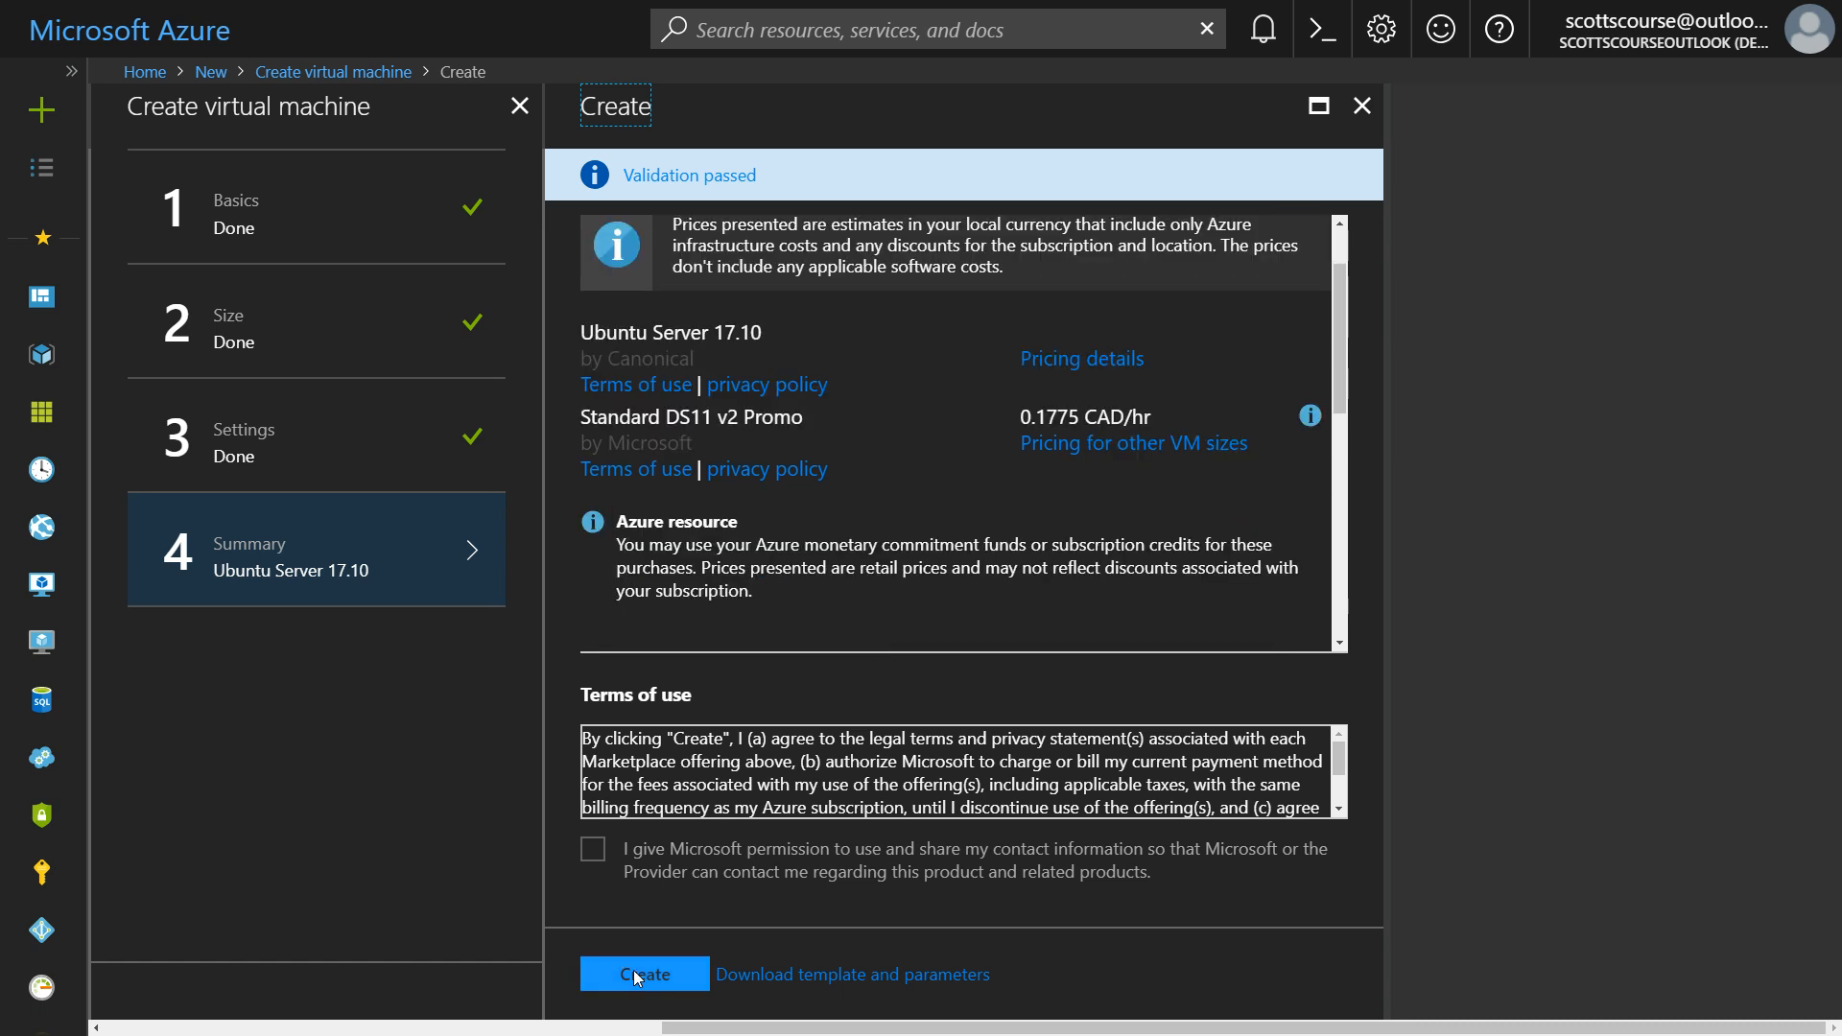
scroll("down", 3)
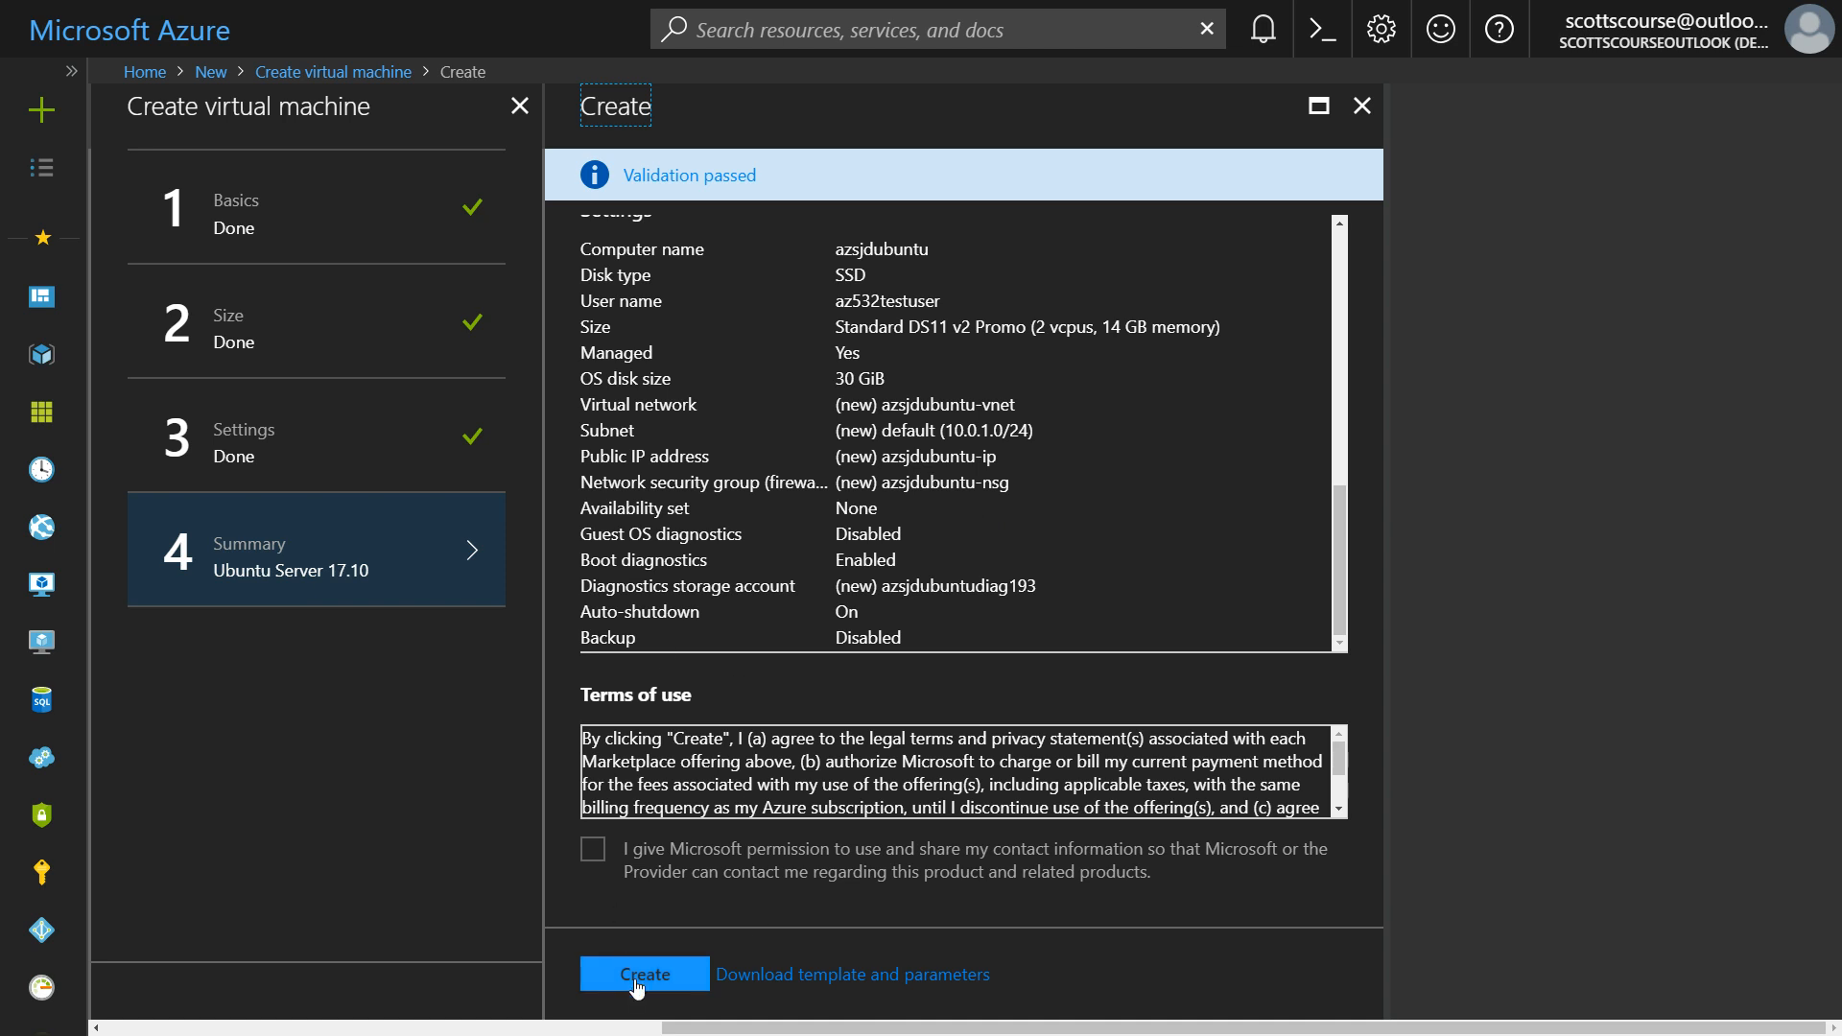
left_click(643, 975)
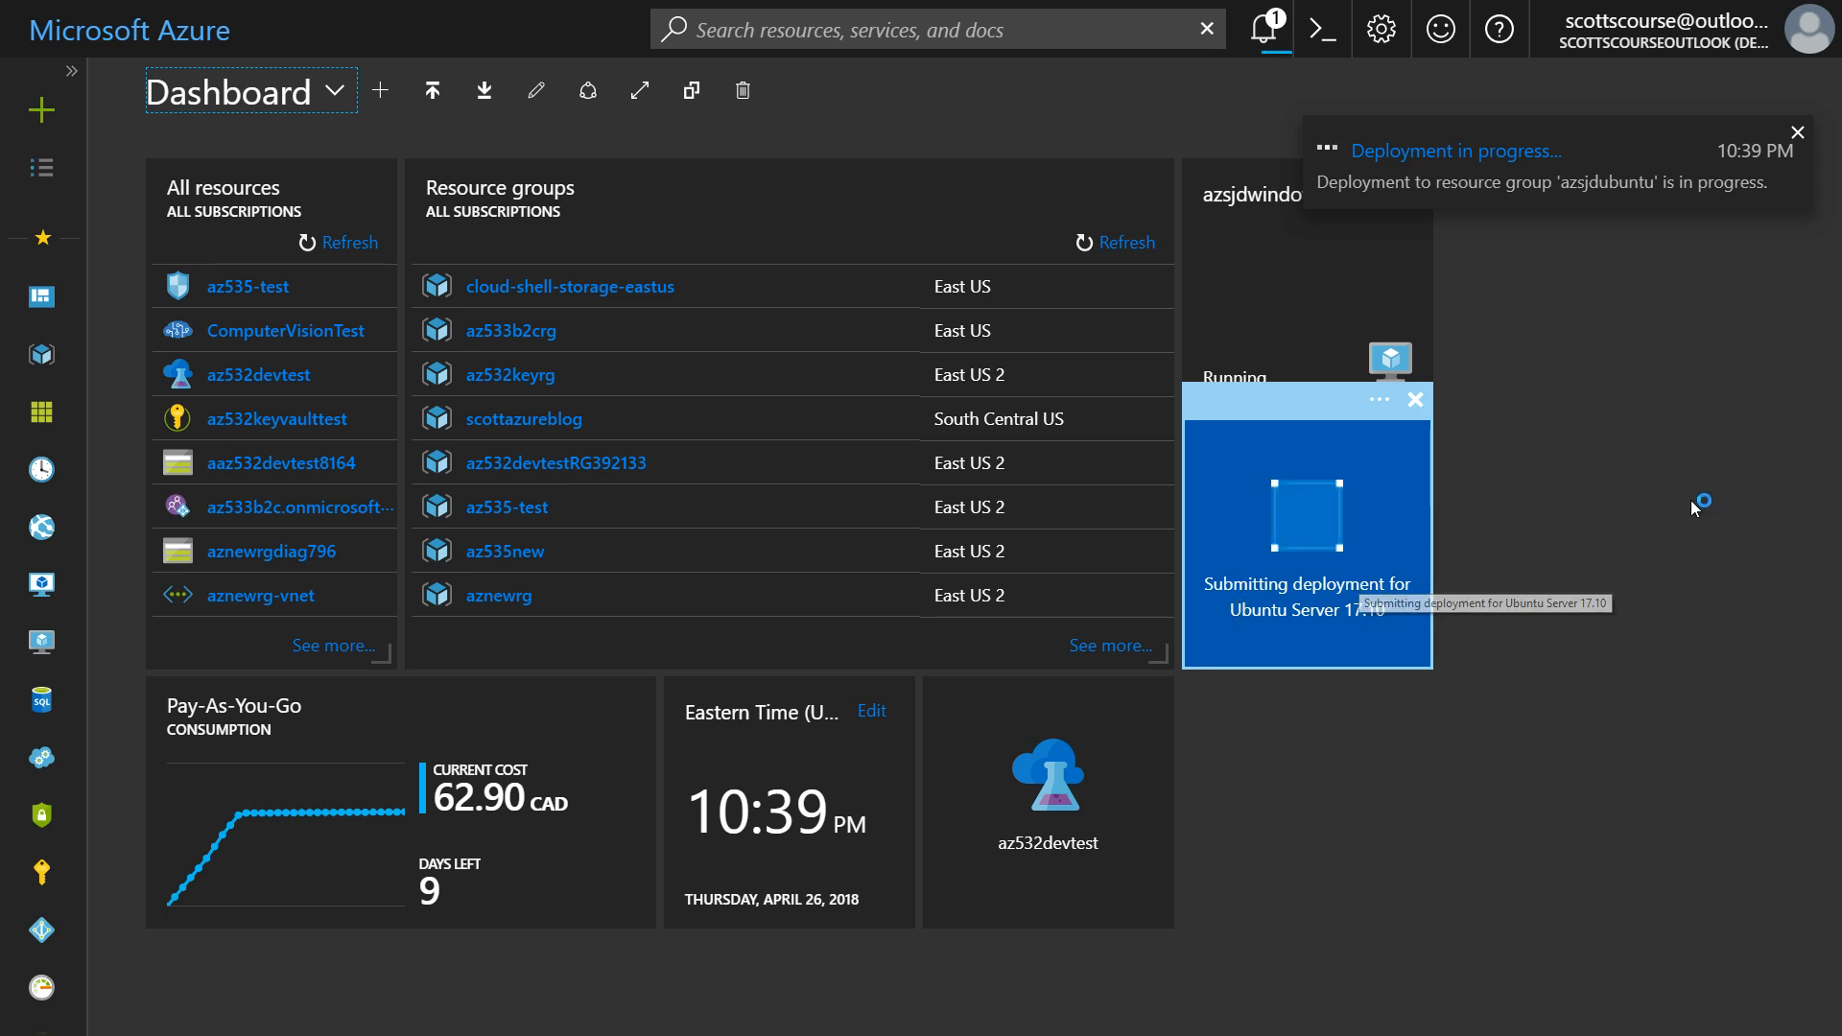
Step: Watch the dashboard while the Ubuntu Server 17.10 deployment is submitted
left_click(1795, 132)
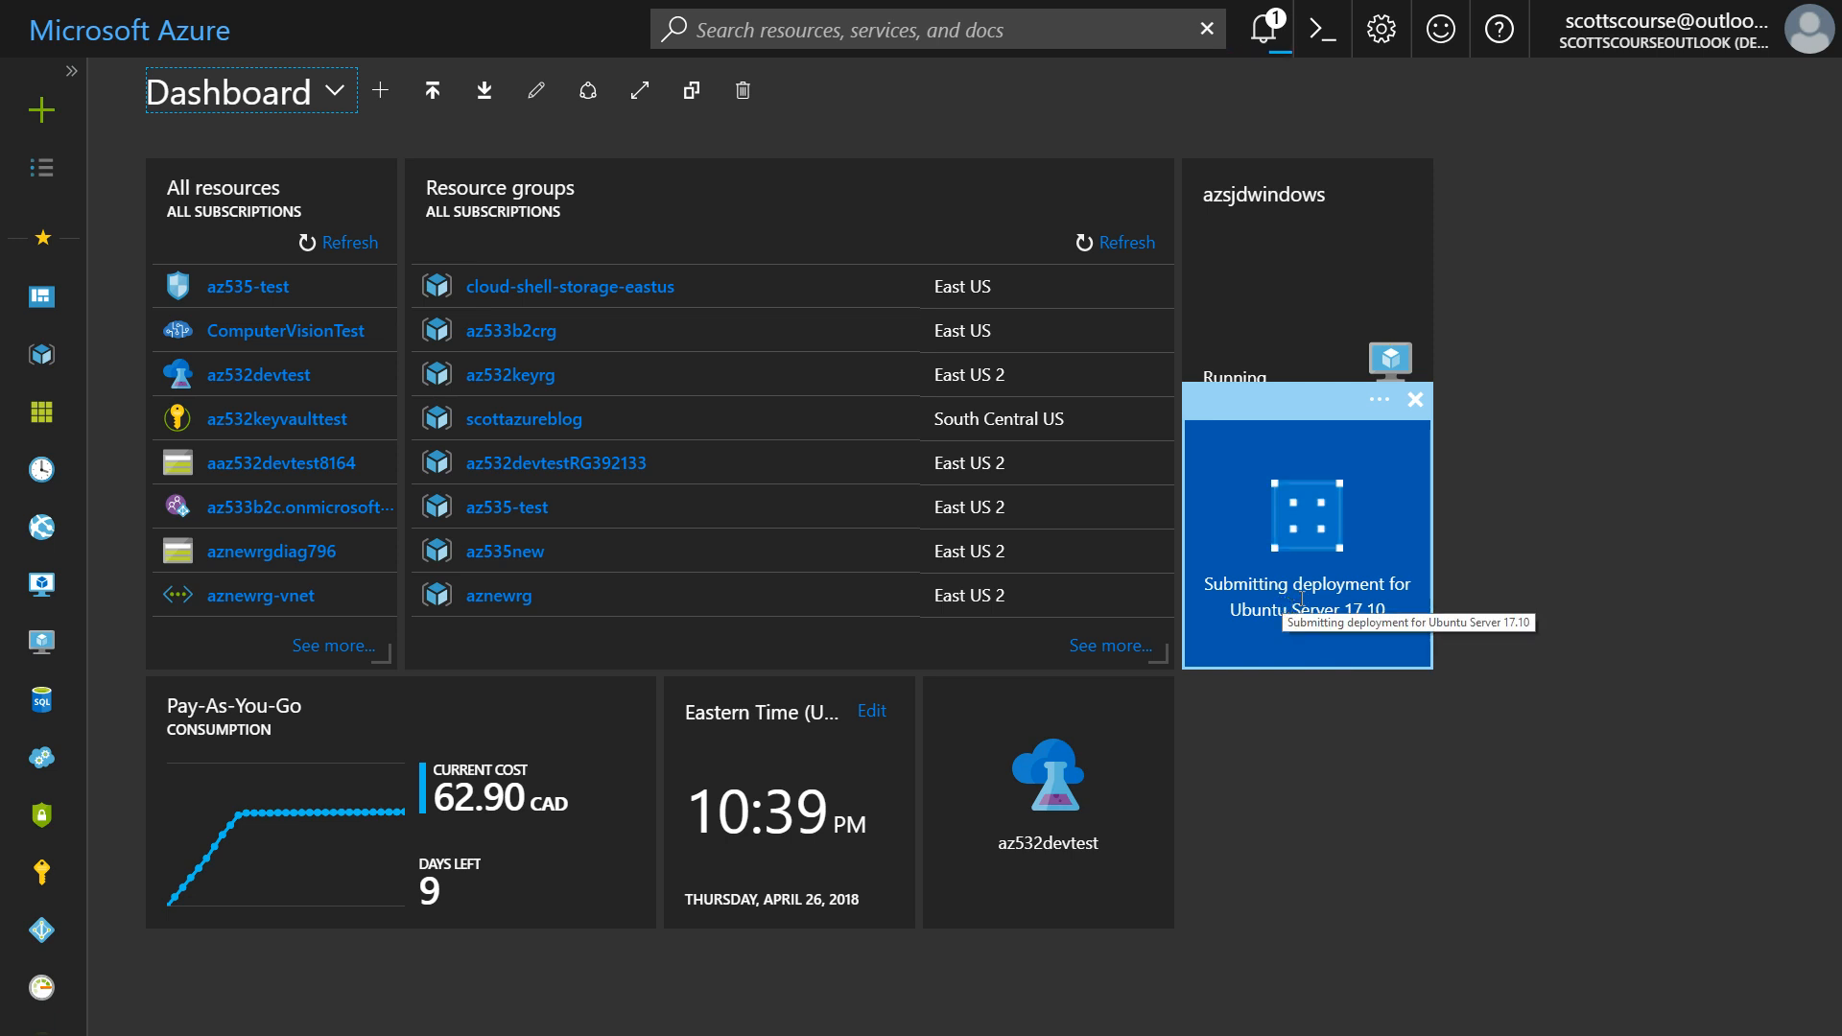
mouse_move(1334, 775)
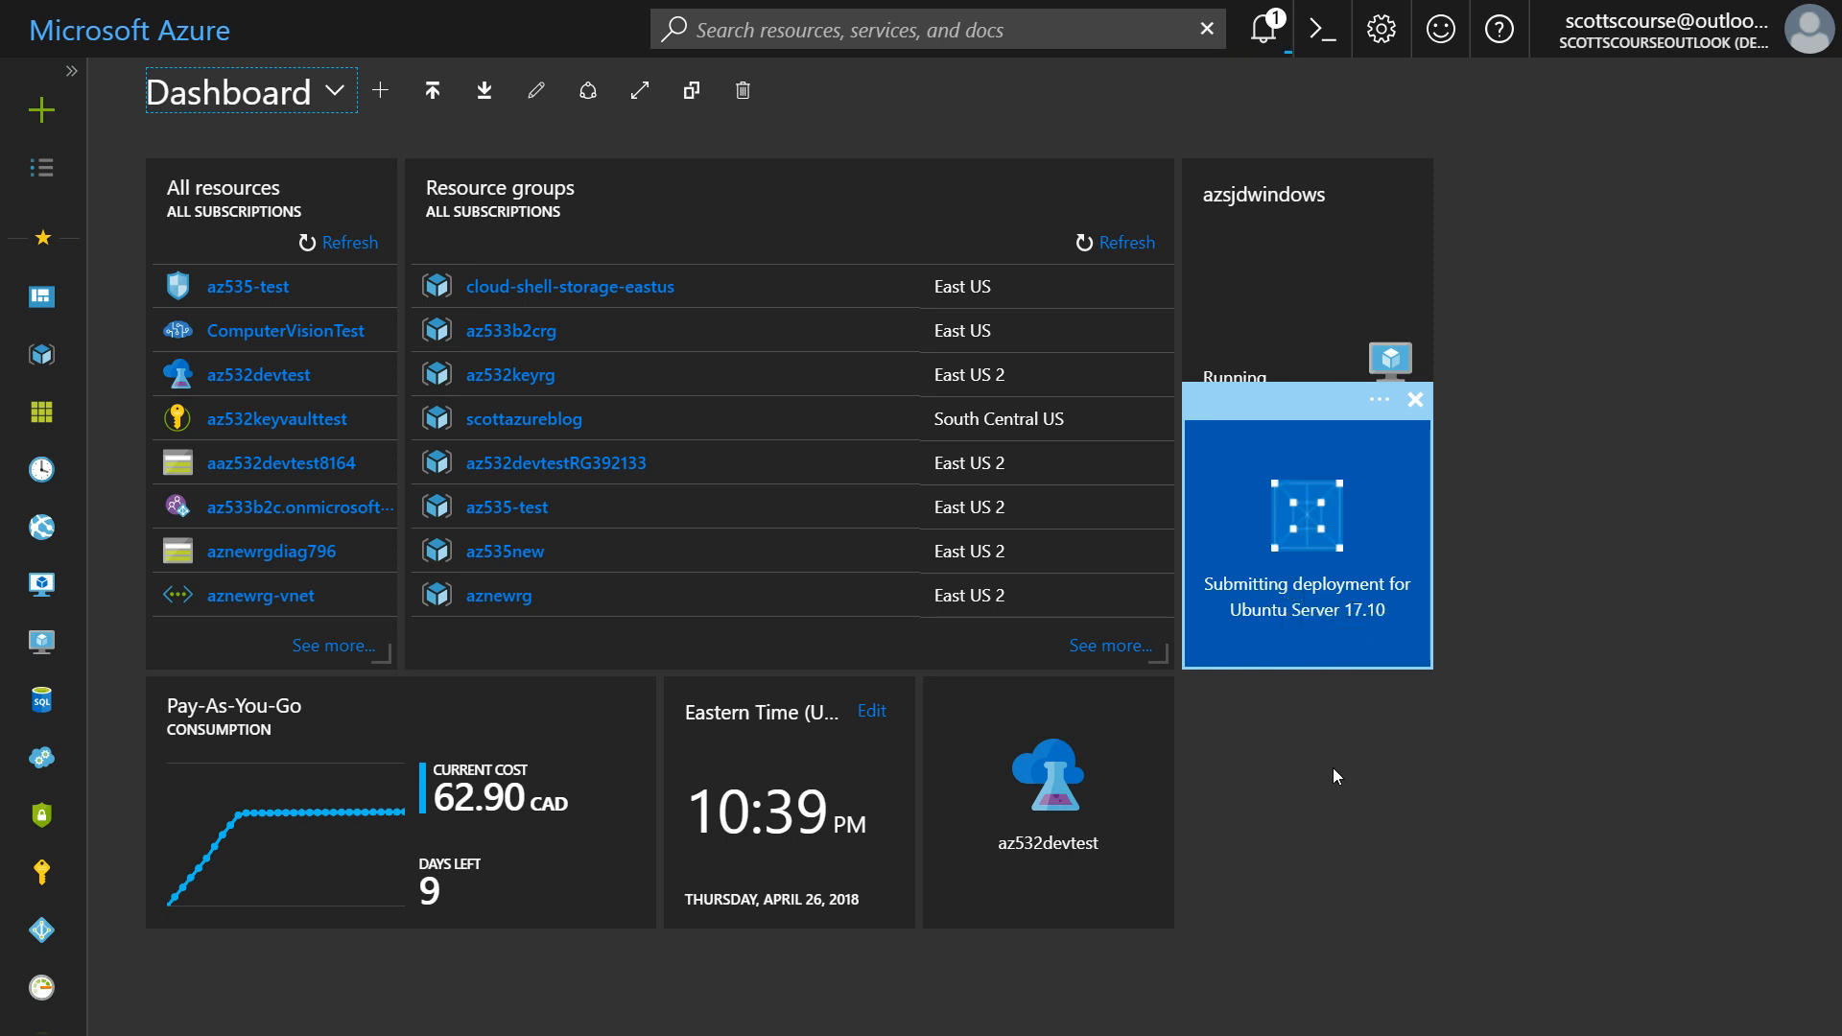